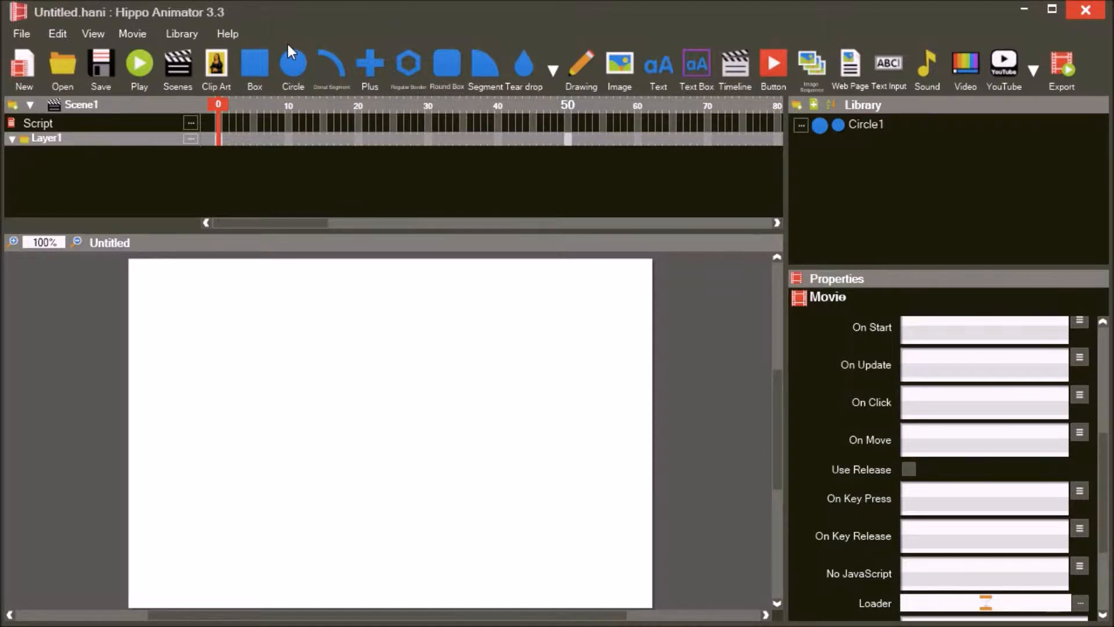
pyautogui.moveTo(268, 56)
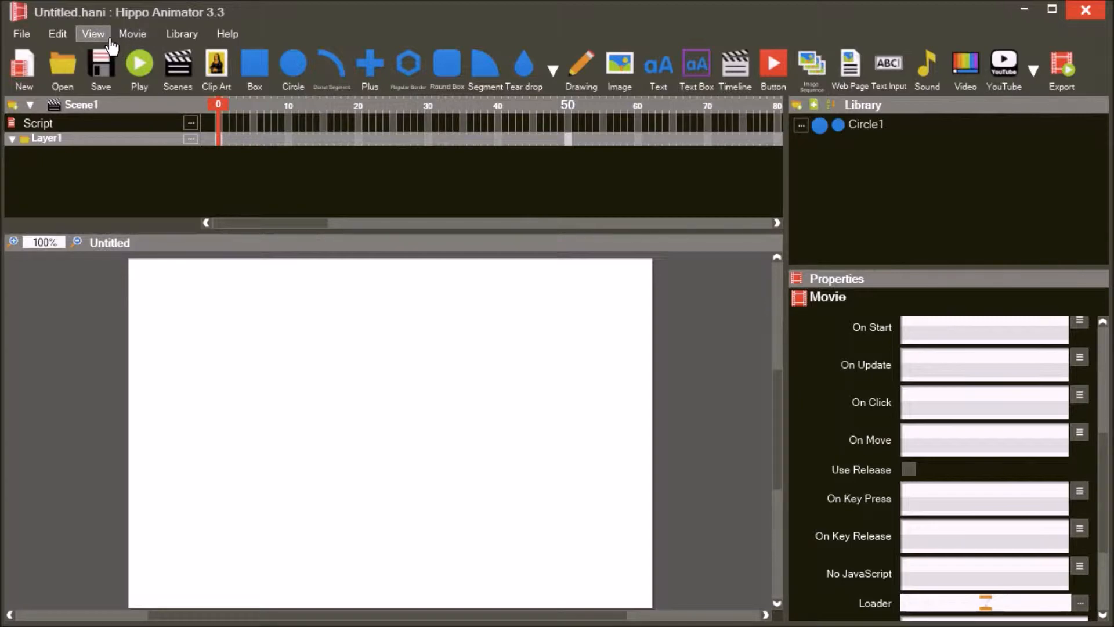
# - Raise the Interface Size preference to its maximum of 10 and leave Preferences
pyautogui.click(93, 34)
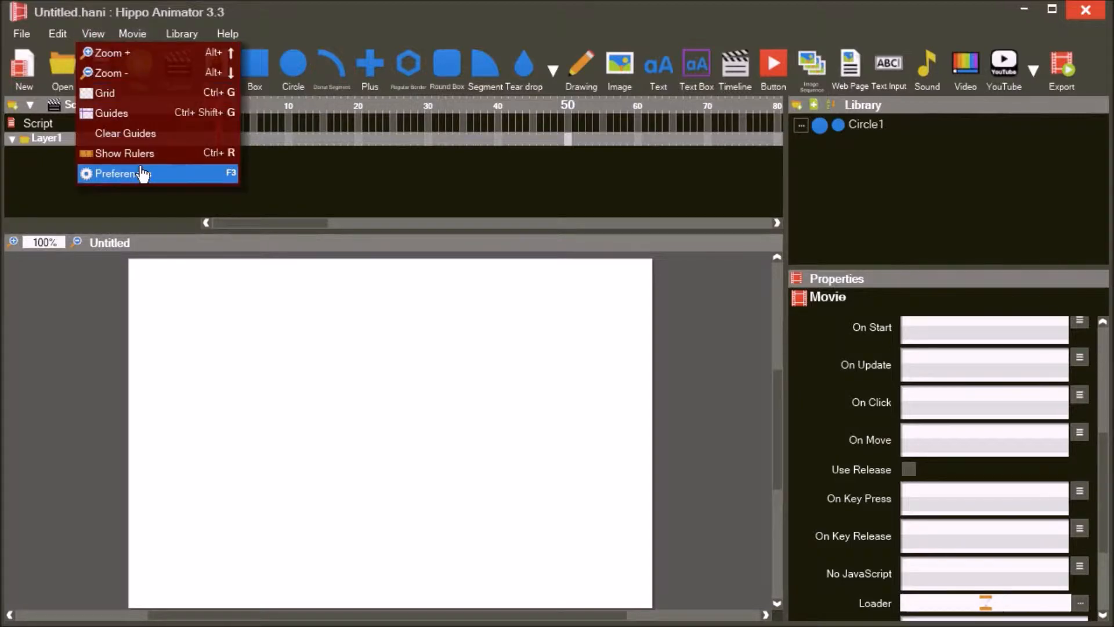
pyautogui.click(121, 173)
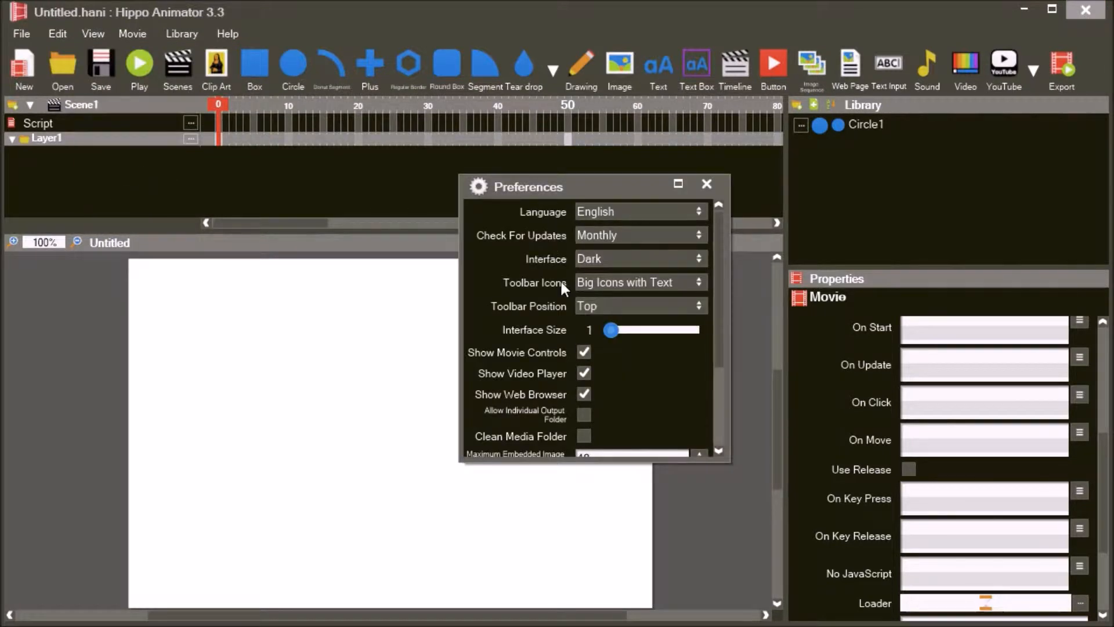
pyautogui.moveTo(609, 329); pyautogui.dragTo(682, 425)
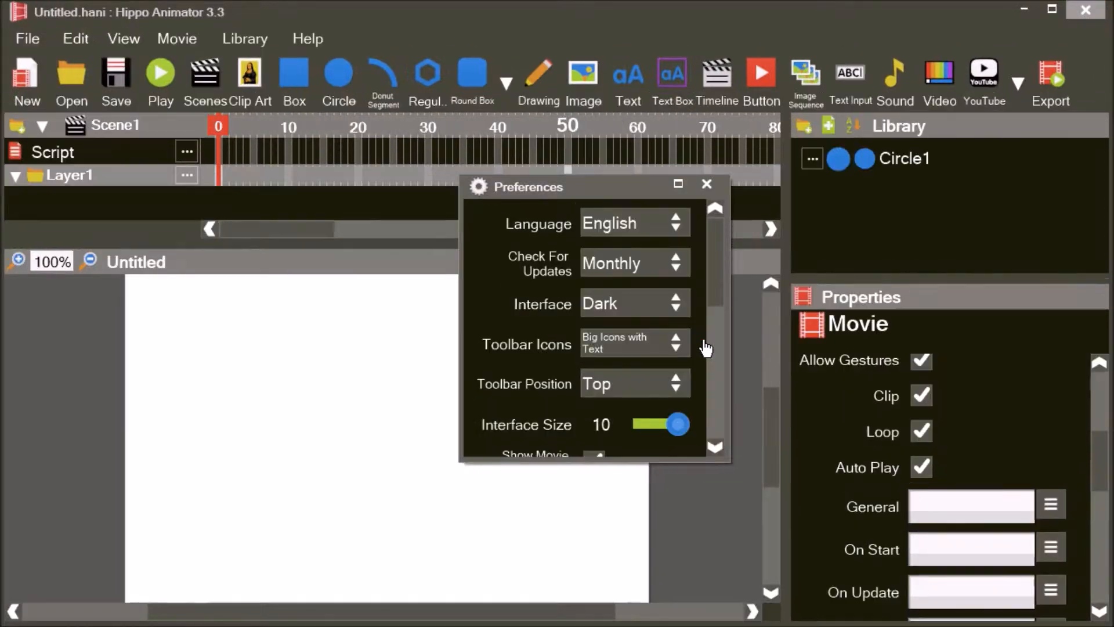
pyautogui.click(159, 71)
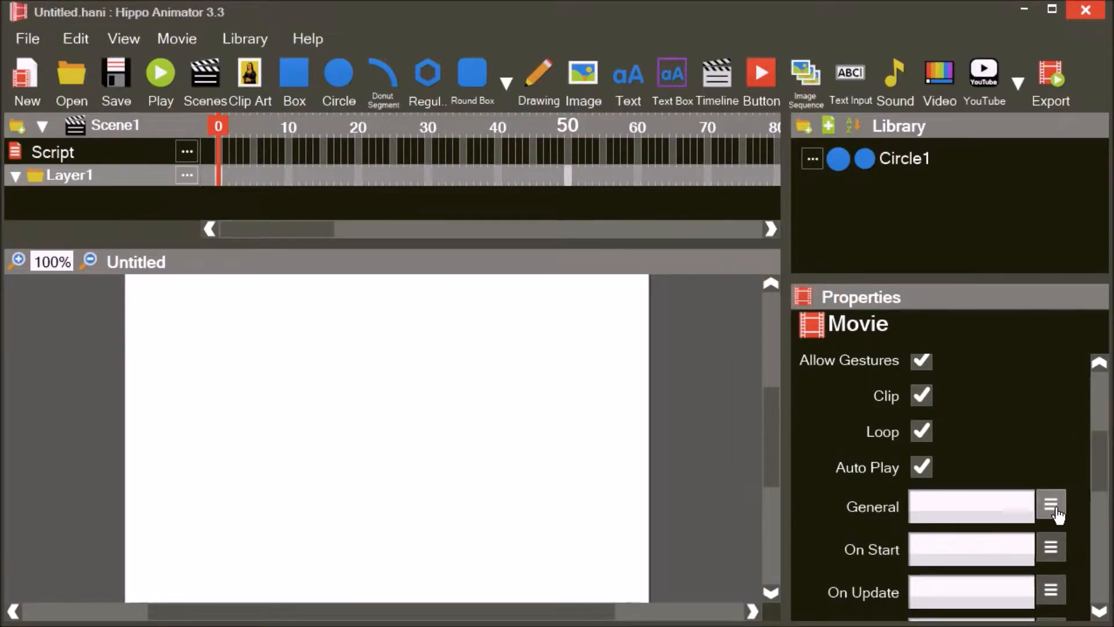
# - Write alert("Hello World"); as the movie's General script in the script editor
pyautogui.click(1052, 506)
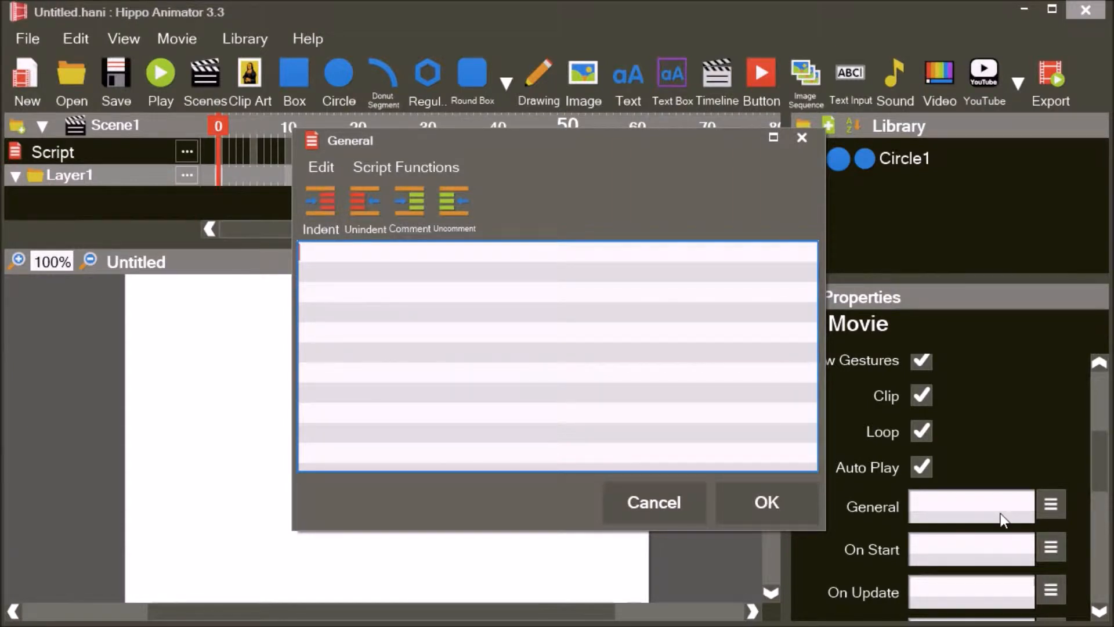
pyautogui.moveTo(822, 446)
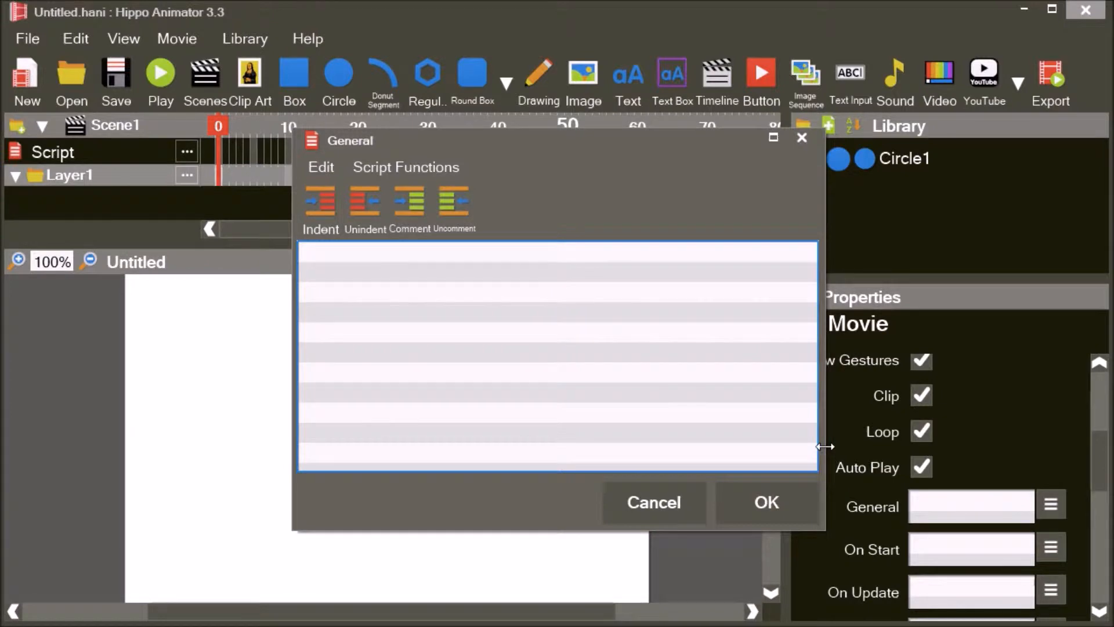
pyautogui.moveTo(629, 414)
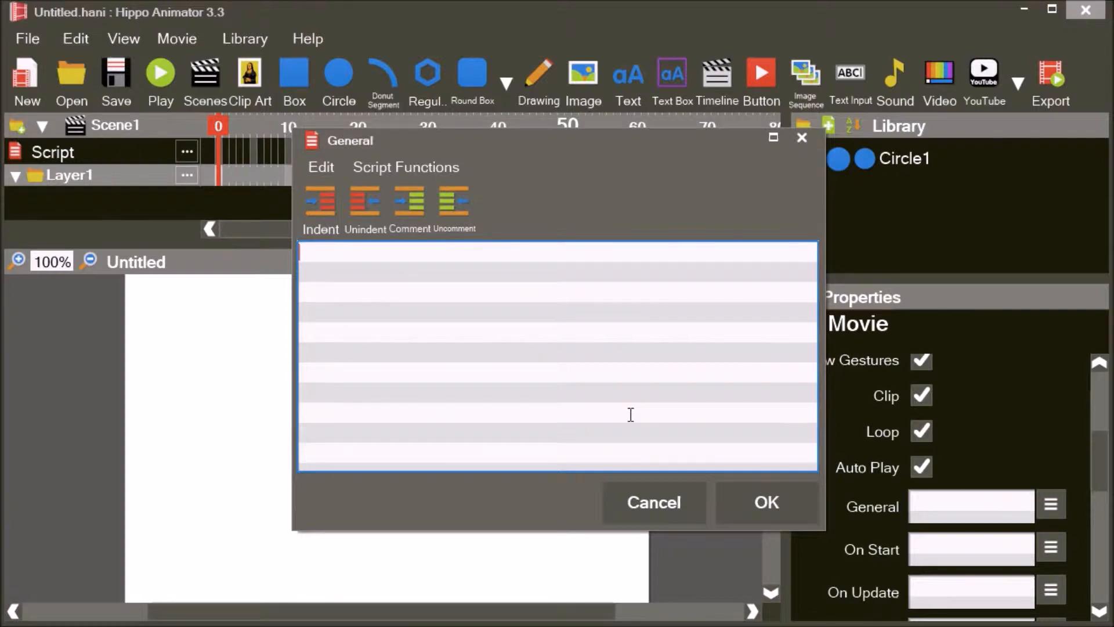
pyautogui.write('alert')
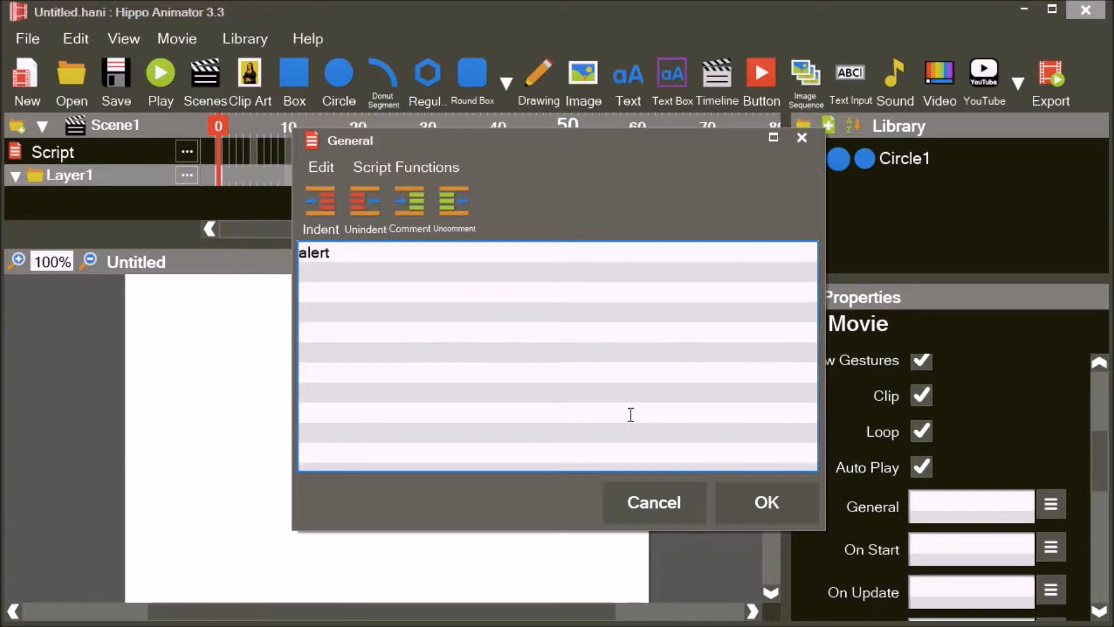
pyautogui.write('(')
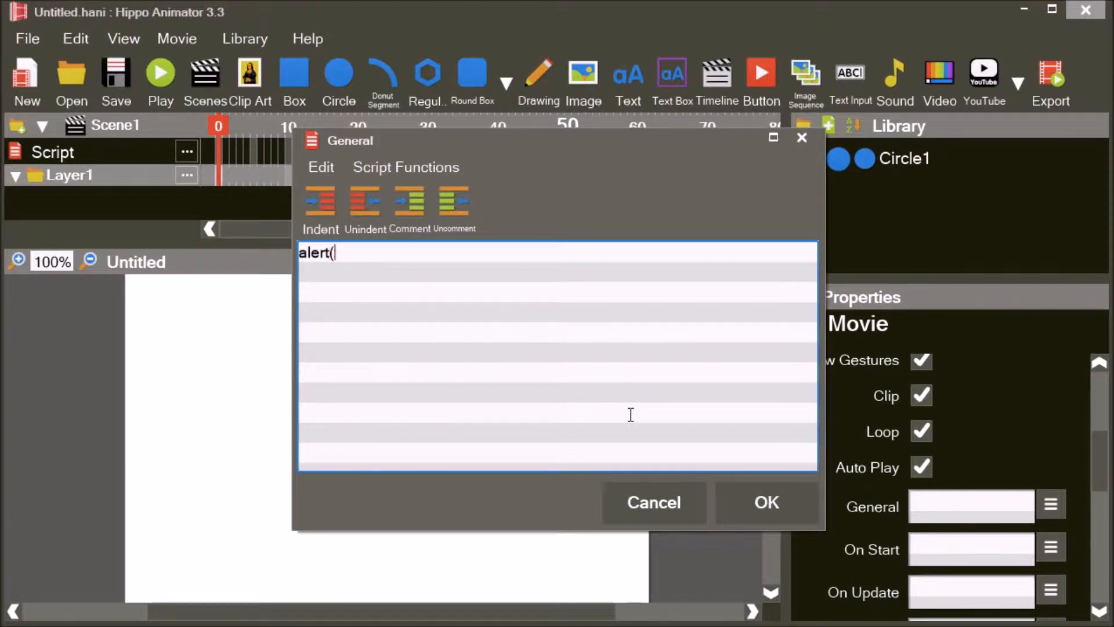
pyautogui.write(')')
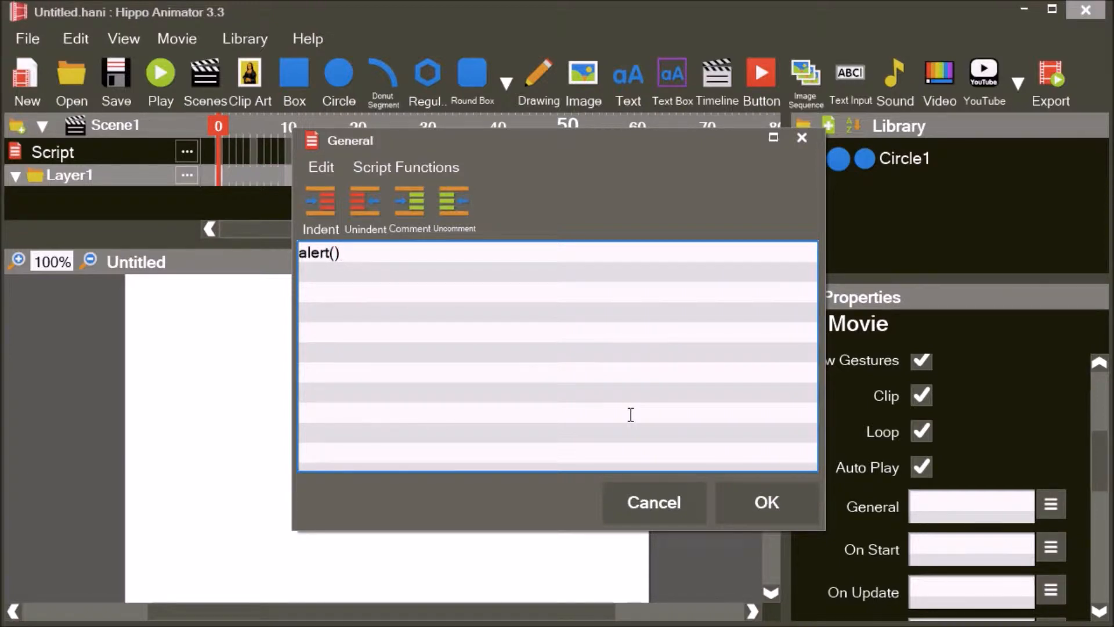
pyautogui.write(';')
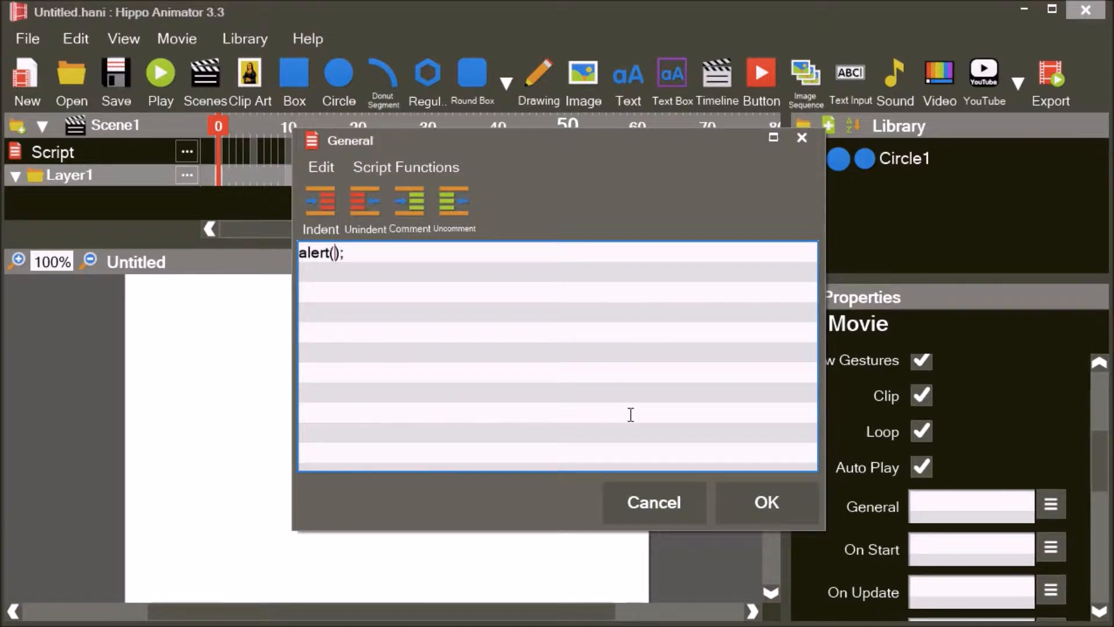
pyautogui.write('"')
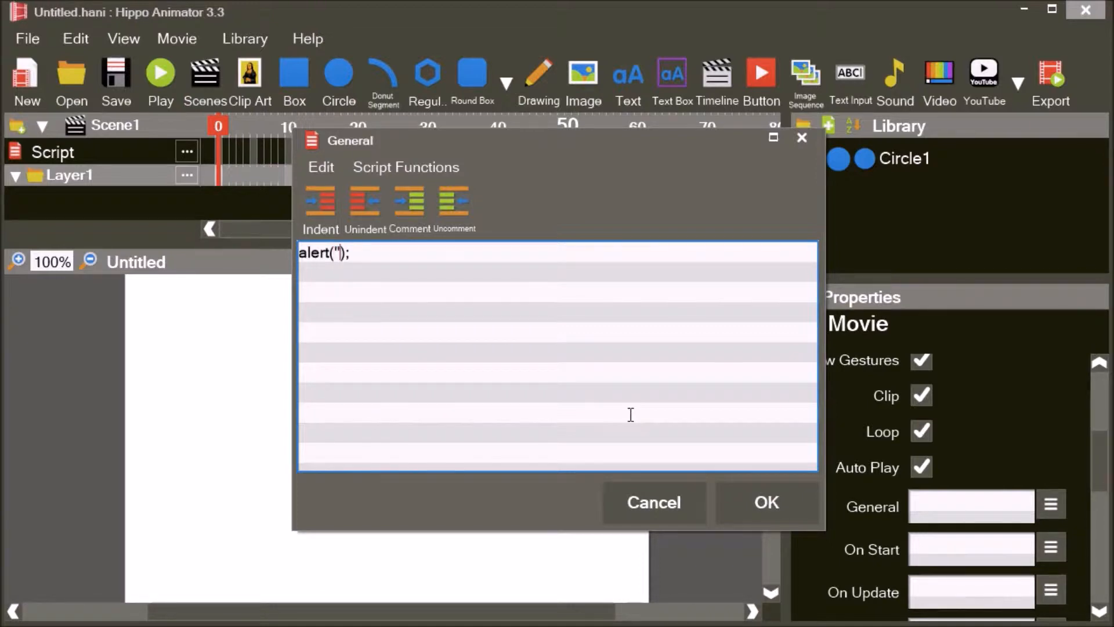
pyautogui.write('Hello World')
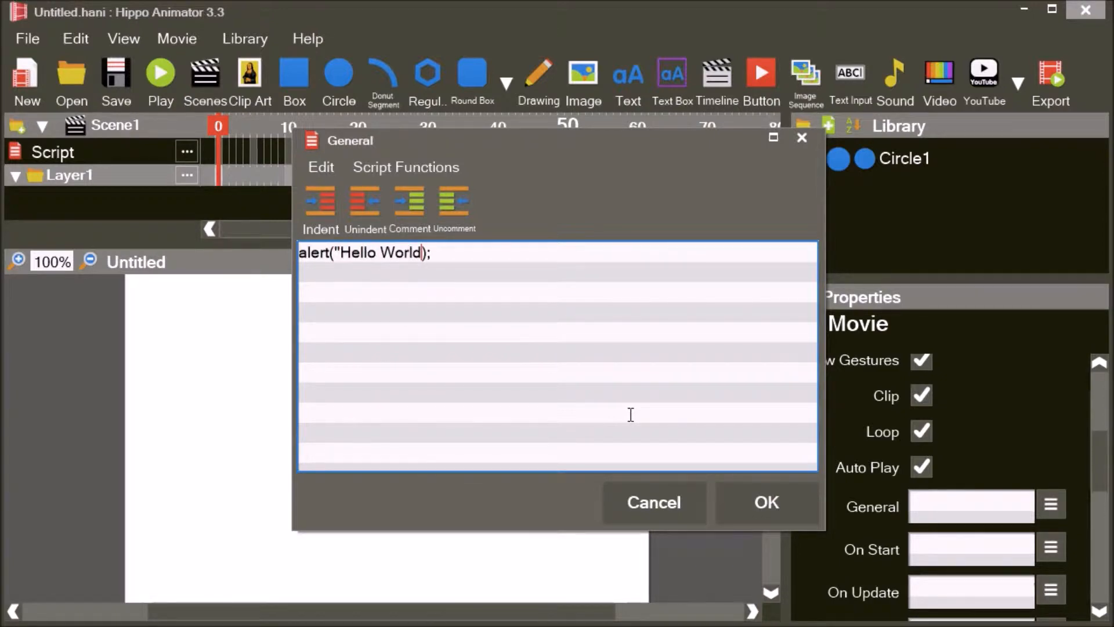
pyautogui.write('"')
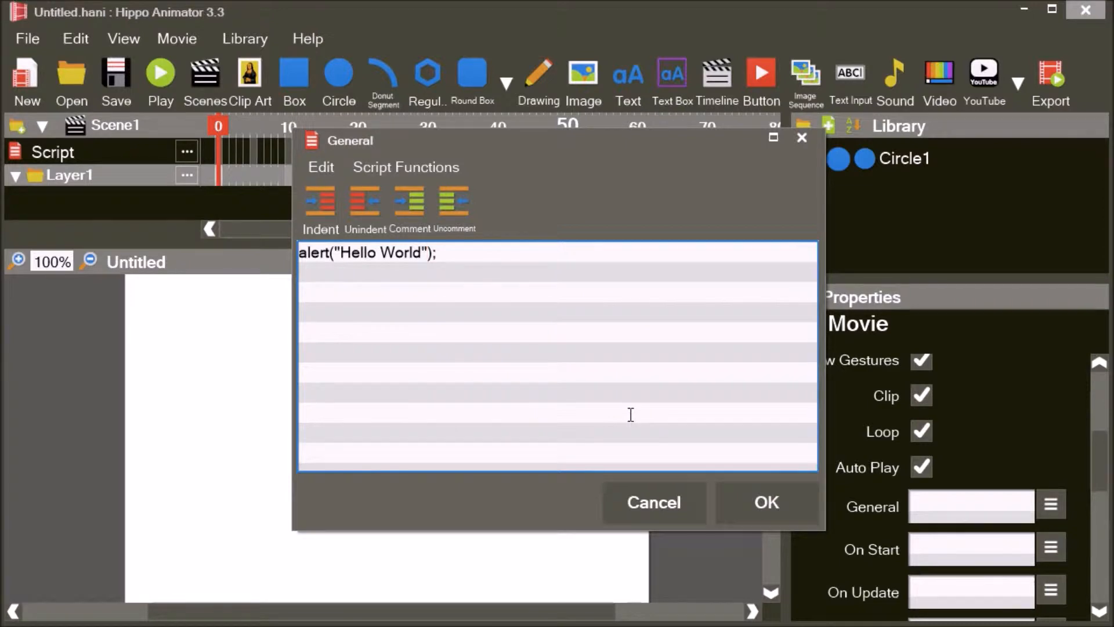
pyautogui.moveTo(762, 451)
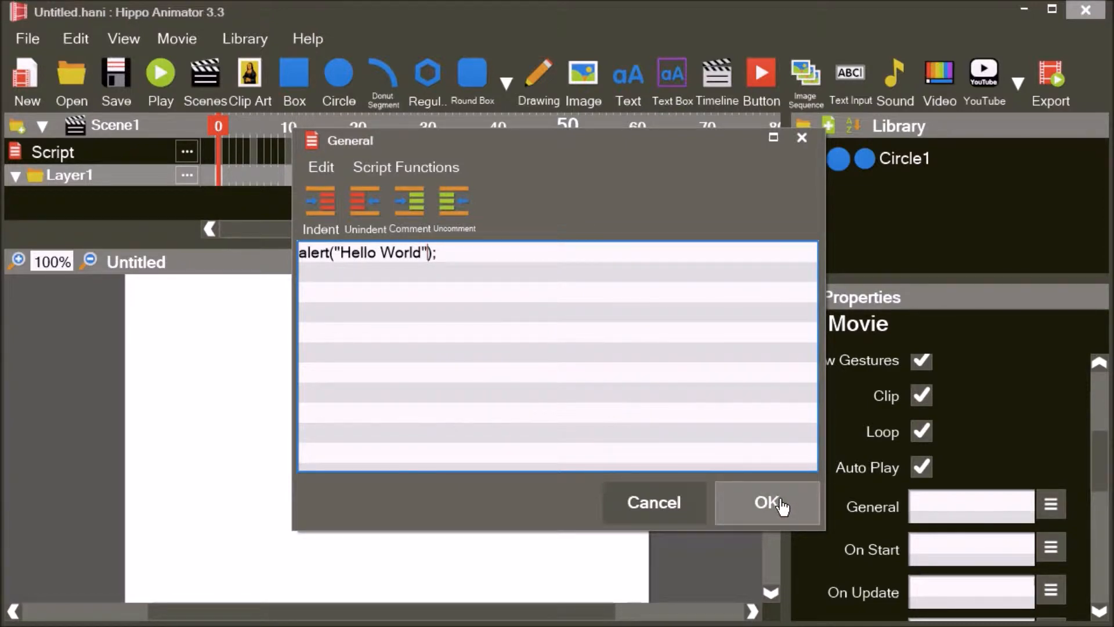
# - Confirm the script, play the movie and dismiss the resulting Hello World alert
pyautogui.click(766, 502)
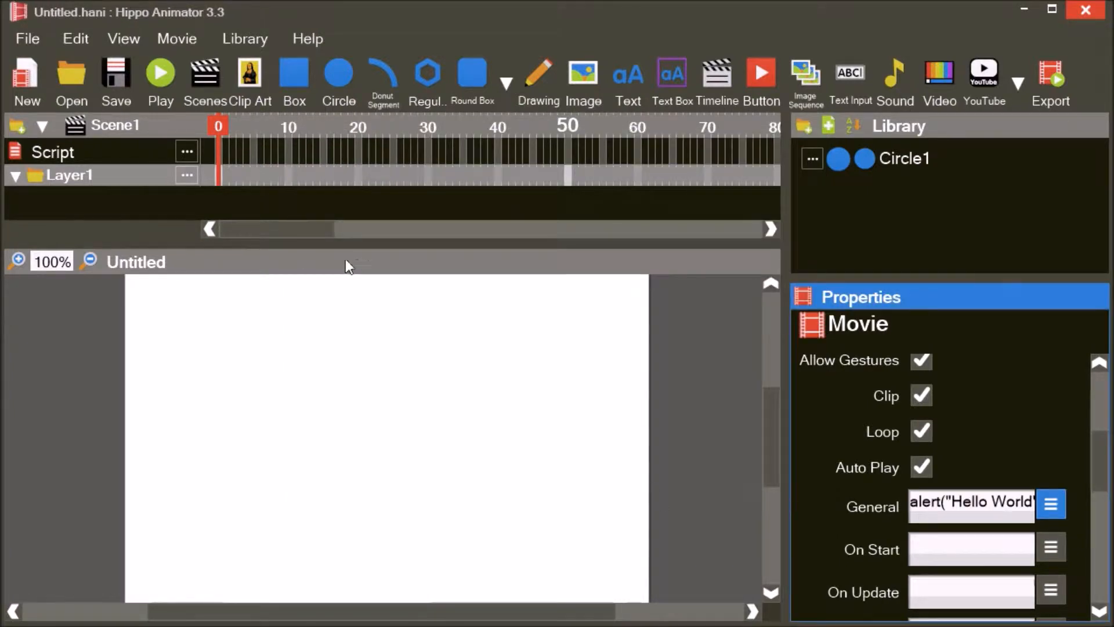
pyautogui.moveTo(160, 71)
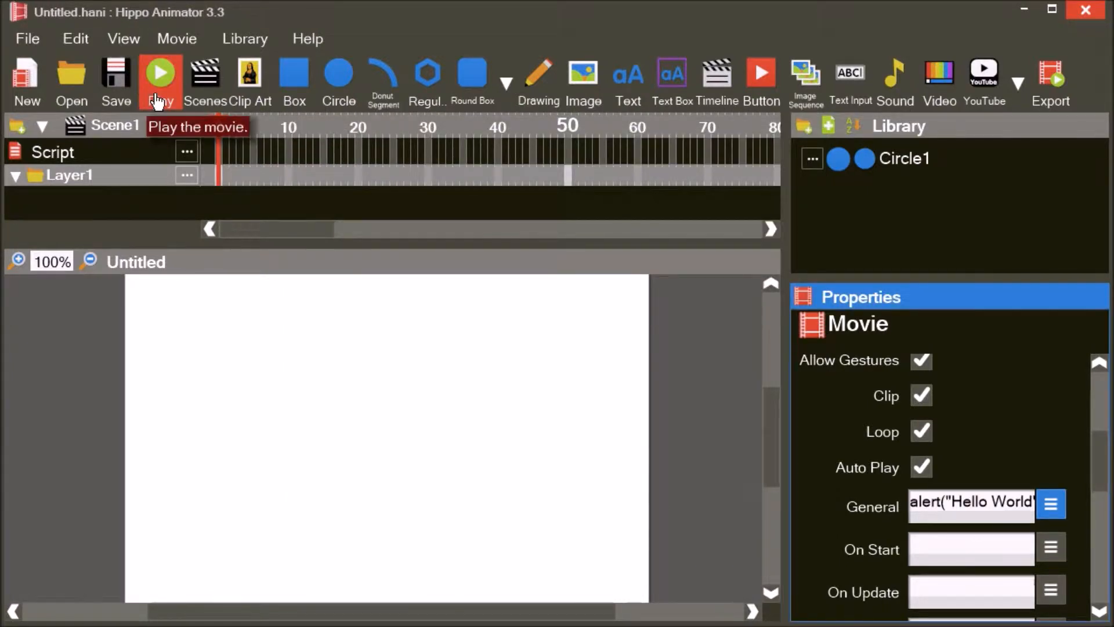
pyautogui.click(159, 73)
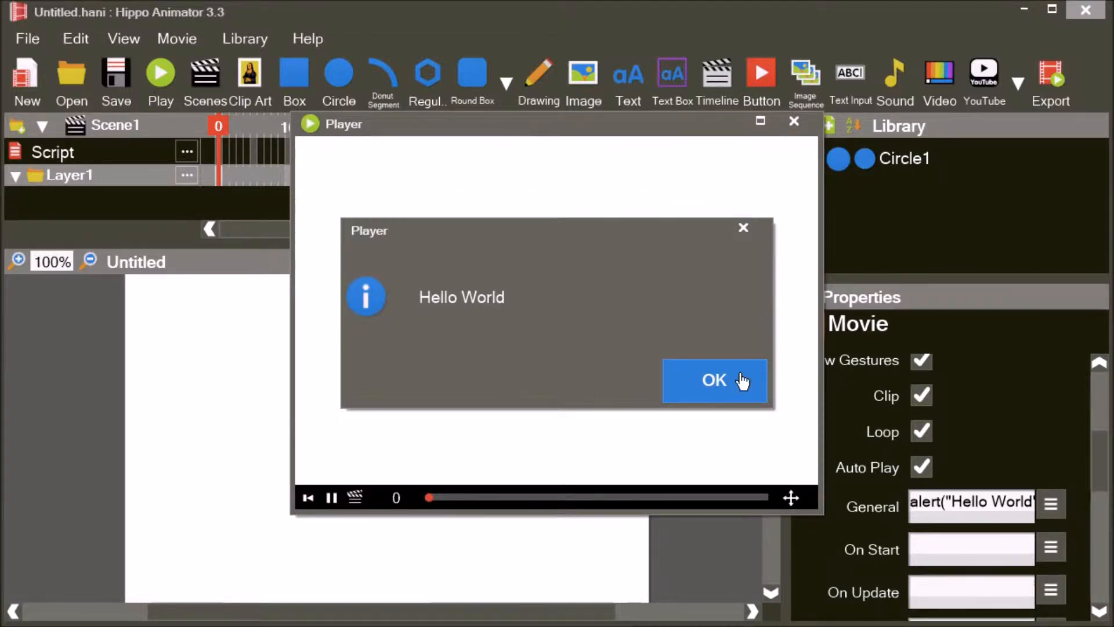
pyautogui.moveTo(739, 391)
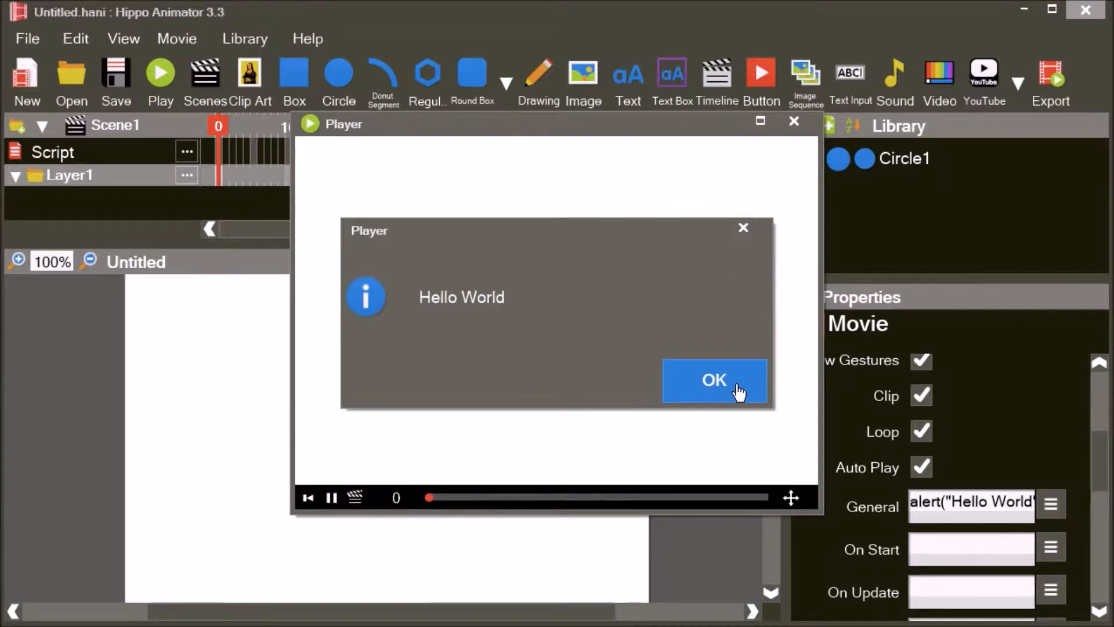
pyautogui.click(713, 380)
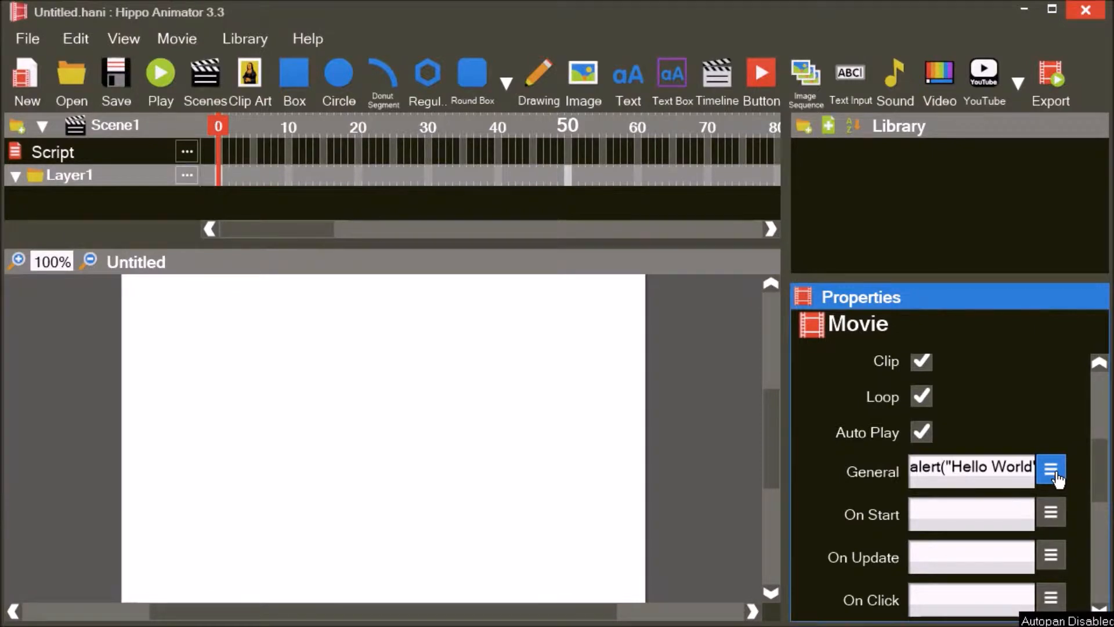
# - Declare var Message="Hello World"; on a line before the alert statement
pyautogui.click(1052, 472)
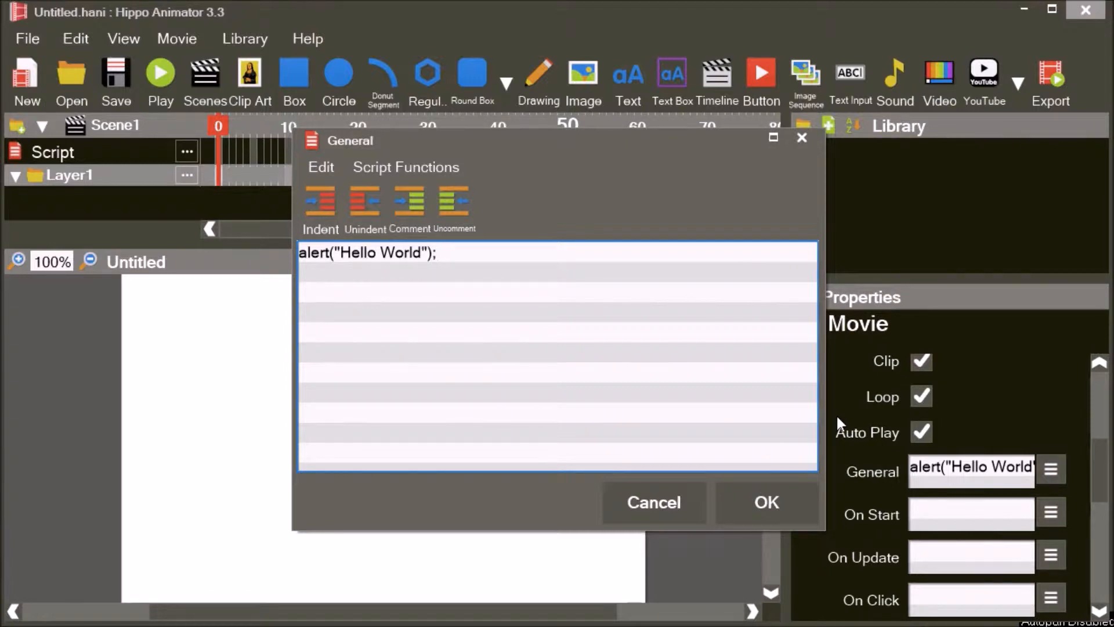
pyautogui.click(437, 252)
pyautogui.write('var')
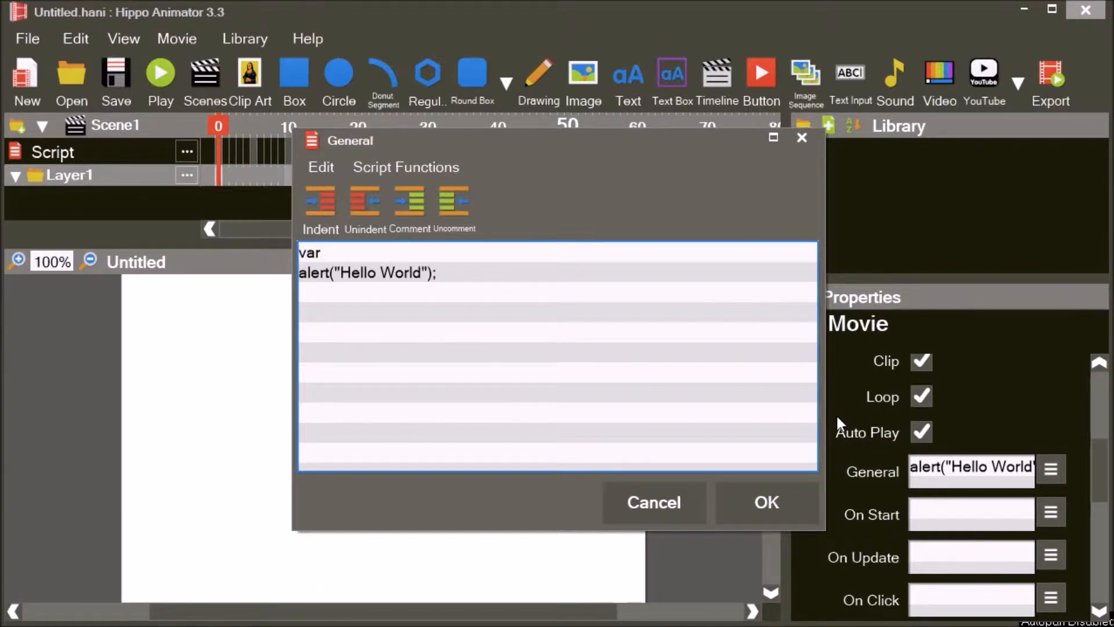
pyautogui.write('M')
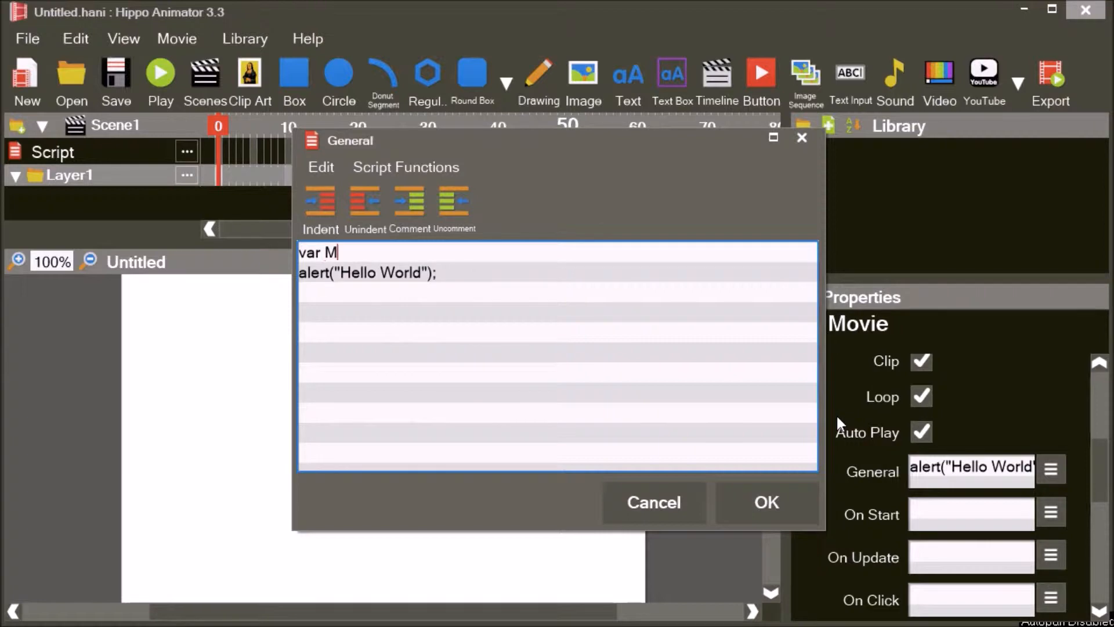
pyautogui.write('essag')
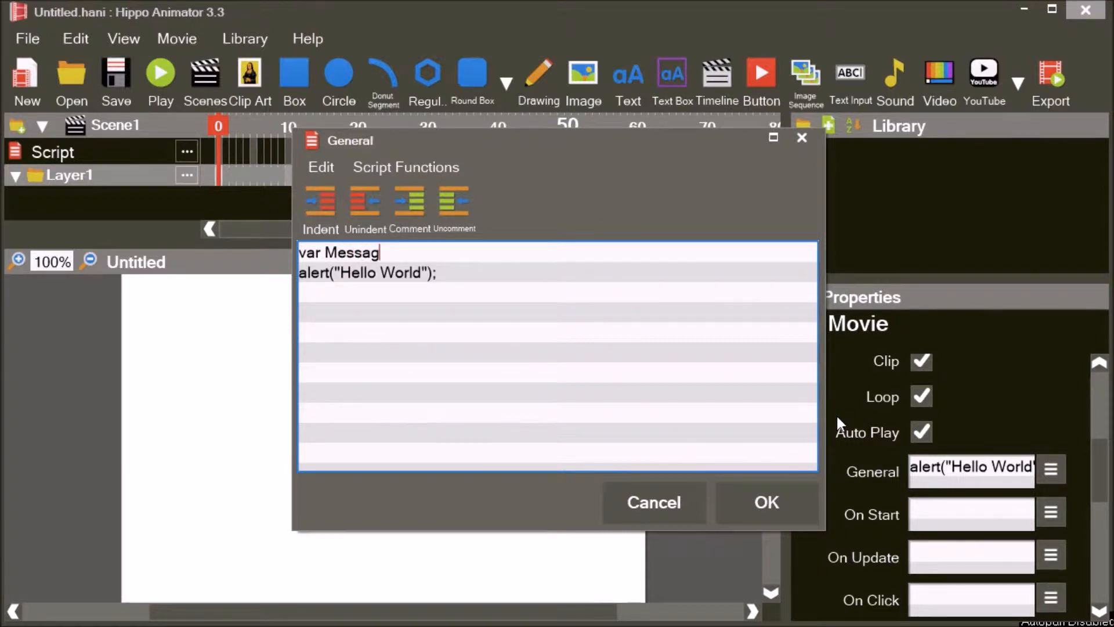
pyautogui.write('e')
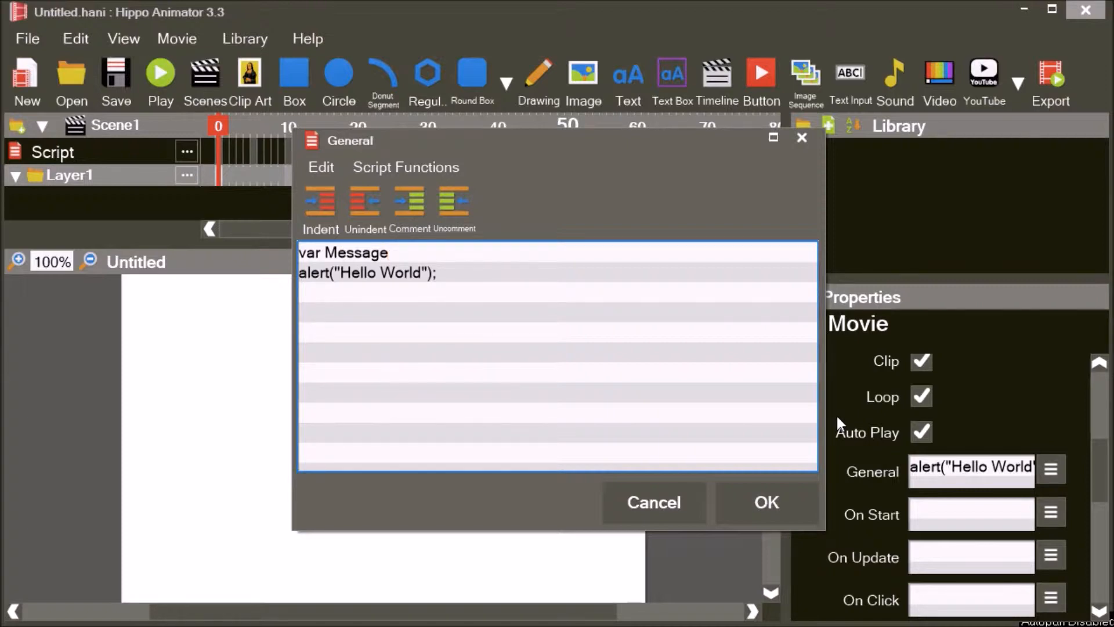
pyautogui.write('="Hel')
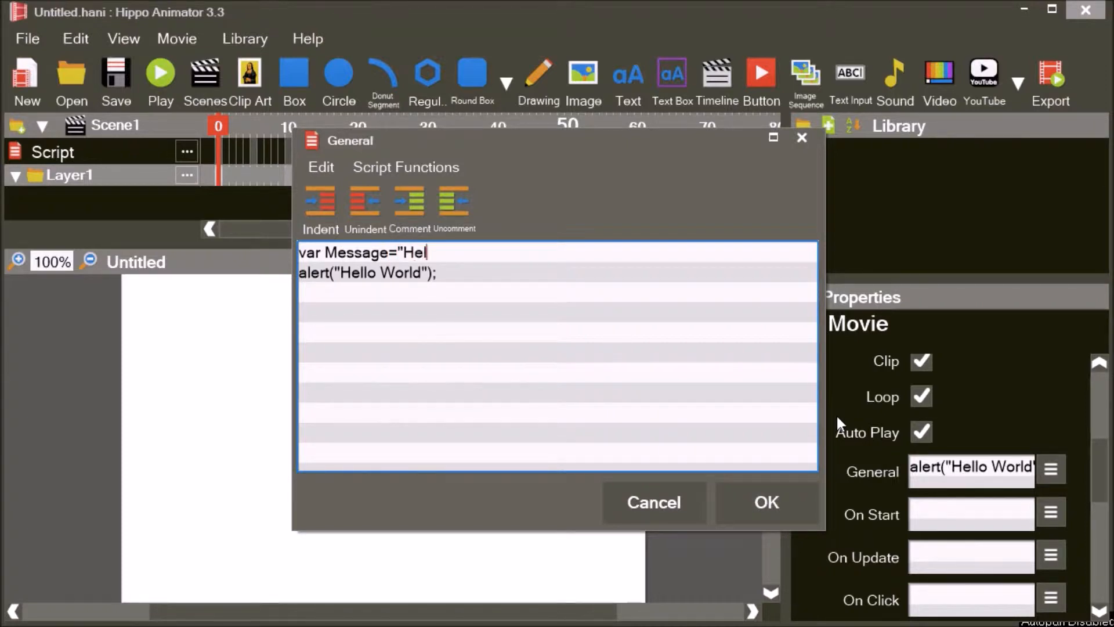
pyautogui.write('lo')
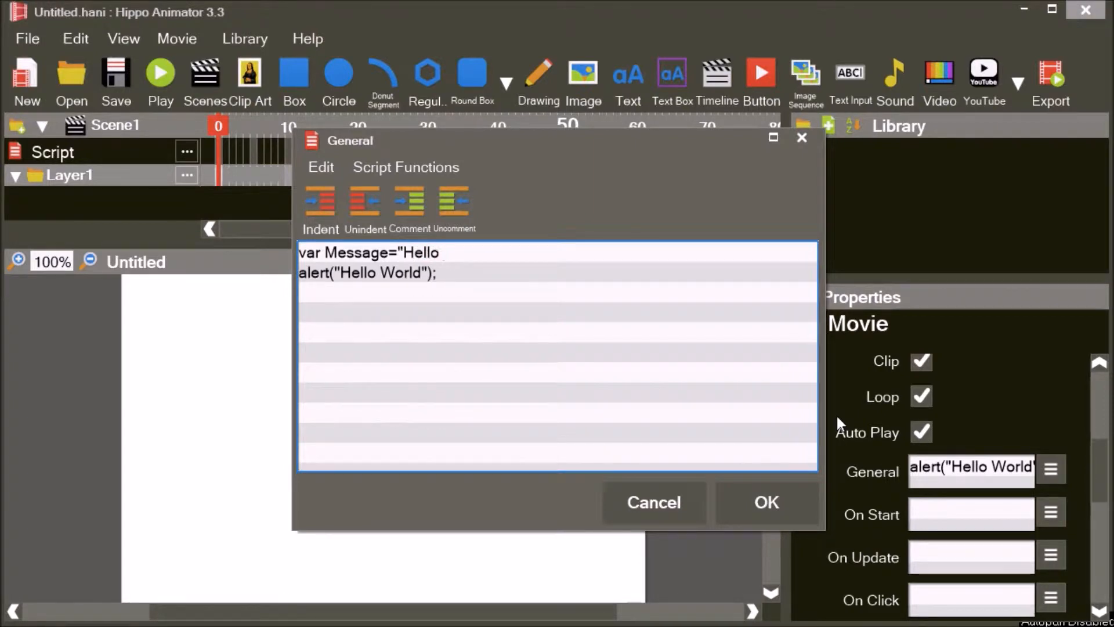
pyautogui.write('World"')
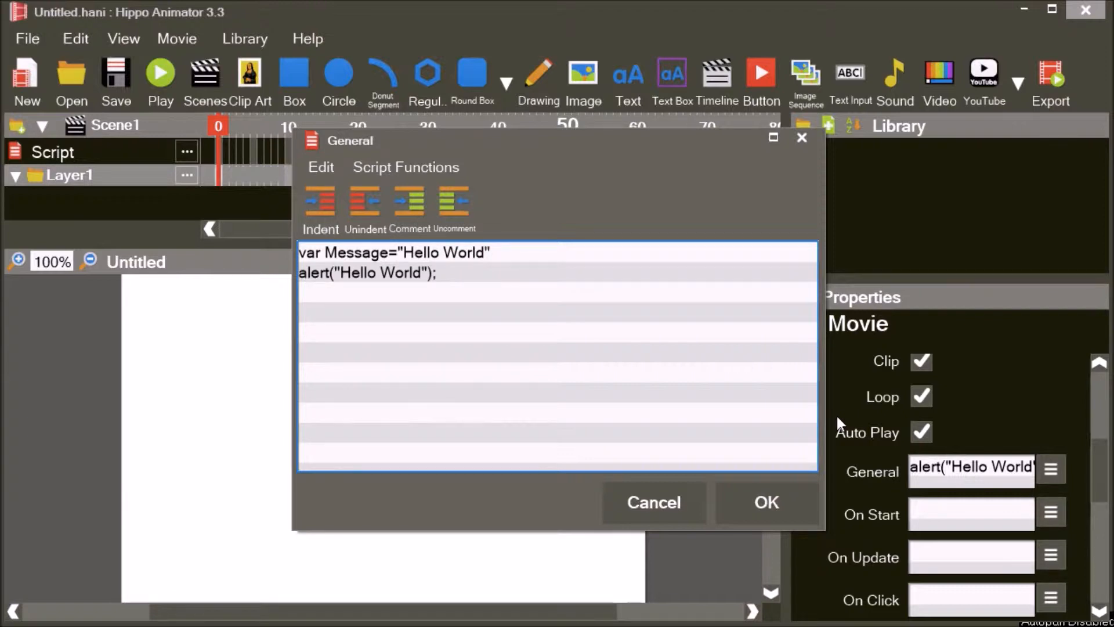
pyautogui.click(489, 252)
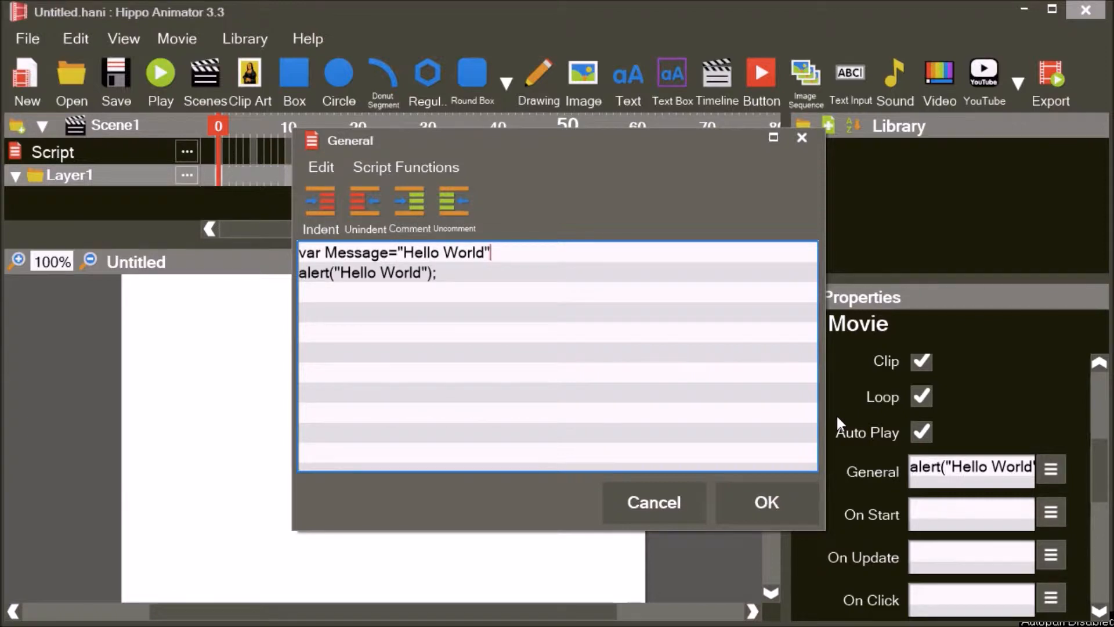
pyautogui.write(';')
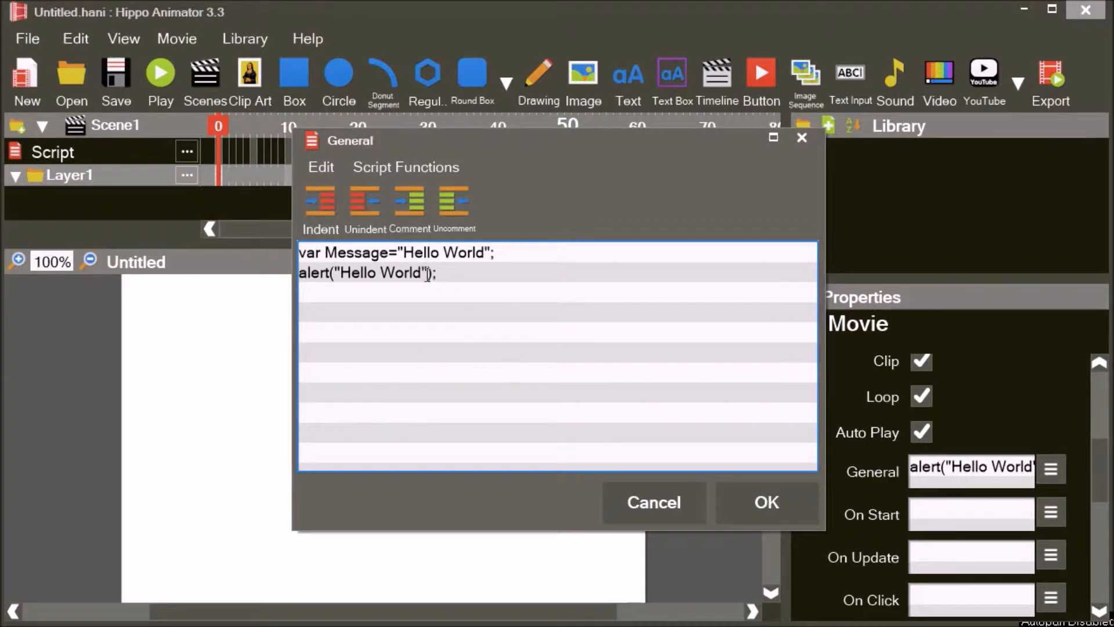
# - Make the alert show the Message variable instead of the literal, save and play the movie
pyautogui.doubleClick(380, 274)
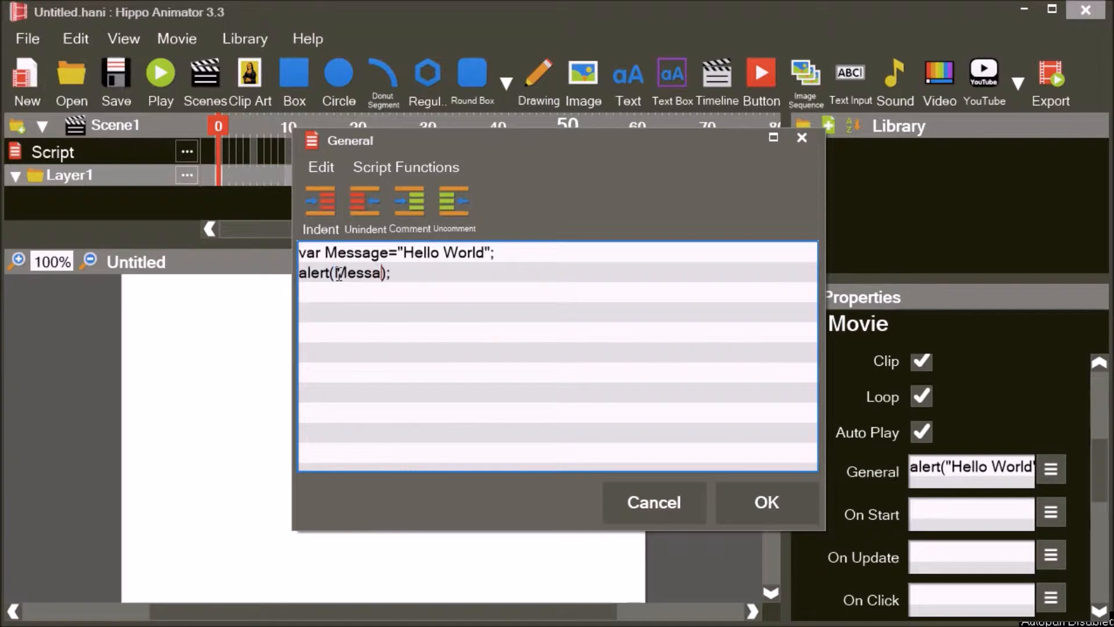
pyautogui.write('ge')
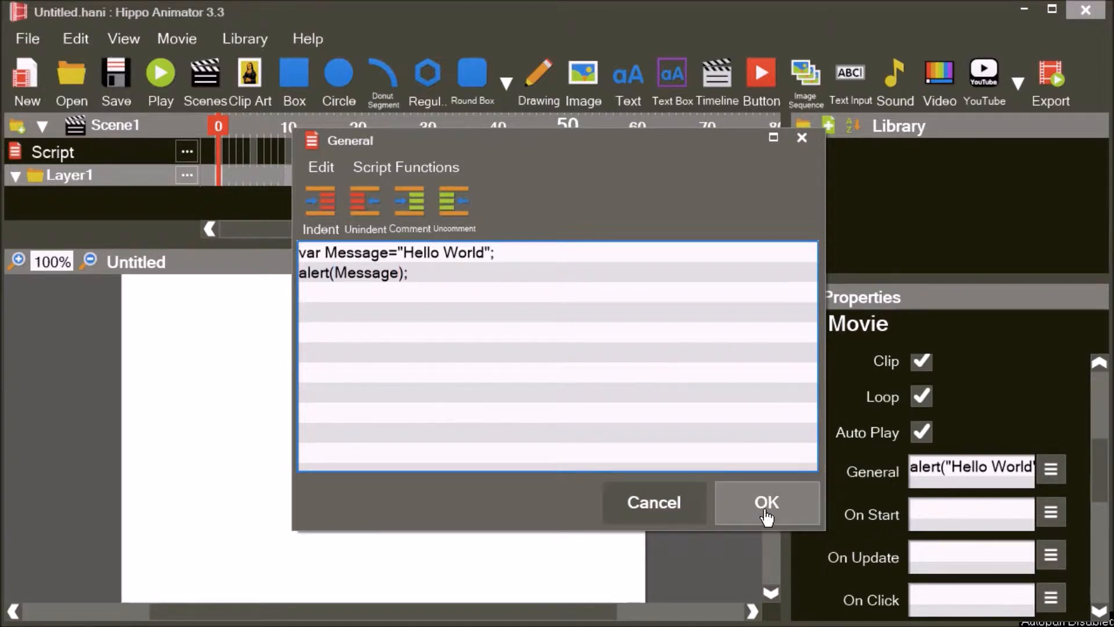
pyautogui.click(766, 503)
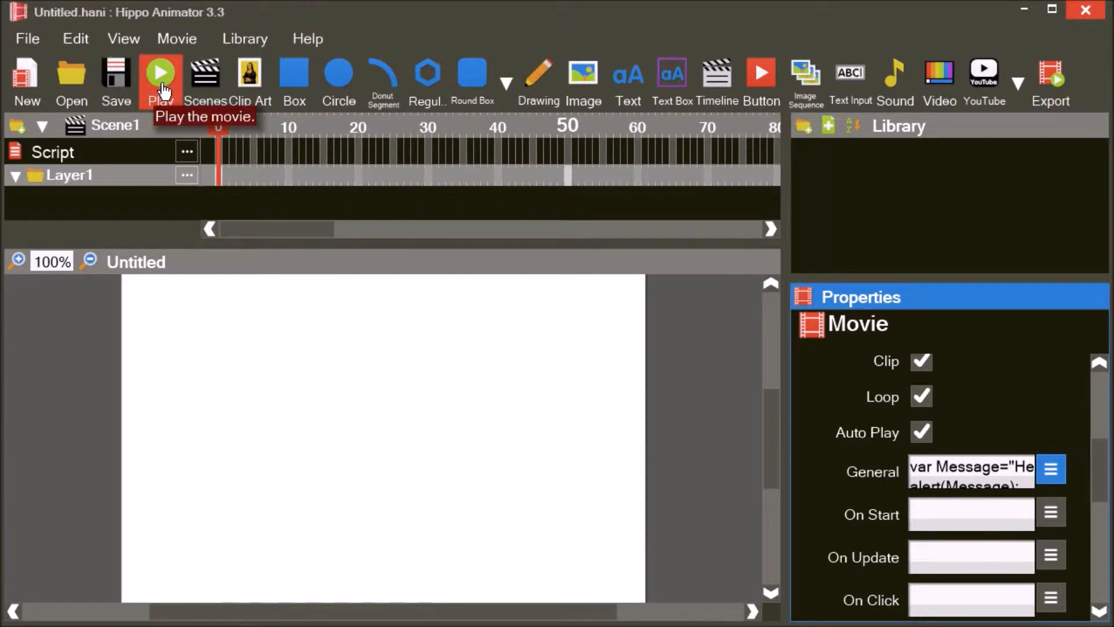
pyautogui.click(159, 71)
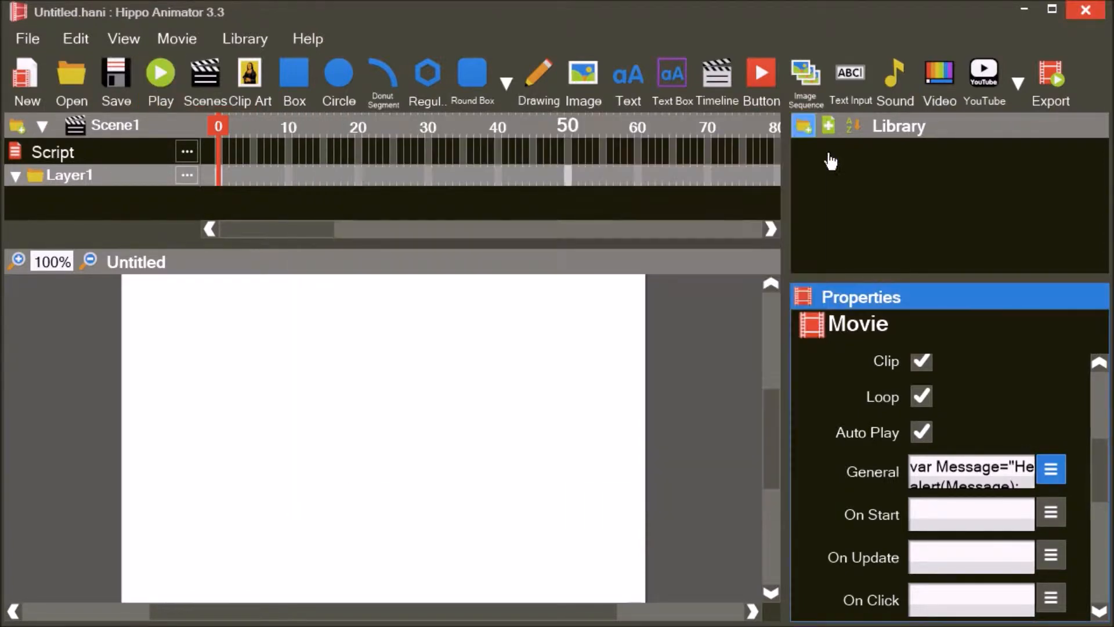
# - Add Message="Goodbye" before the alert, save, play the movie and dismiss the Goodbye alert
pyautogui.click(1052, 469)
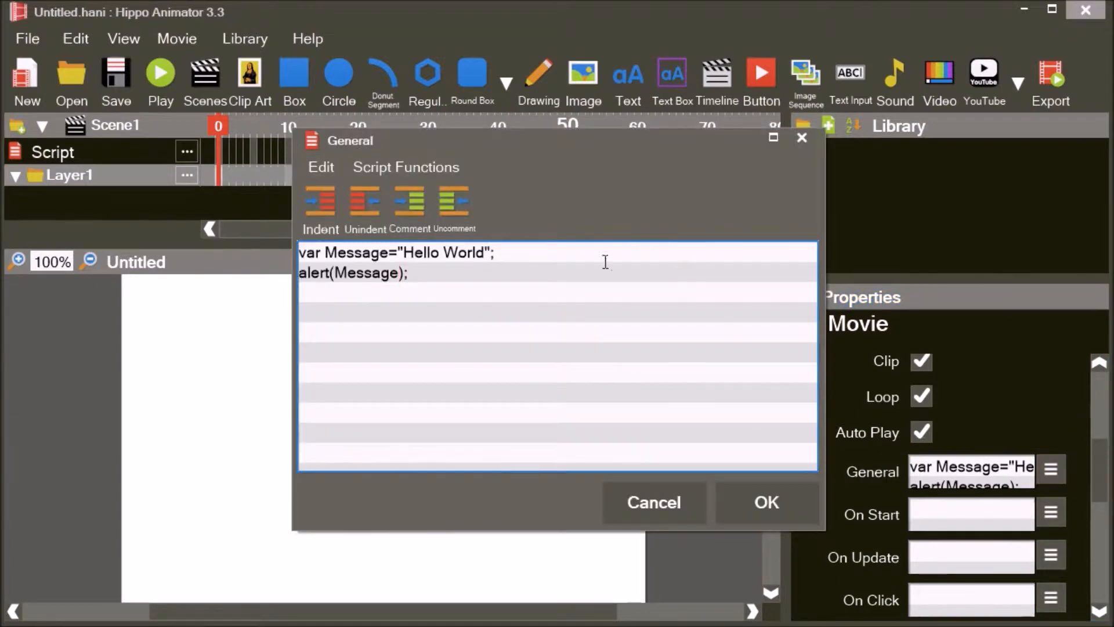
pyautogui.press('Enter')
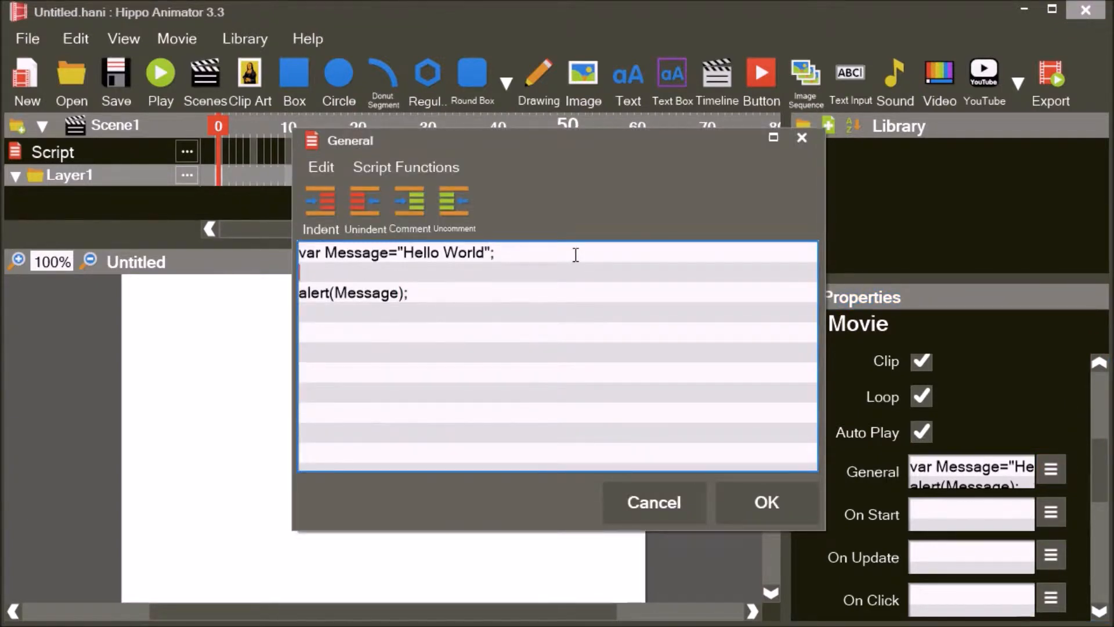
pyautogui.write('Mess')
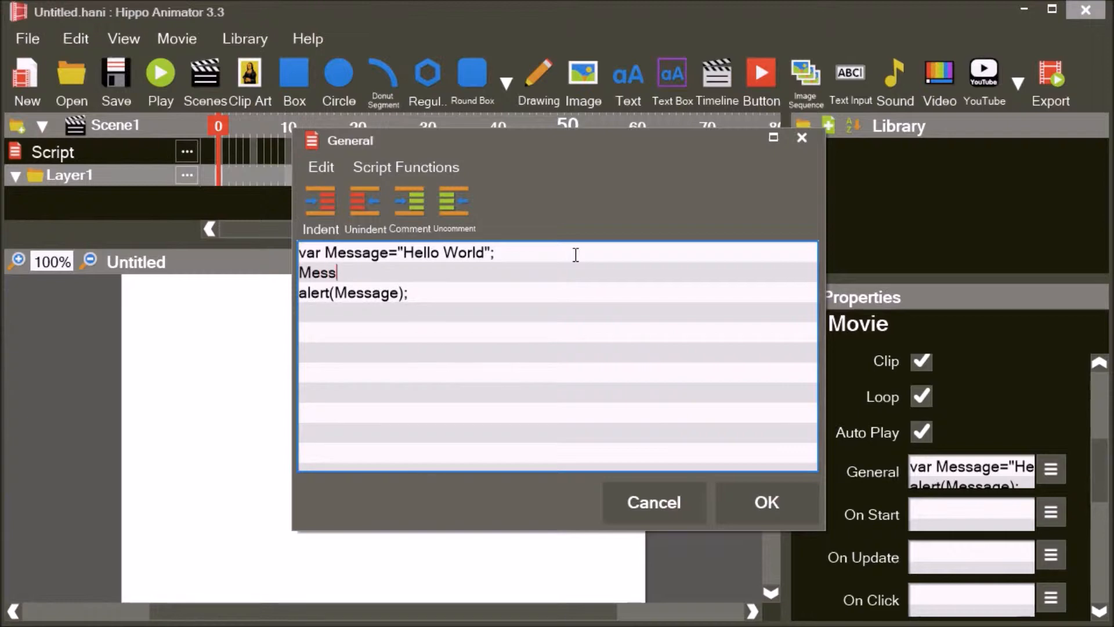
pyautogui.write('age=')
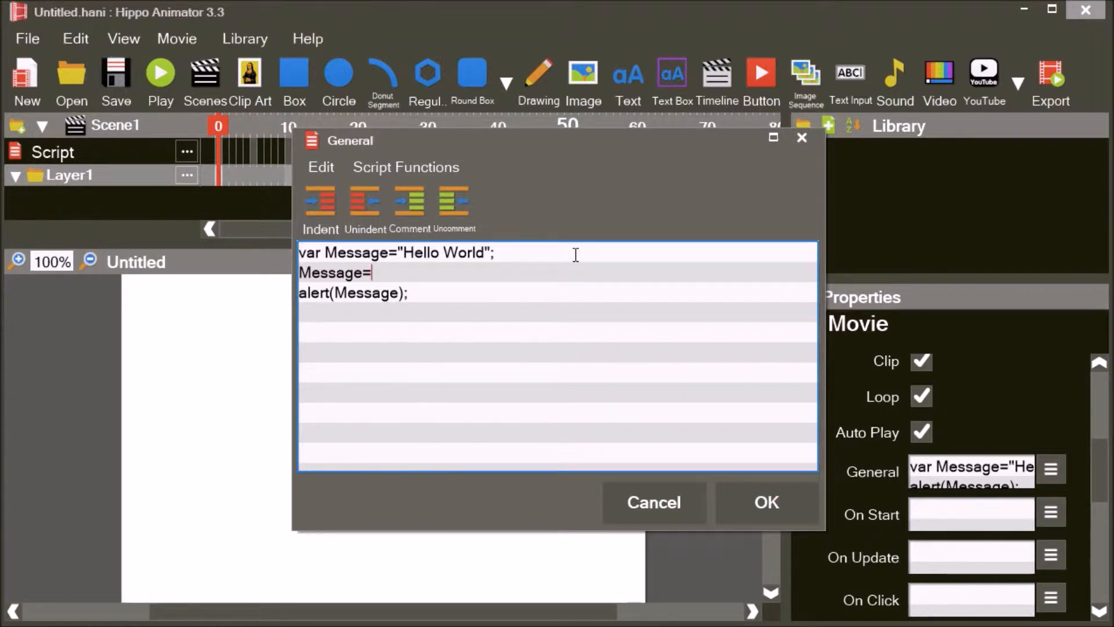
pyautogui.write('"Good')
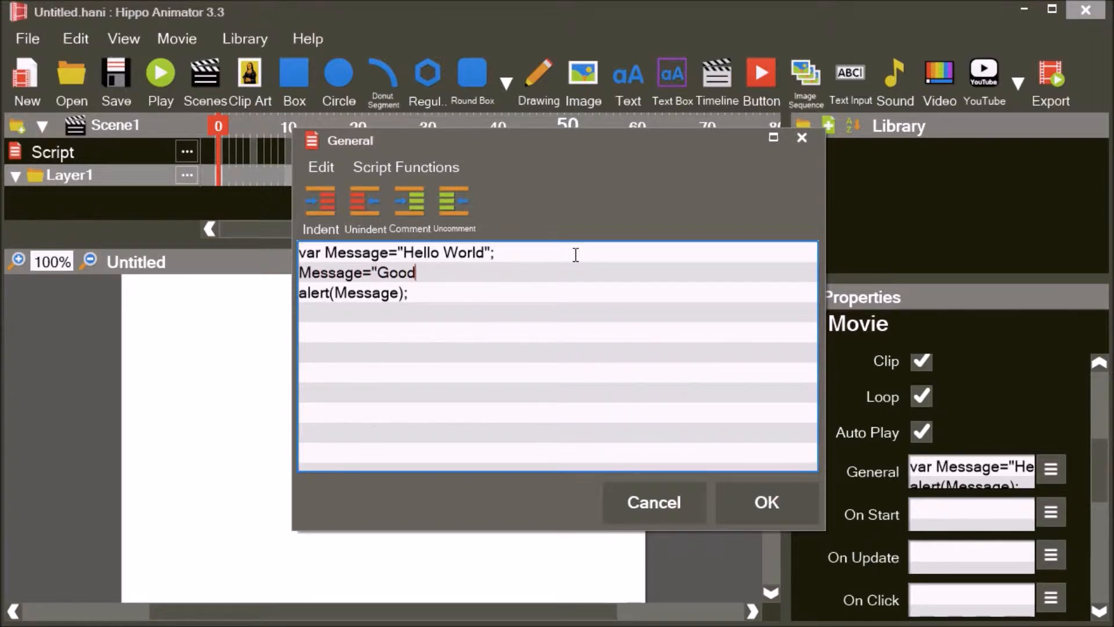
pyautogui.write('bye"')
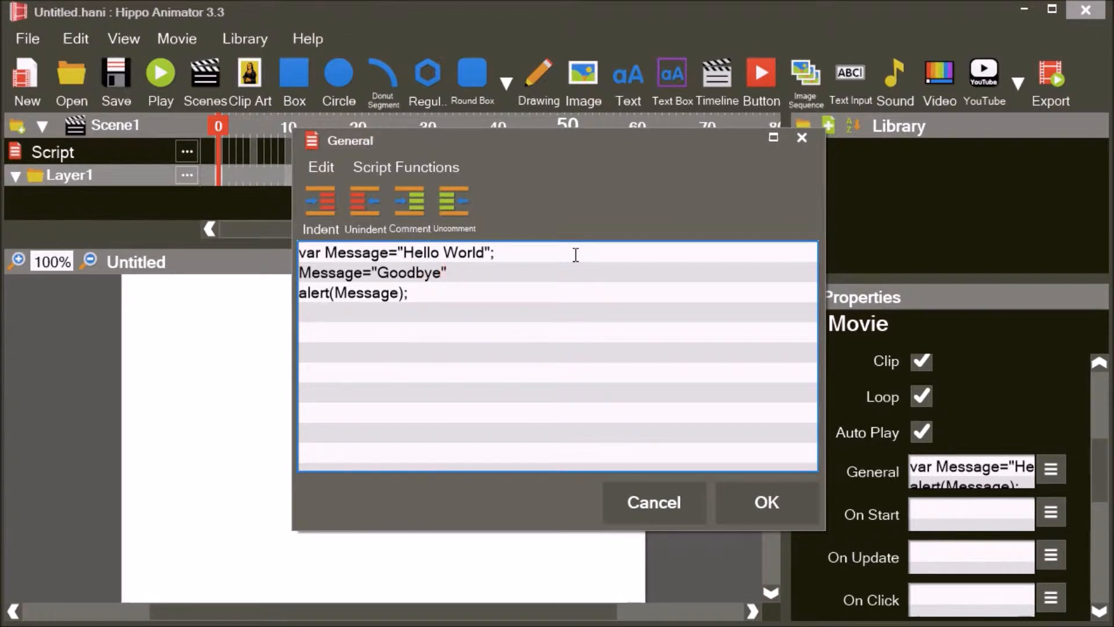
pyautogui.click(765, 501)
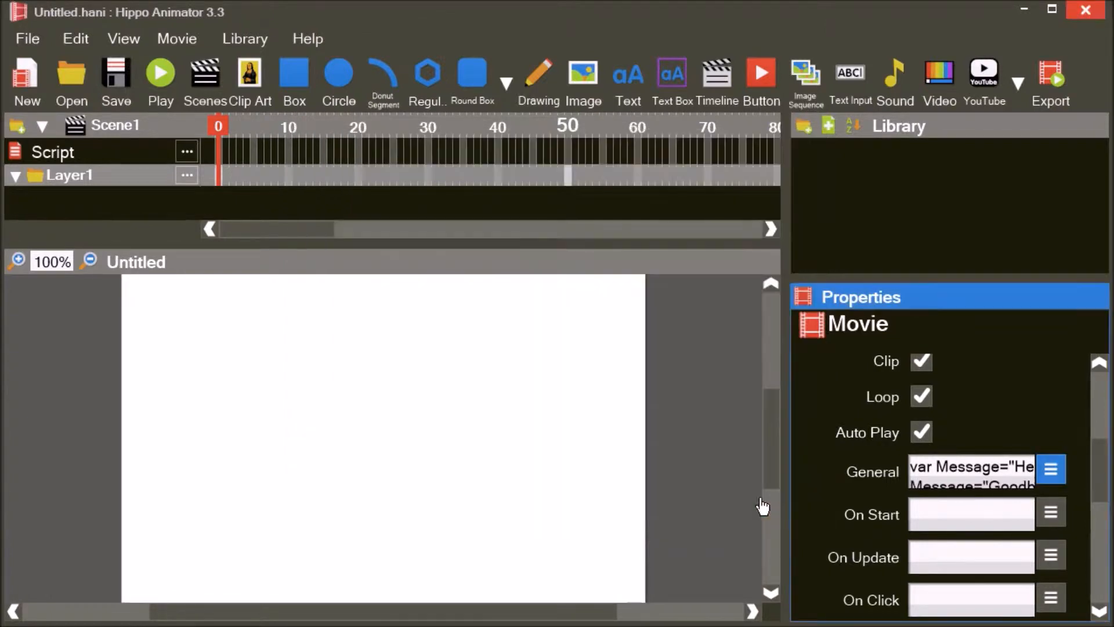
pyautogui.click(159, 71)
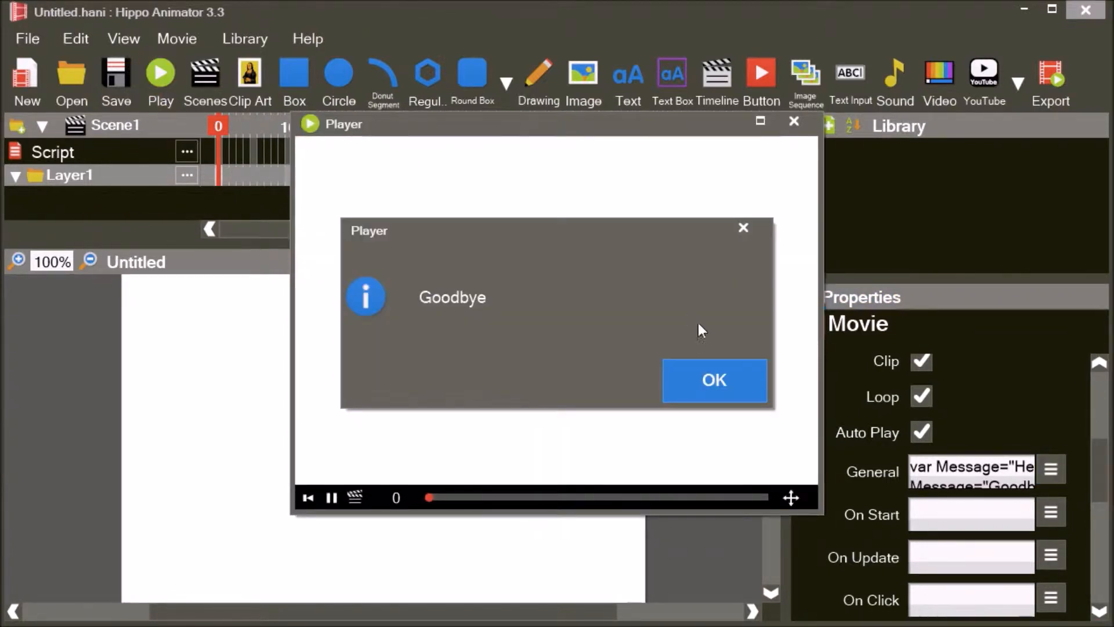
pyautogui.click(714, 381)
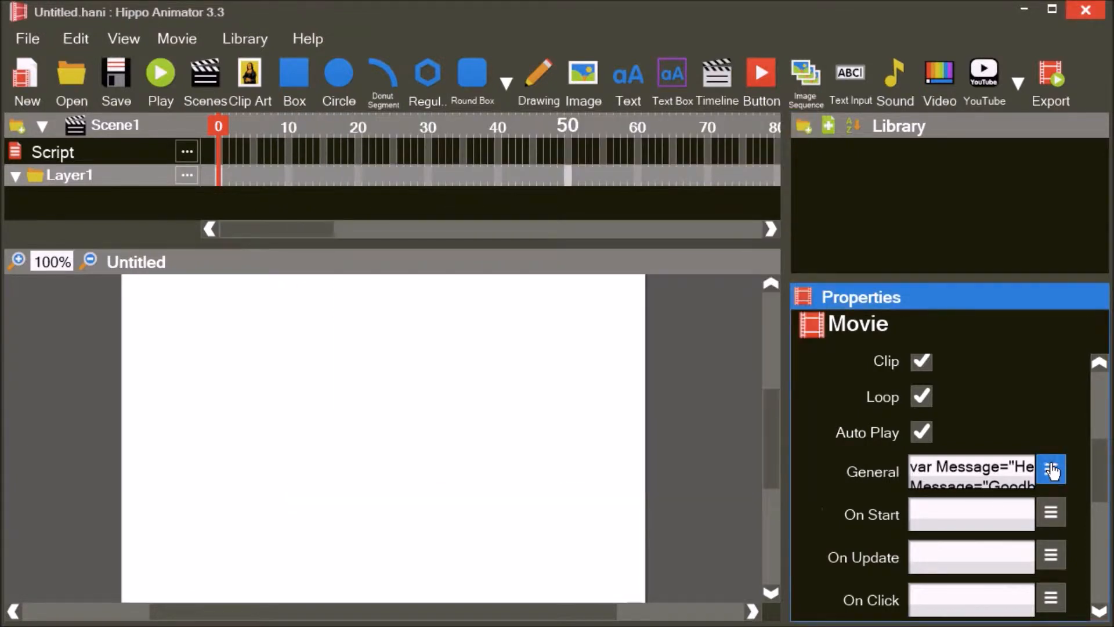
# - Add Message=""; before the alert, save, dismiss the empty alert and reopen the script editor
pyautogui.click(1052, 469)
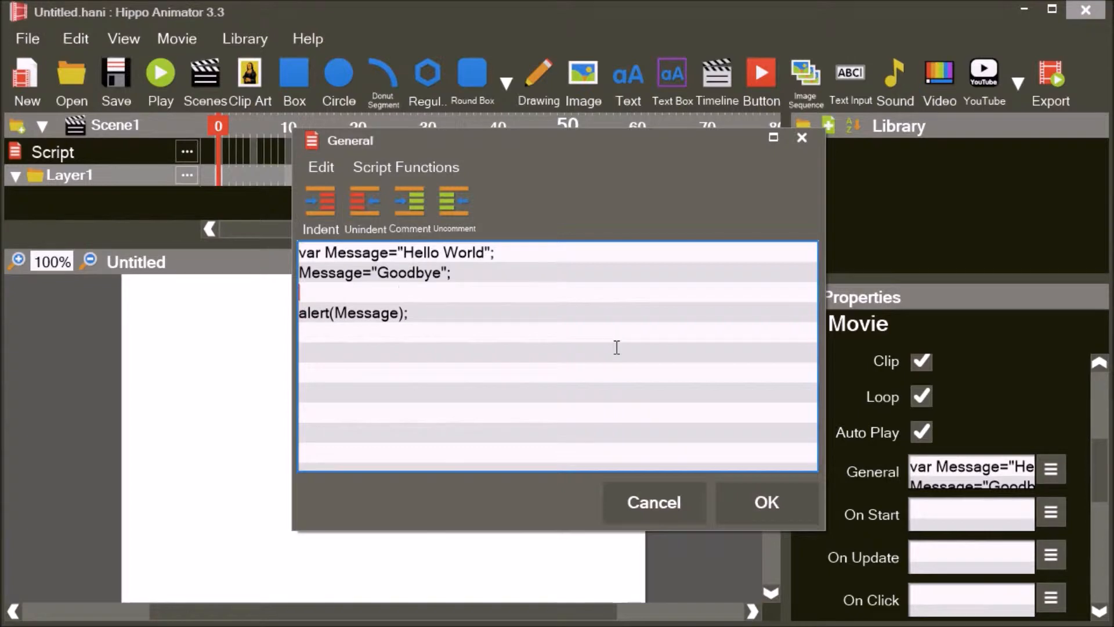
pyautogui.write('Messag')
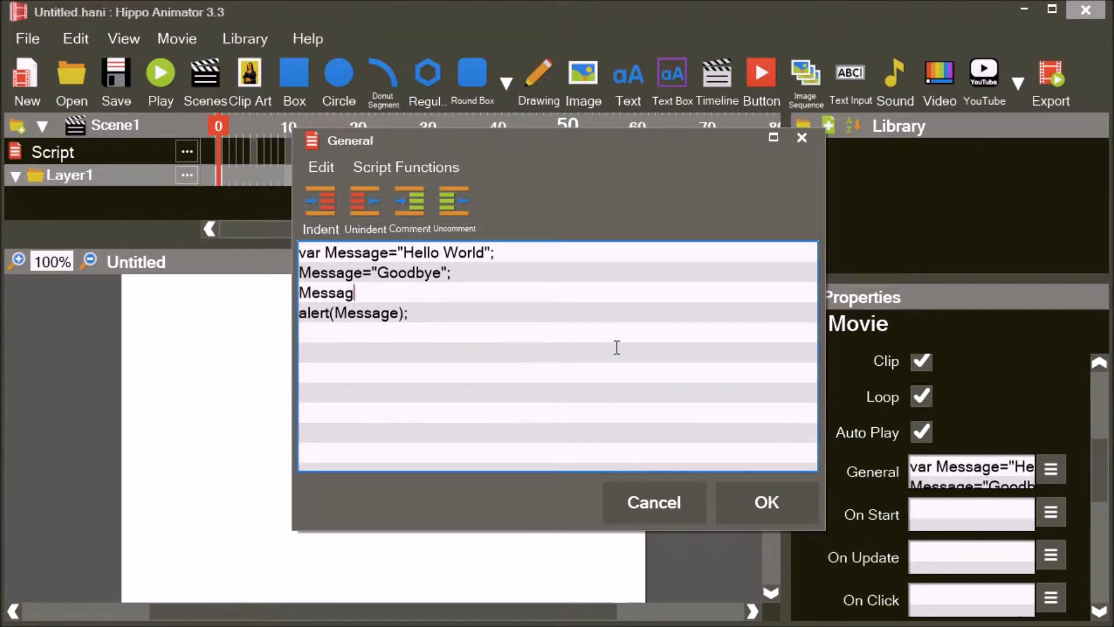
pyautogui.write('e="";')
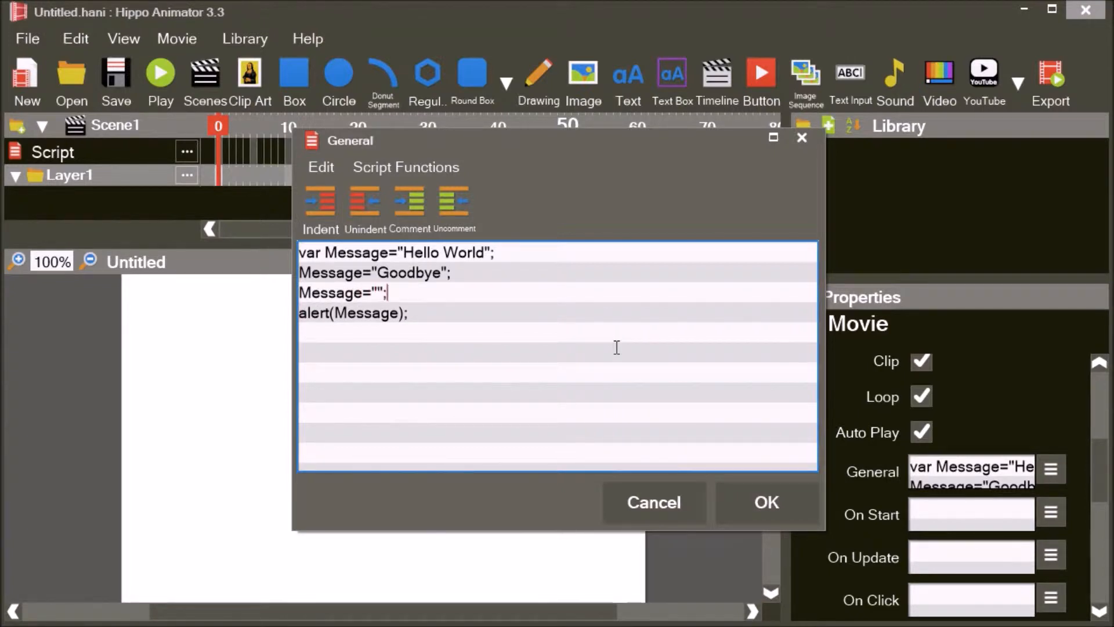
pyautogui.click(765, 501)
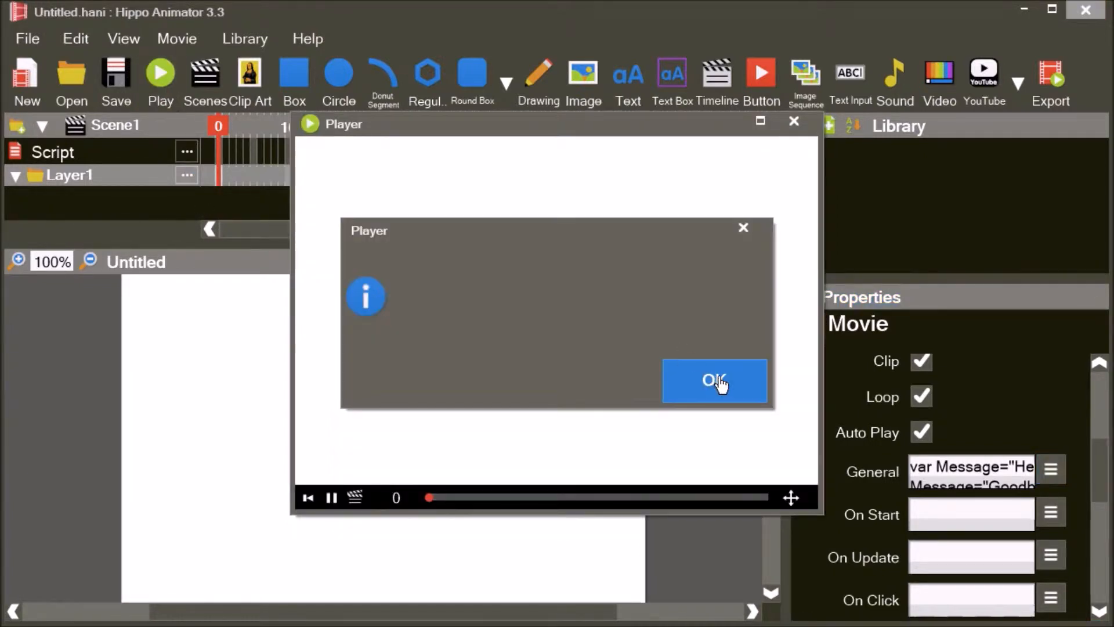
pyautogui.click(714, 381)
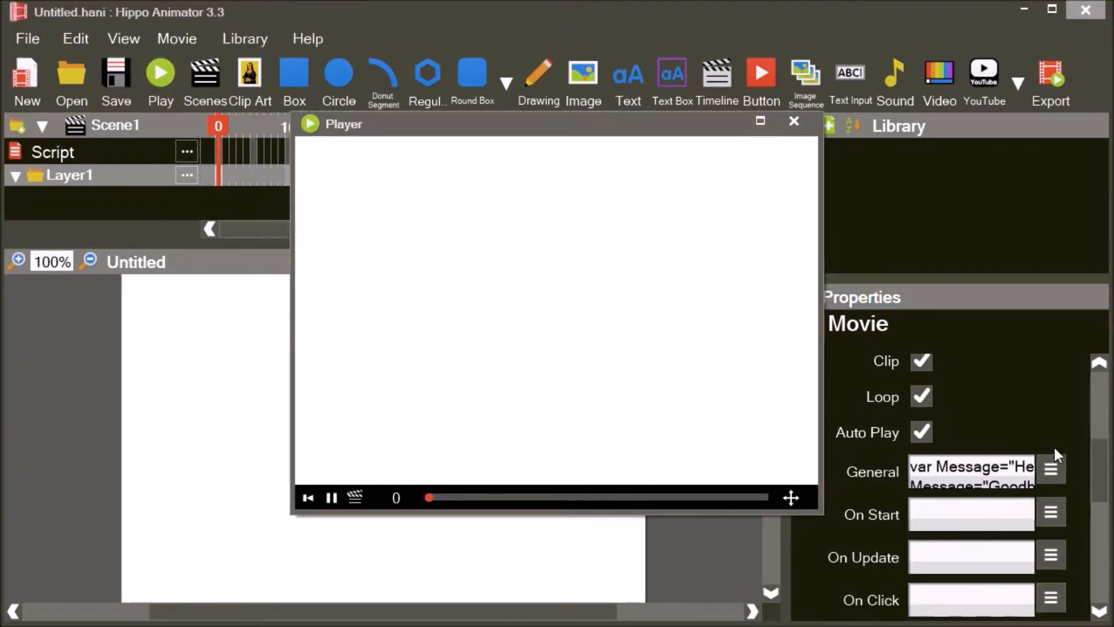
pyautogui.click(1052, 468)
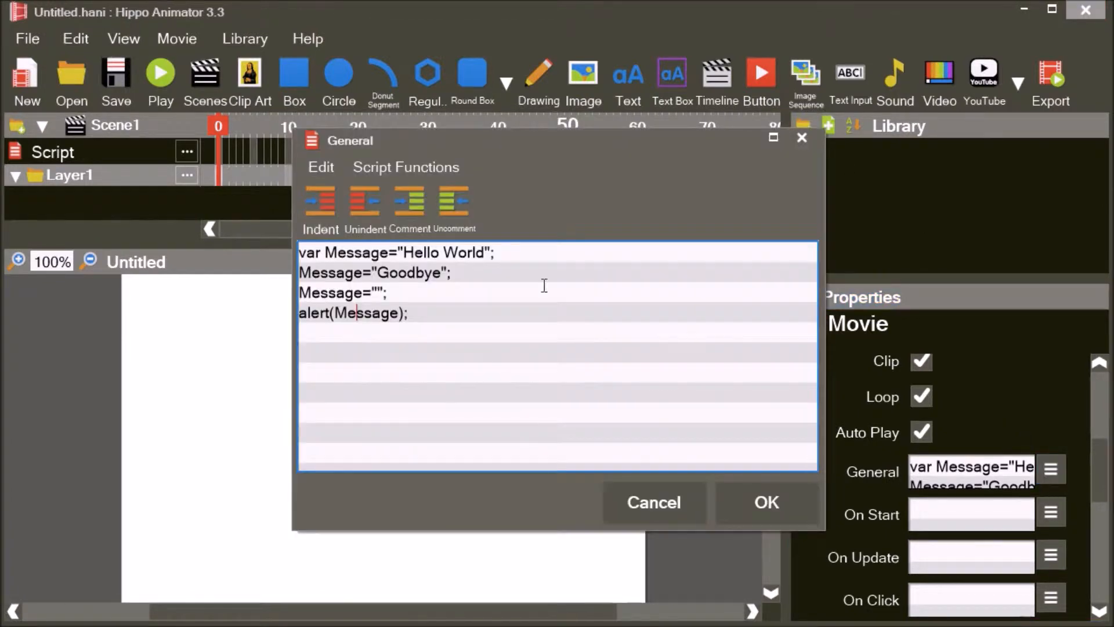
# - Rewrite the script as var A=123; alert(A);, save, play and dismiss the 123 alert
pyautogui.doubleClick(356, 252)
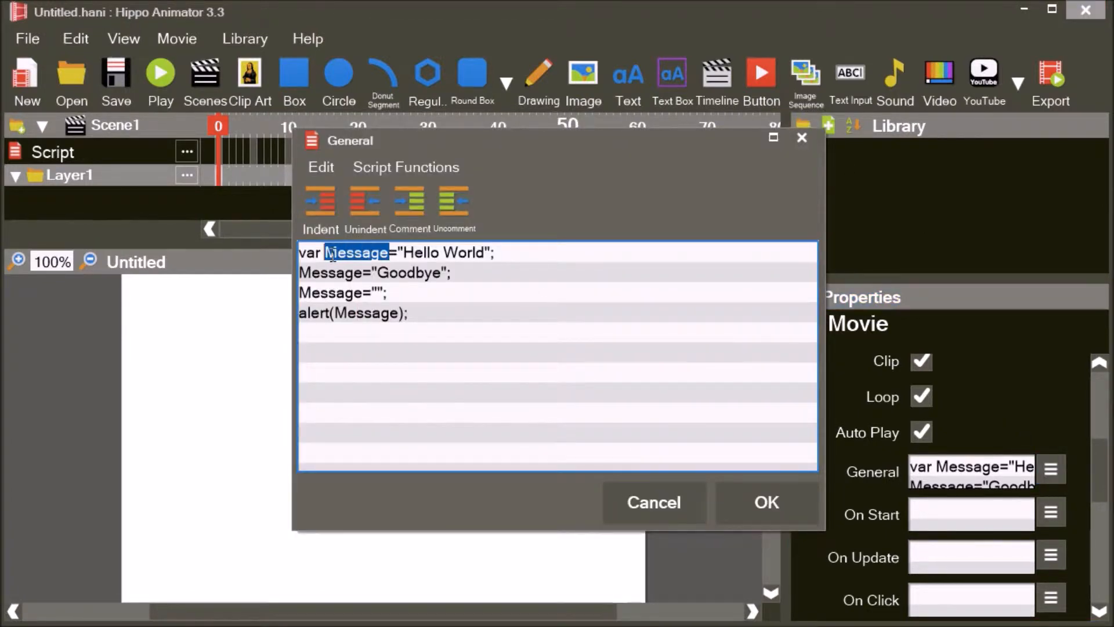
pyautogui.write('A')
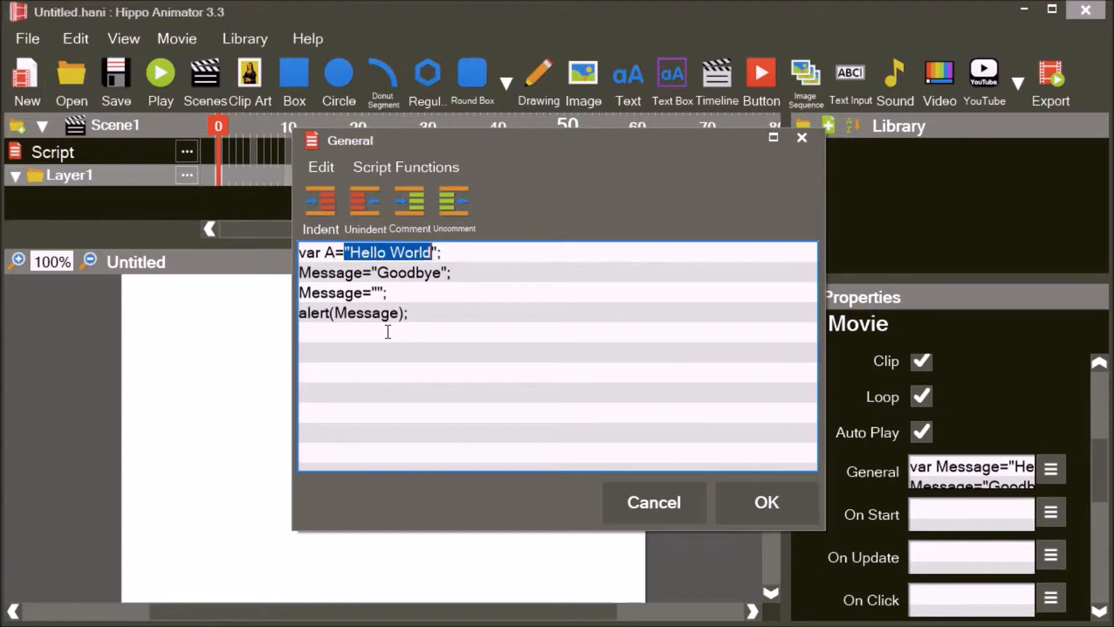
pyautogui.write('123;')
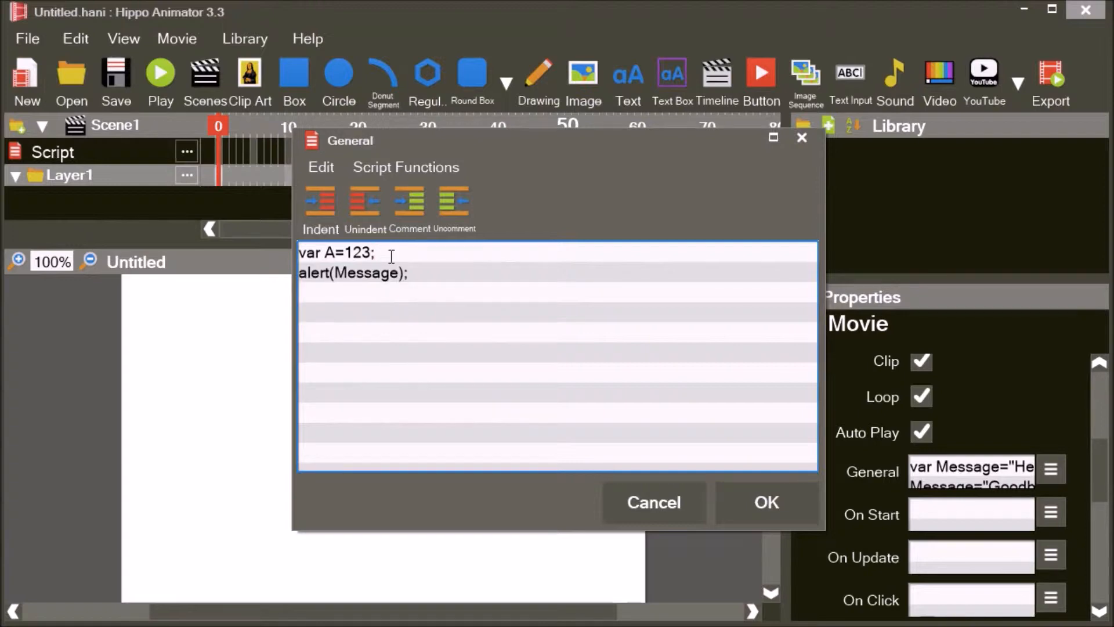
pyautogui.doubleClick(366, 273)
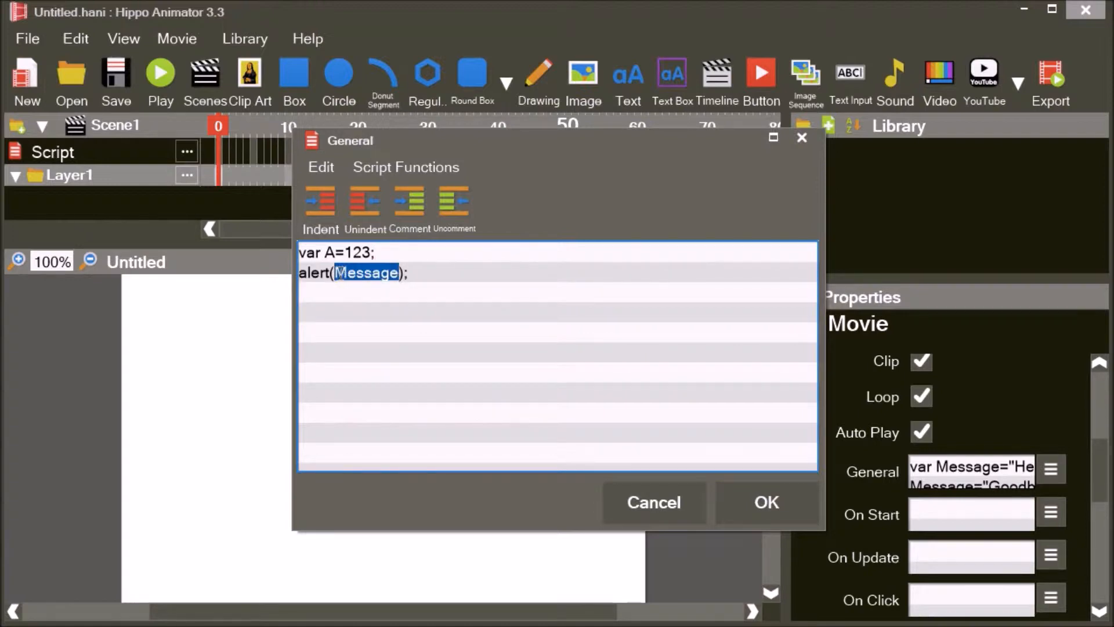
pyautogui.write('A')
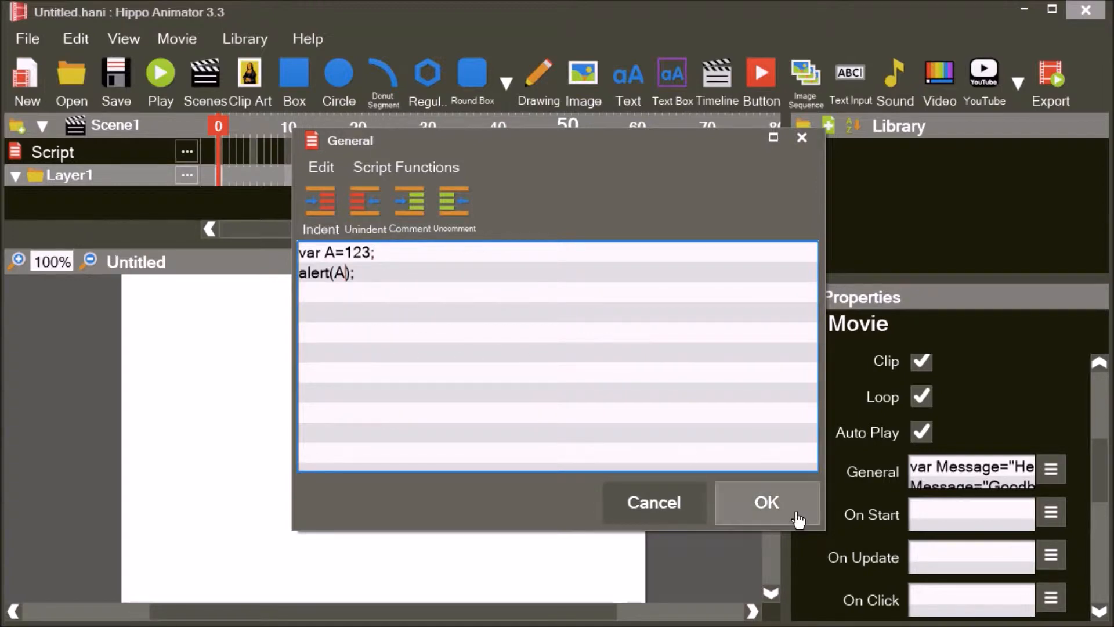
pyautogui.click(767, 501)
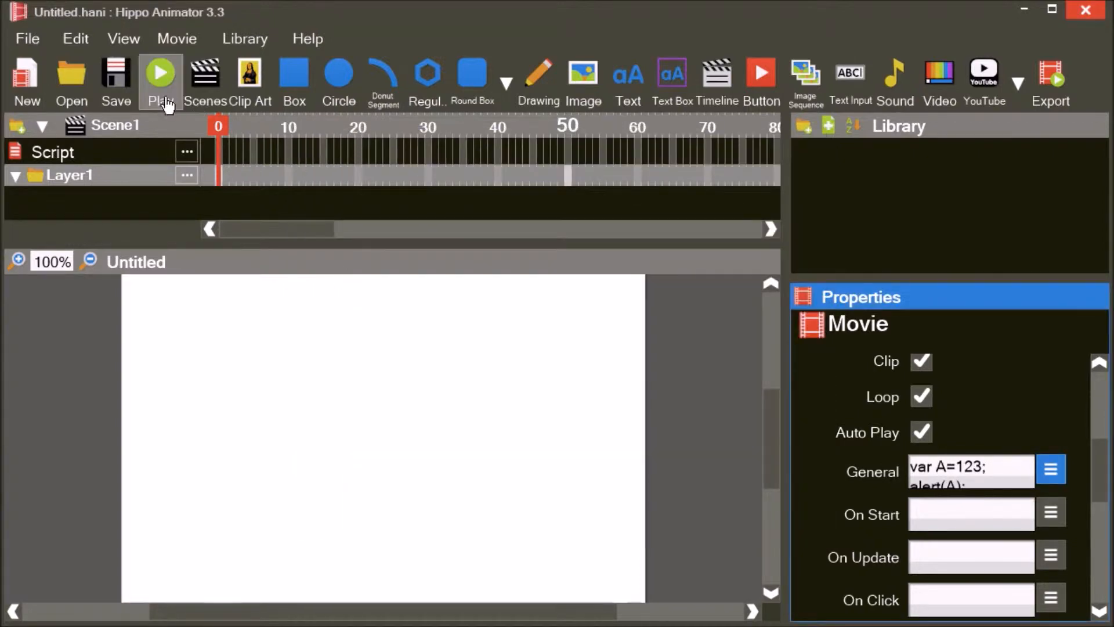
pyautogui.click(160, 73)
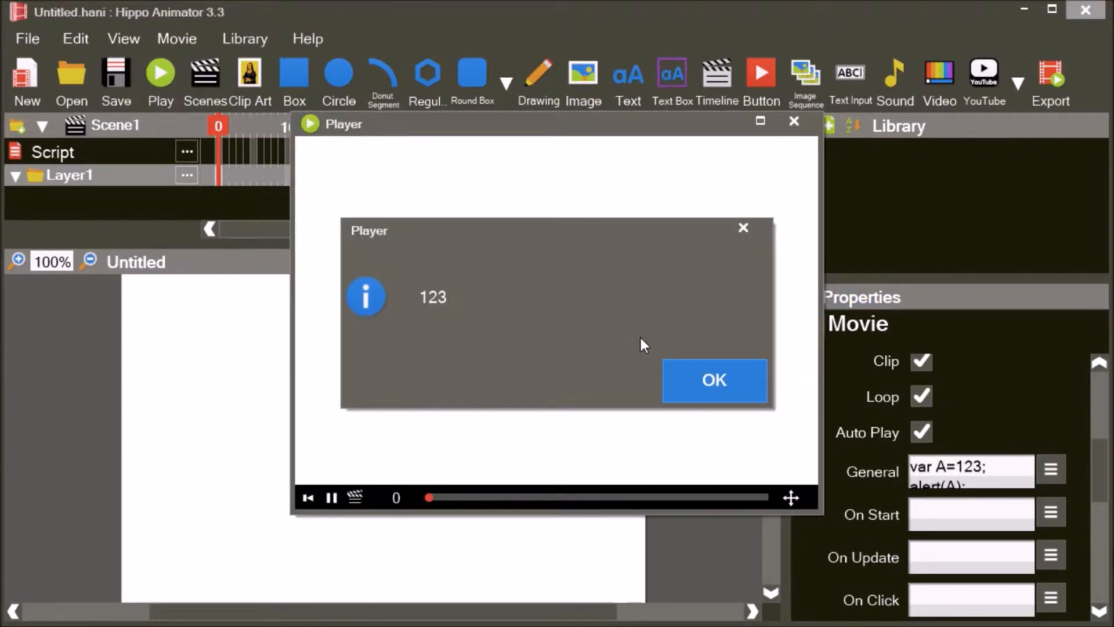
pyautogui.click(713, 380)
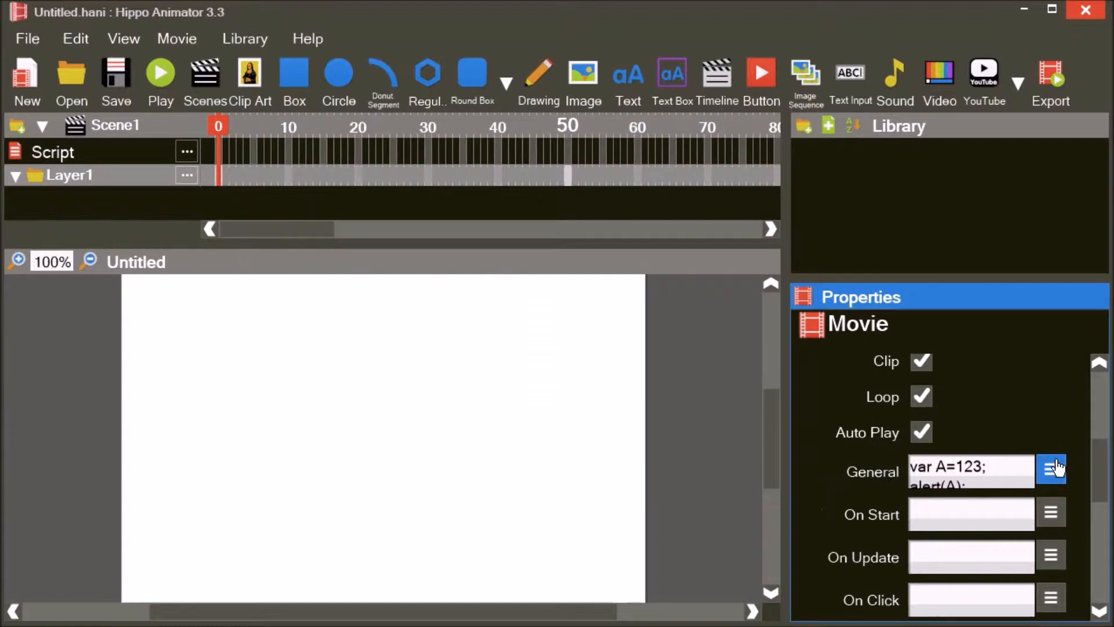
# - Change the script to var B1=true; alert(B1); in the General script editor
pyautogui.click(1052, 470)
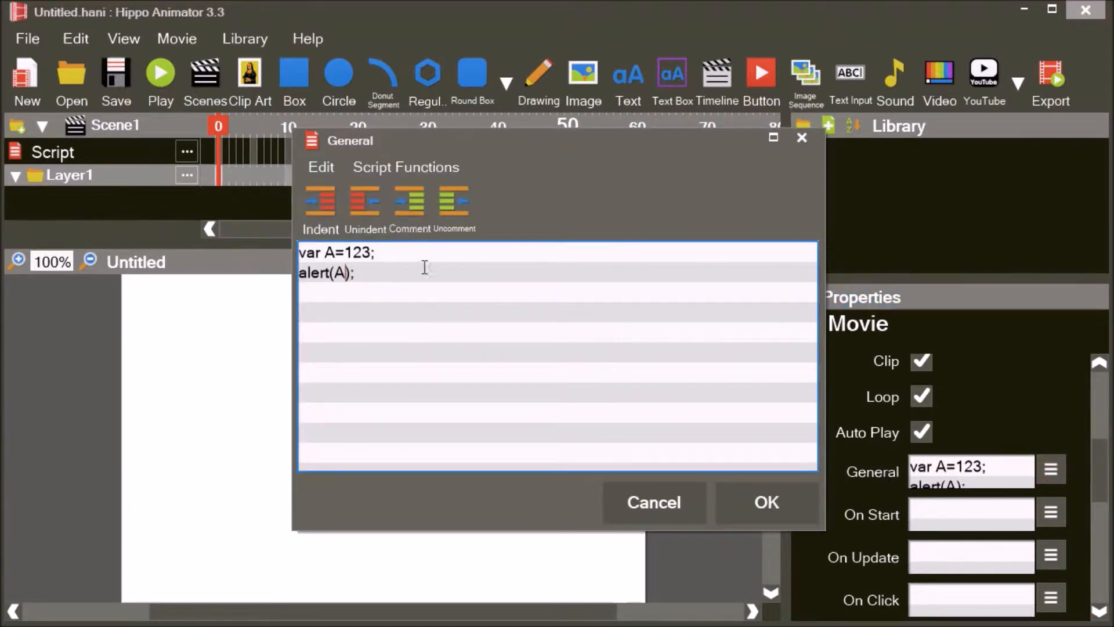
pyautogui.doubleClick(329, 252)
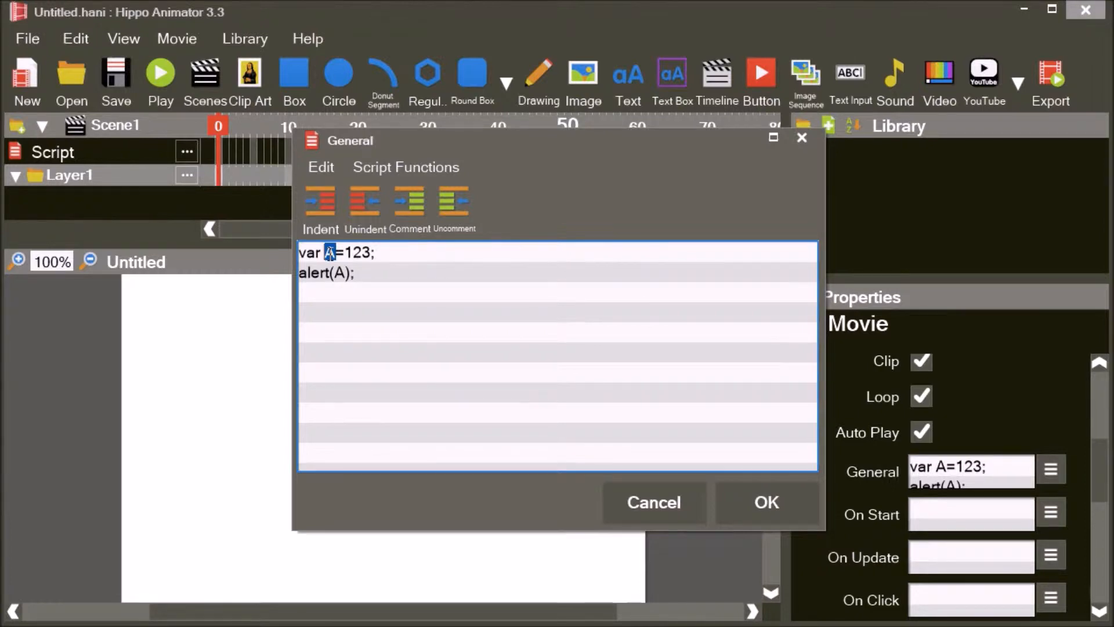
pyautogui.write('B1')
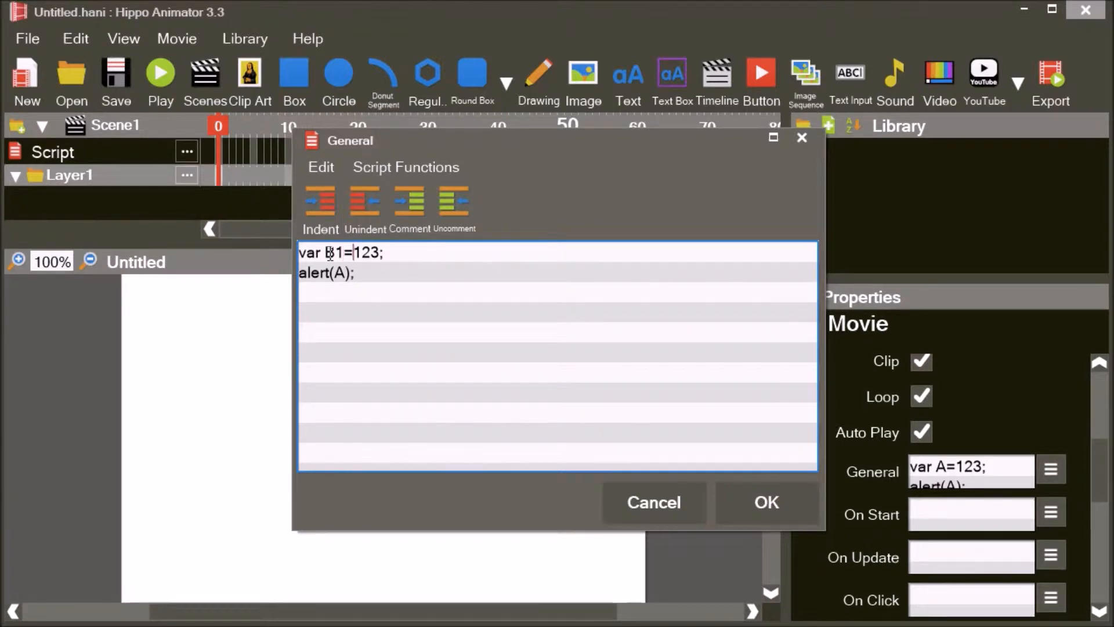
pyautogui.doubleClick(367, 252)
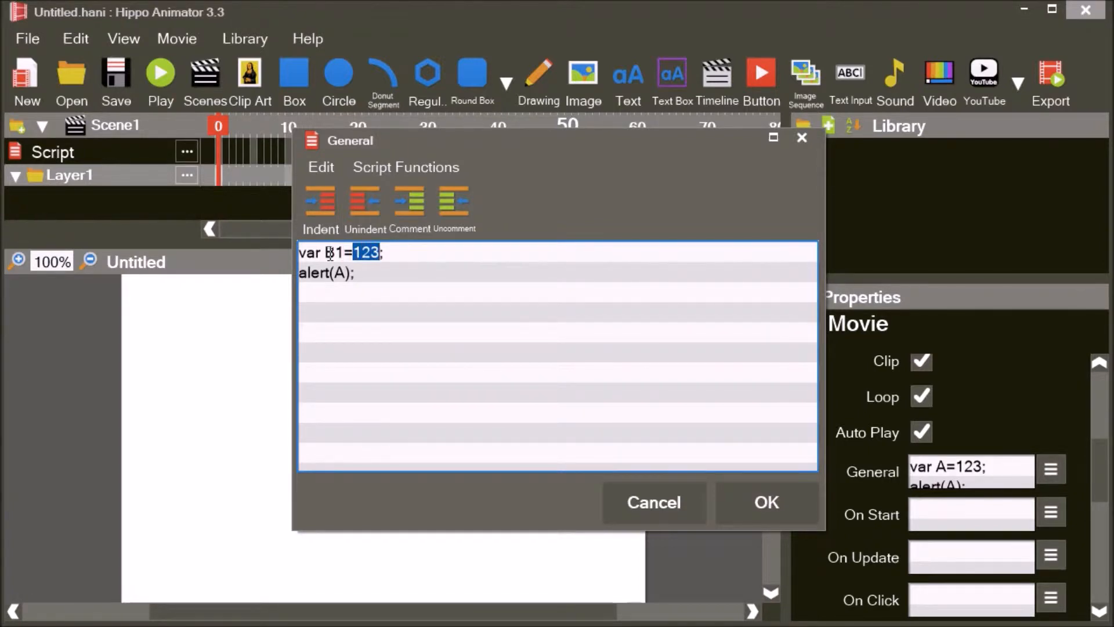
pyautogui.write('true')
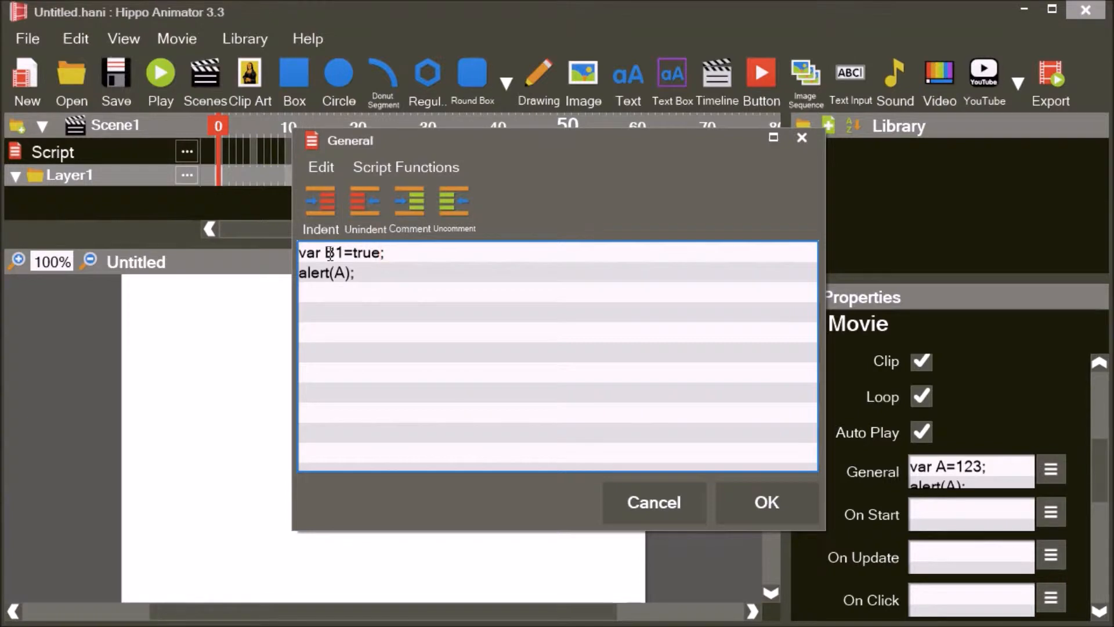
pyautogui.write('B1')
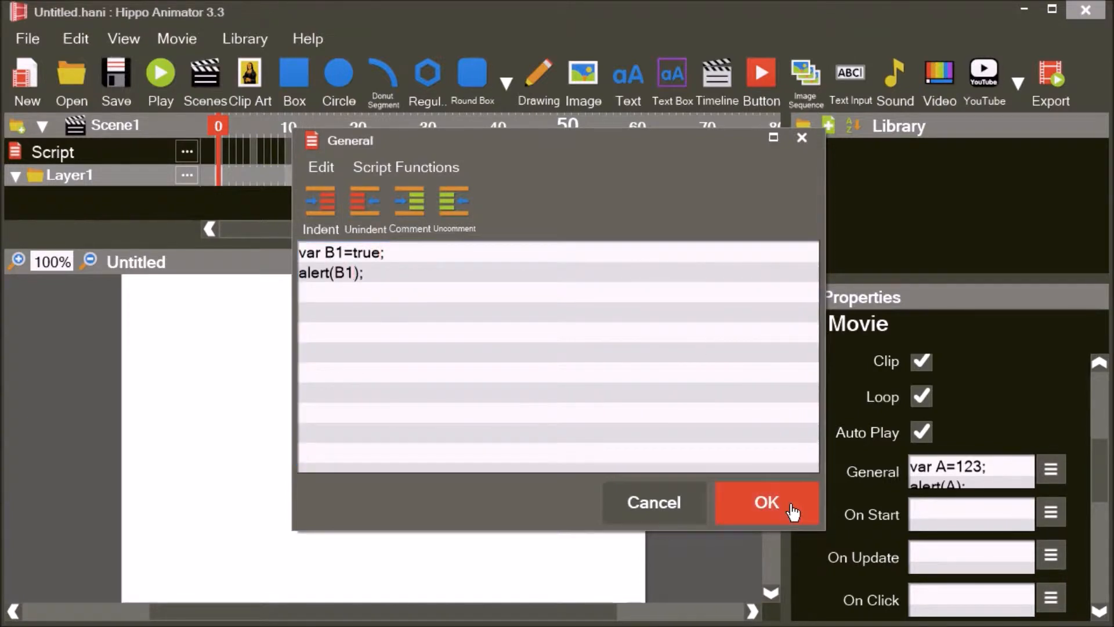
# - Confirm the script, play the movie, dismiss the true alert and close the Player
pyautogui.click(766, 503)
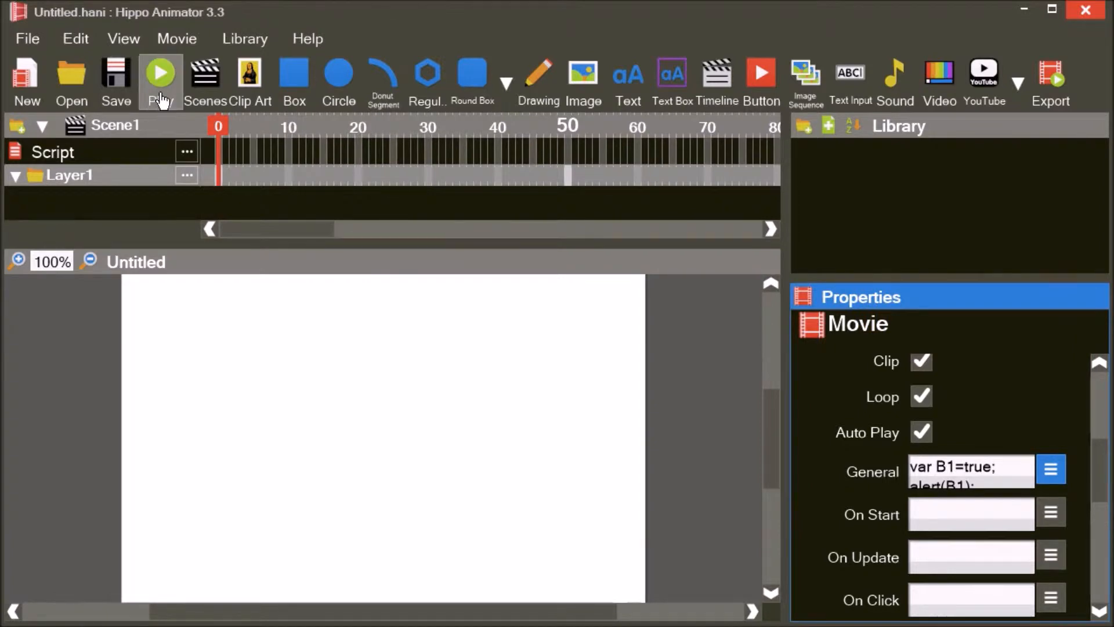
pyautogui.click(160, 72)
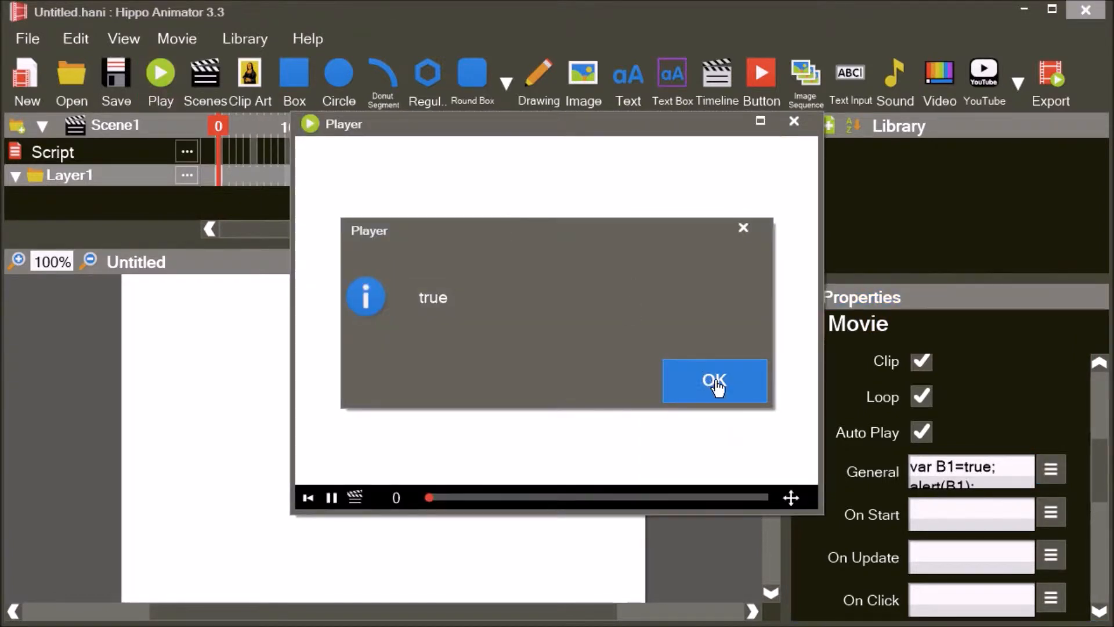
pyautogui.click(714, 381)
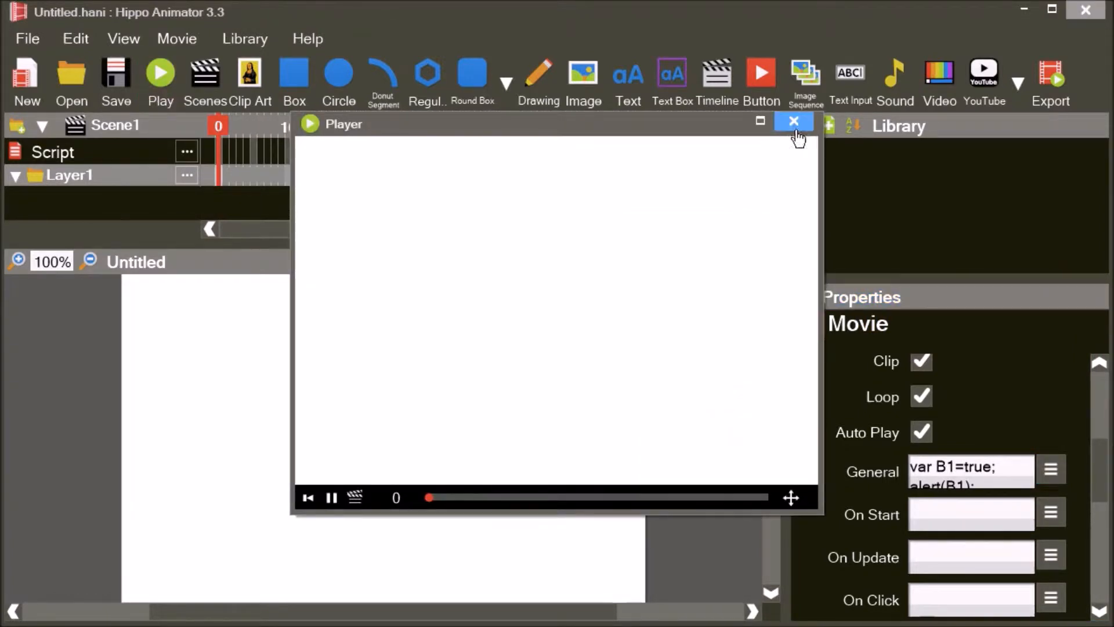
pyautogui.click(793, 122)
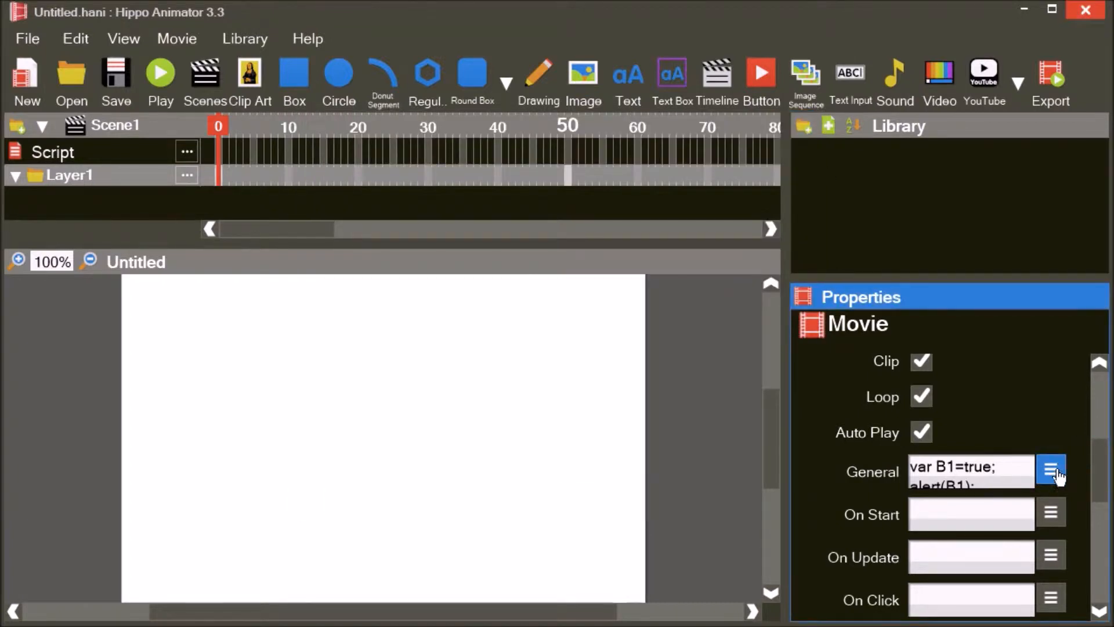
# - Add B1=false; before alert(B1), confirm, play the movie and reopen the General script
pyautogui.click(1053, 470)
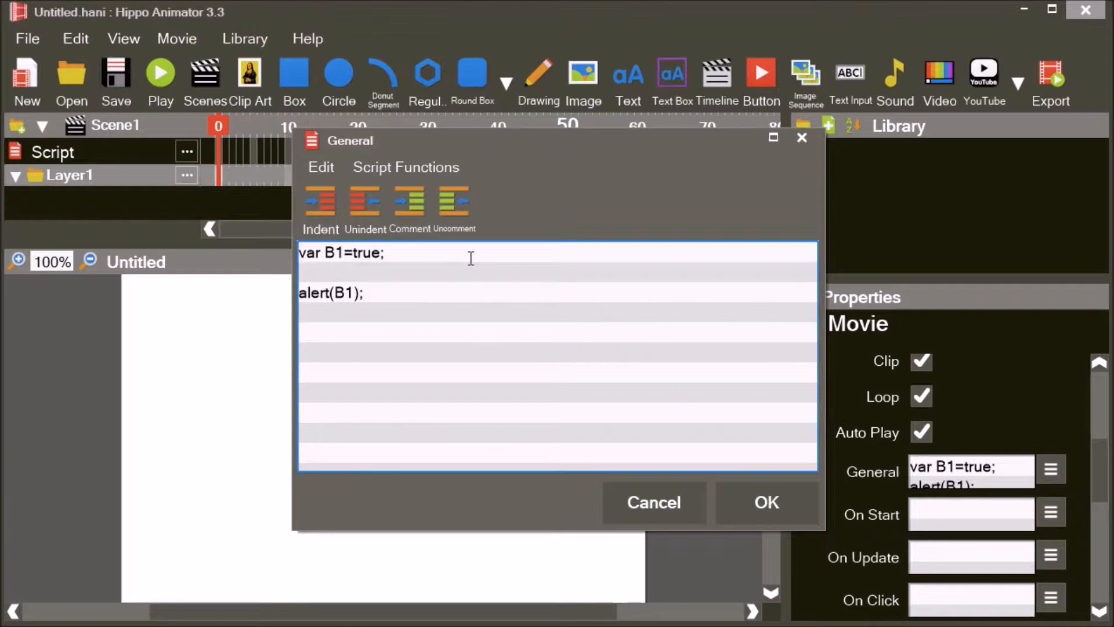
pyautogui.write('B1=fal')
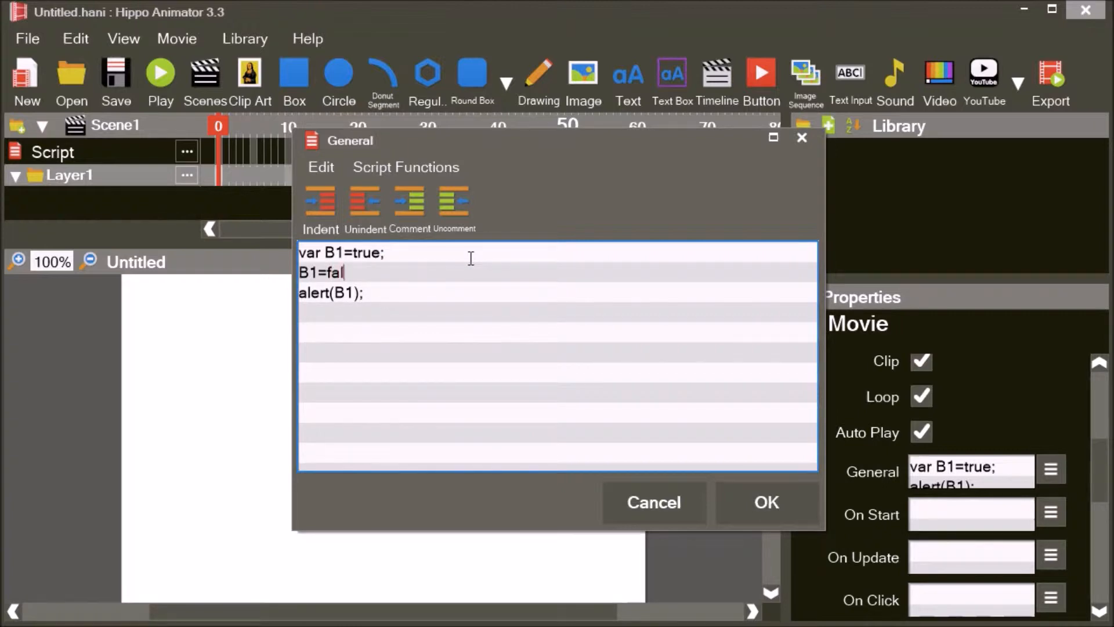
pyautogui.write('se;')
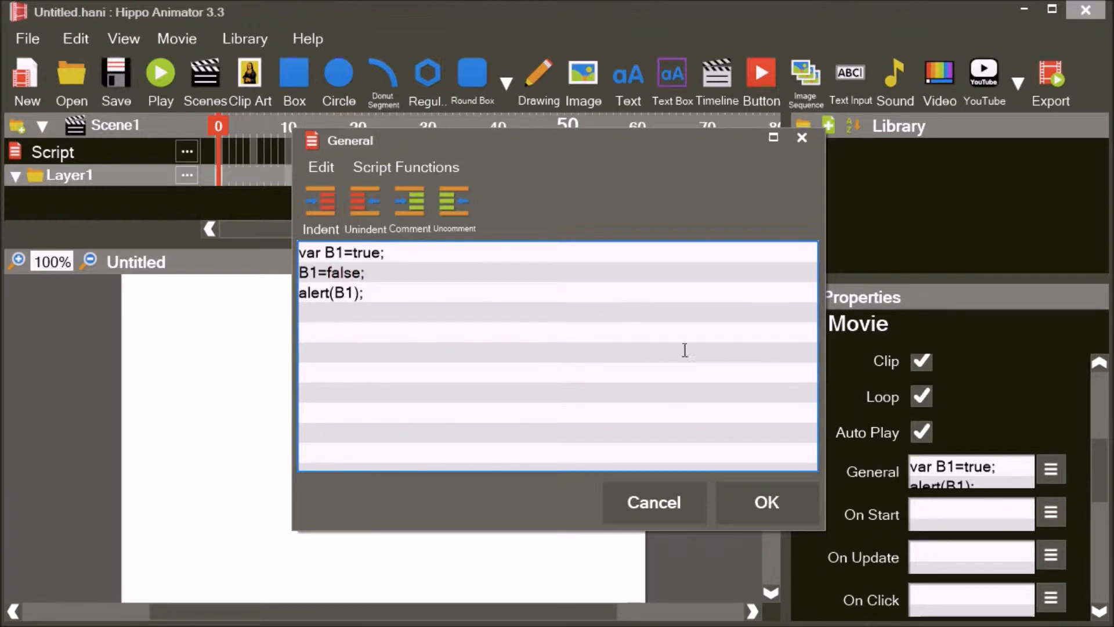
pyautogui.click(765, 502)
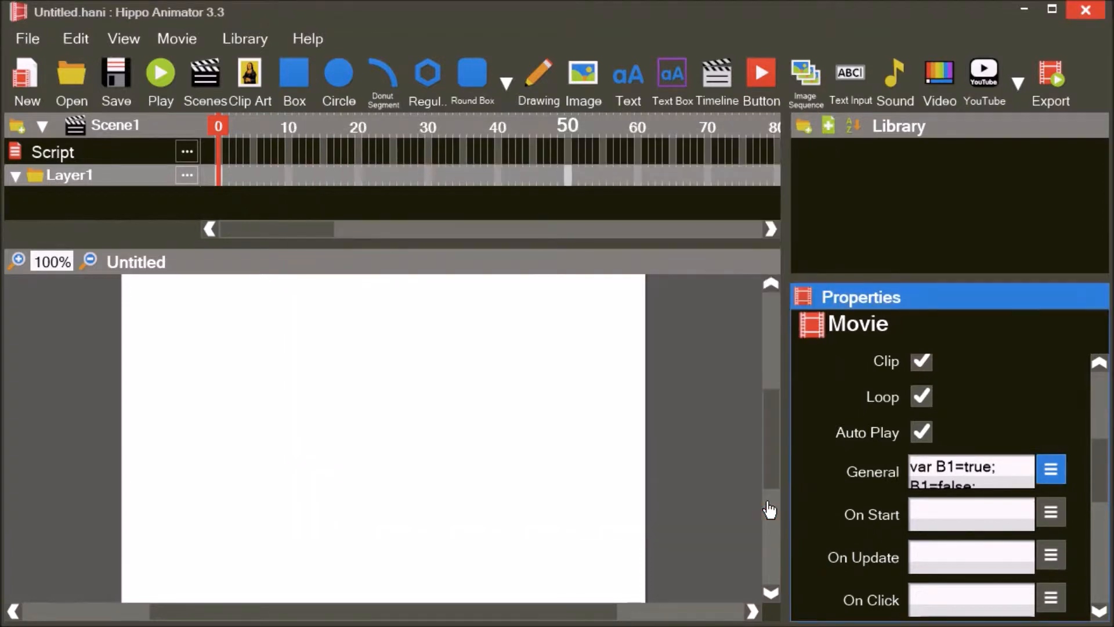
pyautogui.click(159, 72)
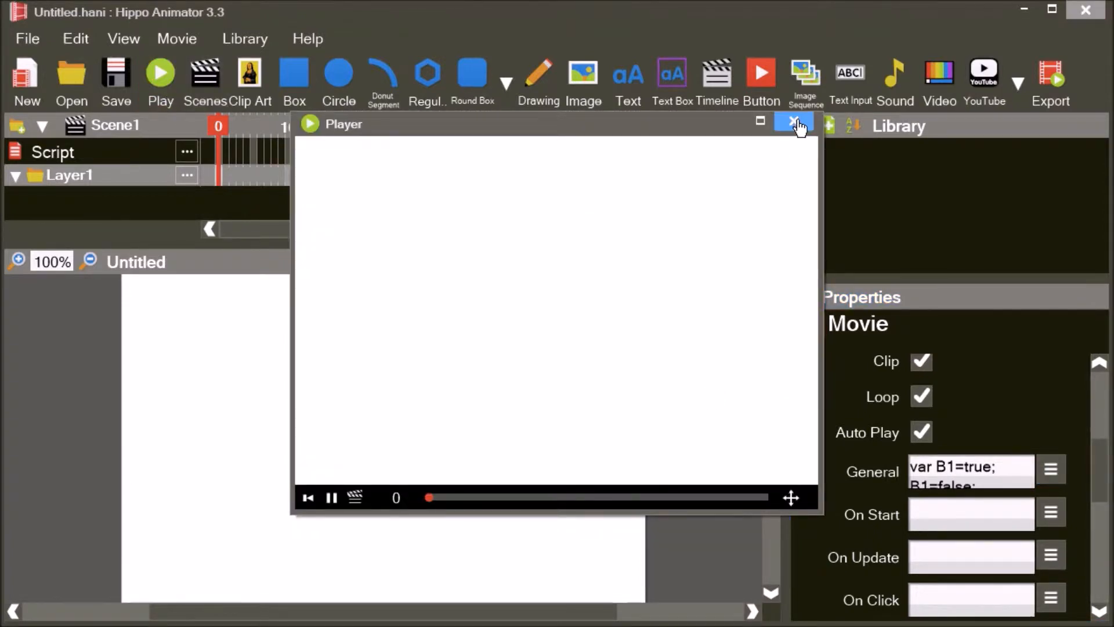
pyautogui.click(1053, 470)
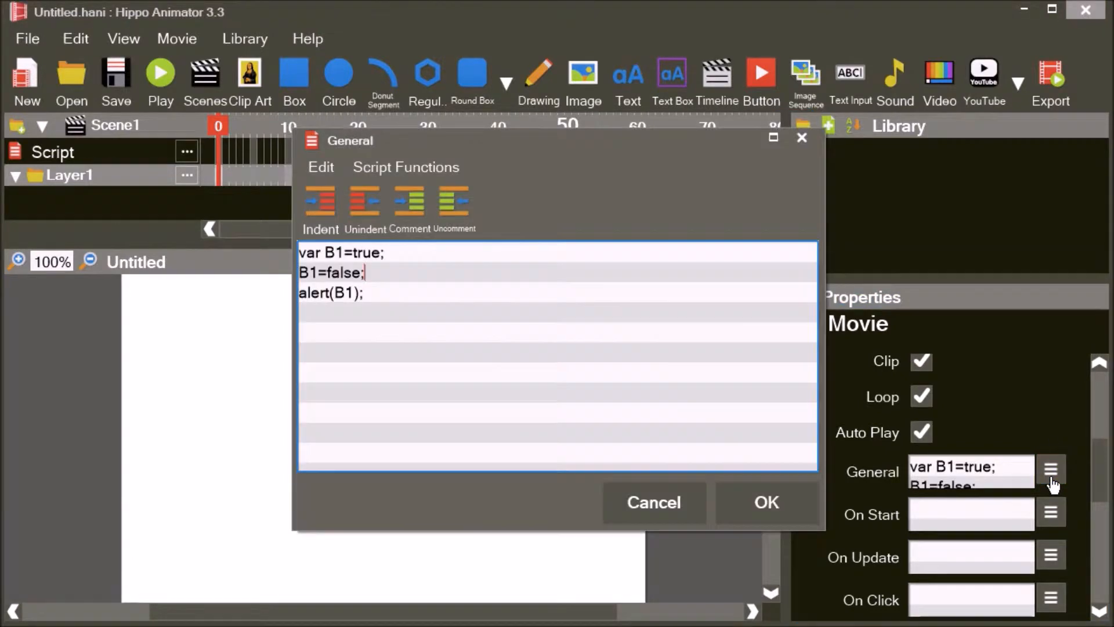
# - Add var VariableA=B1 and alert VariableA, confirm, play and dismiss the false alert
pyautogui.press('enter')
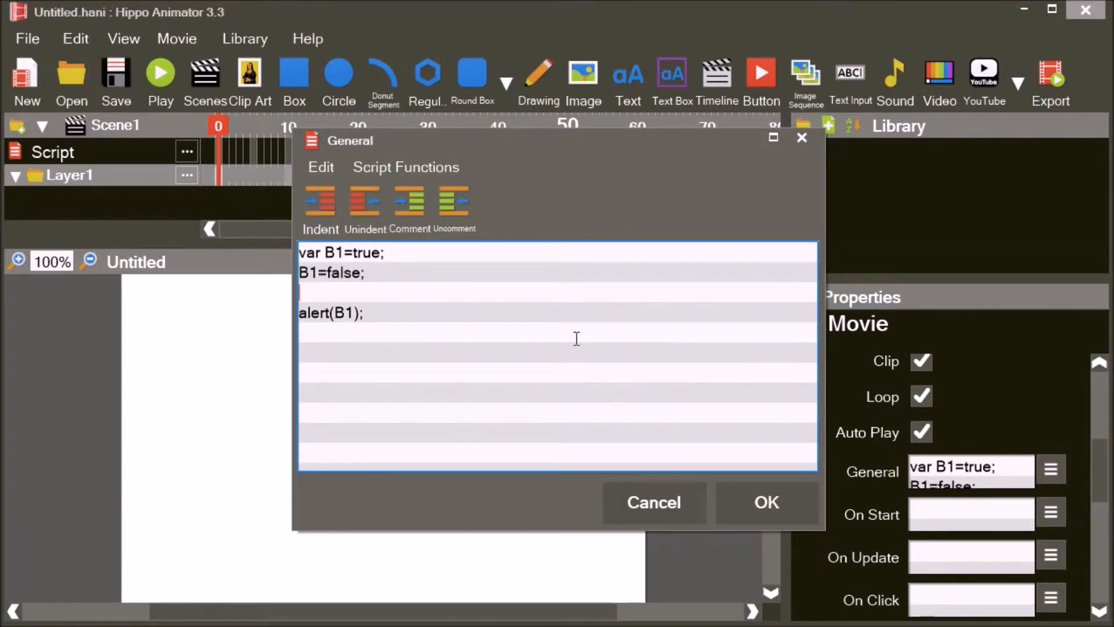
pyautogui.write('var')
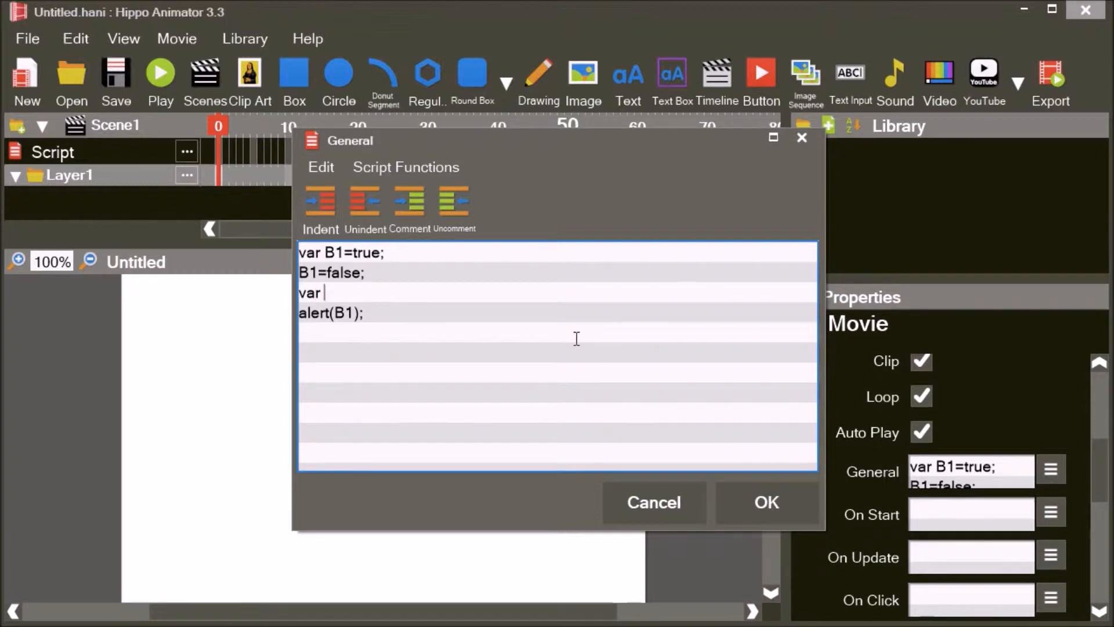
pyautogui.write('Variable')
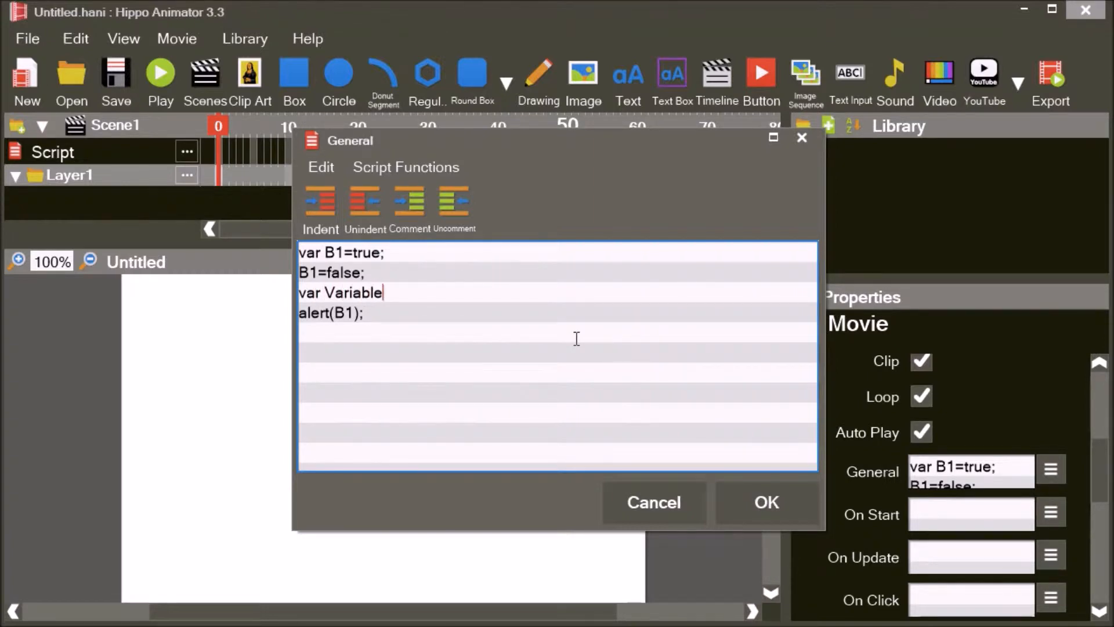
pyautogui.write('A=B1;')
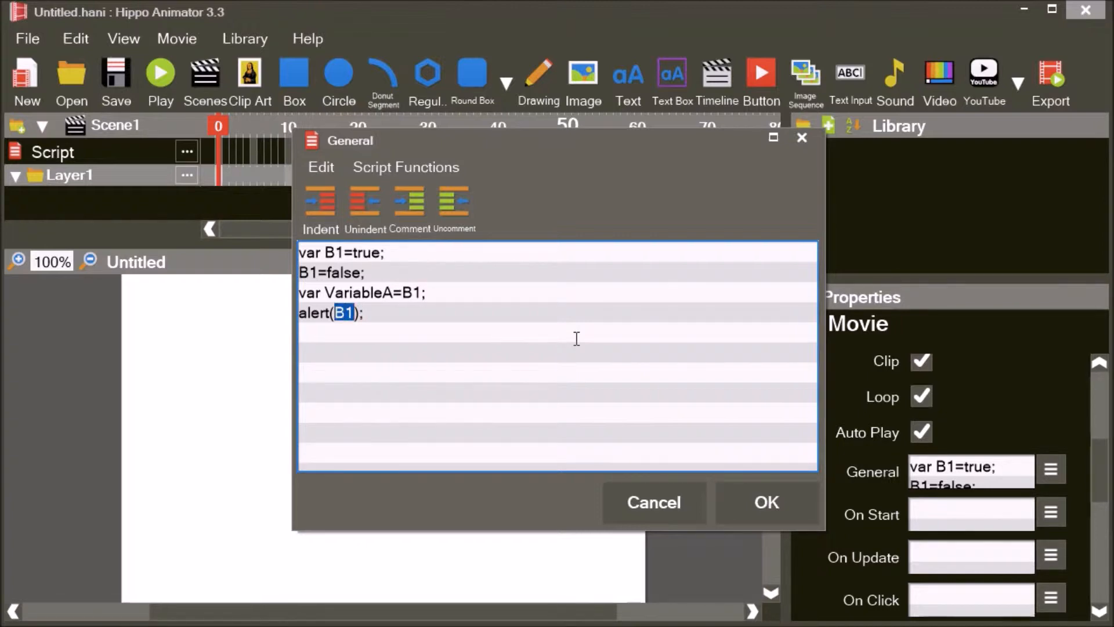
pyautogui.write('variableA')
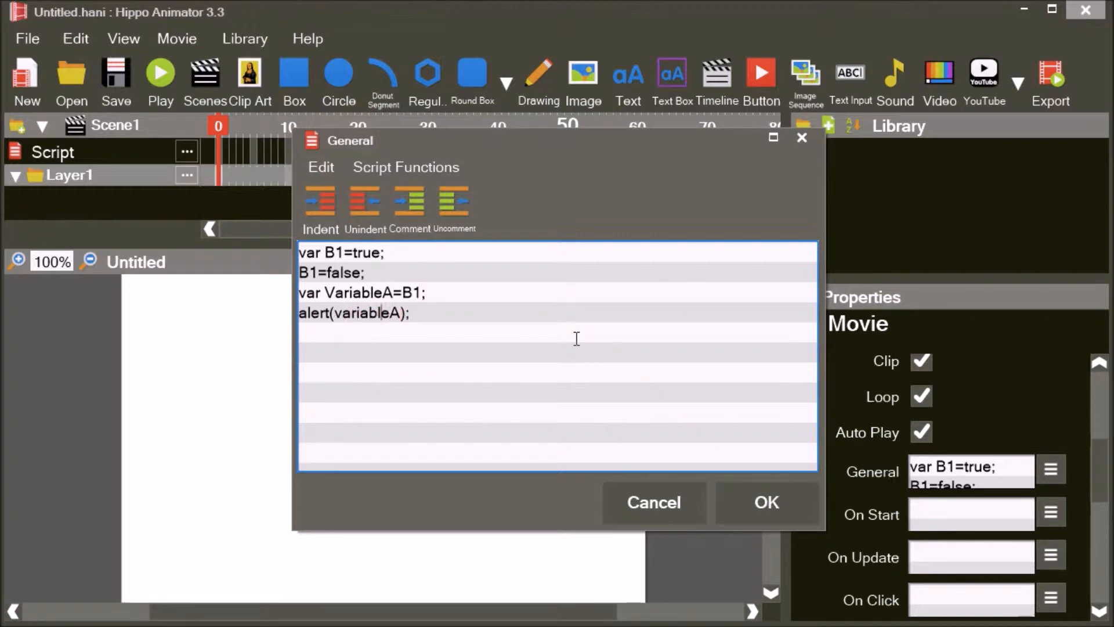
pyautogui.click(765, 502)
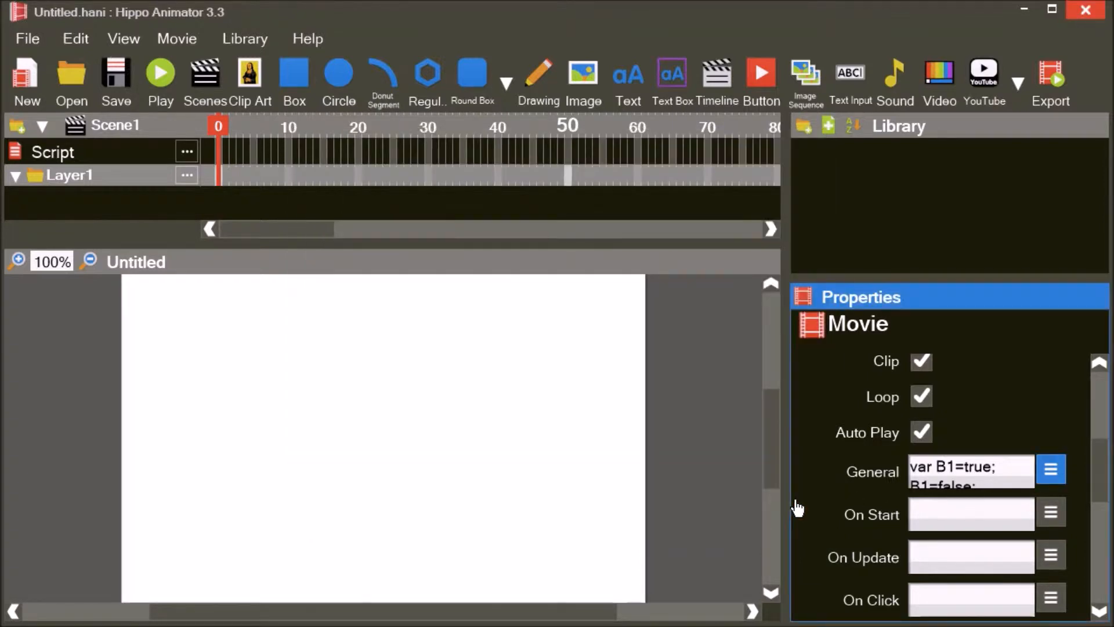
pyautogui.click(159, 71)
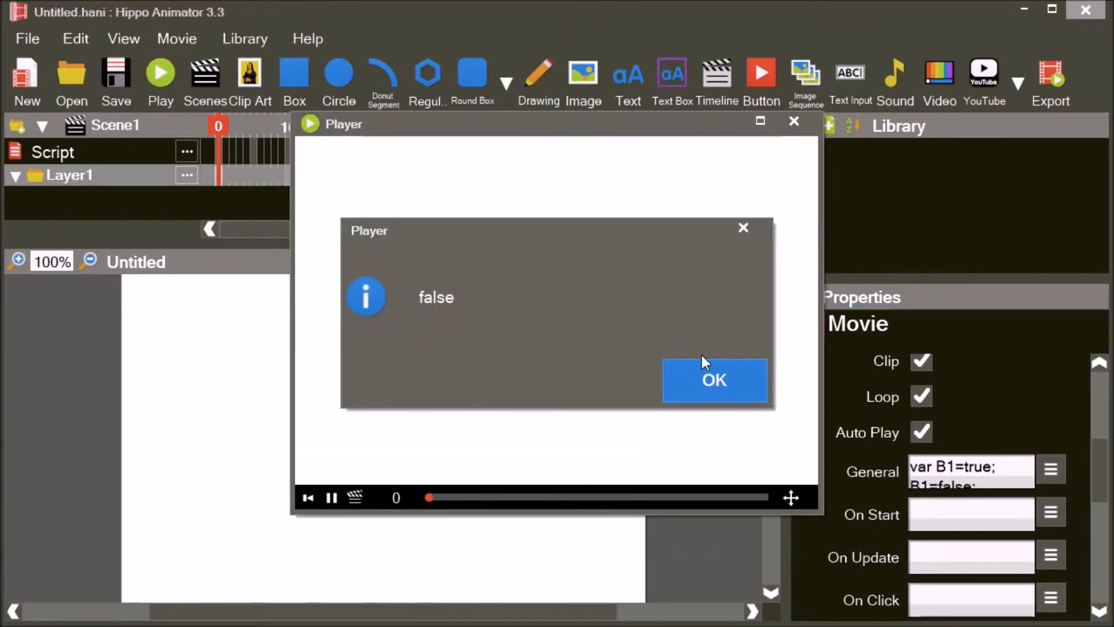
pyautogui.click(714, 379)
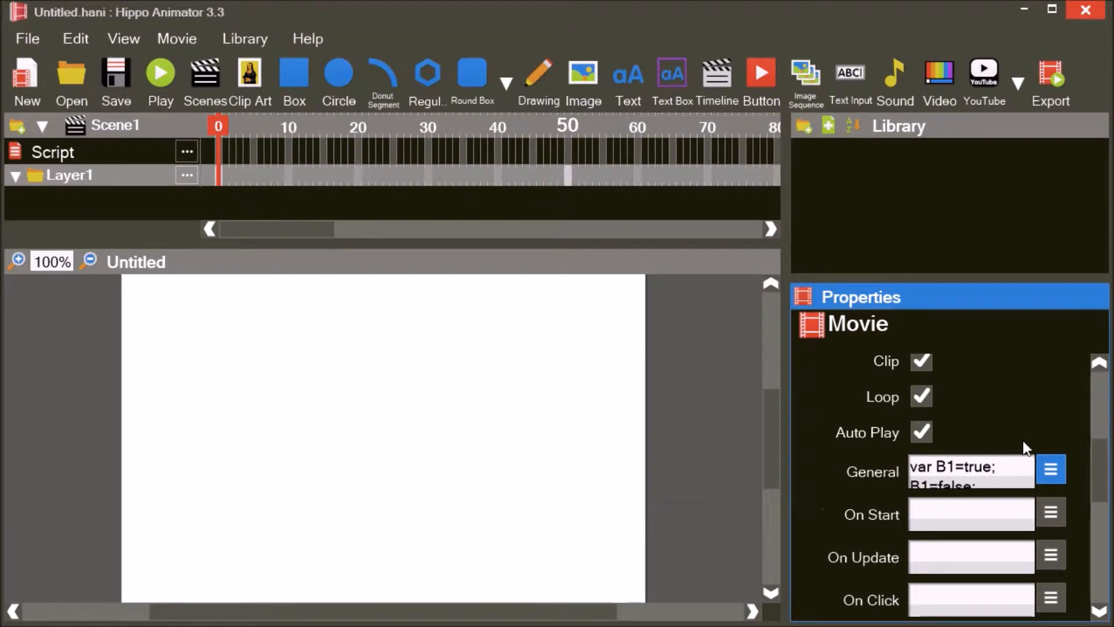
# - Move var VariableA=B1; above B1=false; so the played movie alerts true, then close the Player
pyautogui.click(1052, 468)
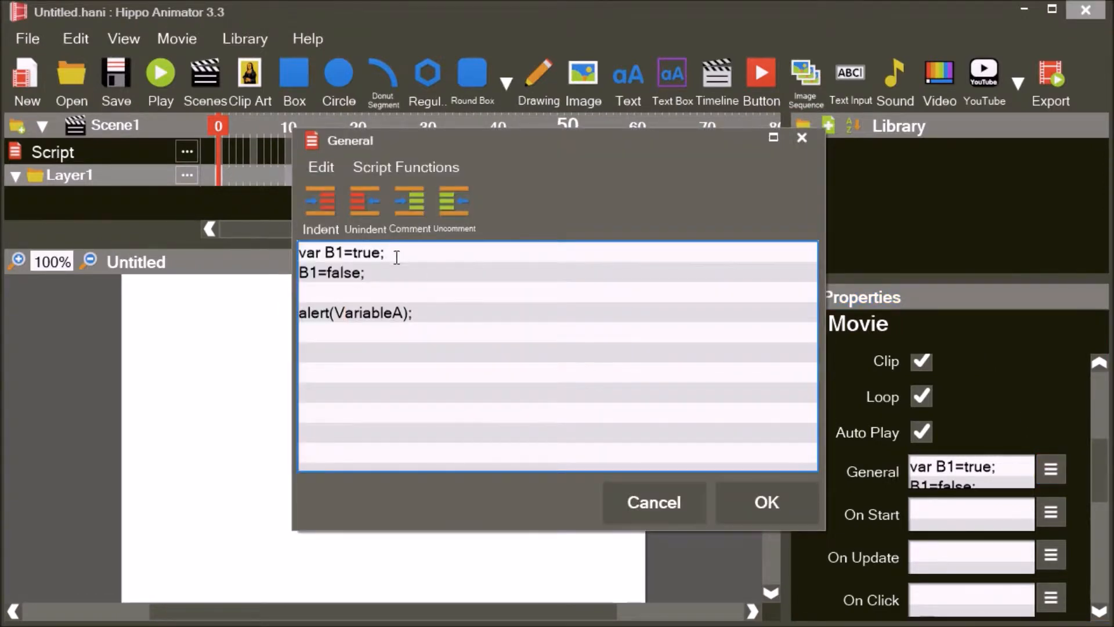
pyautogui.write('var VariableA=B1;')
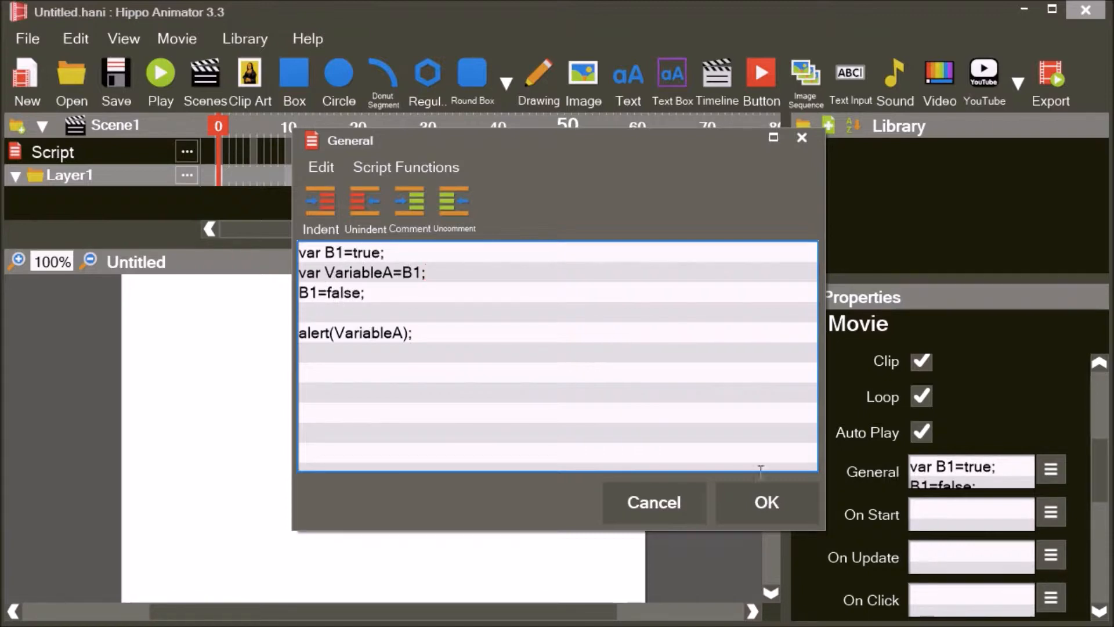
pyautogui.click(765, 502)
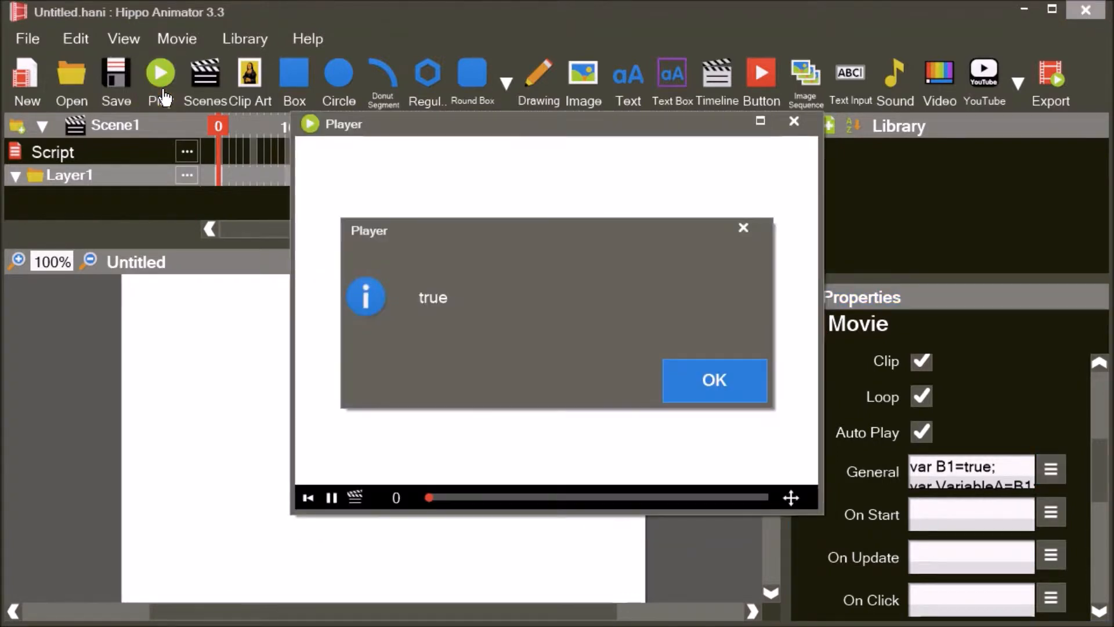
pyautogui.click(714, 380)
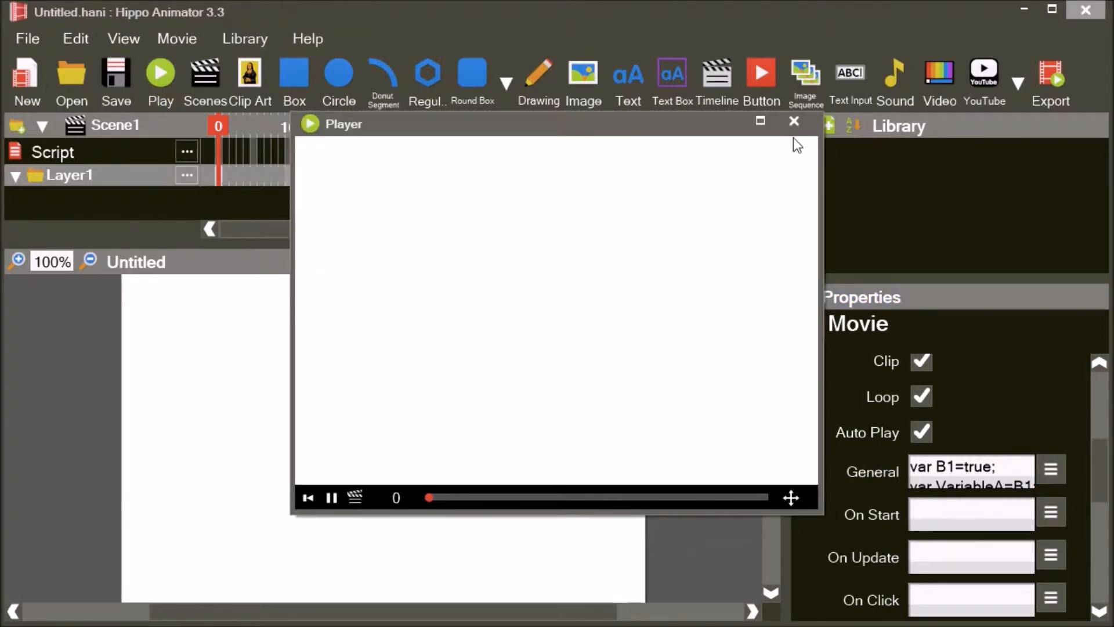
pyautogui.click(794, 122)
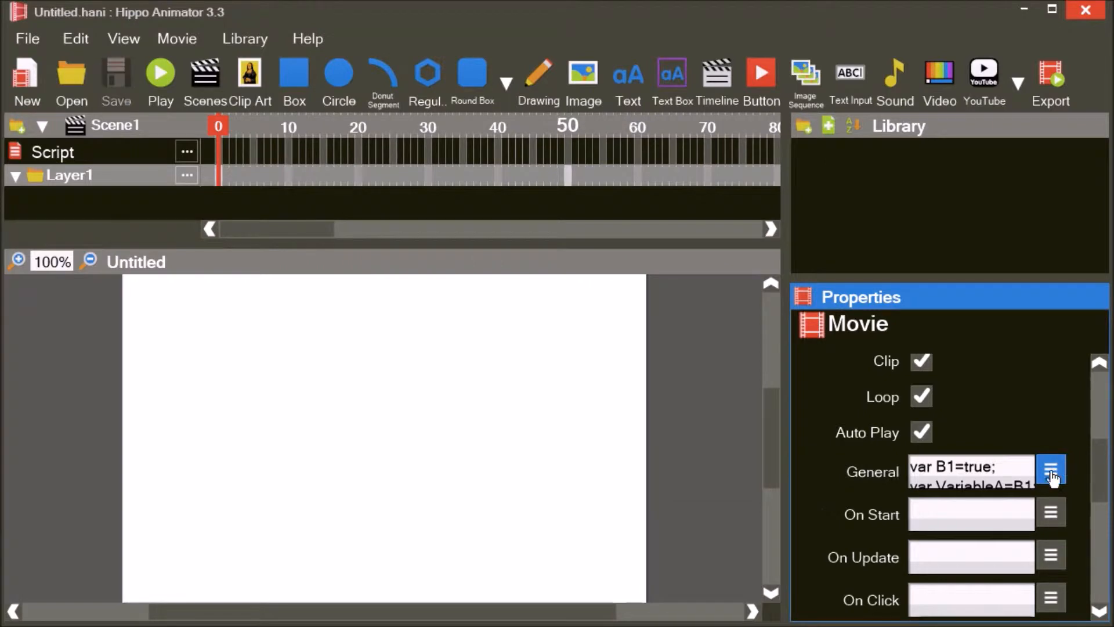
# - Extend the first var line with ="Apple", Age=12, BussPass=false, Counter, A, B, C
pyautogui.click(1052, 470)
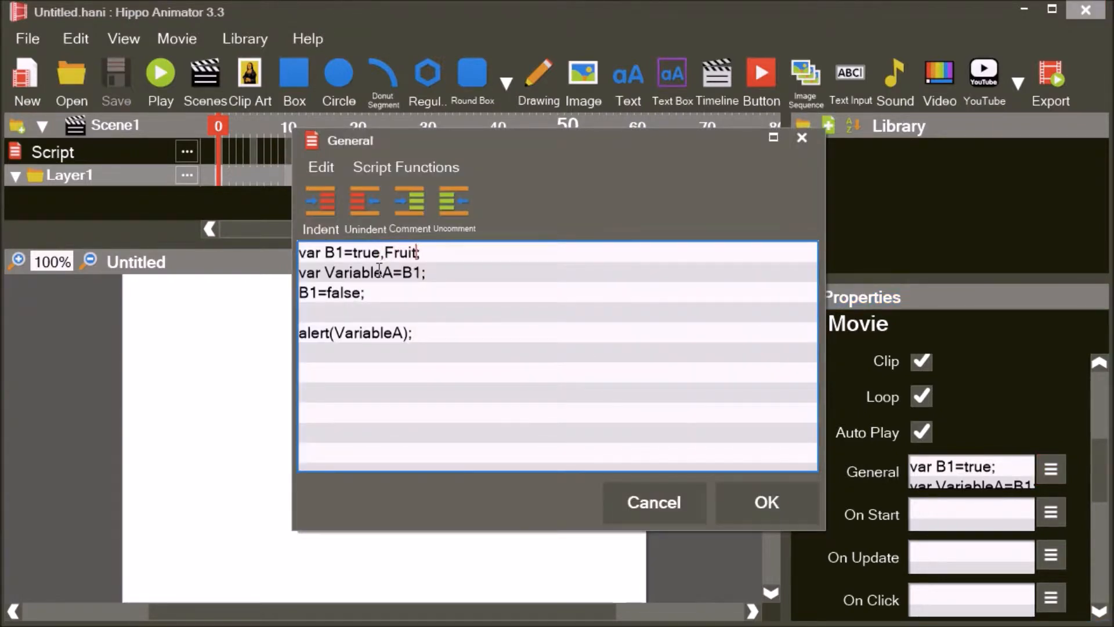
pyautogui.write('="Apple"')
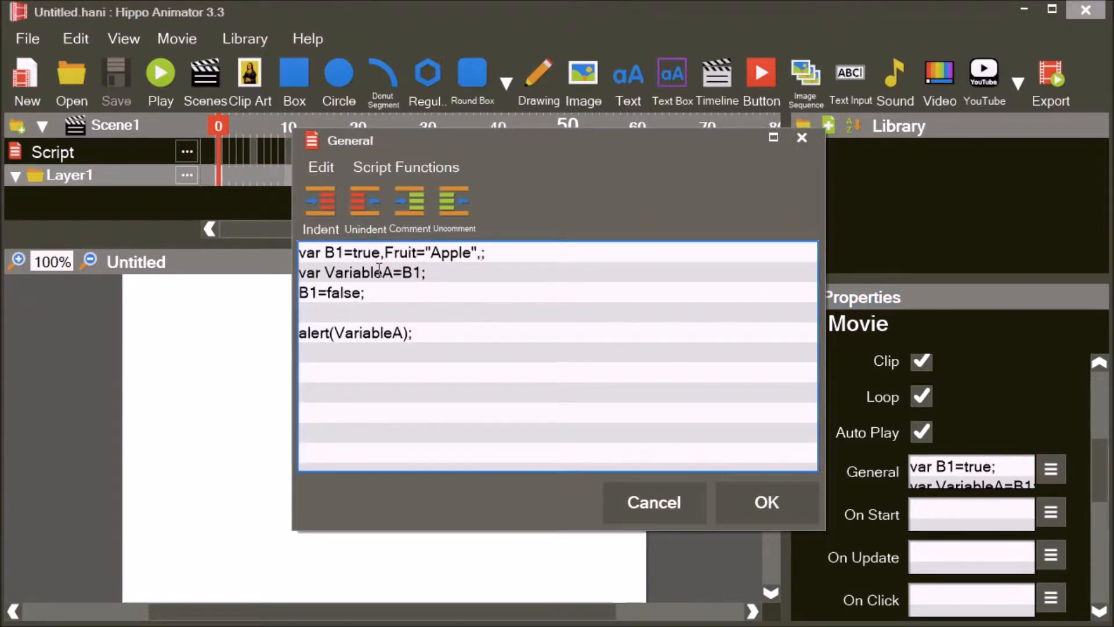
pyautogui.write(',Age=')
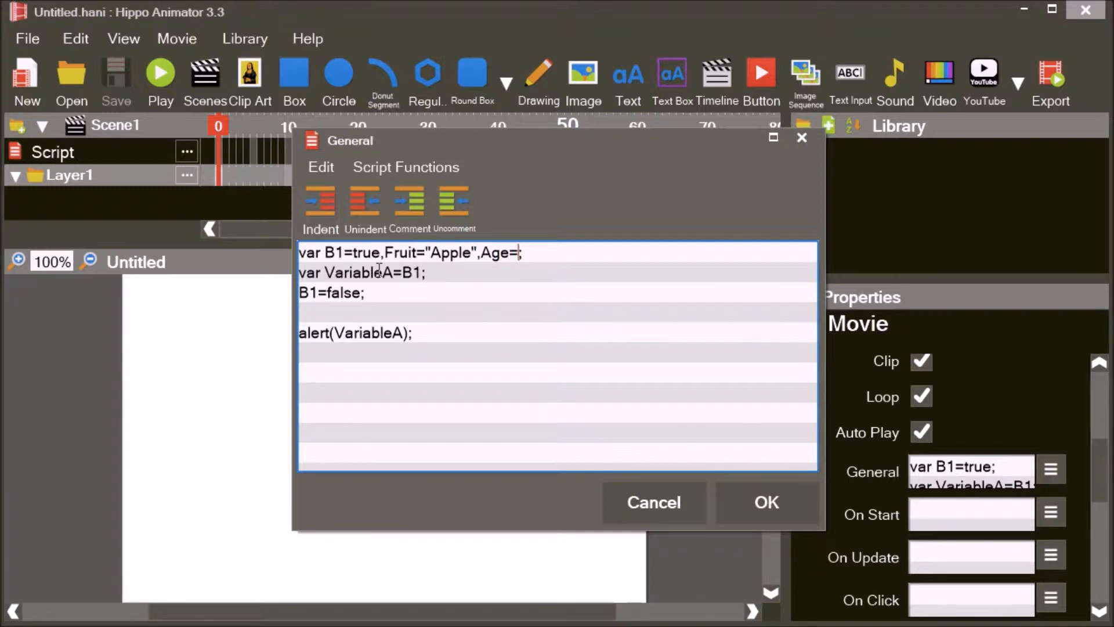
pyautogui.write('12')
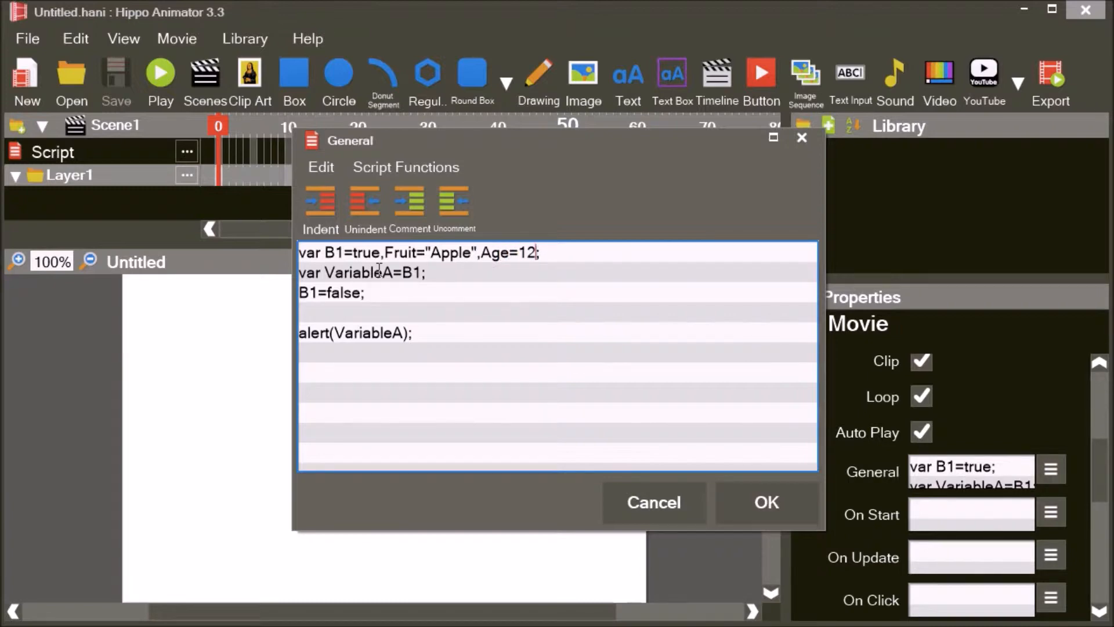
pyautogui.write(',BussPass')
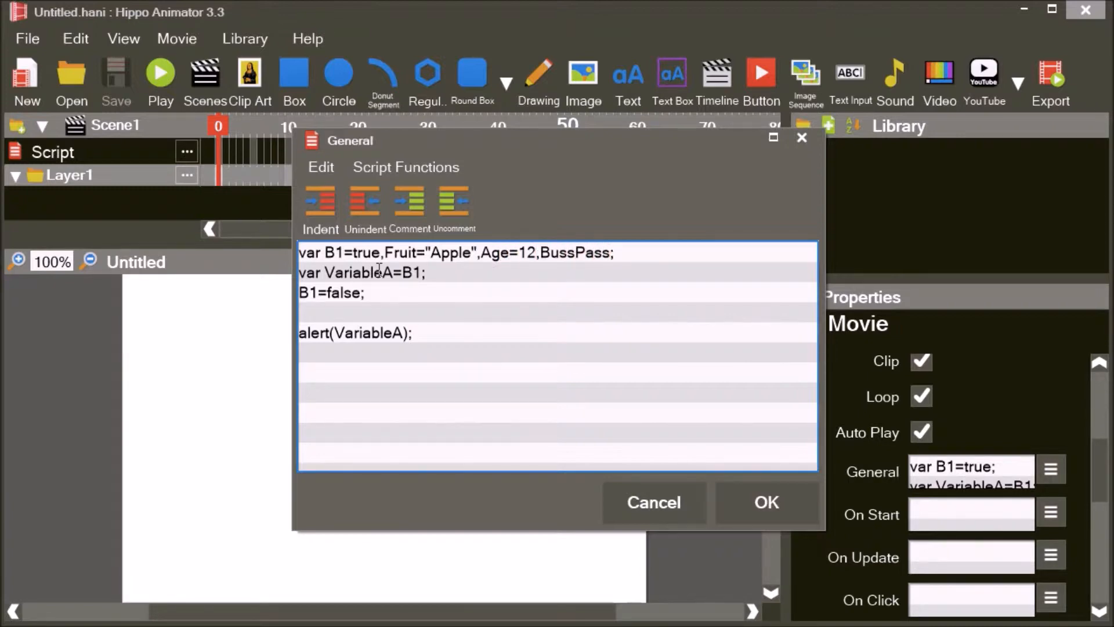
pyautogui.write('=false,')
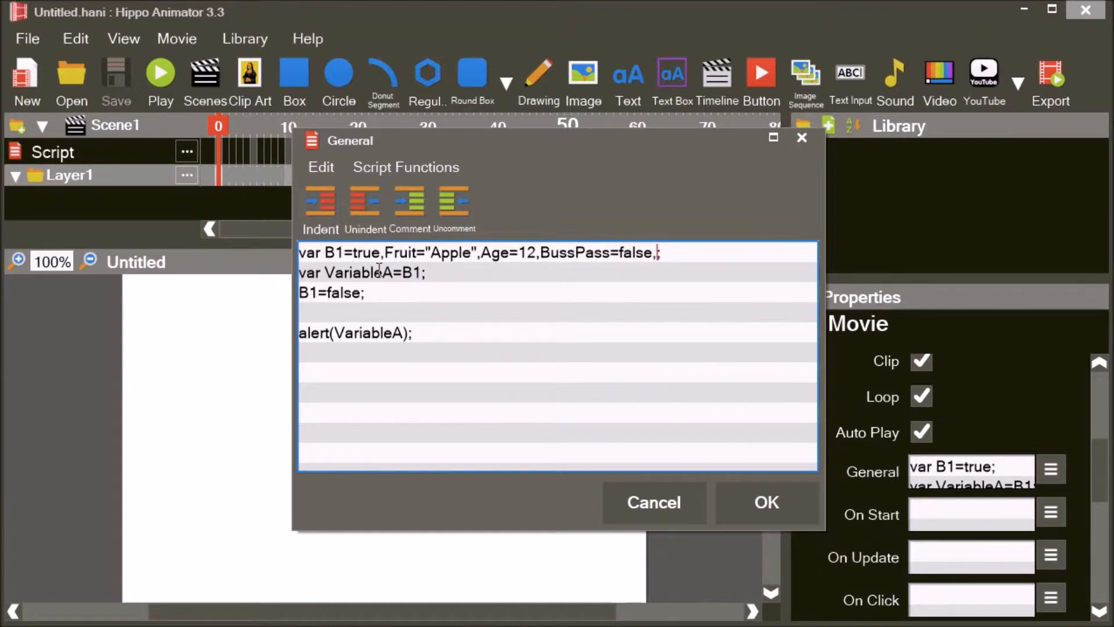
pyautogui.write('Counter')
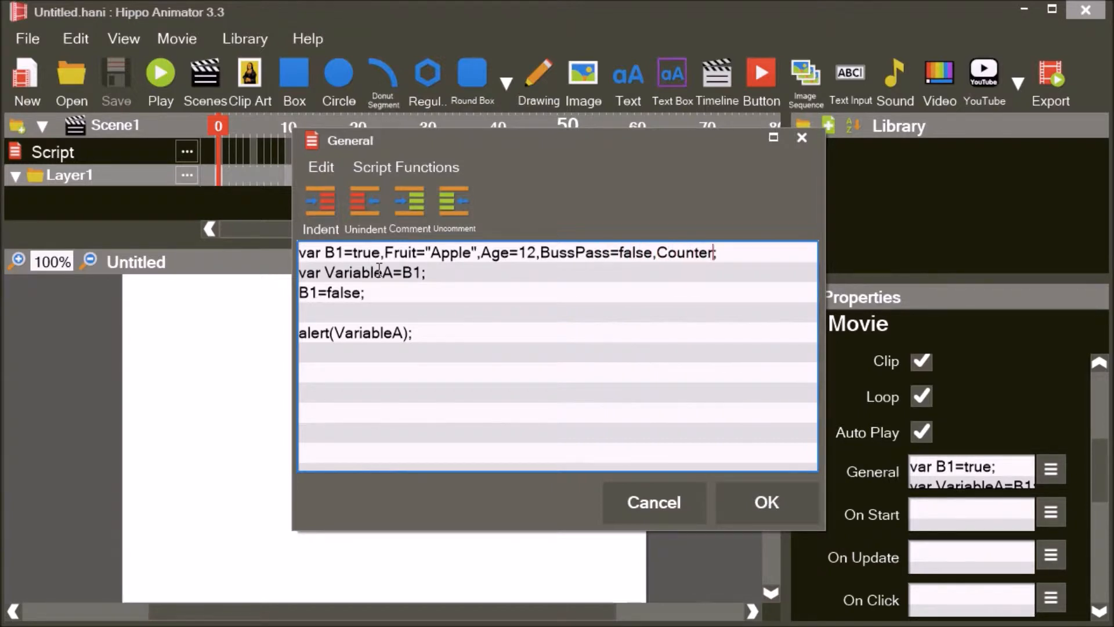
pyautogui.write(',A,B,C')
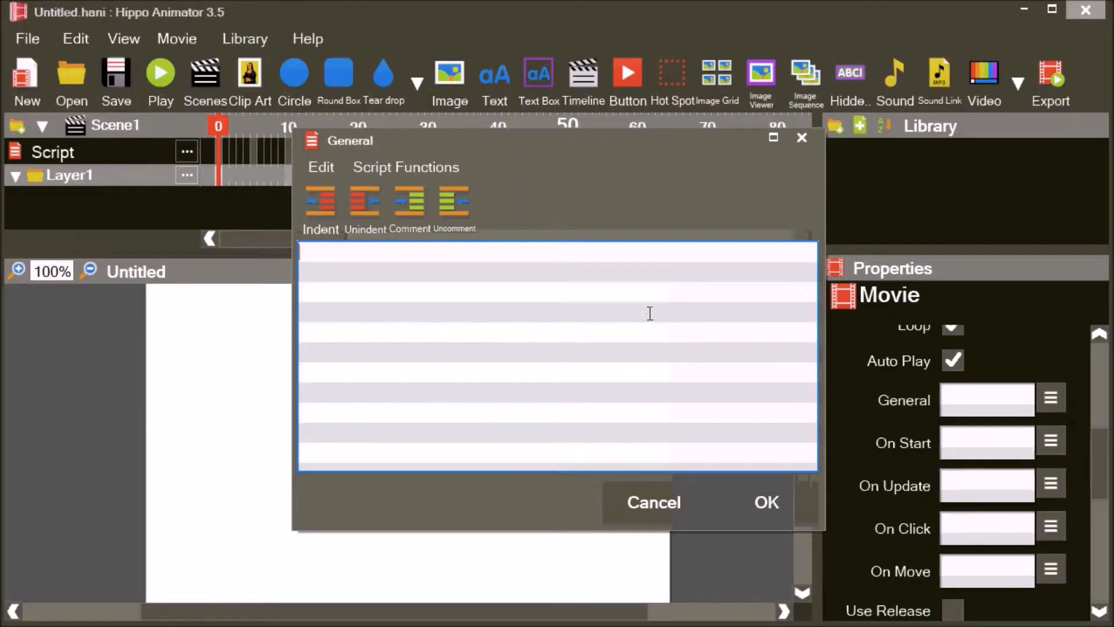
# - Write the script var A=3,B=4; var C=A+B; alert(C) in the General editor
pyautogui.write('var')
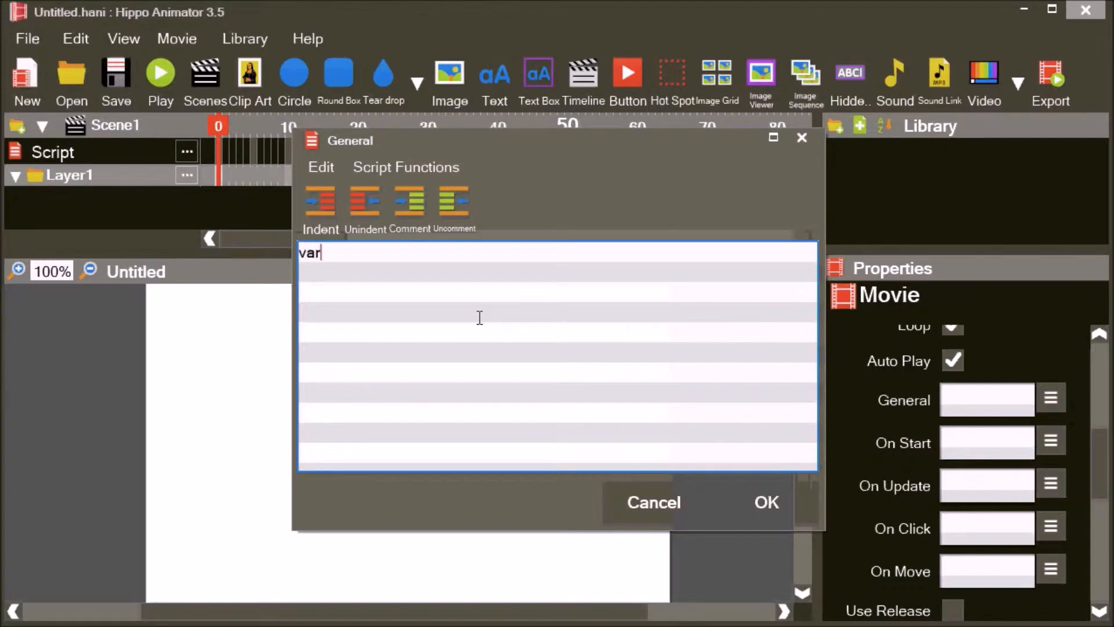
pyautogui.write('A')
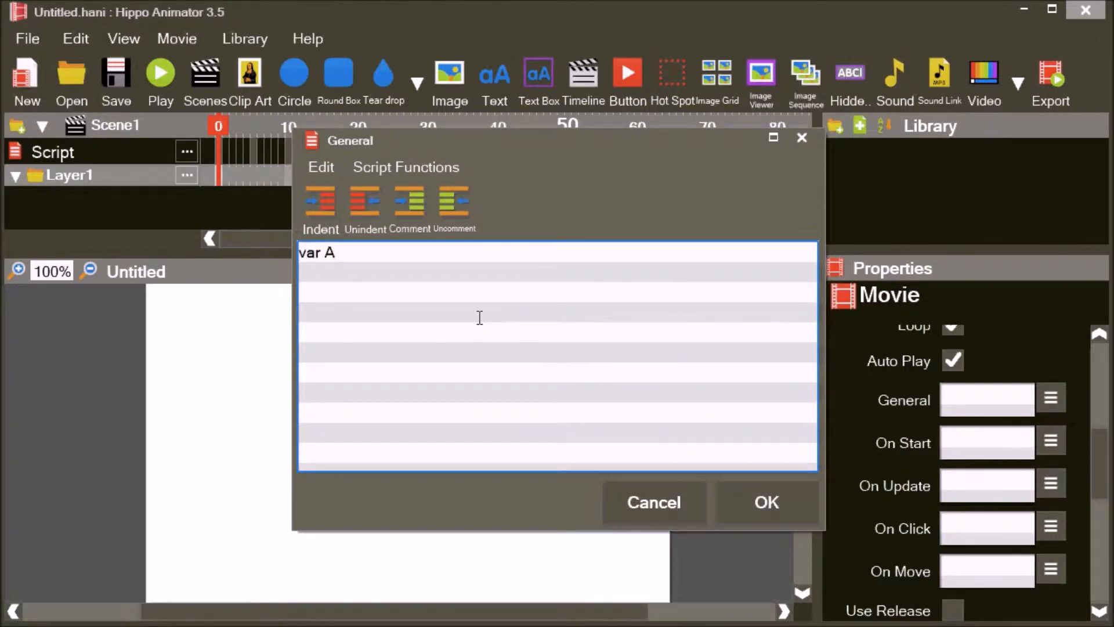
pyautogui.write('=3')
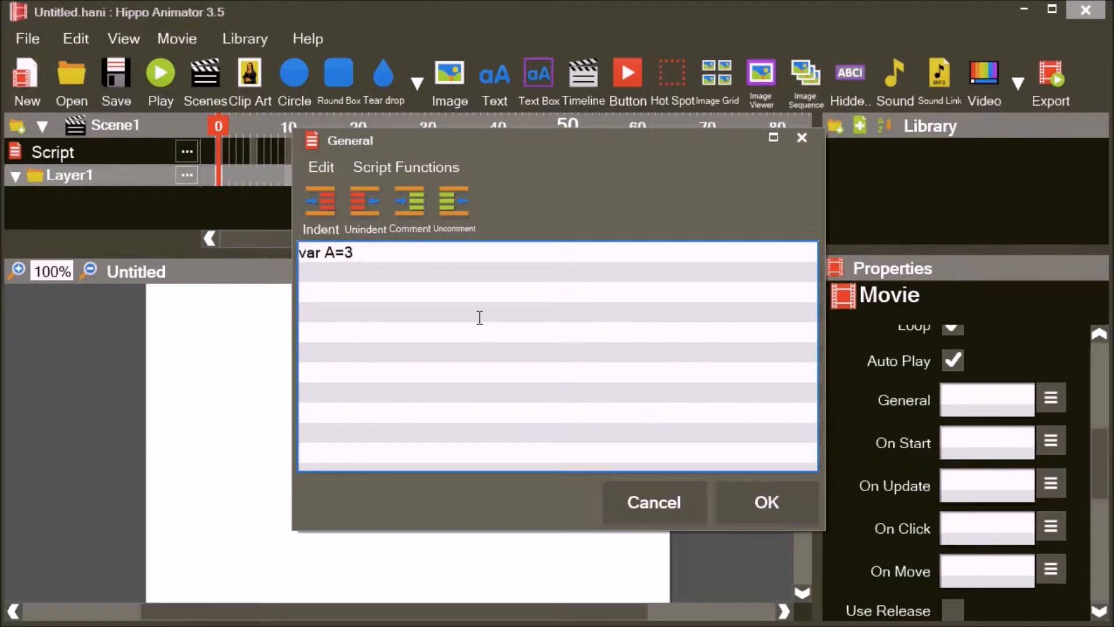
pyautogui.write(',B=4')
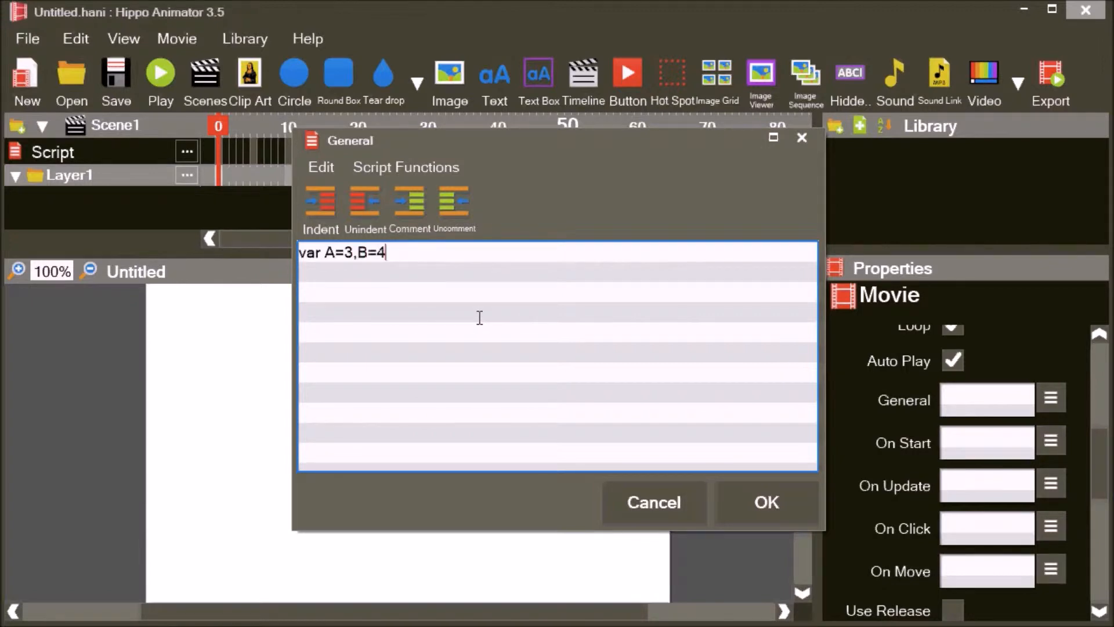
pyautogui.write(';')
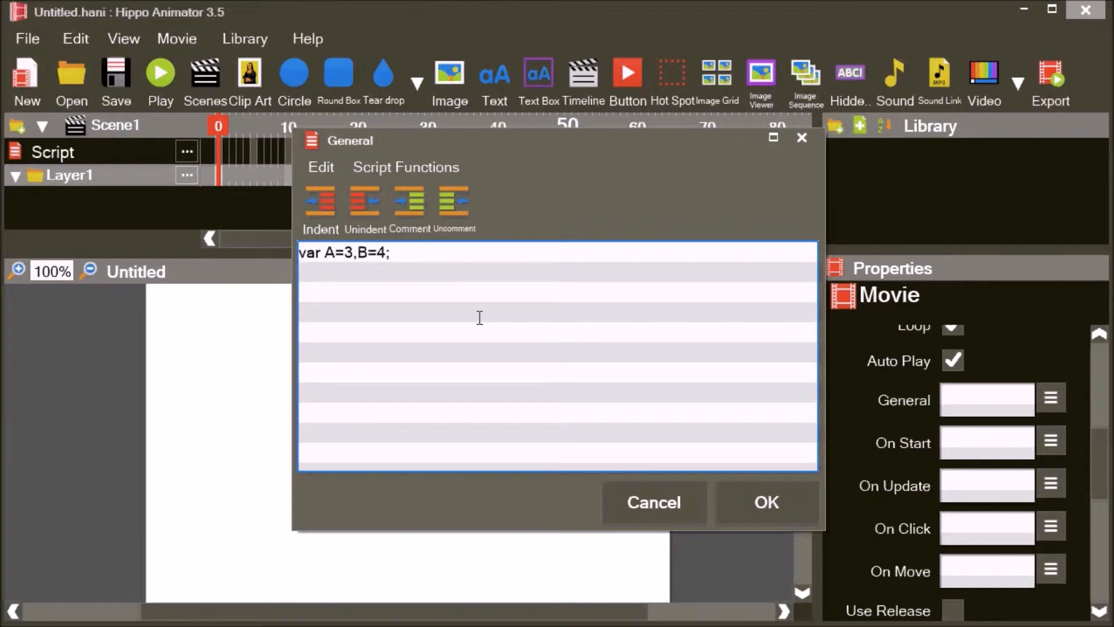
pyautogui.write('var')
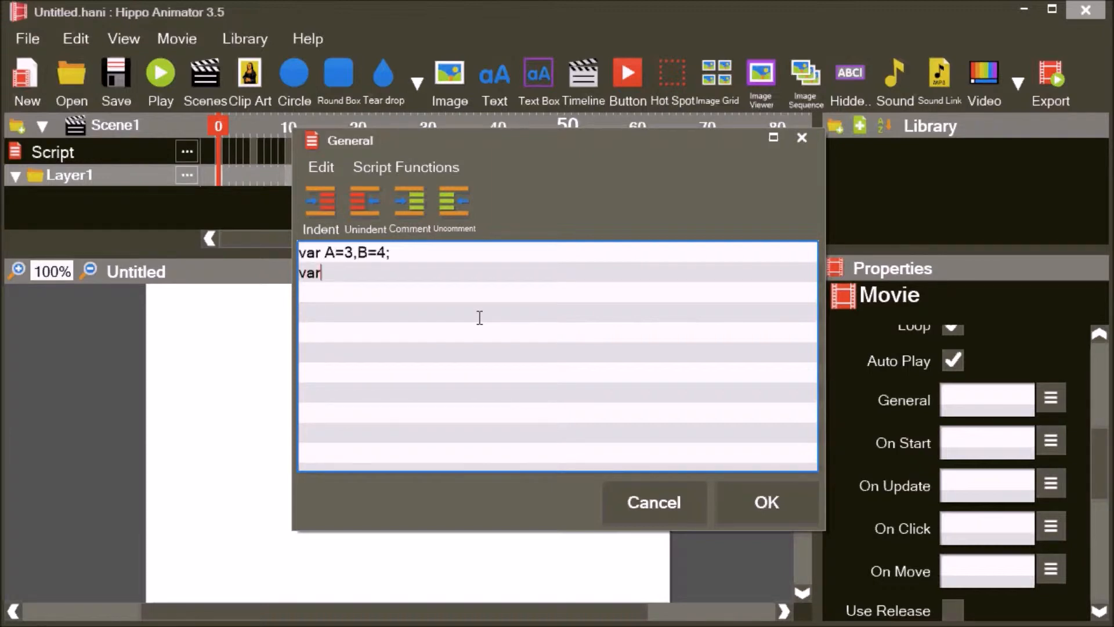
pyautogui.write('C')
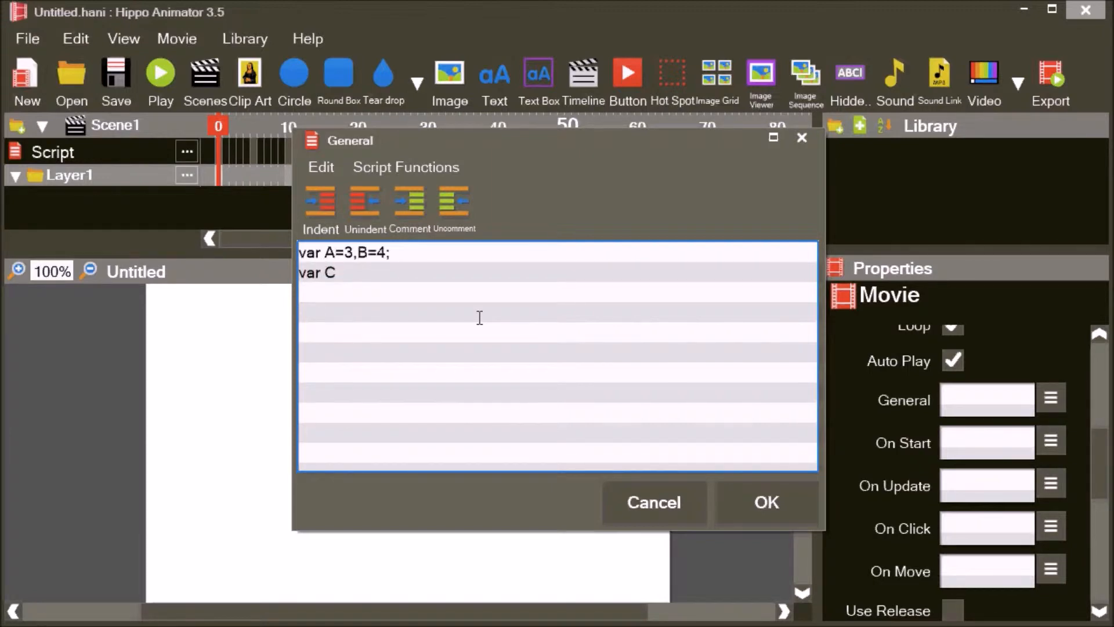
pyautogui.write('=A')
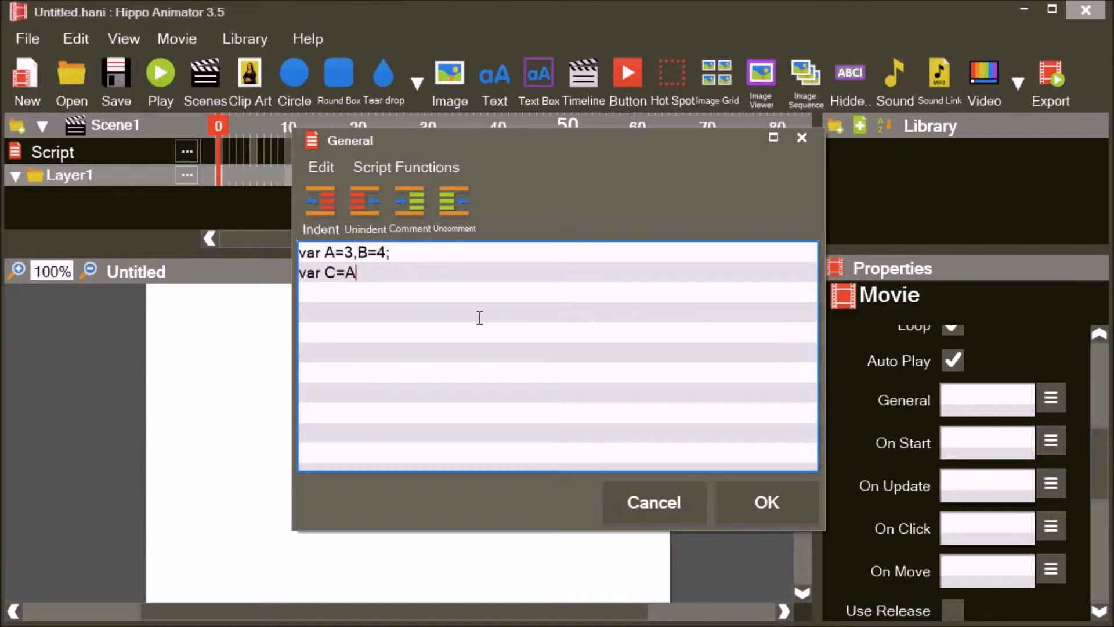
pyautogui.write('+B')
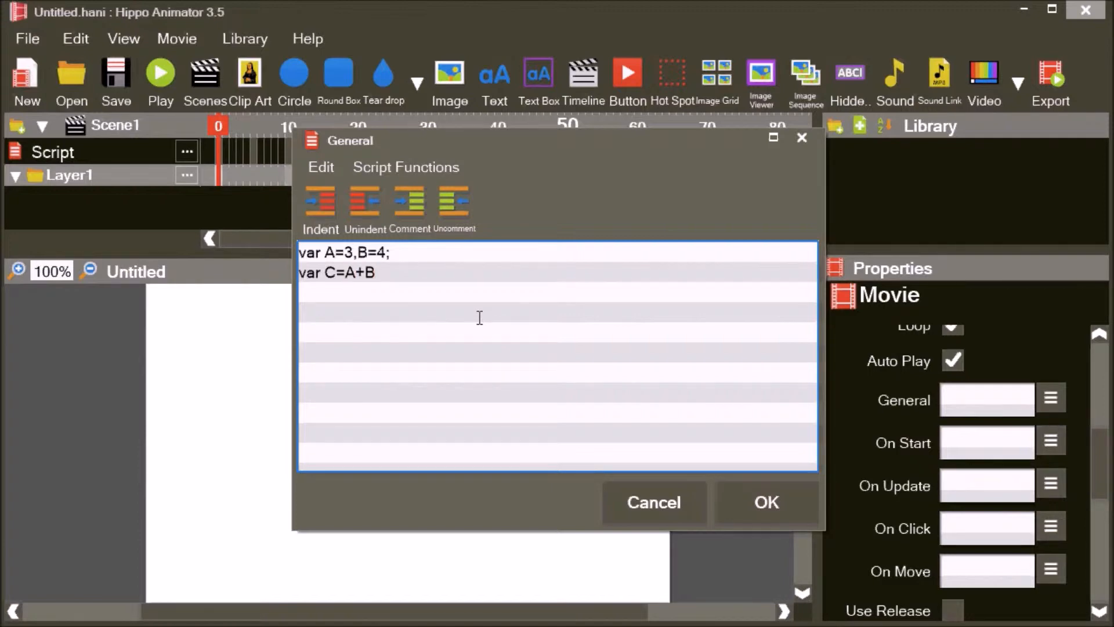
pyautogui.write('ale')
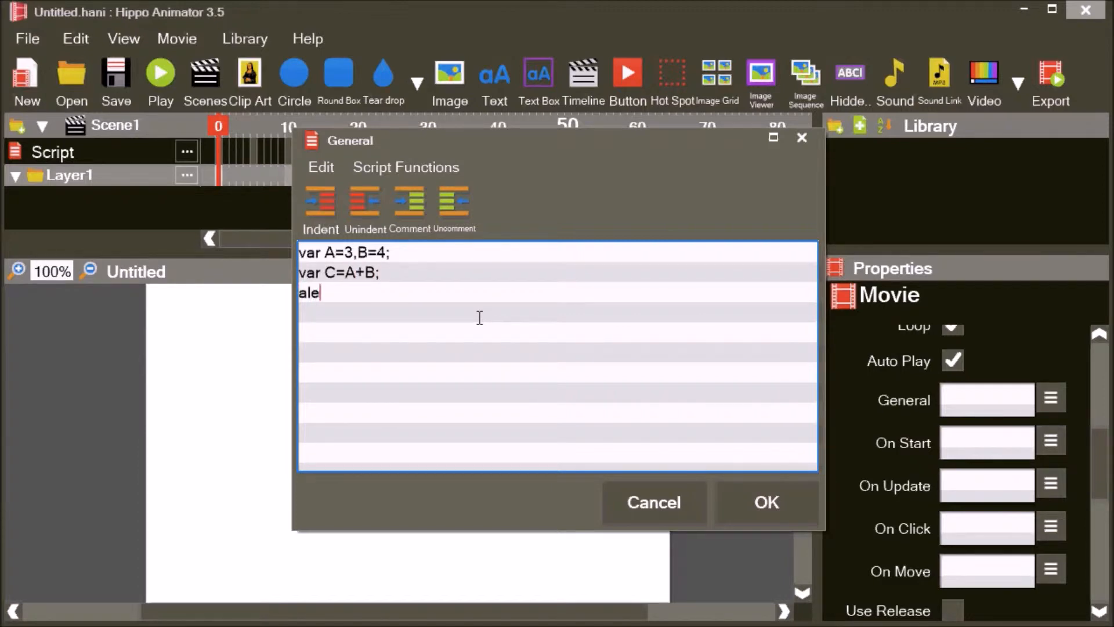
pyautogui.write('rt(C)')
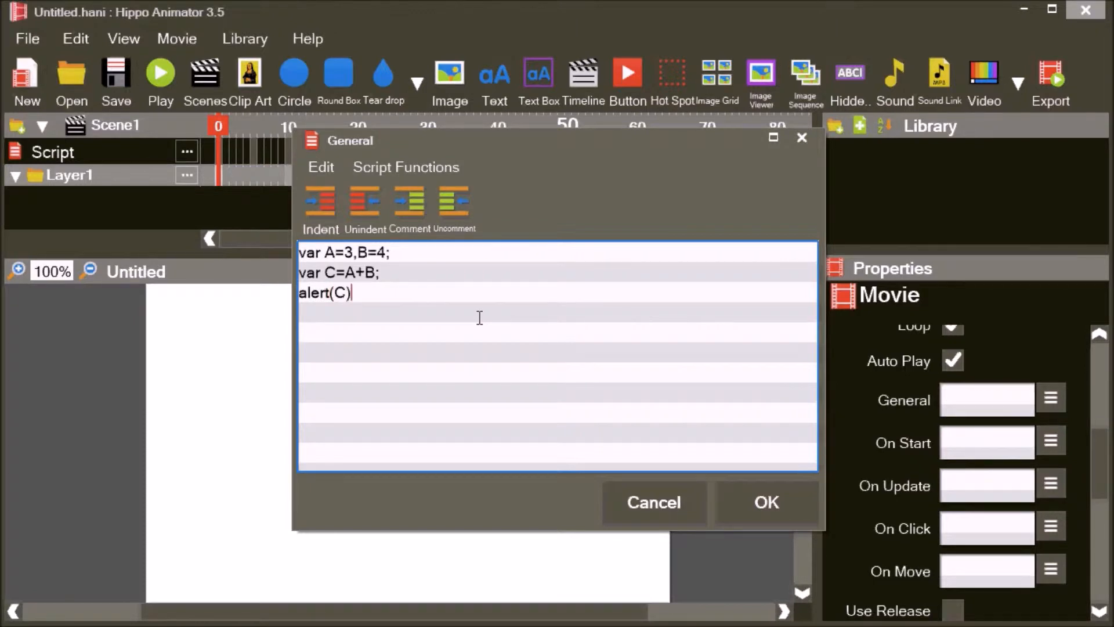
# - Confirm the addition script and run the movie, which alerts 7, then reopen the script
pyautogui.click(765, 502)
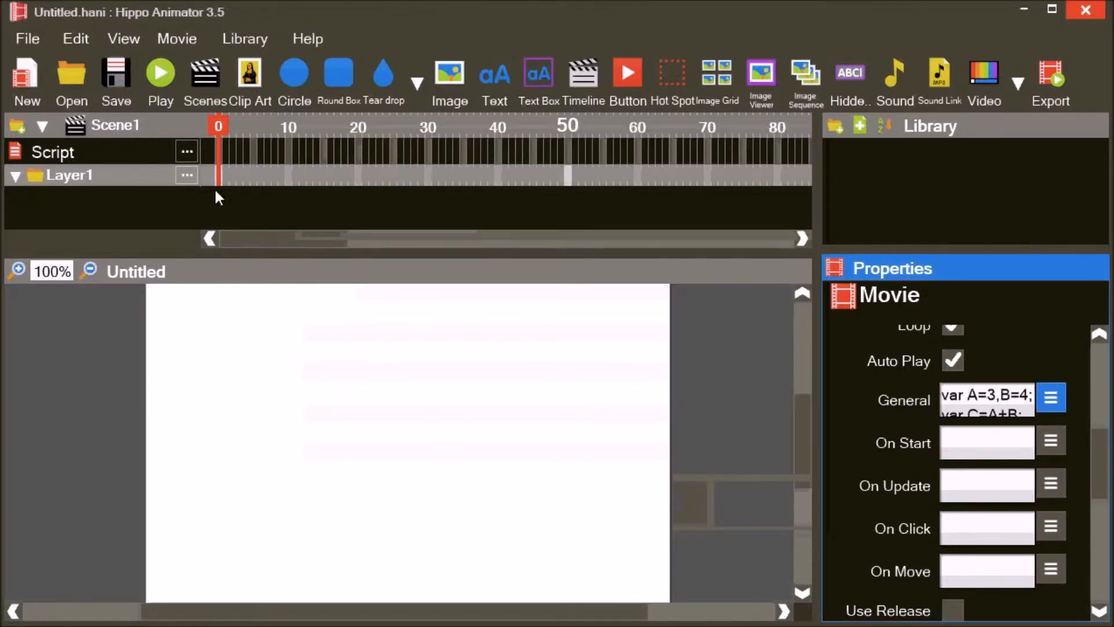
pyautogui.click(160, 71)
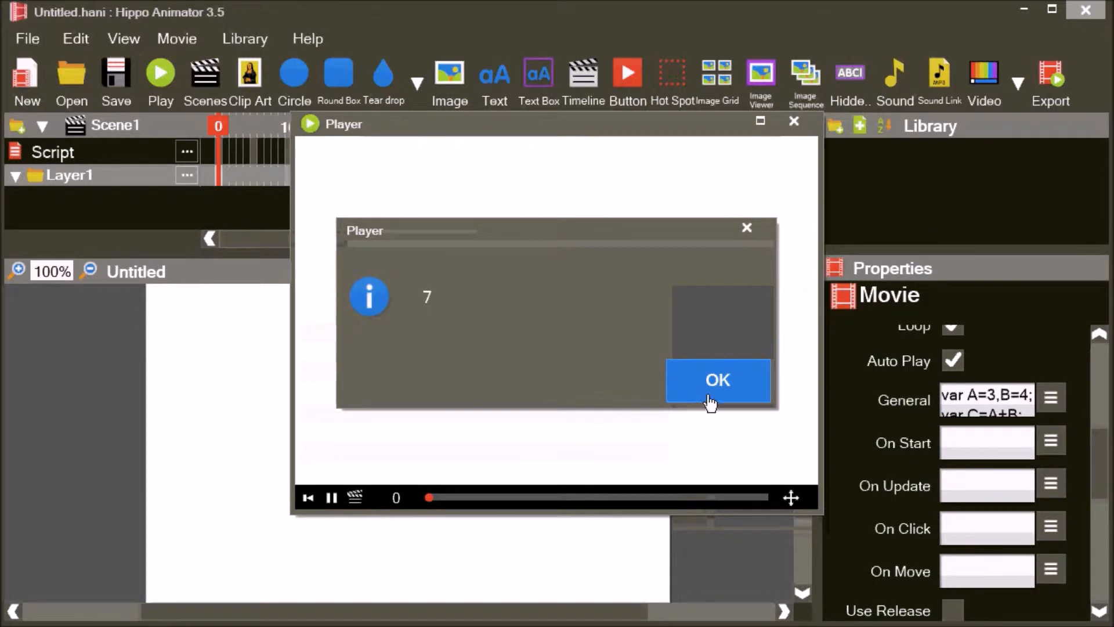
pyautogui.click(718, 380)
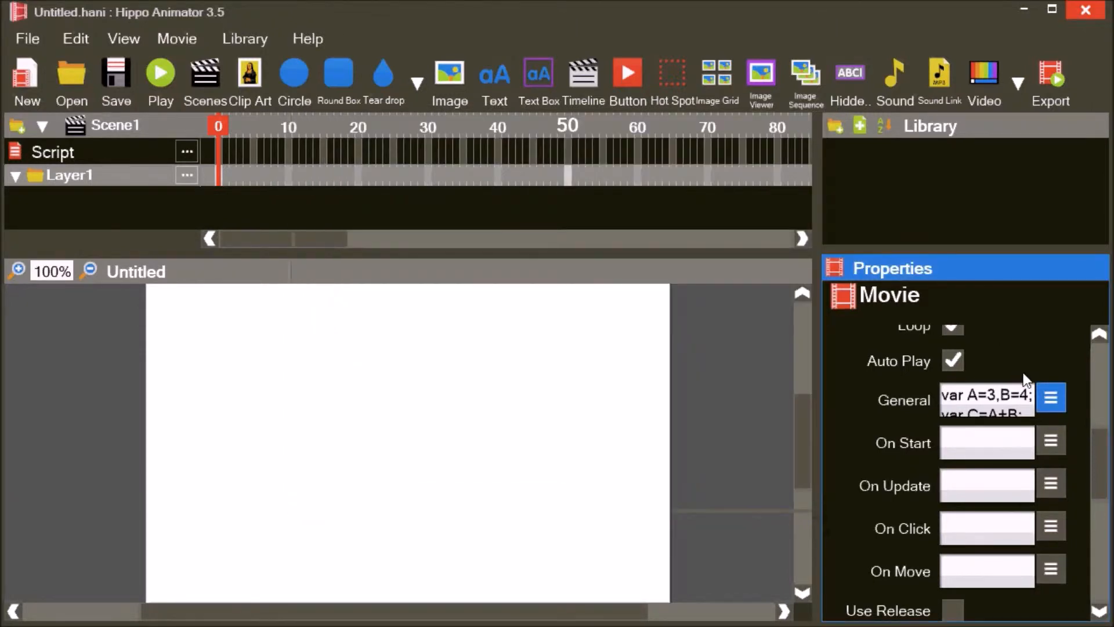
pyautogui.click(1052, 397)
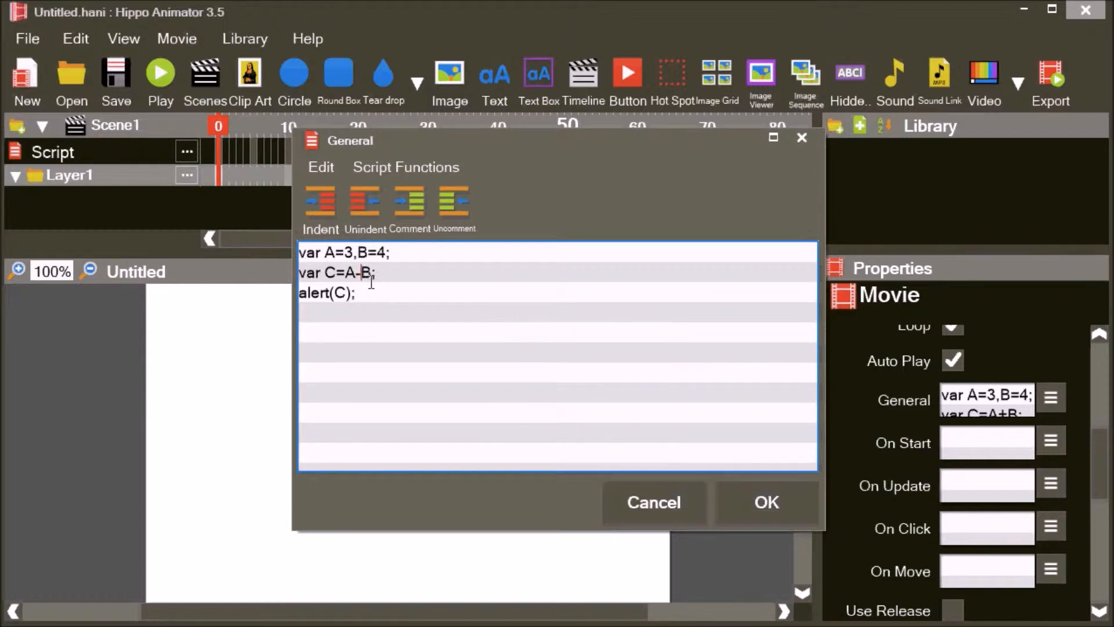
# - Confirm C=A-B, run the movie to see the subtraction result and close the player
pyautogui.click(765, 501)
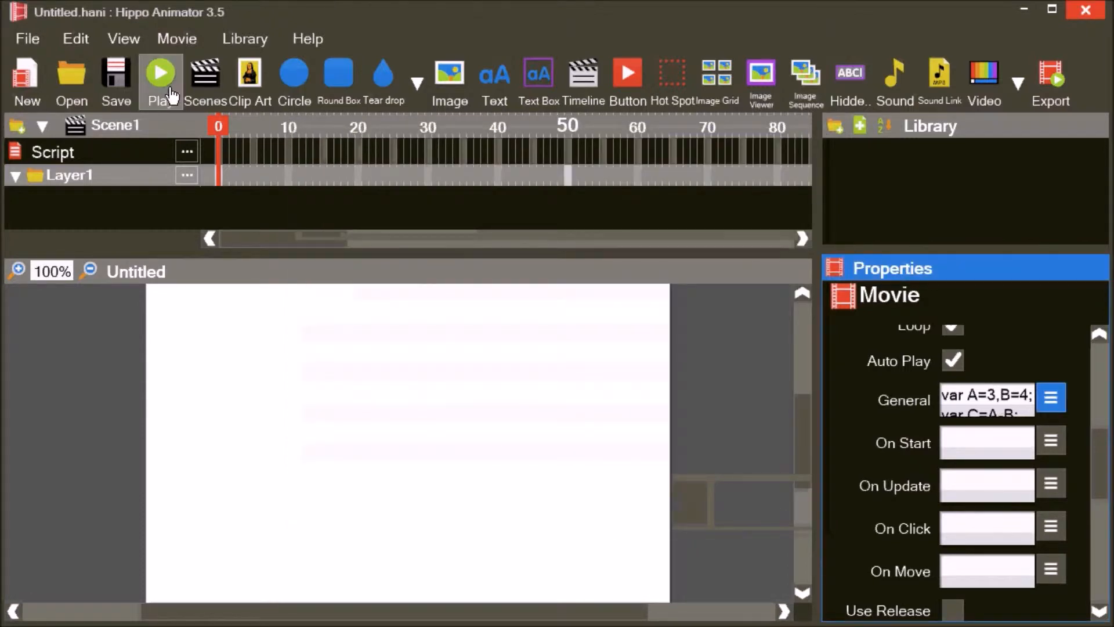
pyautogui.click(160, 78)
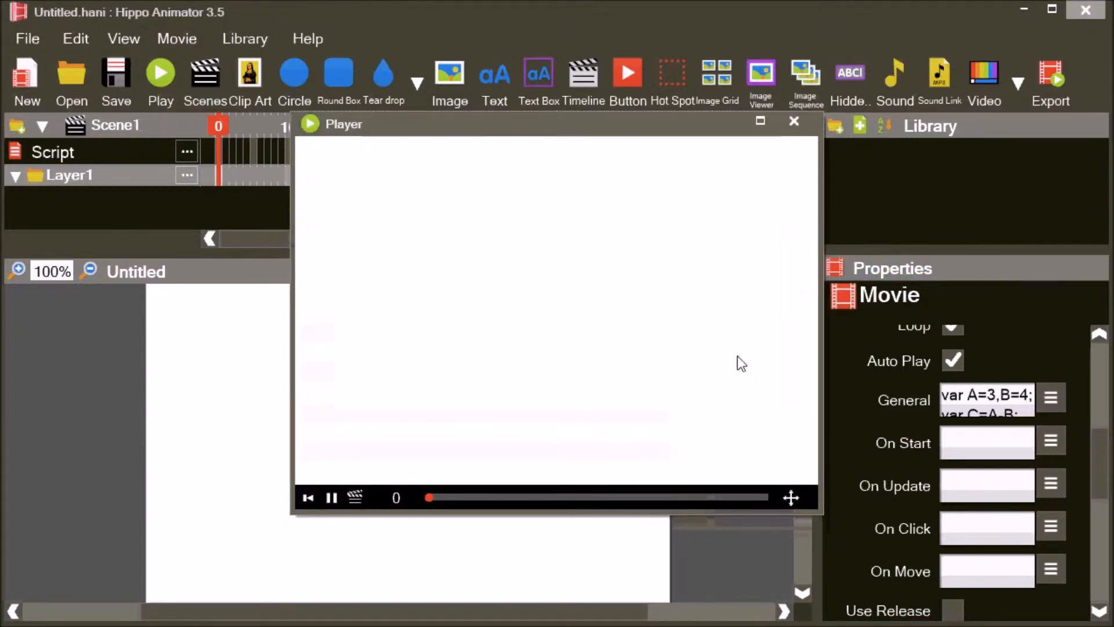
pyautogui.click(794, 121)
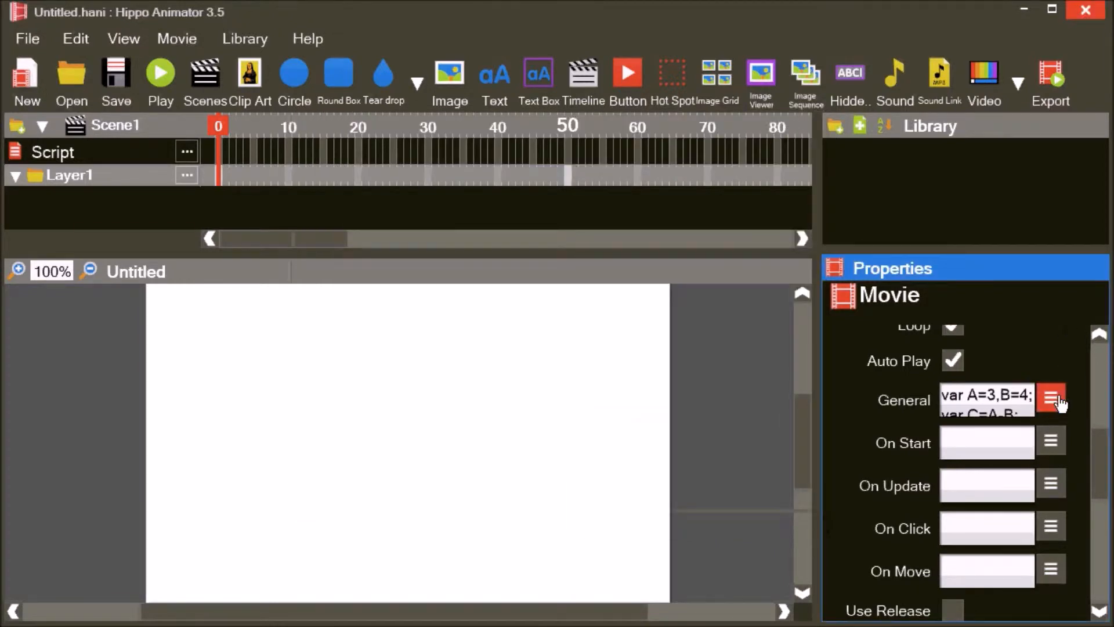
pyautogui.click(1051, 398)
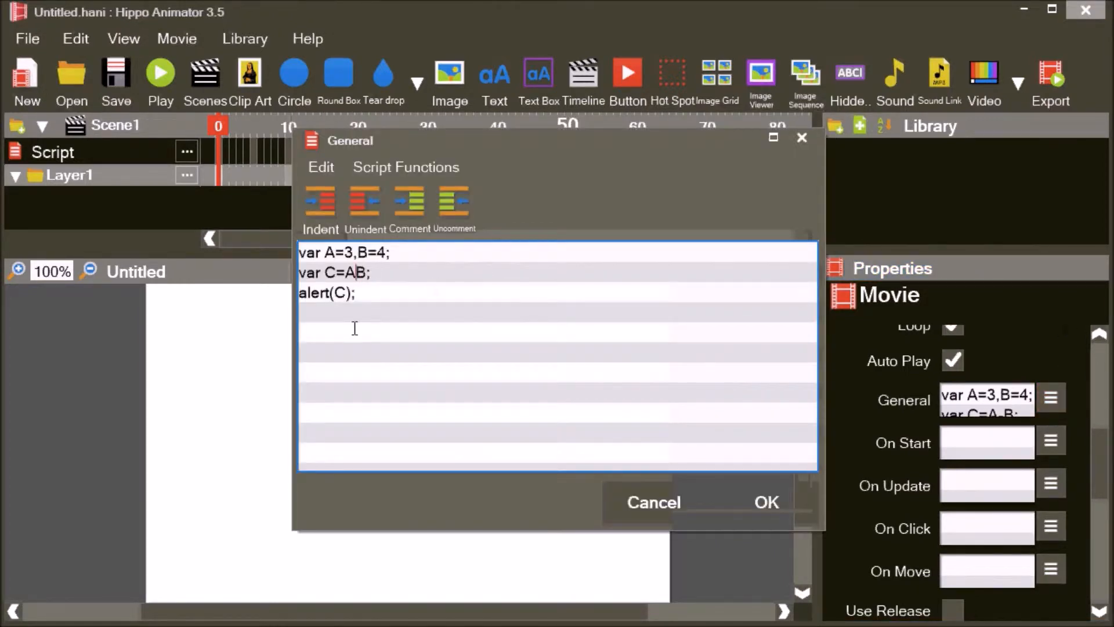
# - Run C=A*B to see 12, then C=A/B to see 0.75, dismissing each alert
pyautogui.click(765, 502)
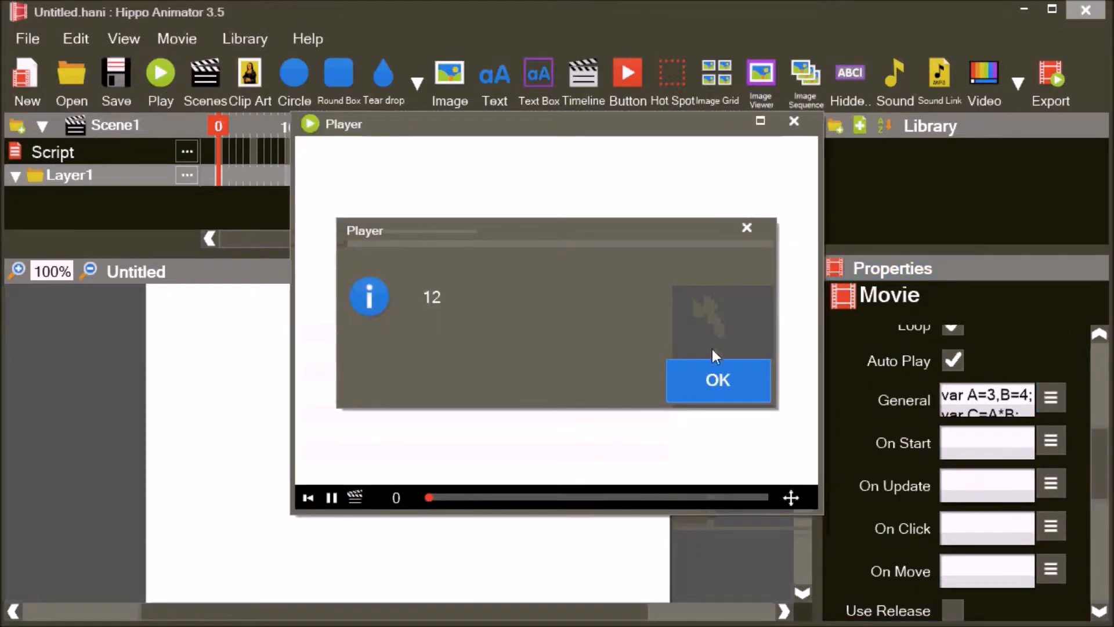
pyautogui.click(718, 380)
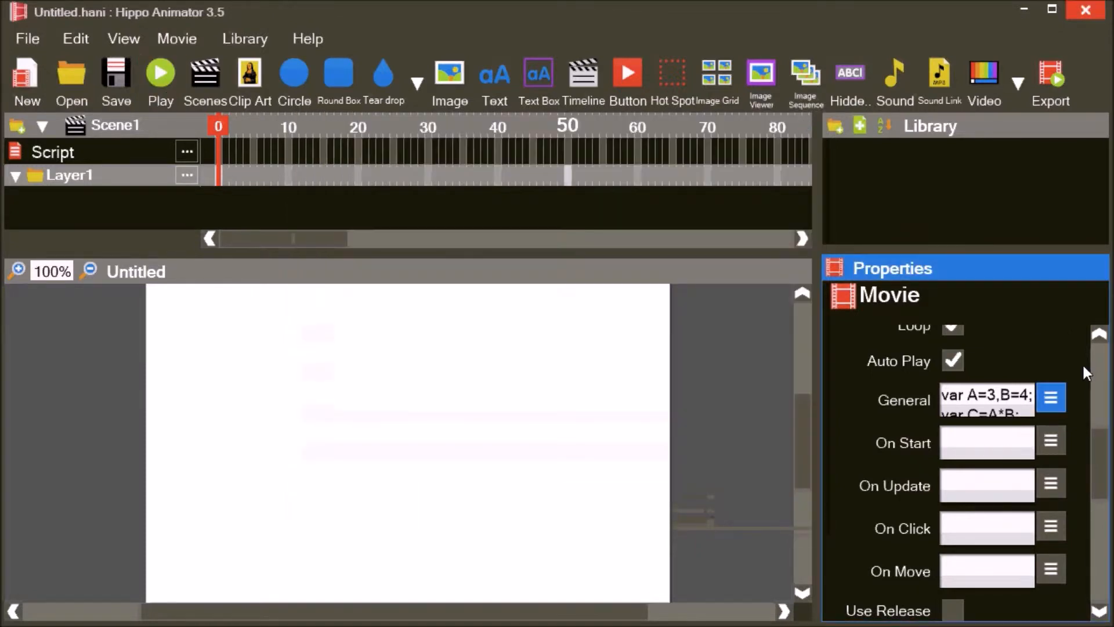
pyautogui.click(1053, 397)
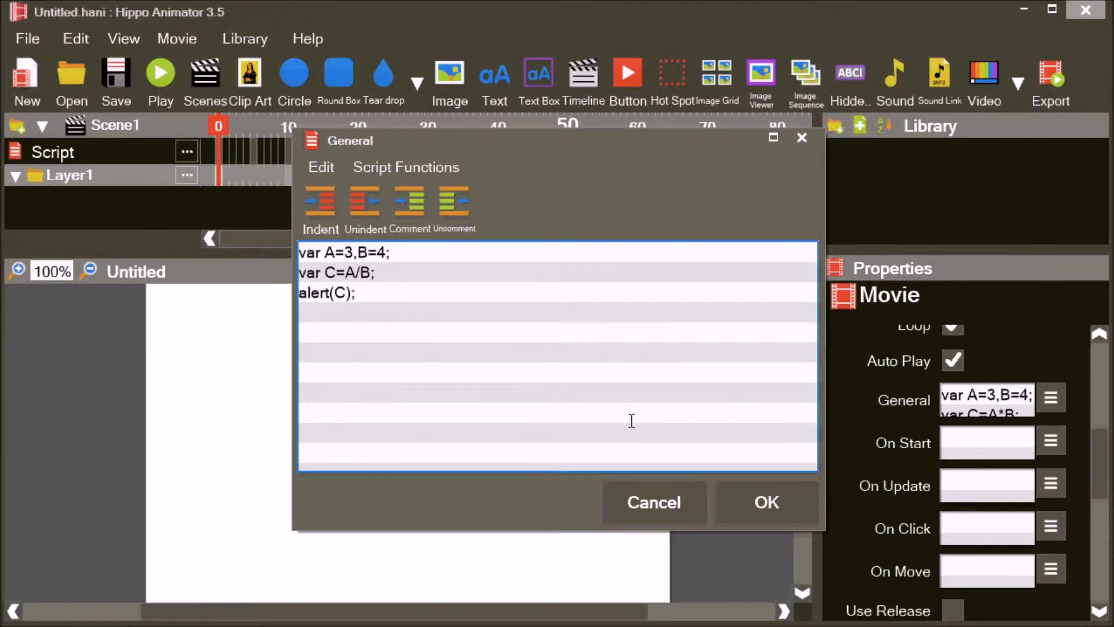
pyautogui.click(160, 81)
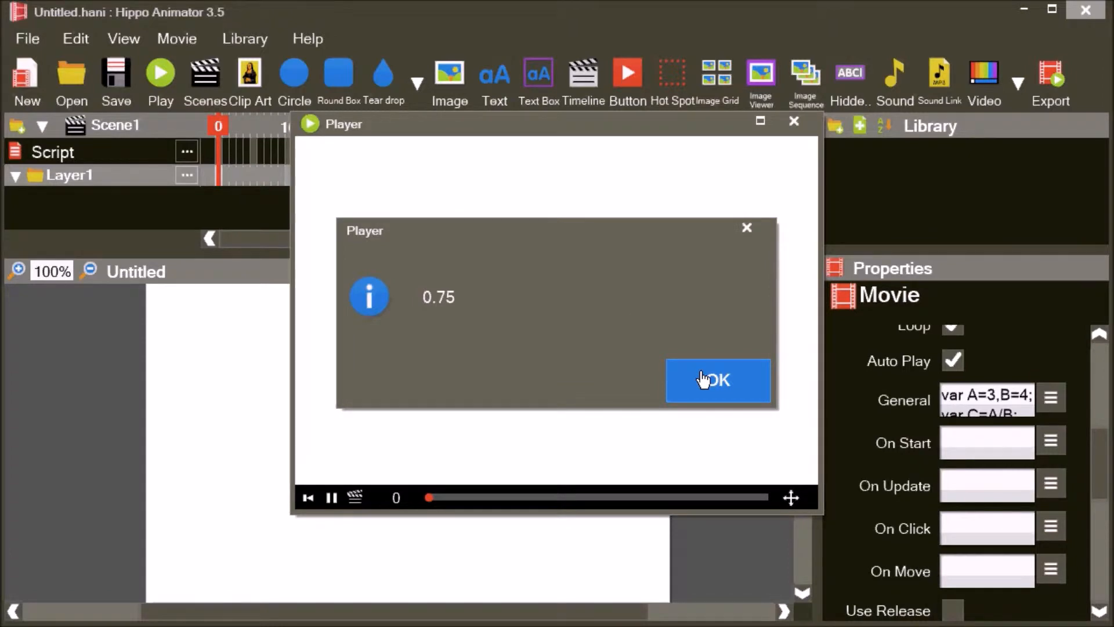
pyautogui.click(718, 379)
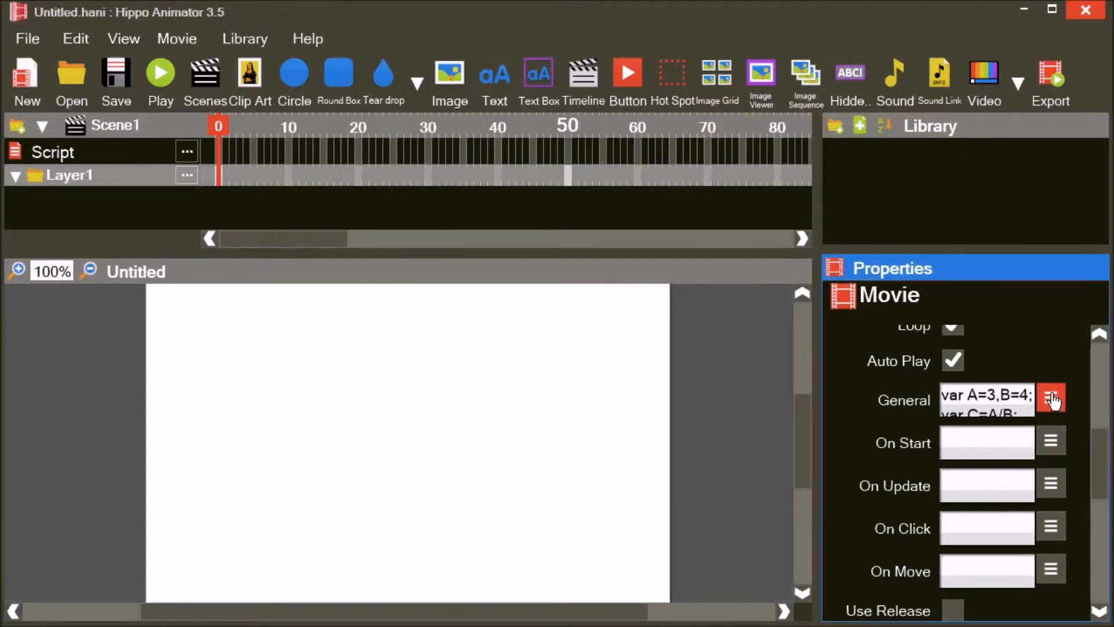
# - Change the divisor to (B+B+10) and run the movie, alerting 0.166666666667
pyautogui.click(1052, 399)
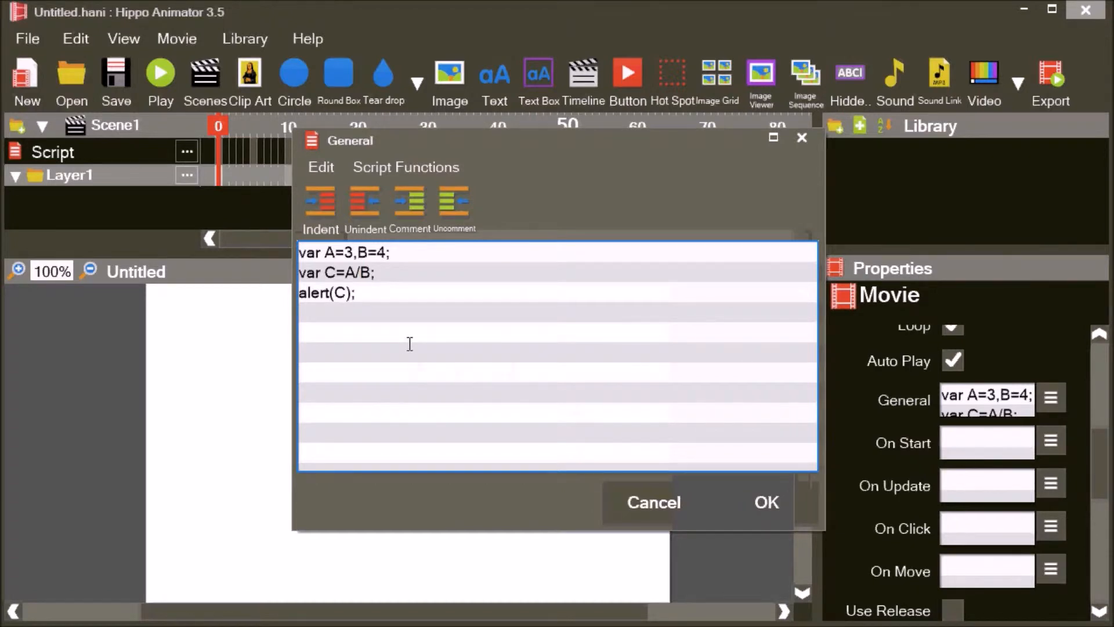
pyautogui.write('(')
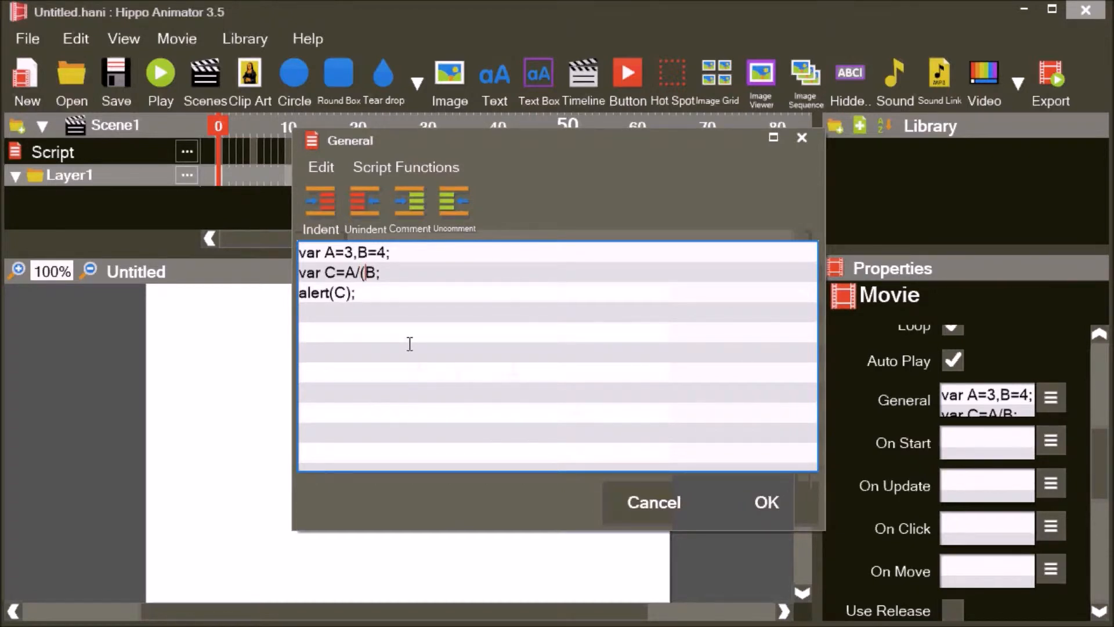
pyautogui.write('+B')
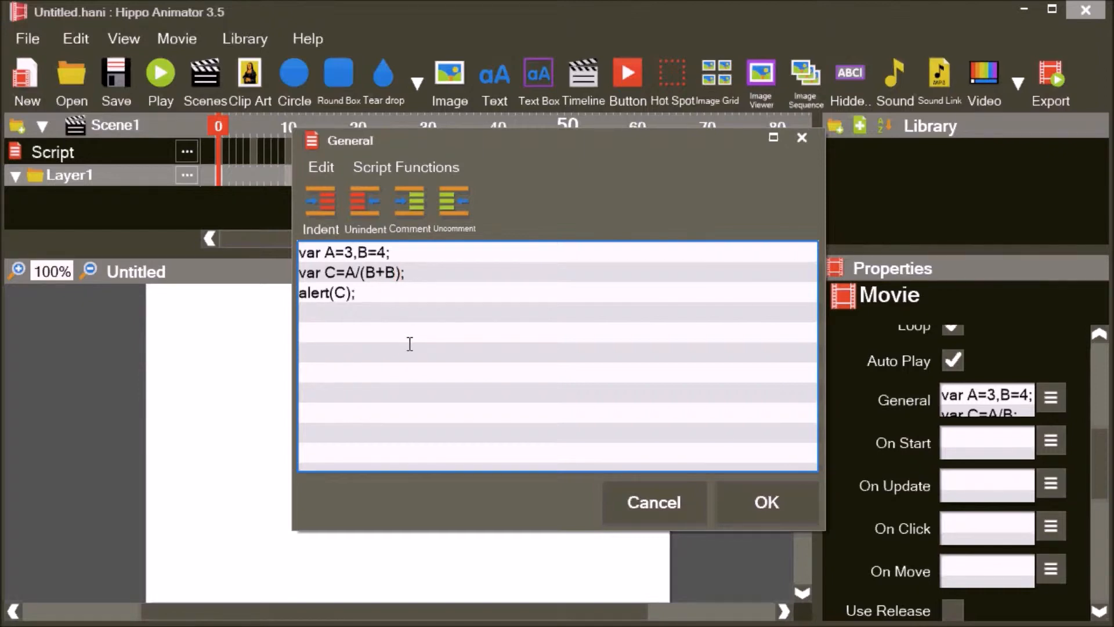
pyautogui.moveTo(561, 413)
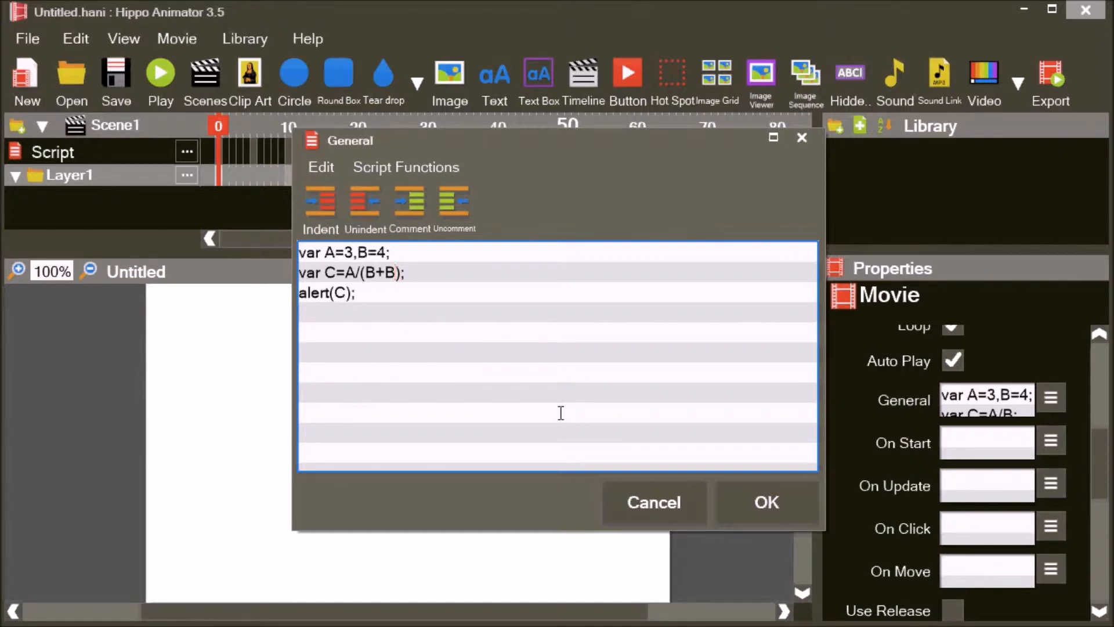
pyautogui.write('+10')
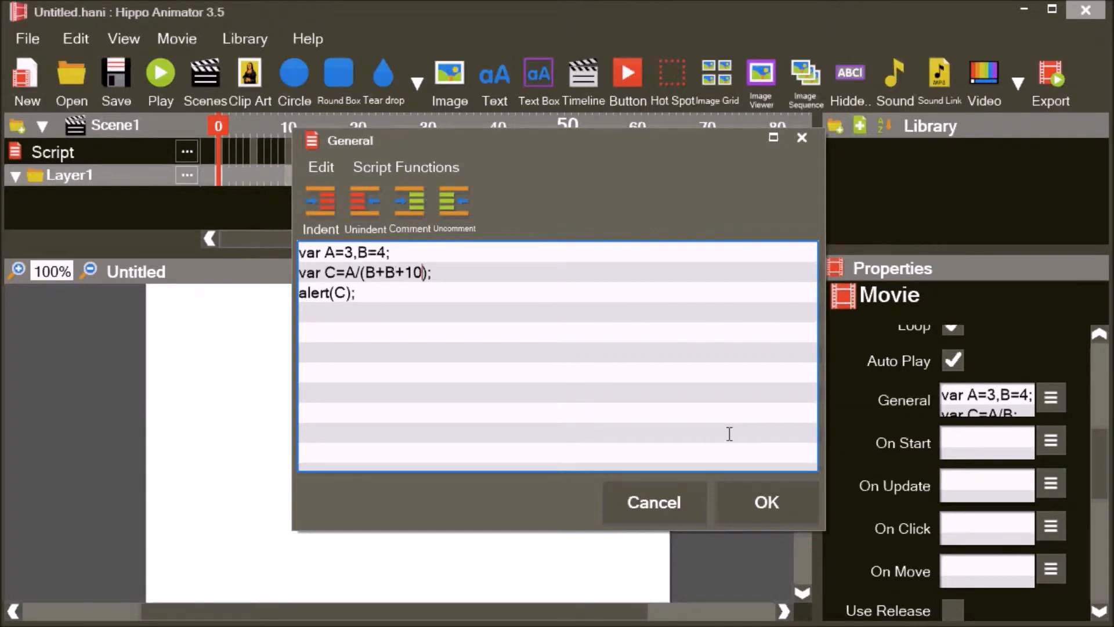
pyautogui.click(765, 502)
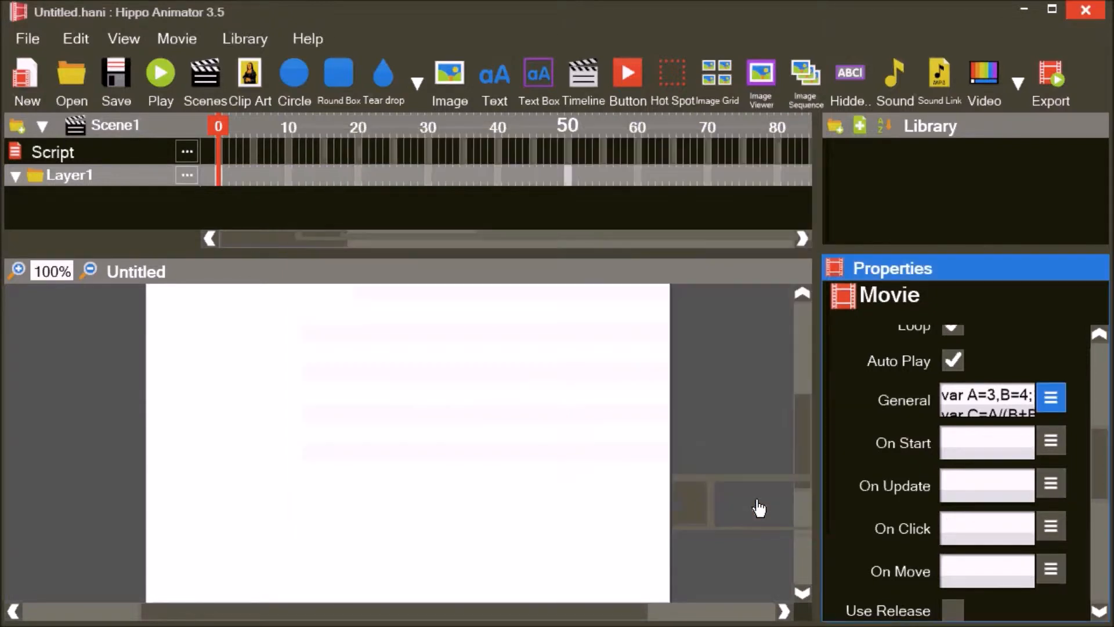
pyautogui.click(159, 70)
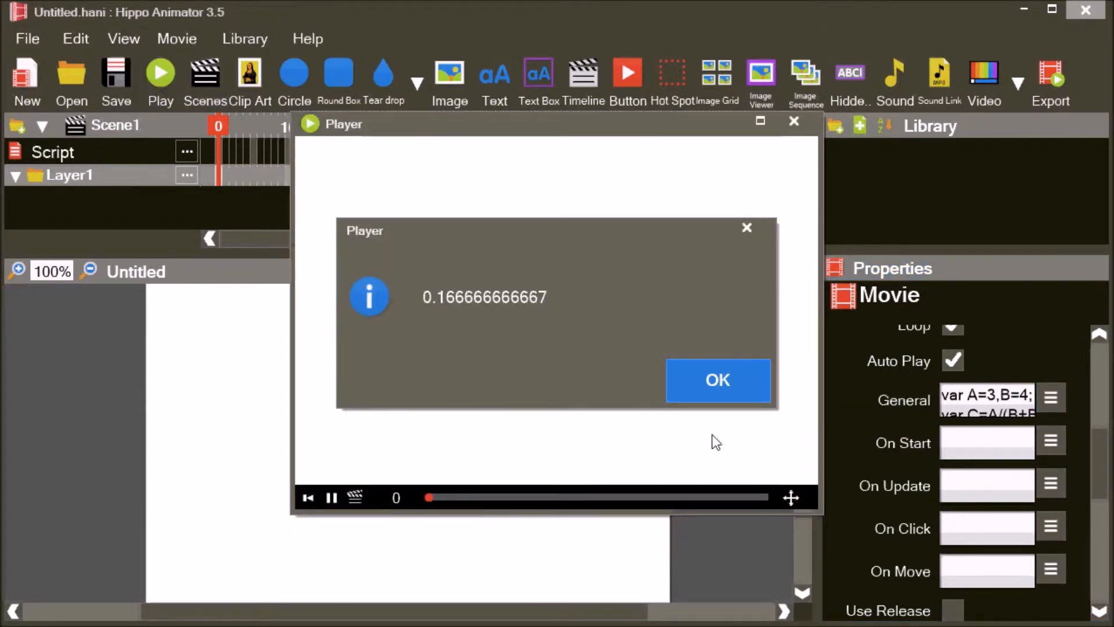
pyautogui.click(717, 380)
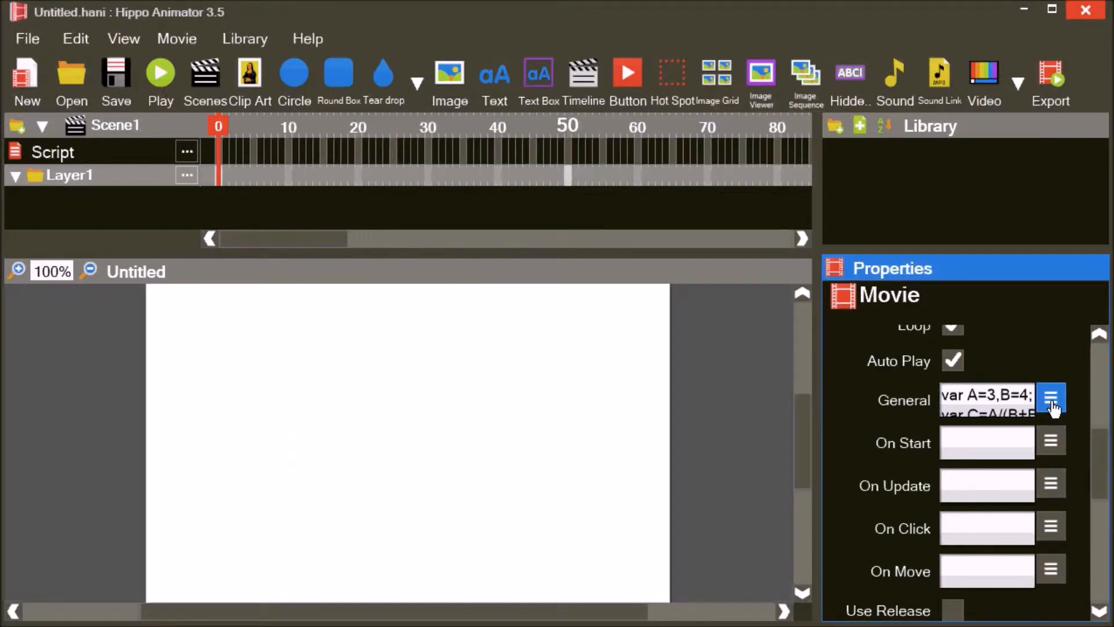
# - Replace the C line in the script with A+=B;
pyautogui.click(1051, 398)
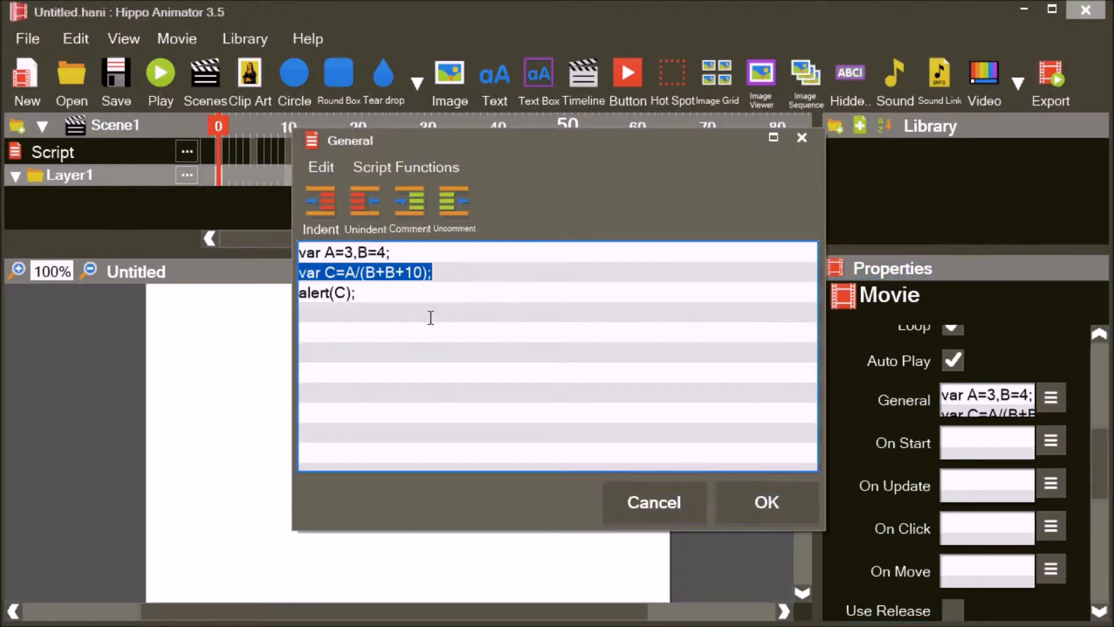
pyautogui.press('Delete')
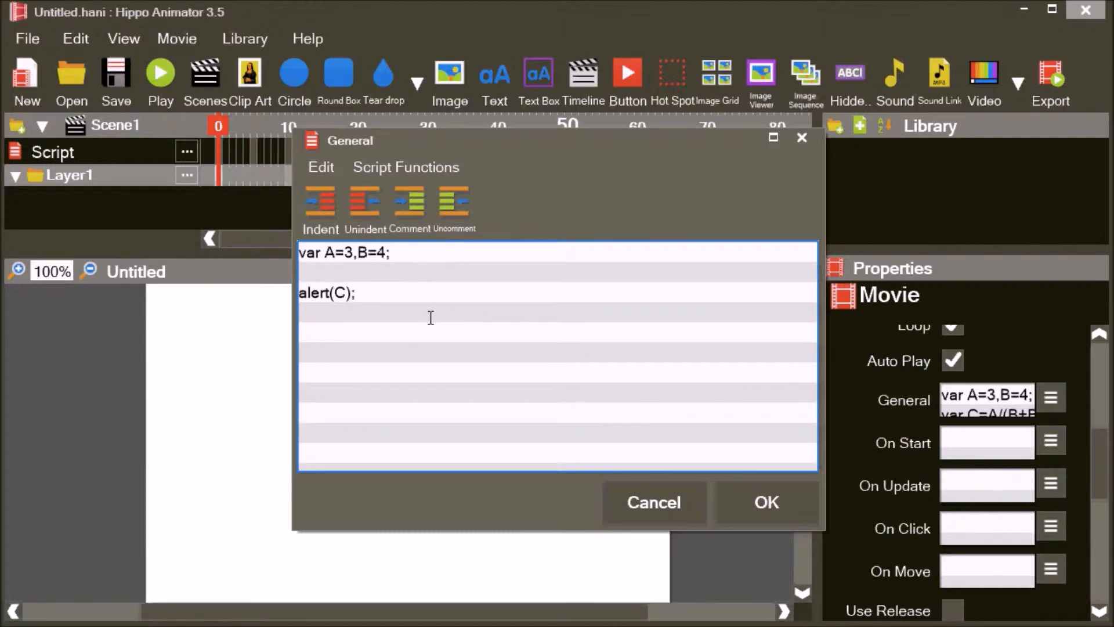
pyautogui.write('A+')
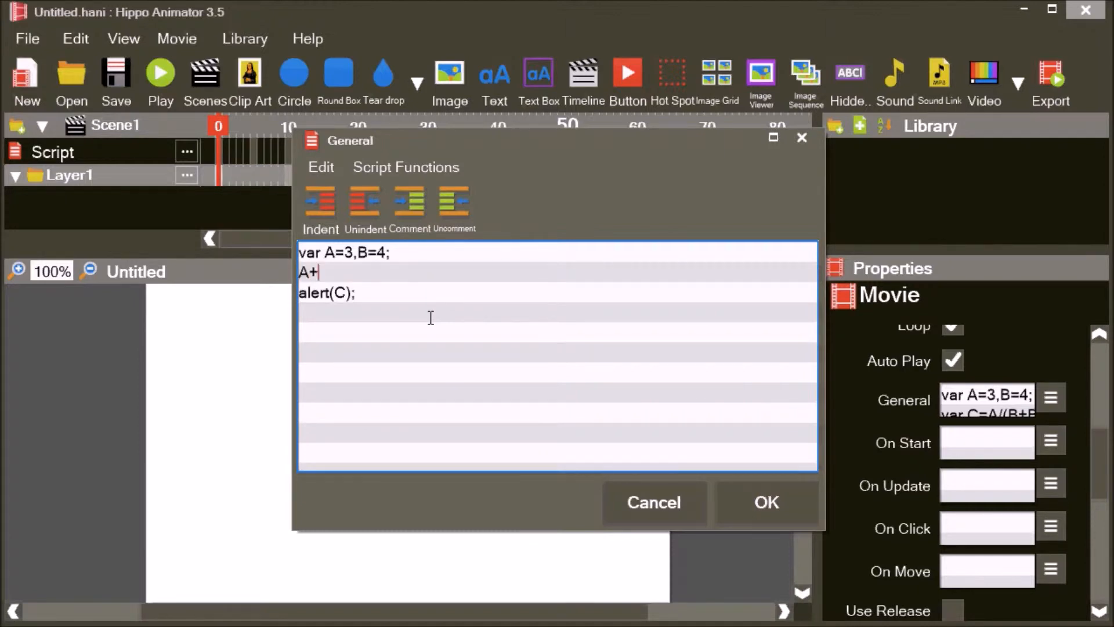
pyautogui.write('=')
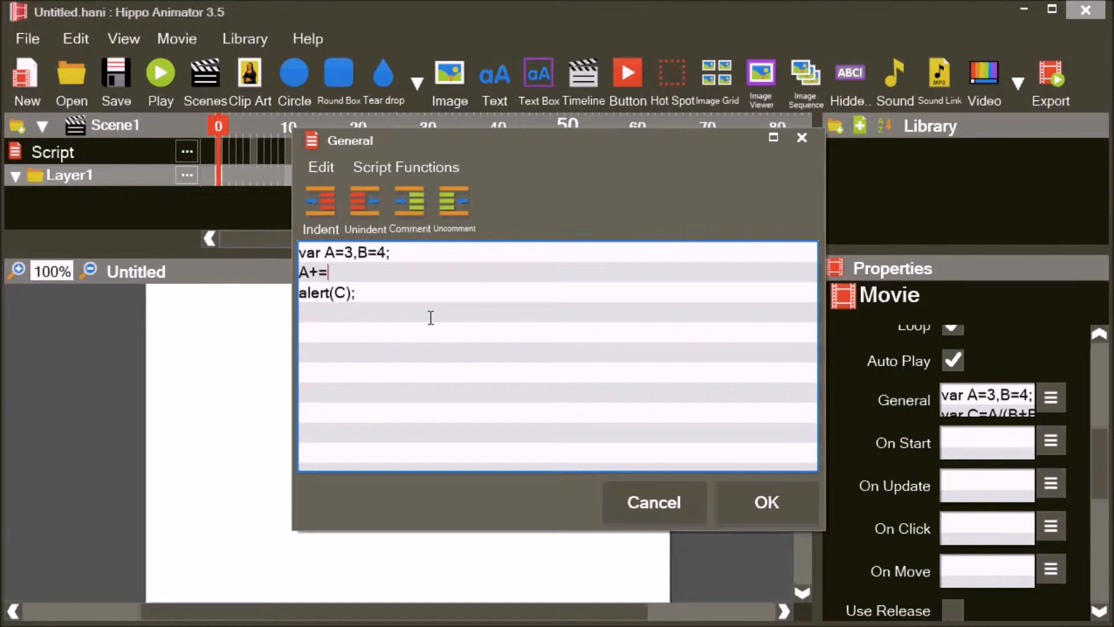
pyautogui.write('B;')
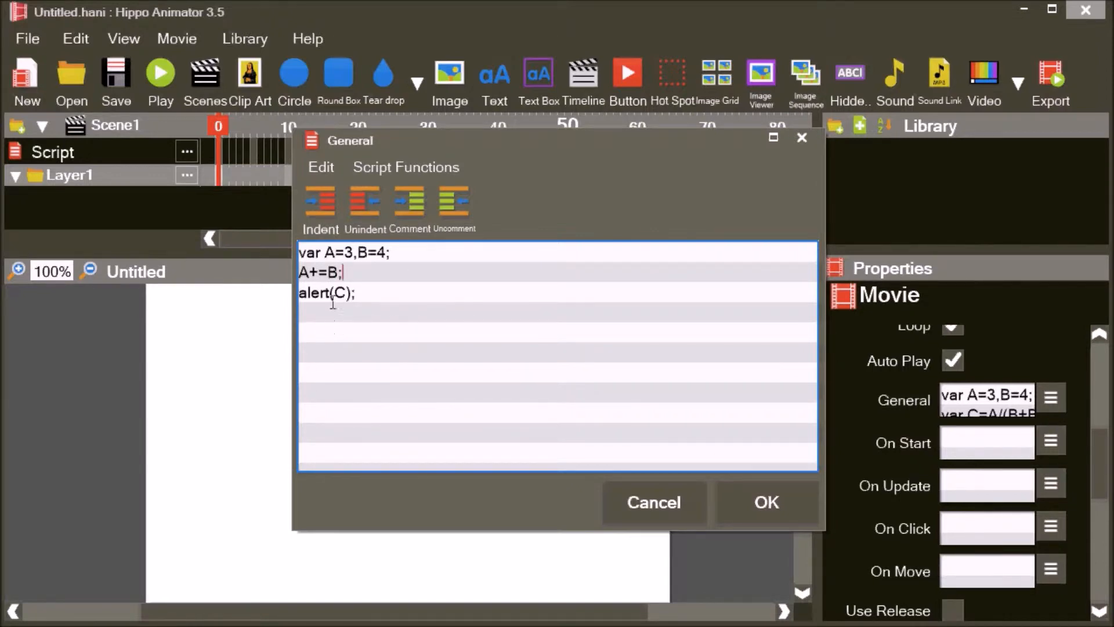
# - Confirm the A+=B script, run the movie and close the player
pyautogui.click(765, 503)
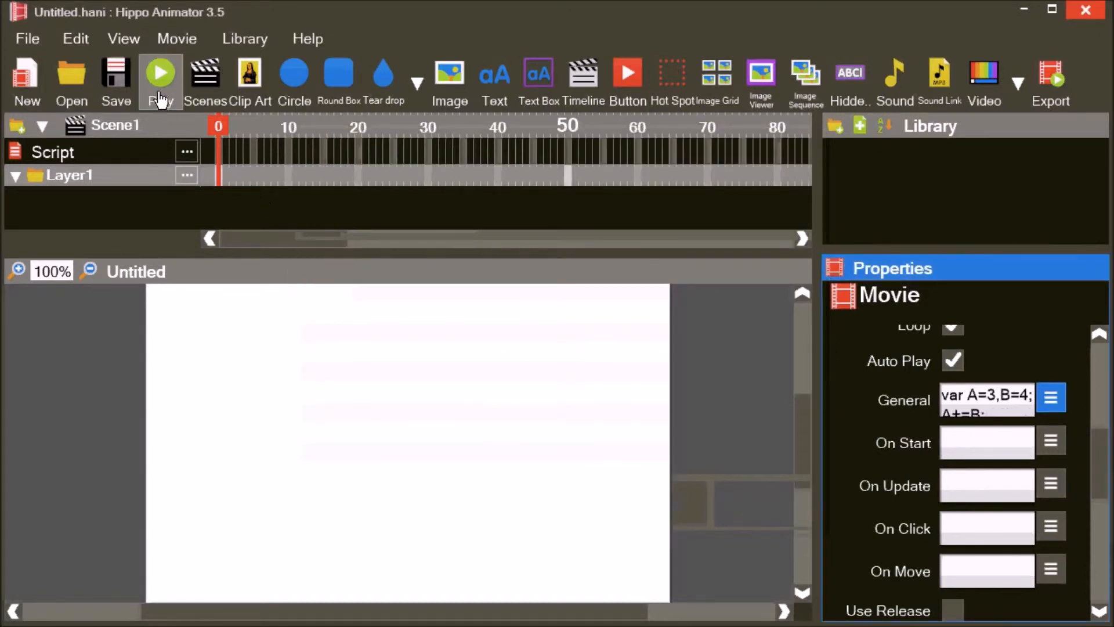
pyautogui.click(159, 80)
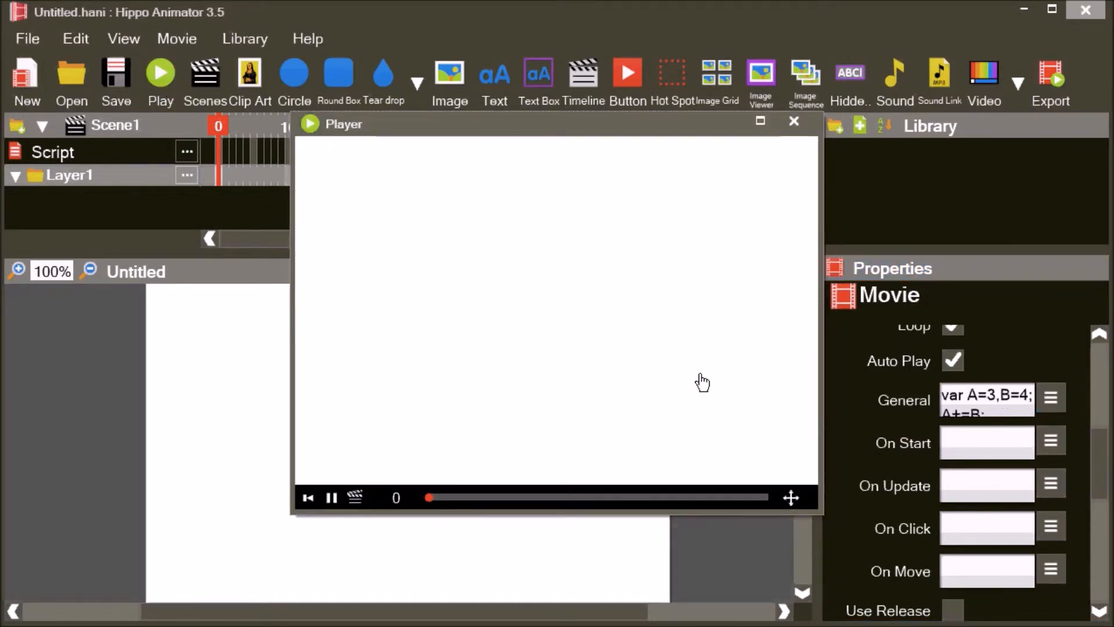
pyautogui.click(794, 121)
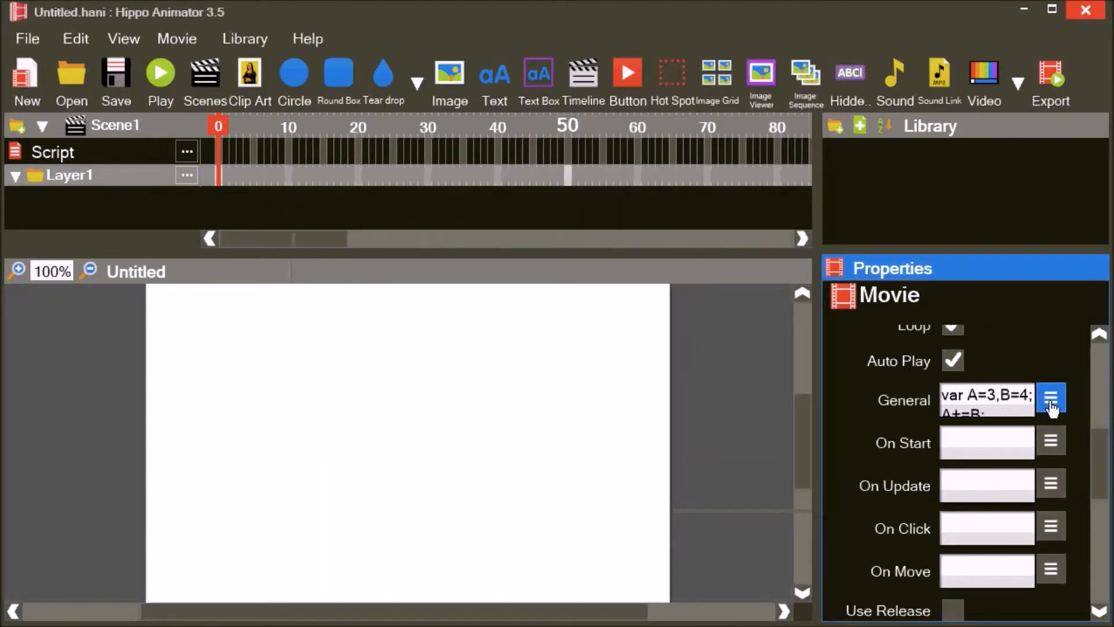
pyautogui.click(1051, 398)
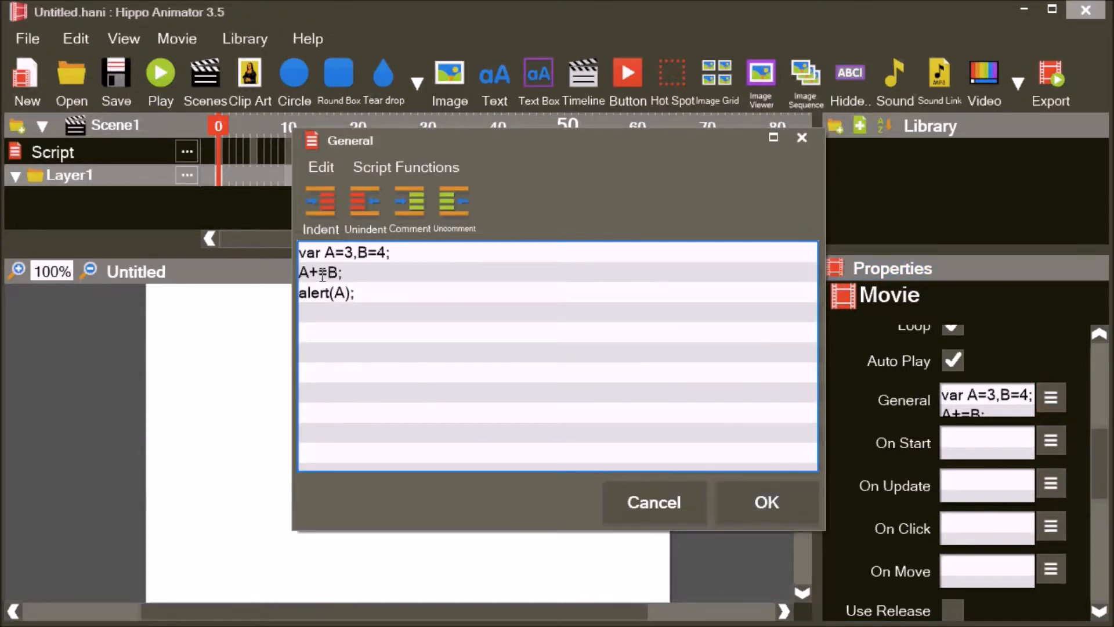
# - Change the line to A*=B+1, confirm it and run the movie again
pyautogui.write('*')
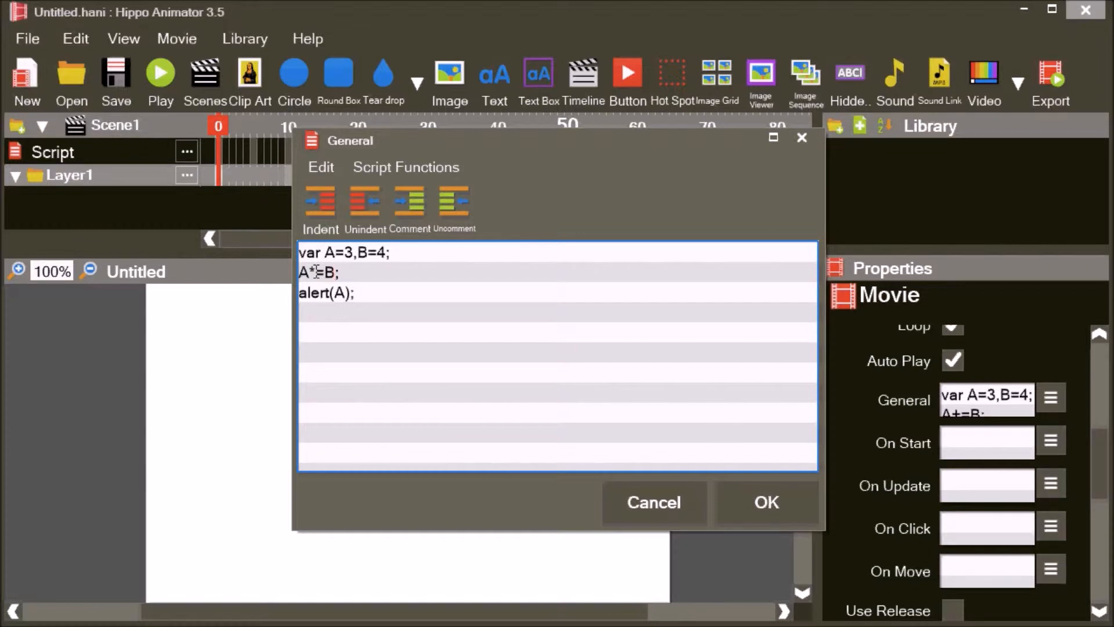
pyautogui.write('+1')
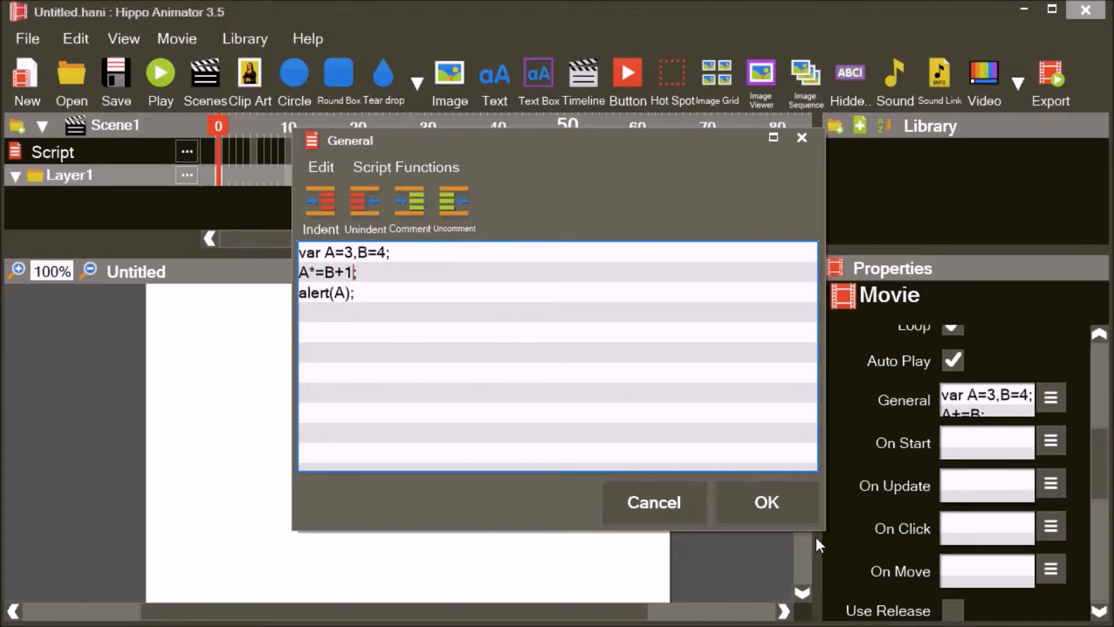
pyautogui.click(765, 503)
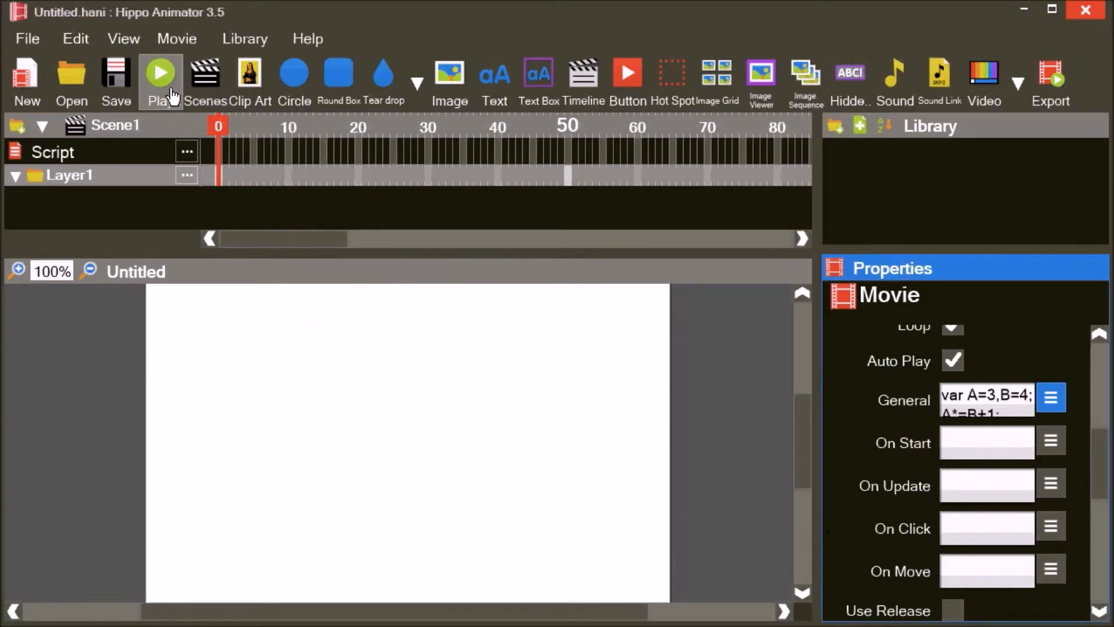
pyautogui.click(159, 80)
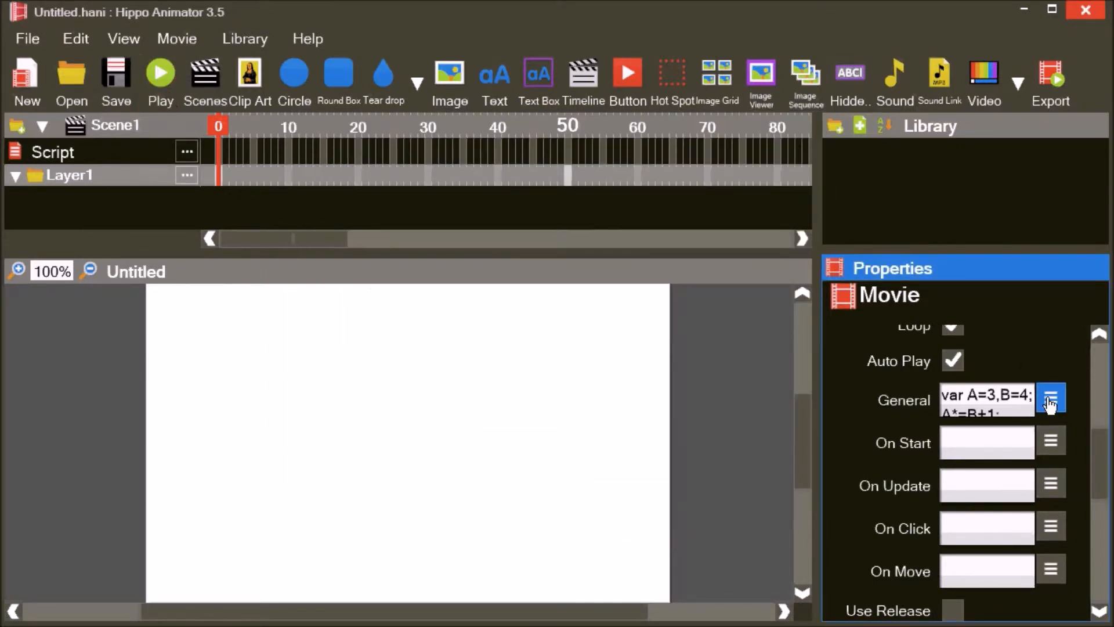
# - Replace the second line with A++, confirm and close the player after running
pyautogui.click(1052, 398)
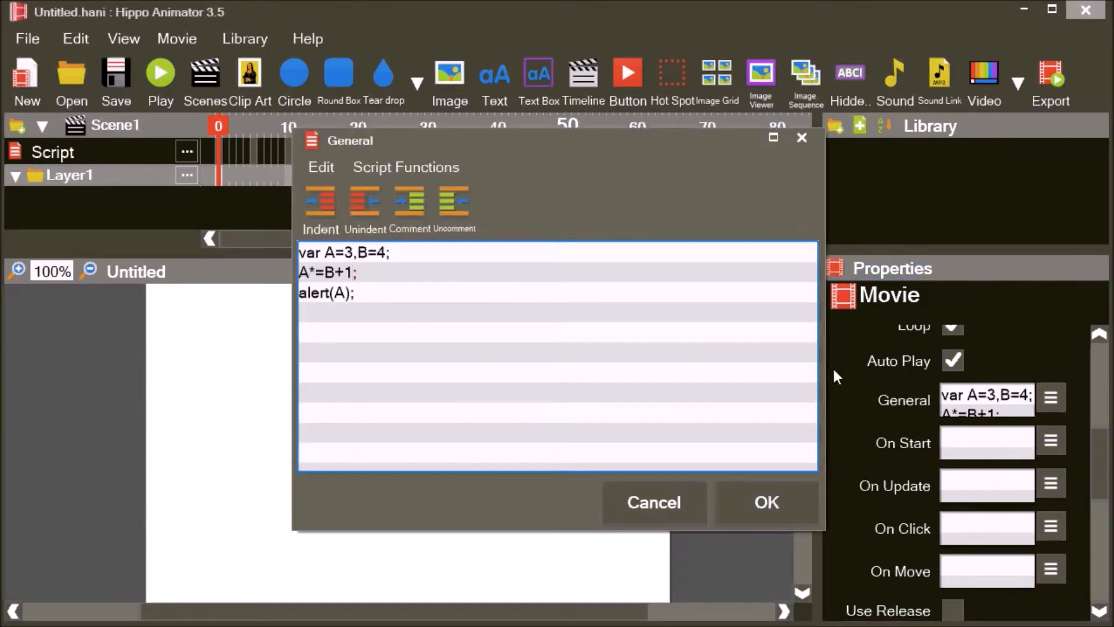
pyautogui.tripleClick(328, 271)
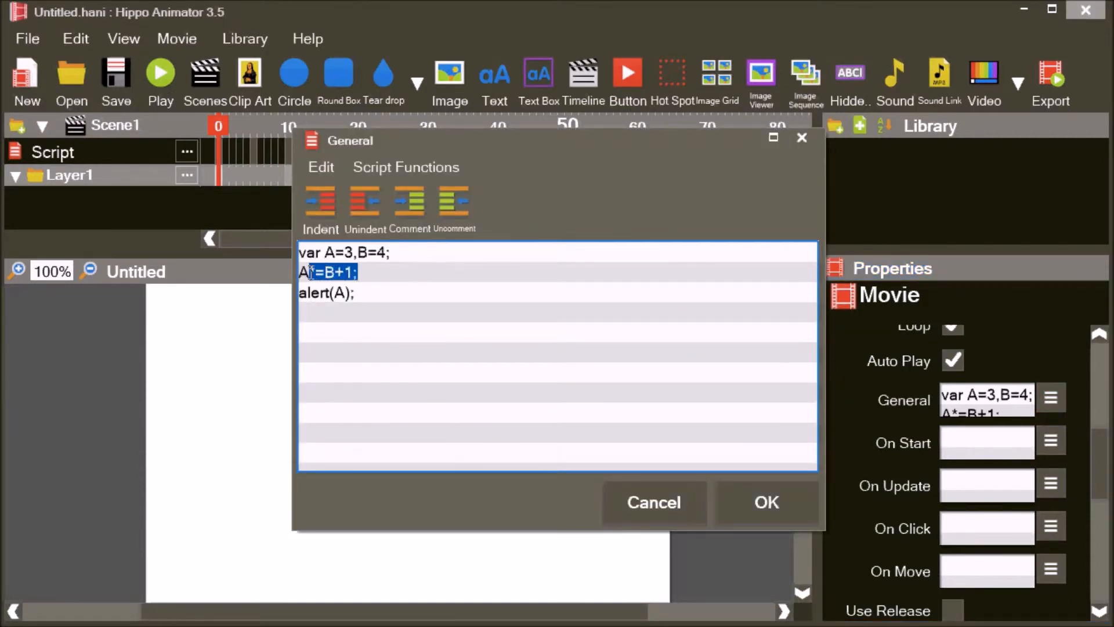
pyautogui.write('A++;')
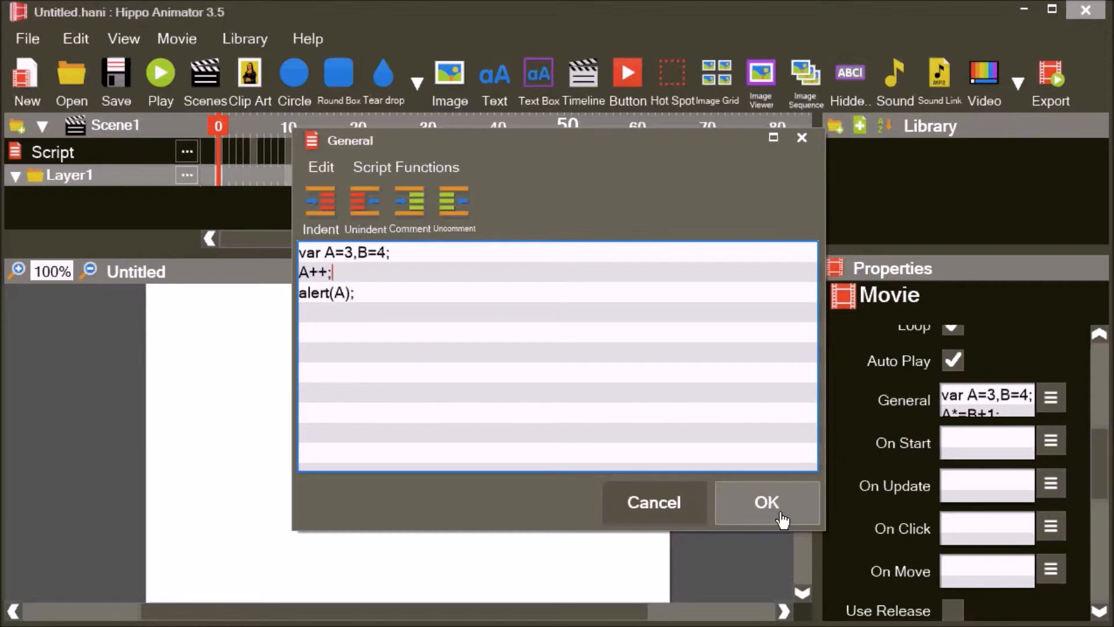
pyautogui.click(766, 503)
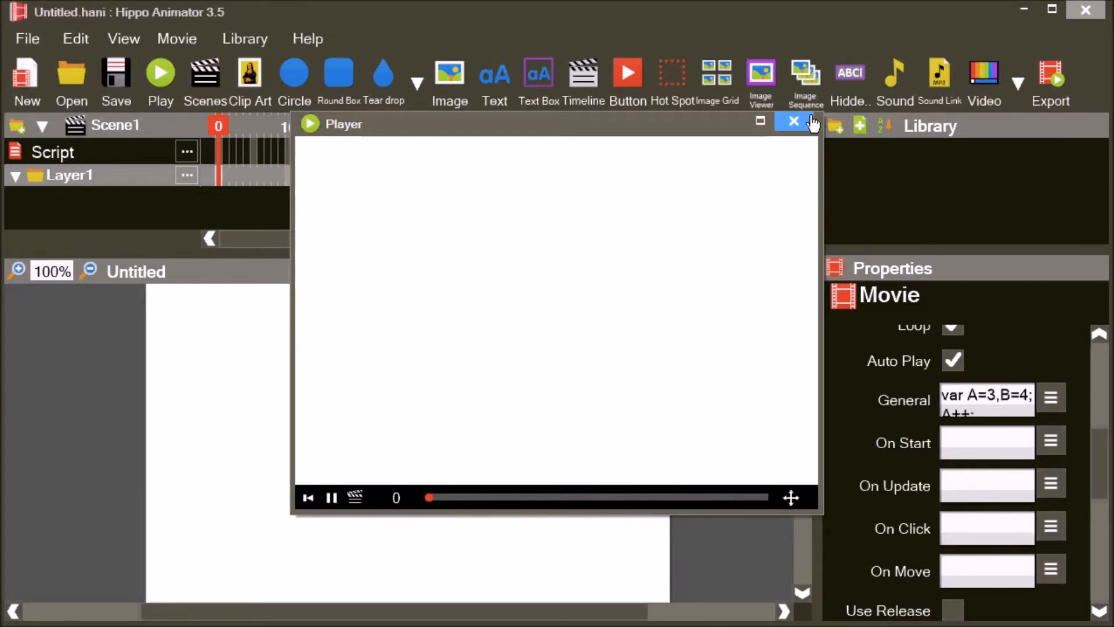
pyautogui.click(793, 121)
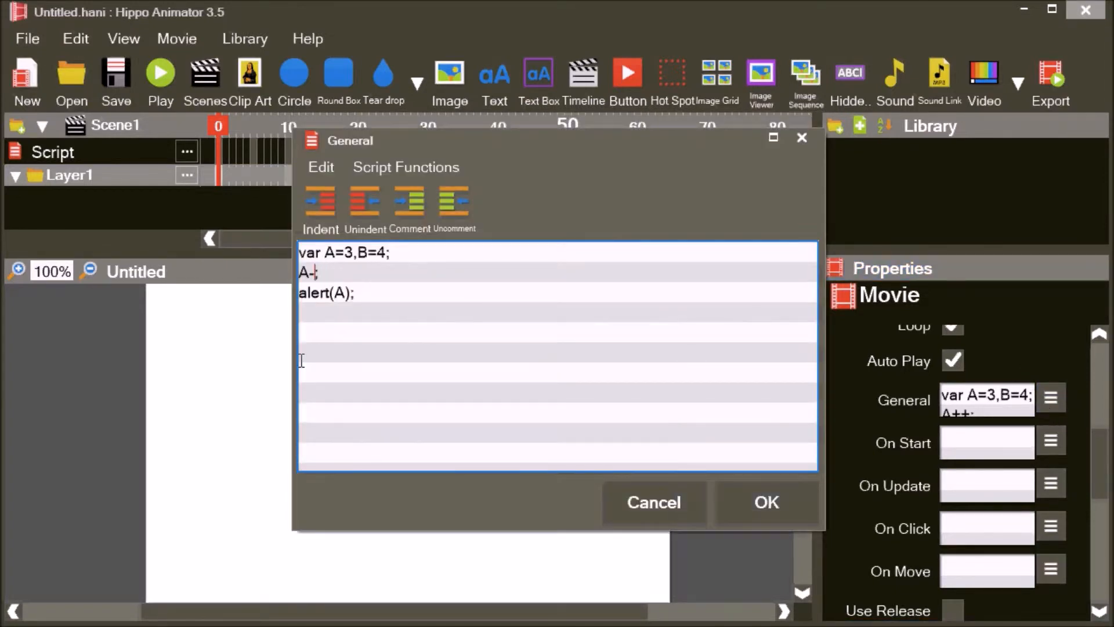
# - Switch the line to A--, run the movie and dismiss the alert showing 2
pyautogui.click(766, 501)
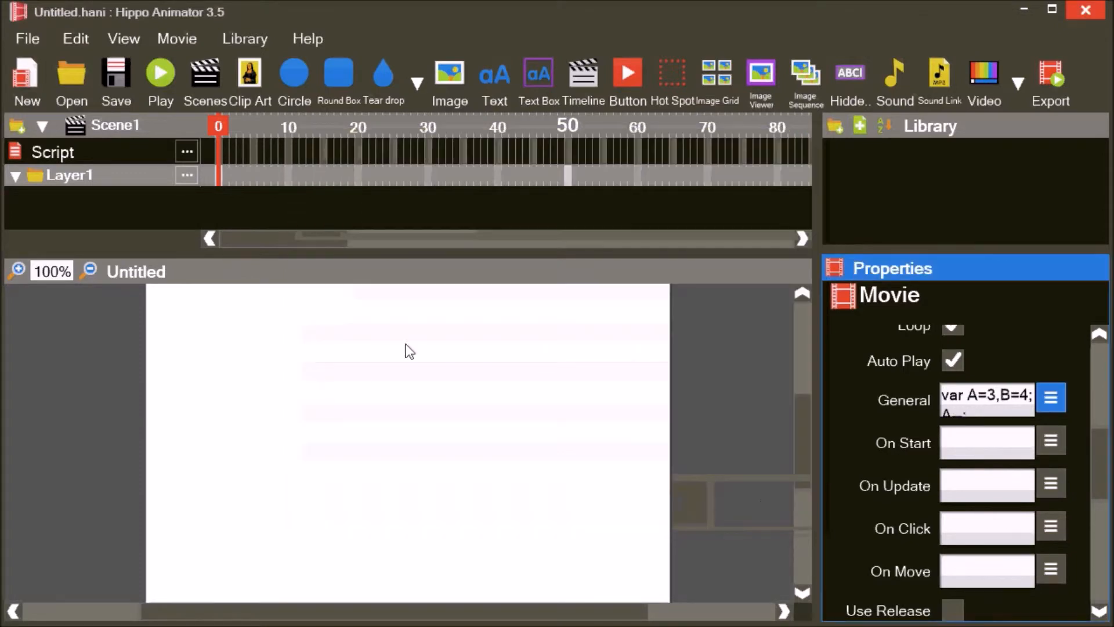
pyautogui.click(159, 72)
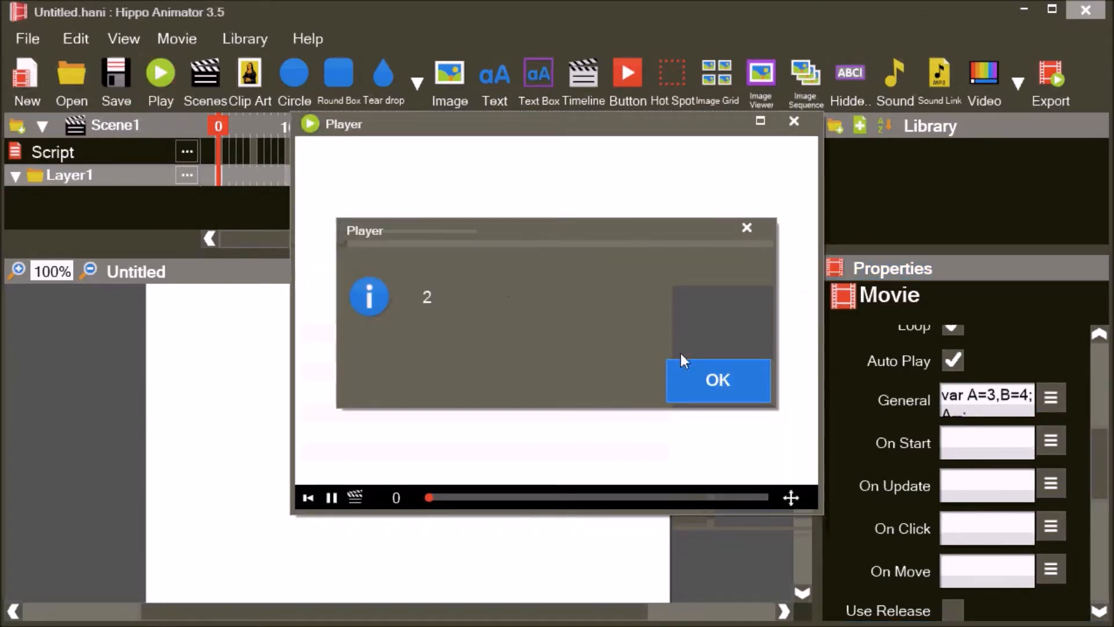
pyautogui.click(717, 380)
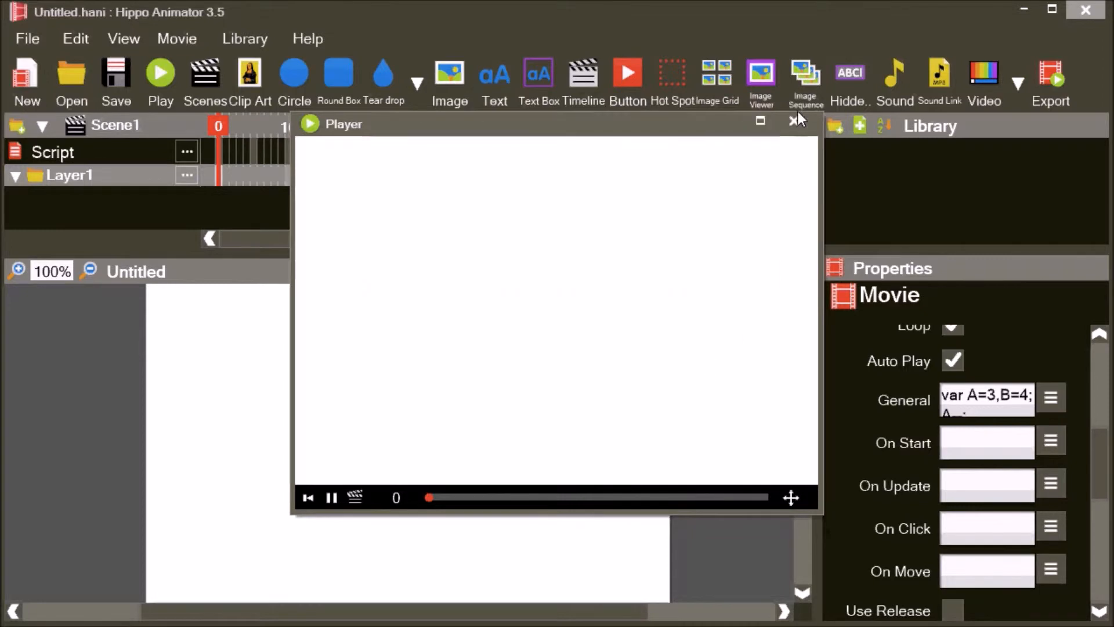
# - Close the player and change the second line to the assignment A=10
pyautogui.click(1053, 397)
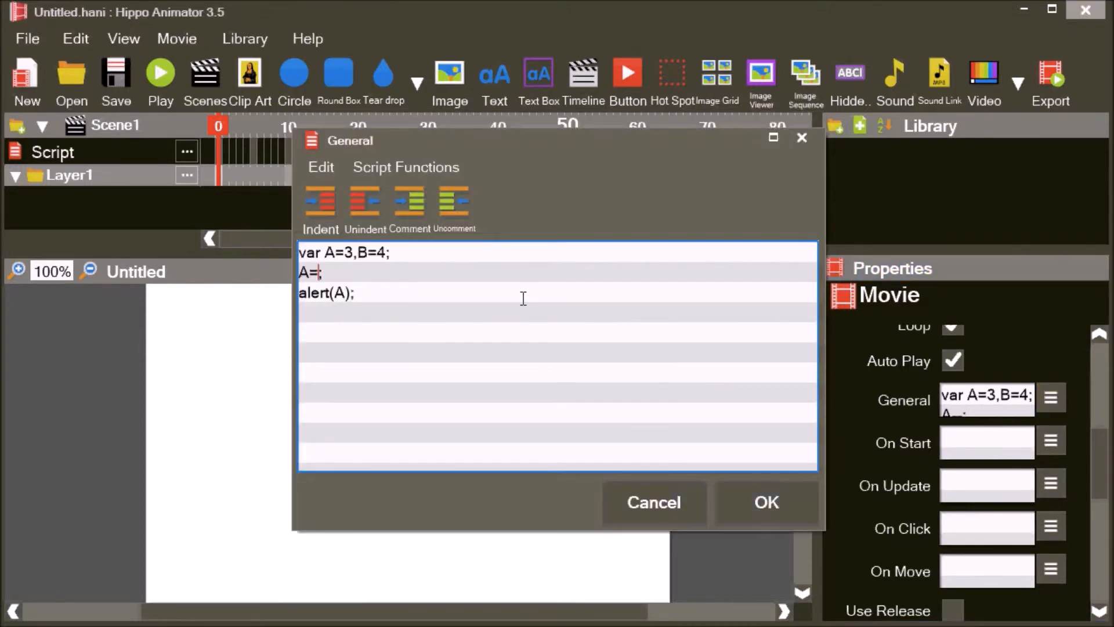
pyautogui.write('10')
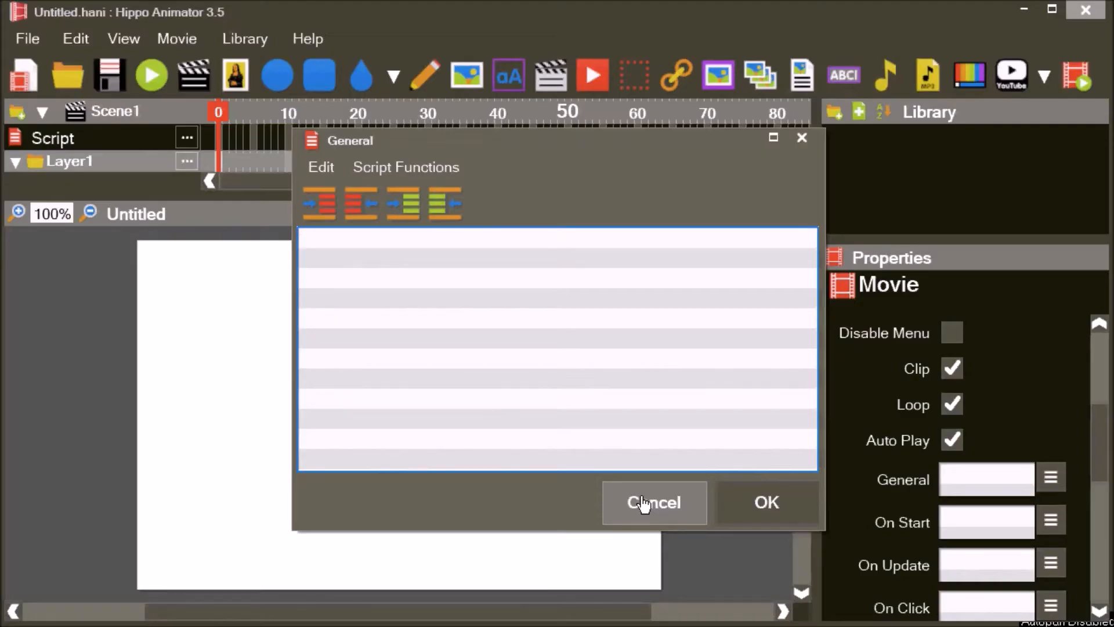
# - Enter var A=true,B=true; var C=A&&B; alert(C); and confirm the script
pyautogui.write('var A=')
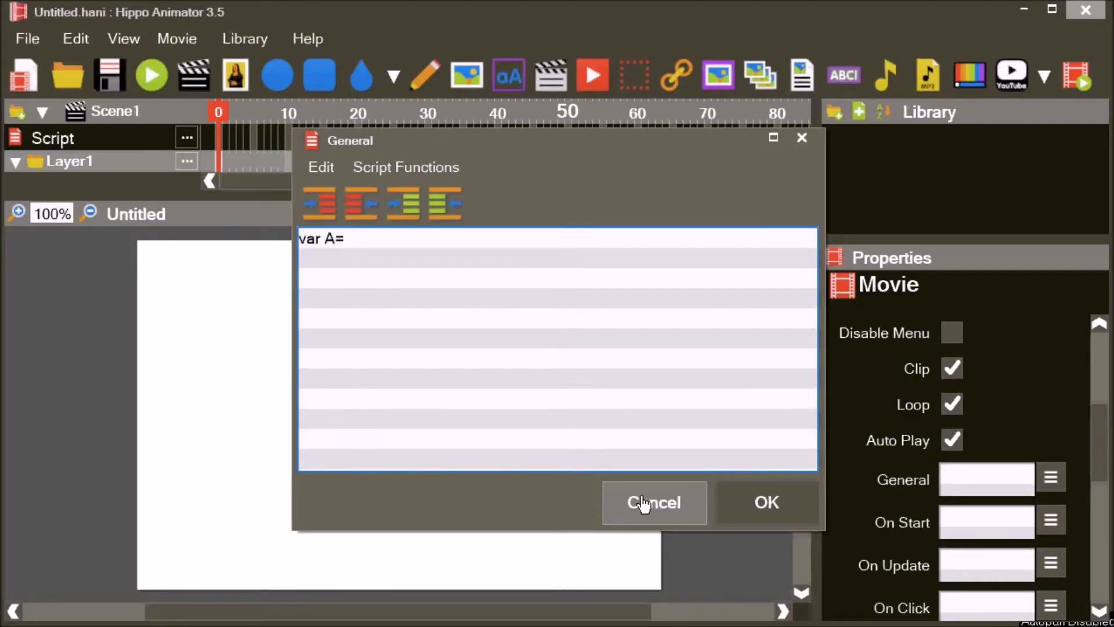
pyautogui.write('true')
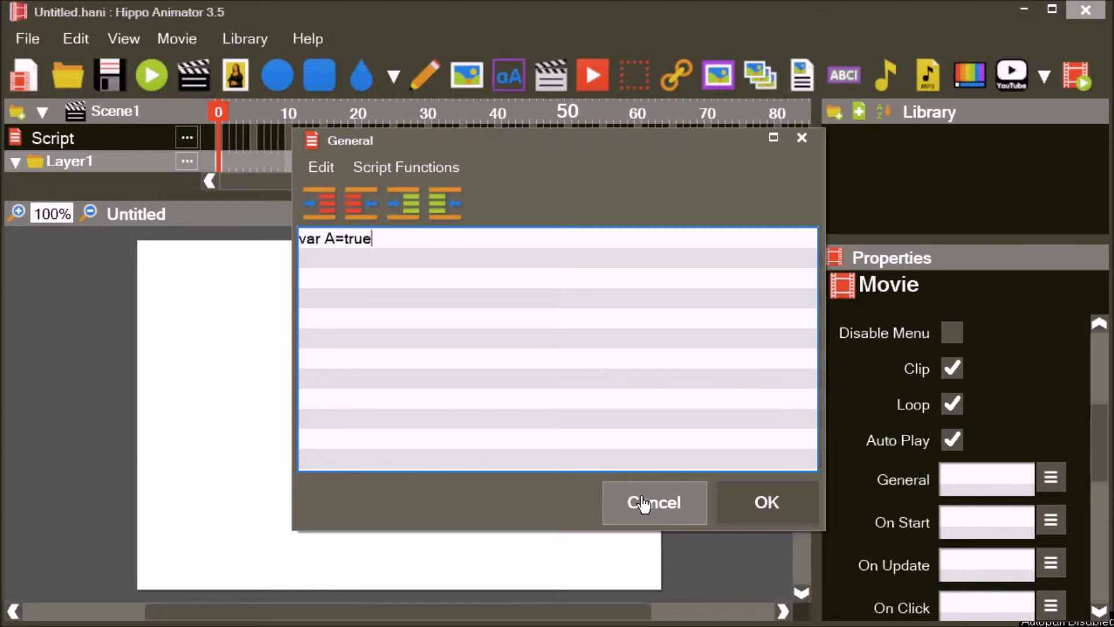
pyautogui.write(',B=tr')
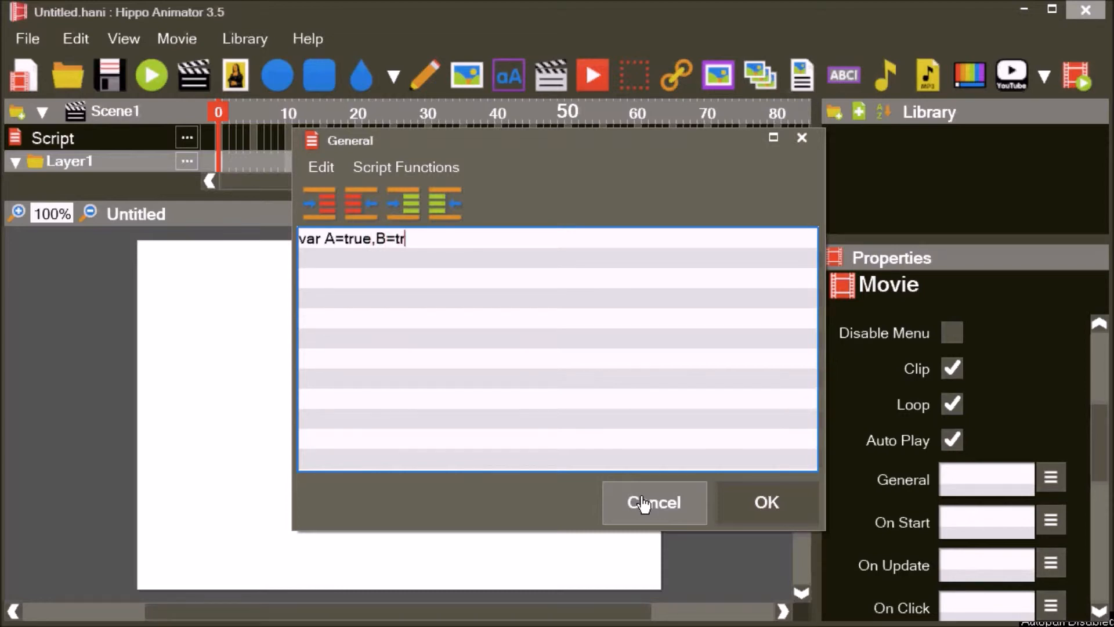
pyautogui.write('ue;')
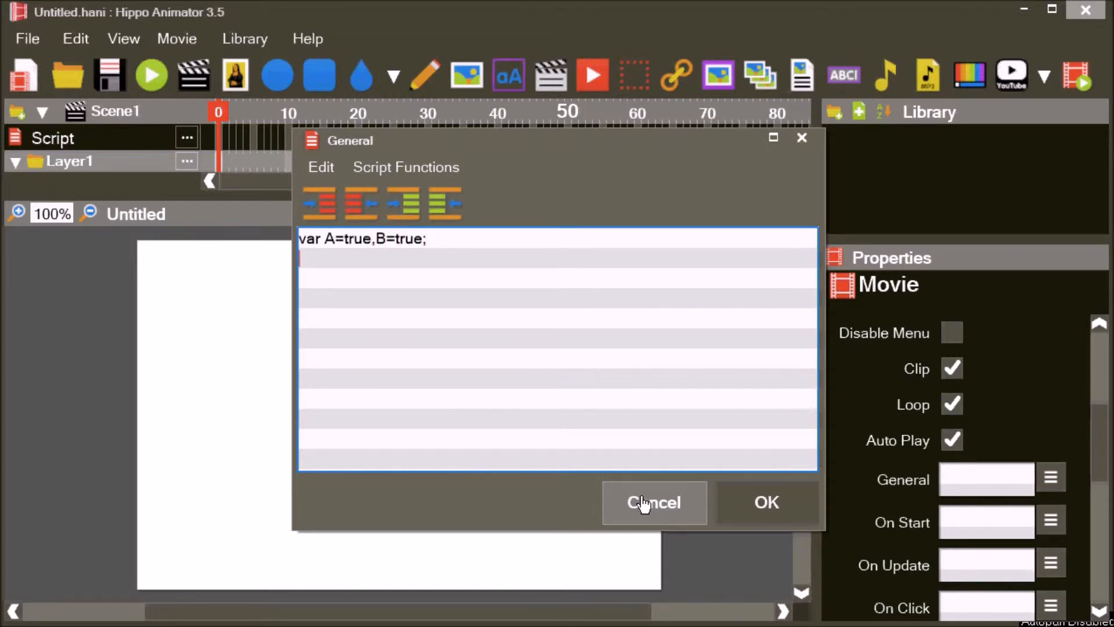
pyautogui.write('var')
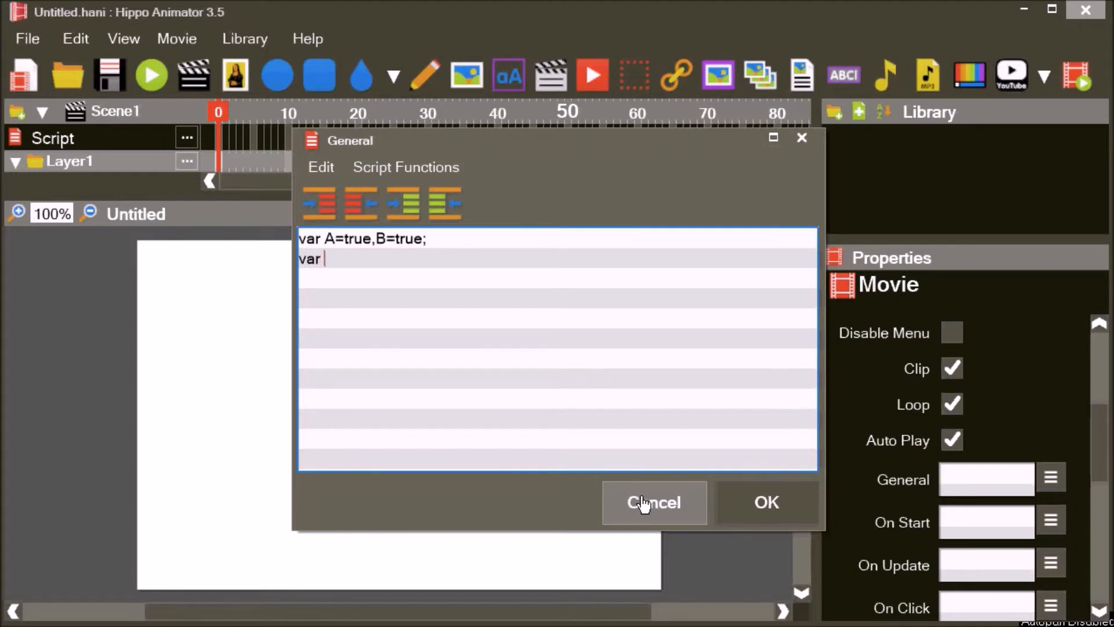
pyautogui.write('C=')
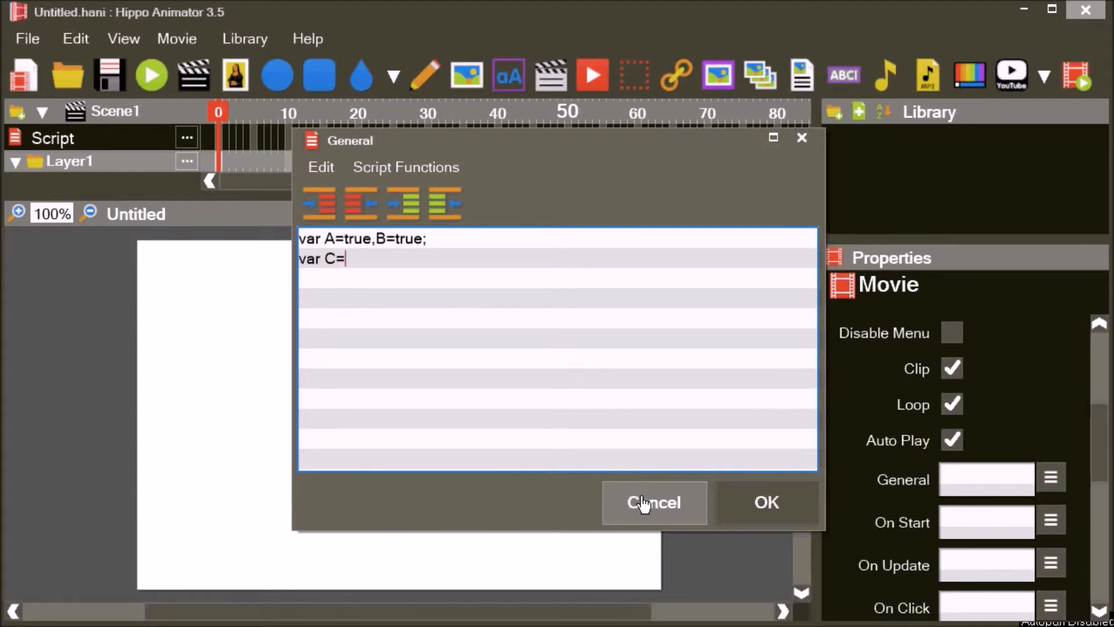
pyautogui.write('A')
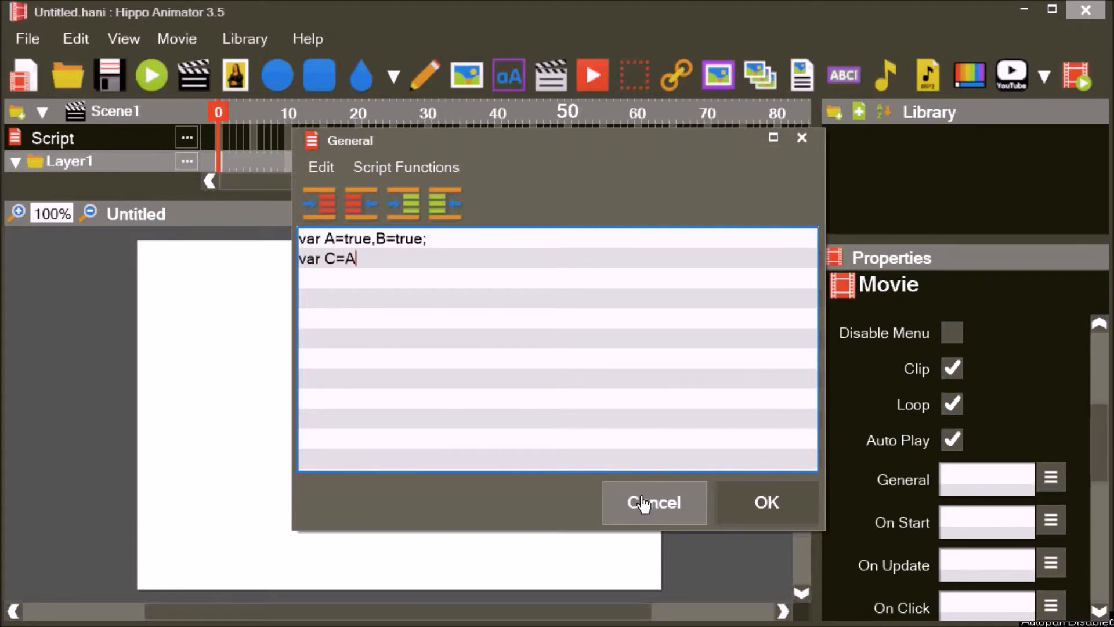
pyautogui.write('&&')
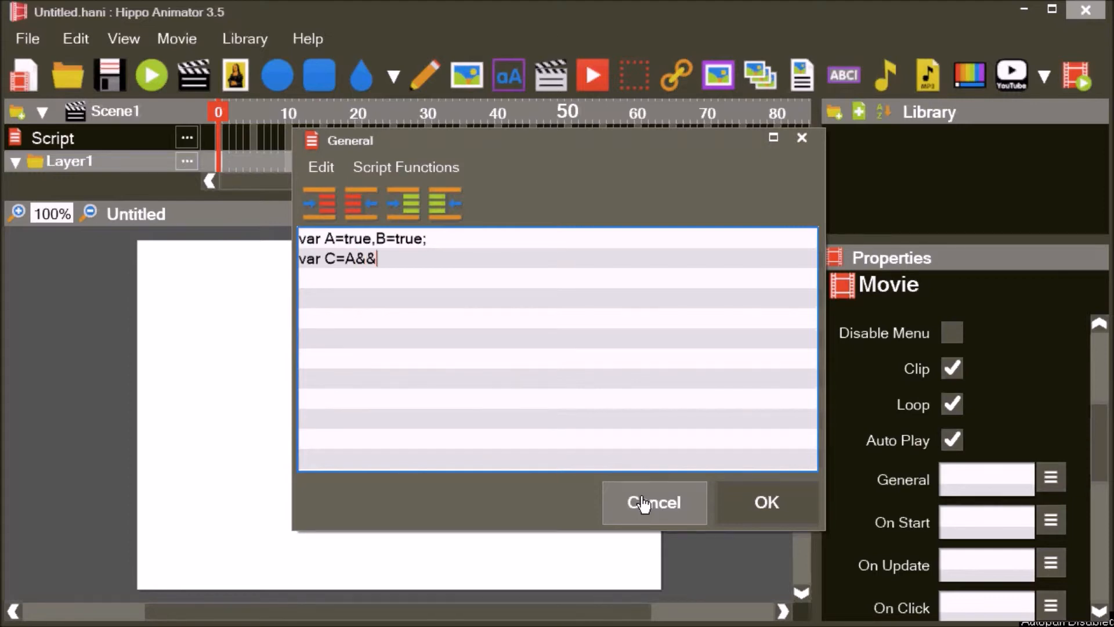
pyautogui.write('B;')
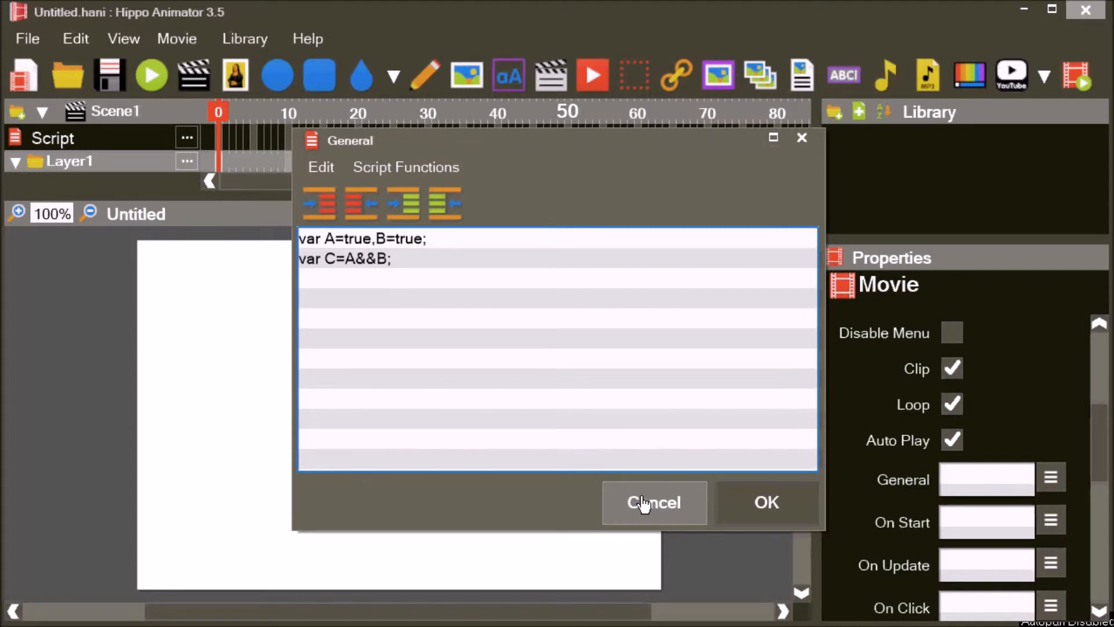
pyautogui.write('alert')
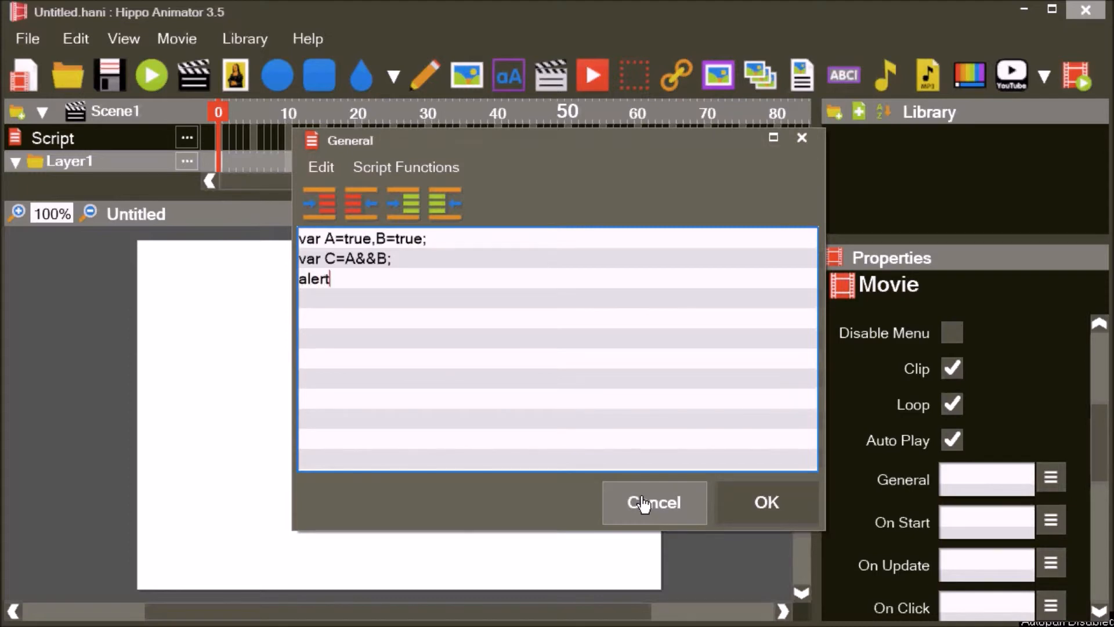
pyautogui.write('(C);')
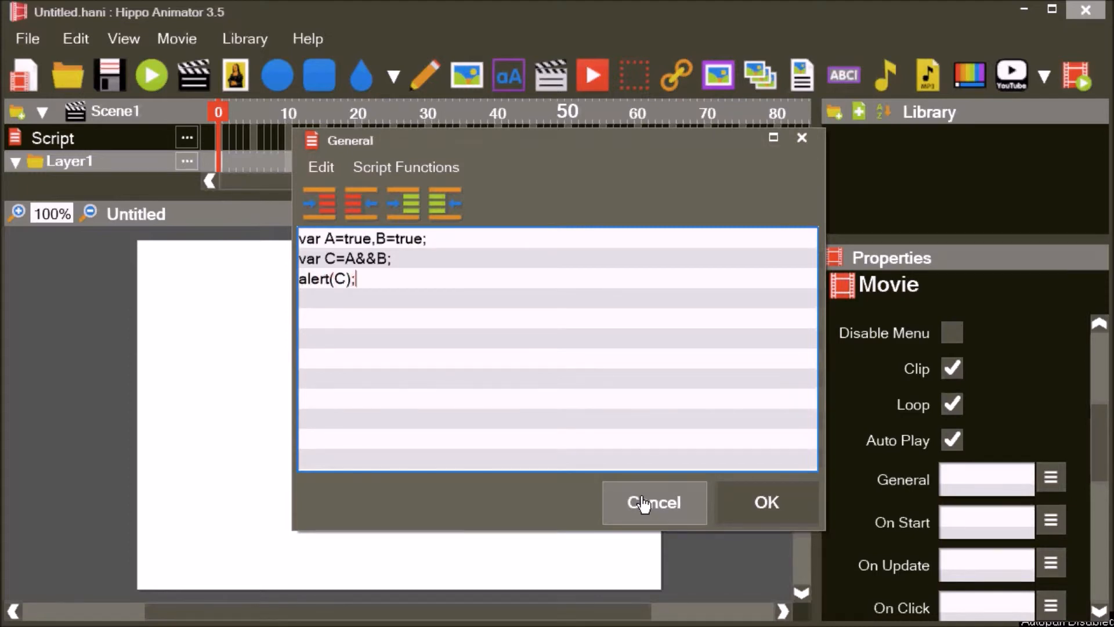
pyautogui.click(766, 503)
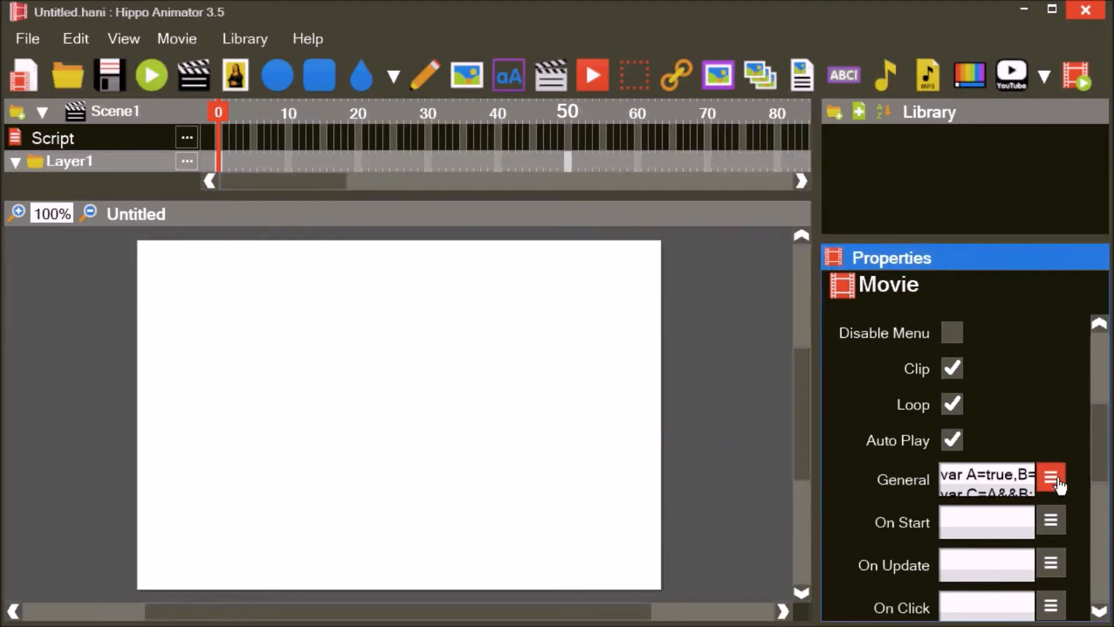
# - Add D=true and extend C to A&&B&&D, then run the movie to alert true
pyautogui.click(1053, 477)
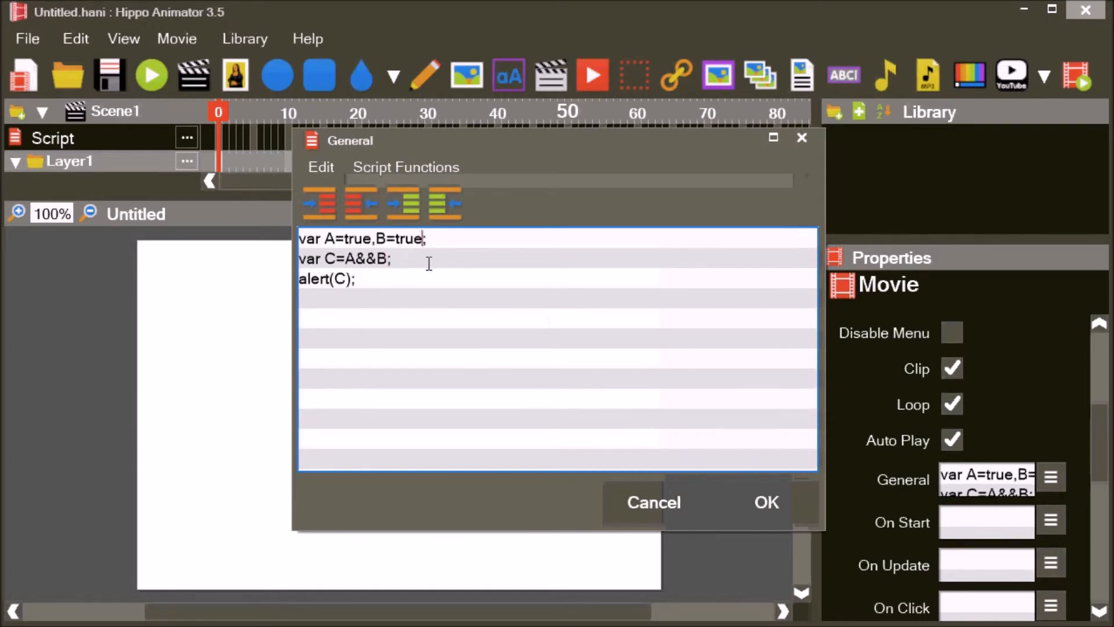
pyautogui.write(',D=true')
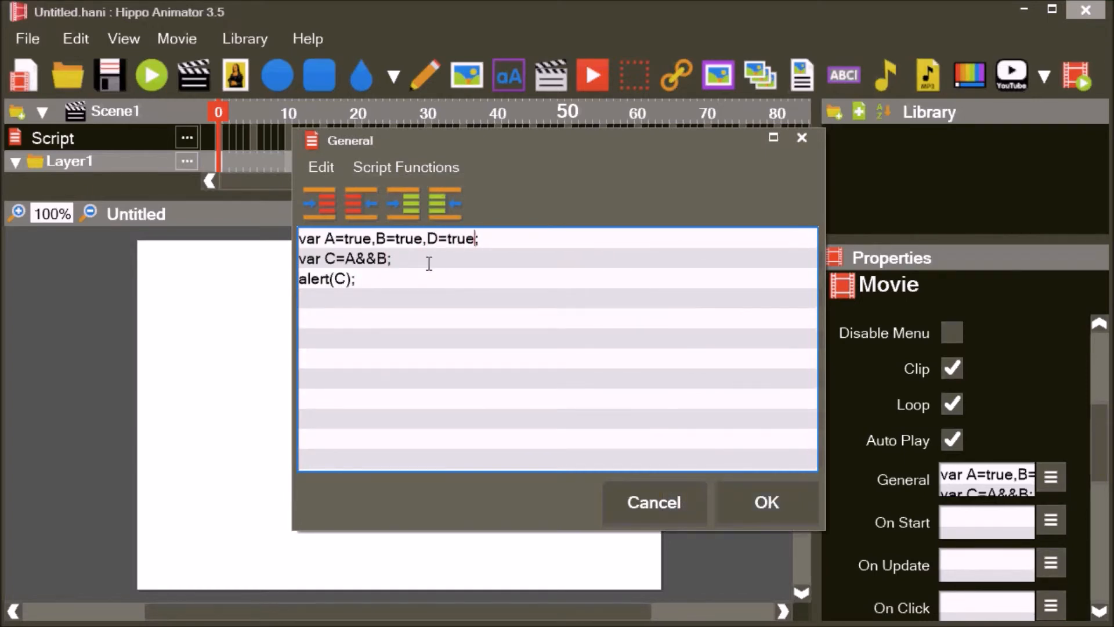
pyautogui.write('&&D')
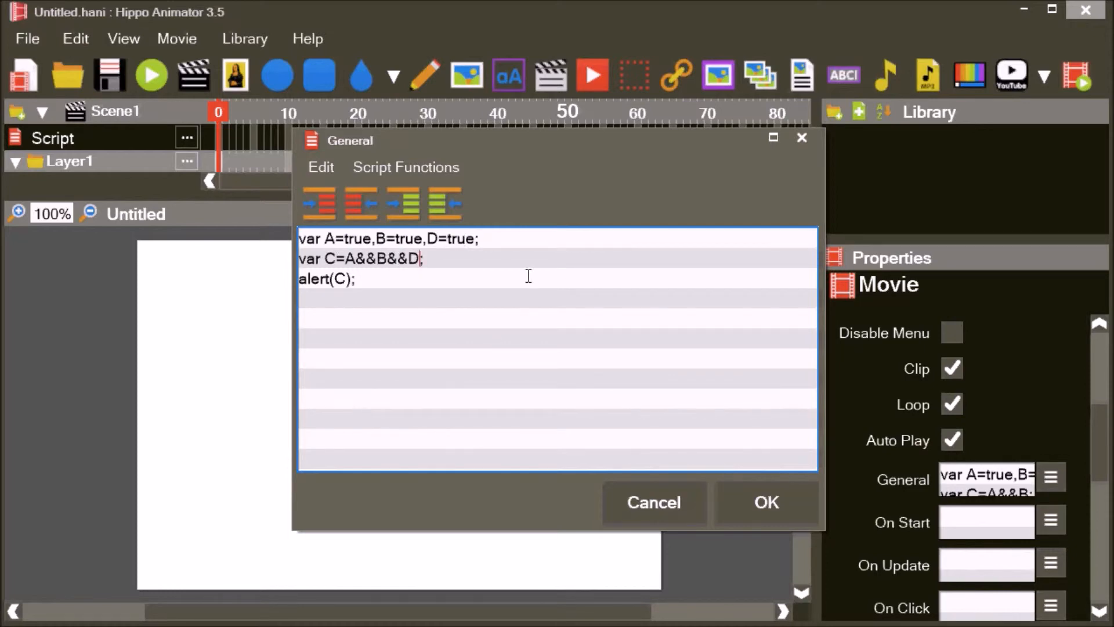
pyautogui.click(151, 74)
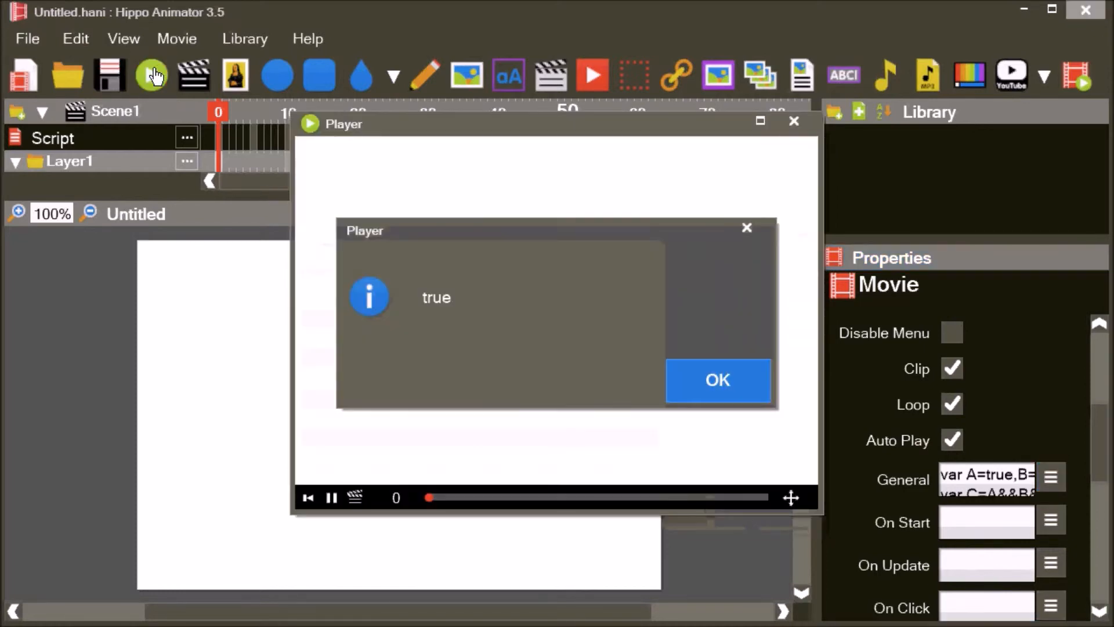
# - Set B to false, run again to see the false alert, then close the player
pyautogui.click(718, 380)
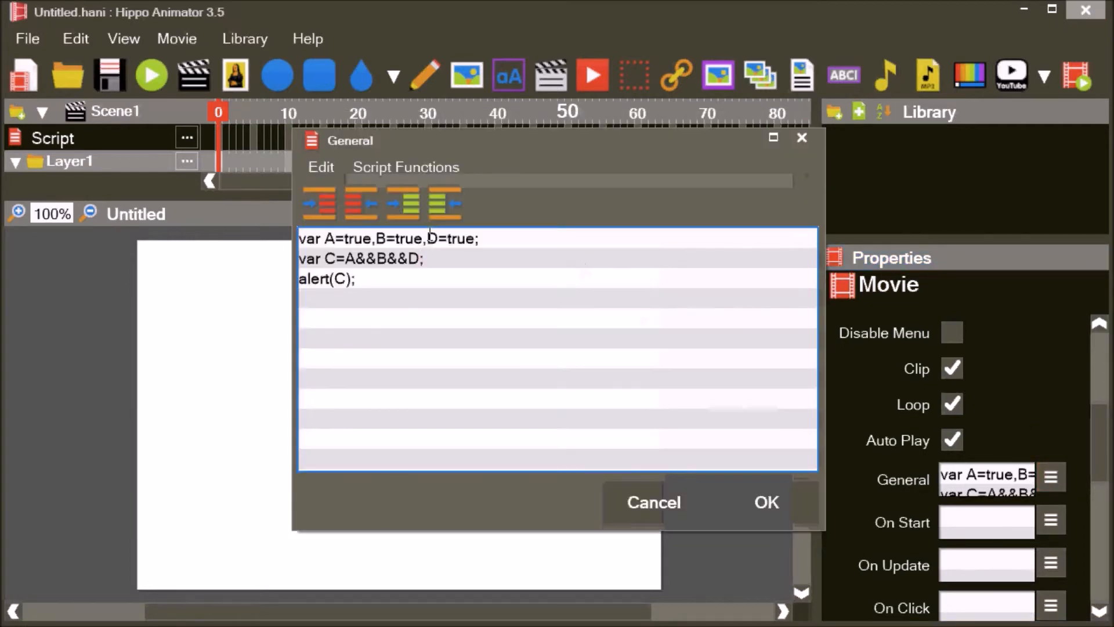
pyautogui.write('fa')
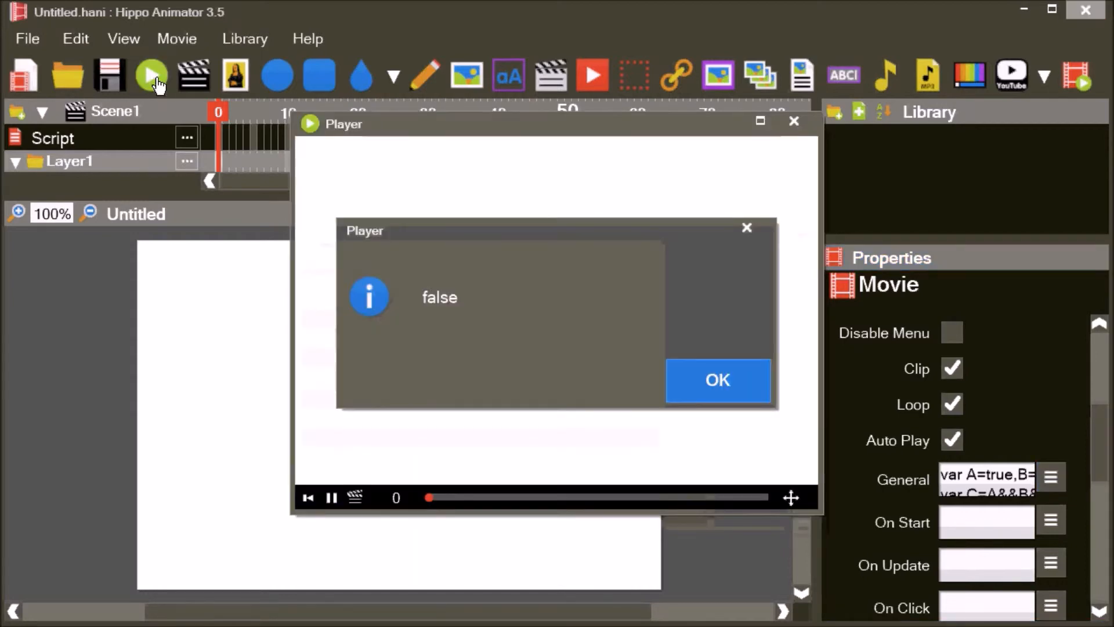
pyautogui.click(717, 380)
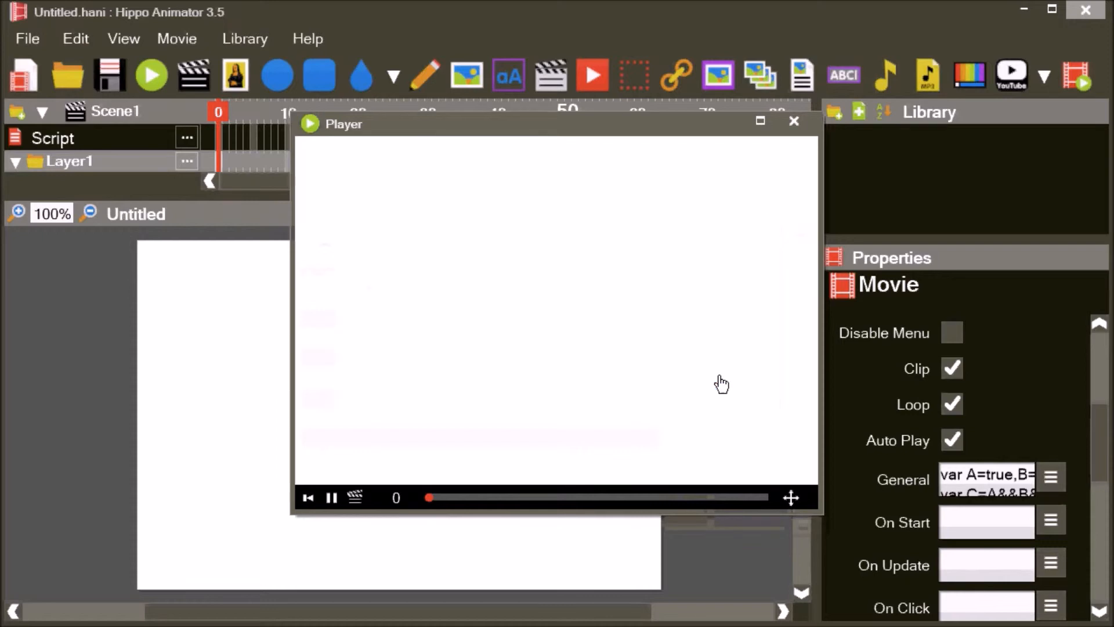
pyautogui.click(794, 121)
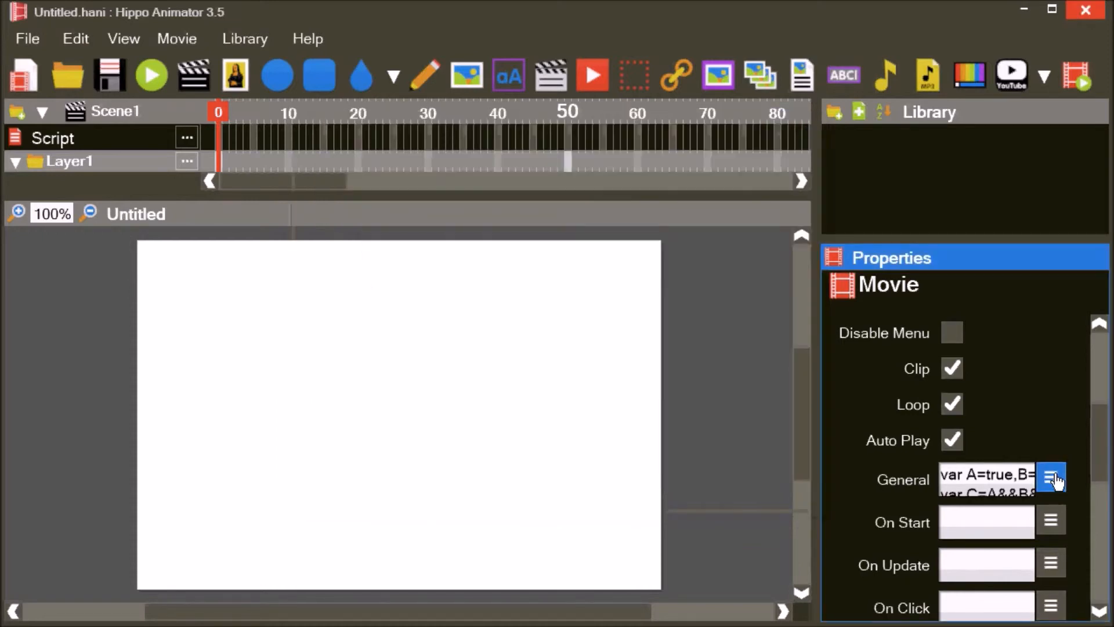
# - Change C to A||B, run the movie to see the true alert, then reopen the script
pyautogui.click(1051, 477)
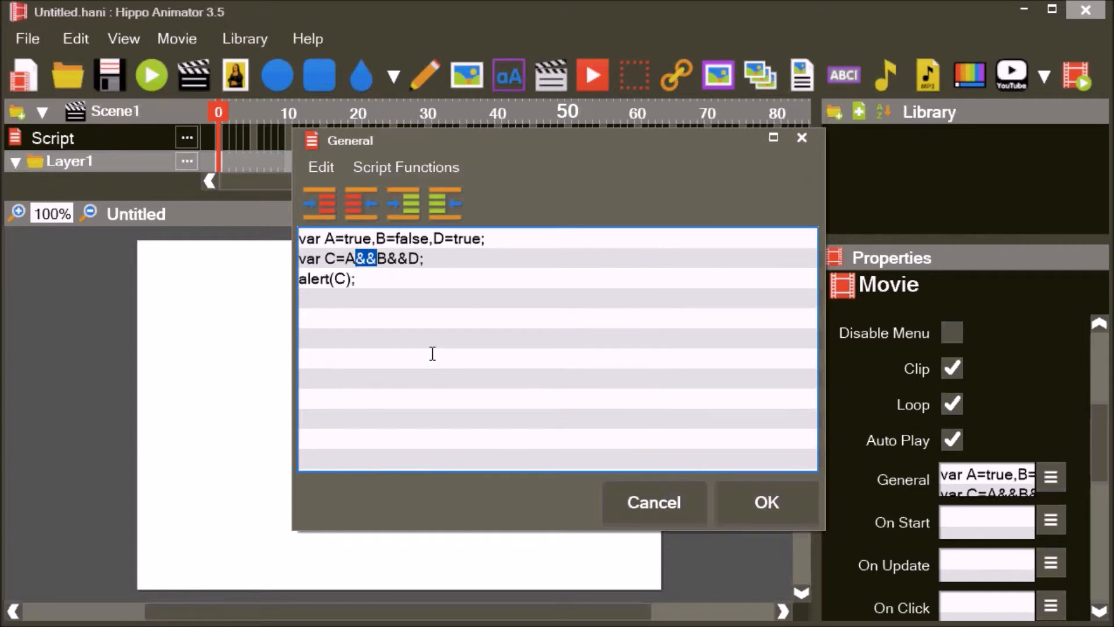
pyautogui.write('||')
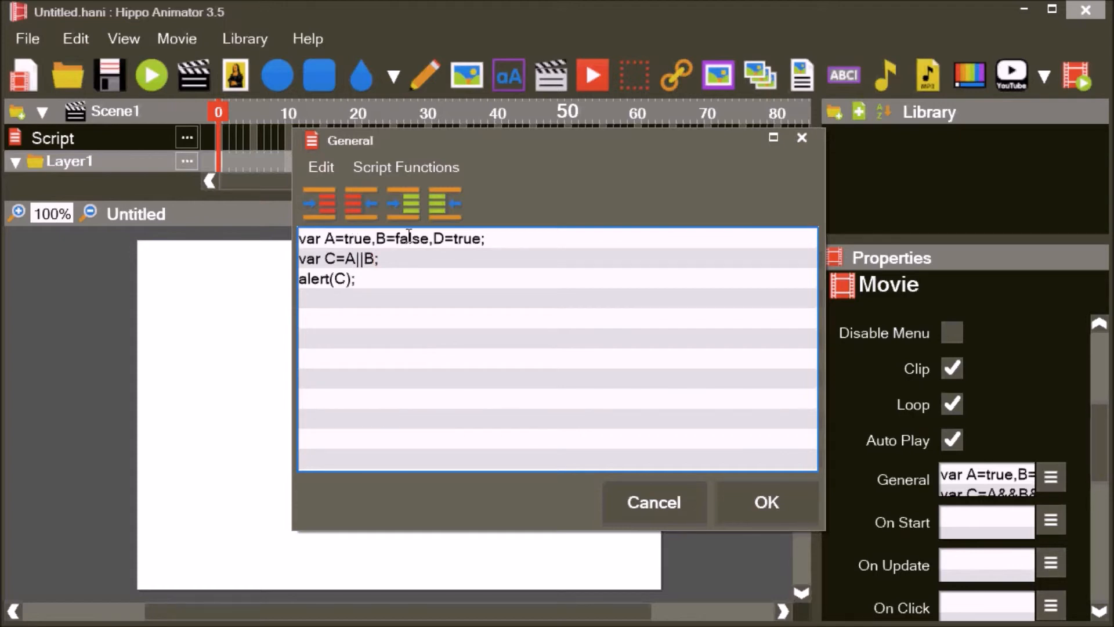
pyautogui.click(765, 503)
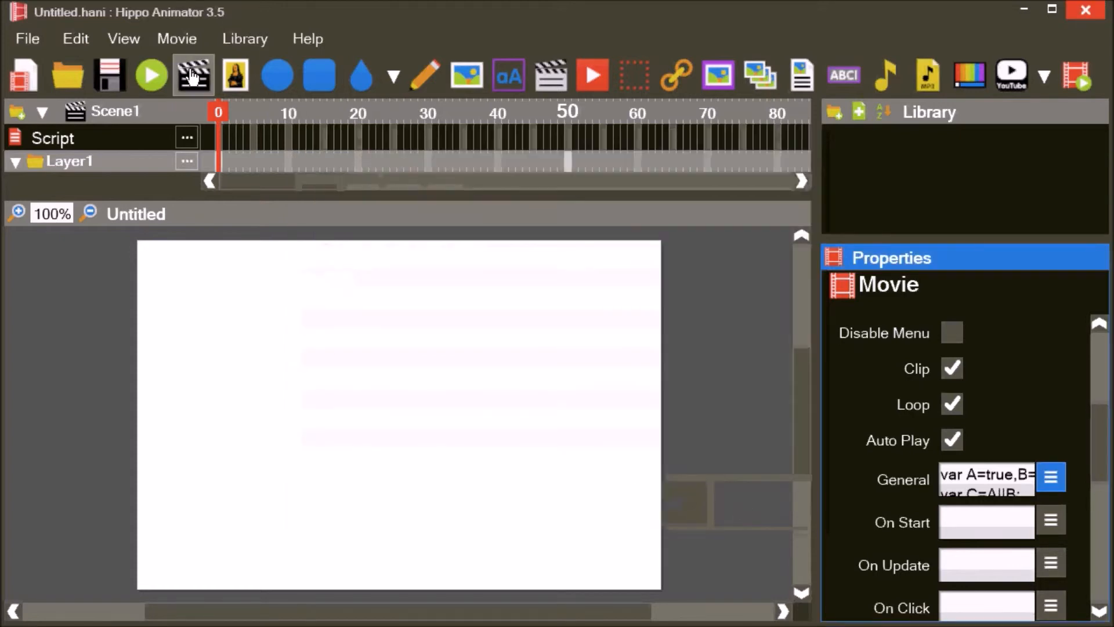
pyautogui.click(193, 75)
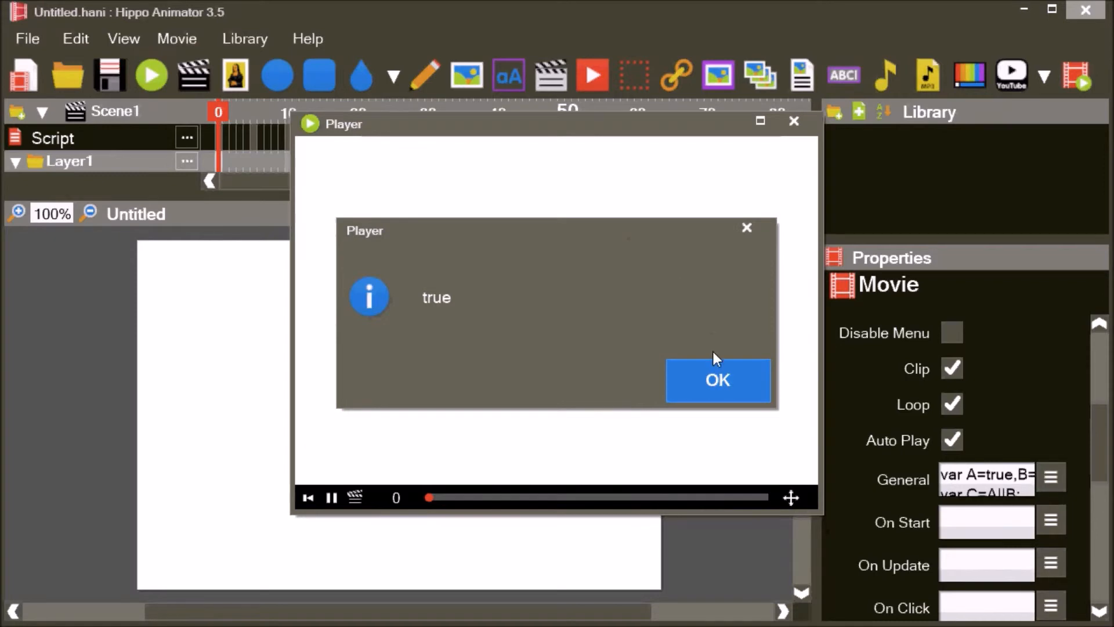
pyautogui.click(717, 379)
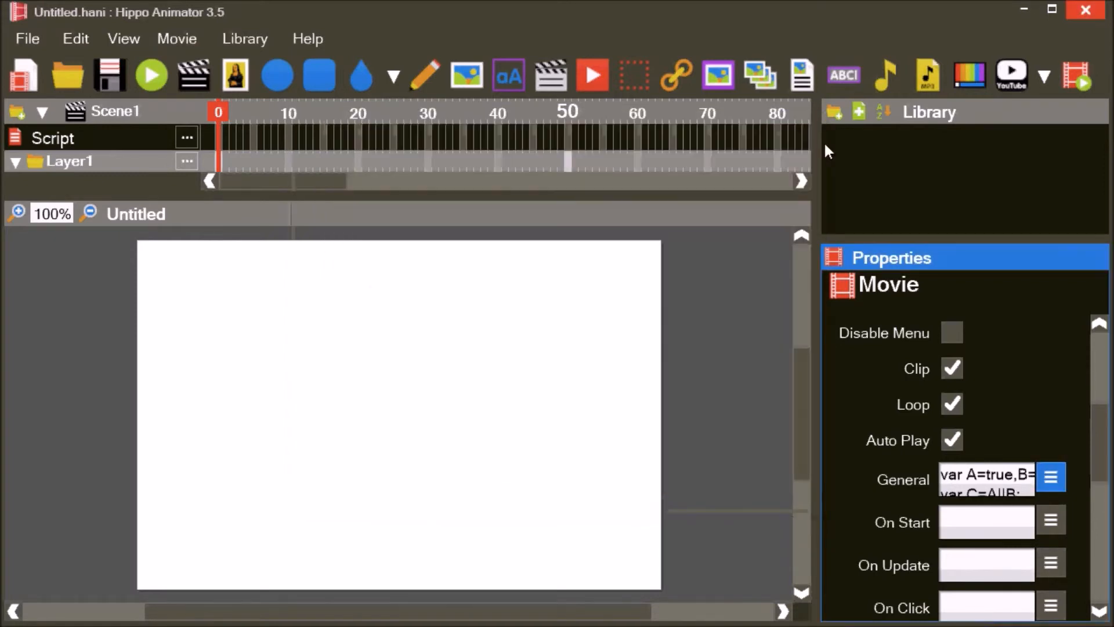
pyautogui.click(1052, 477)
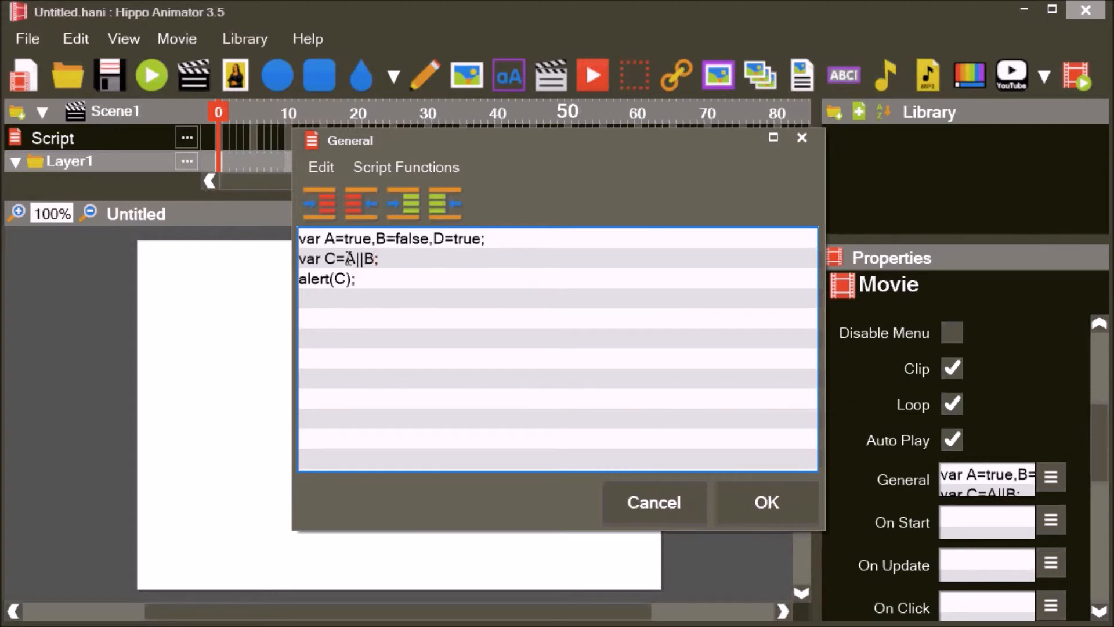
# - Set C = !A in the General script, confirm it and preview the negation alert
pyautogui.press('BackSpace')
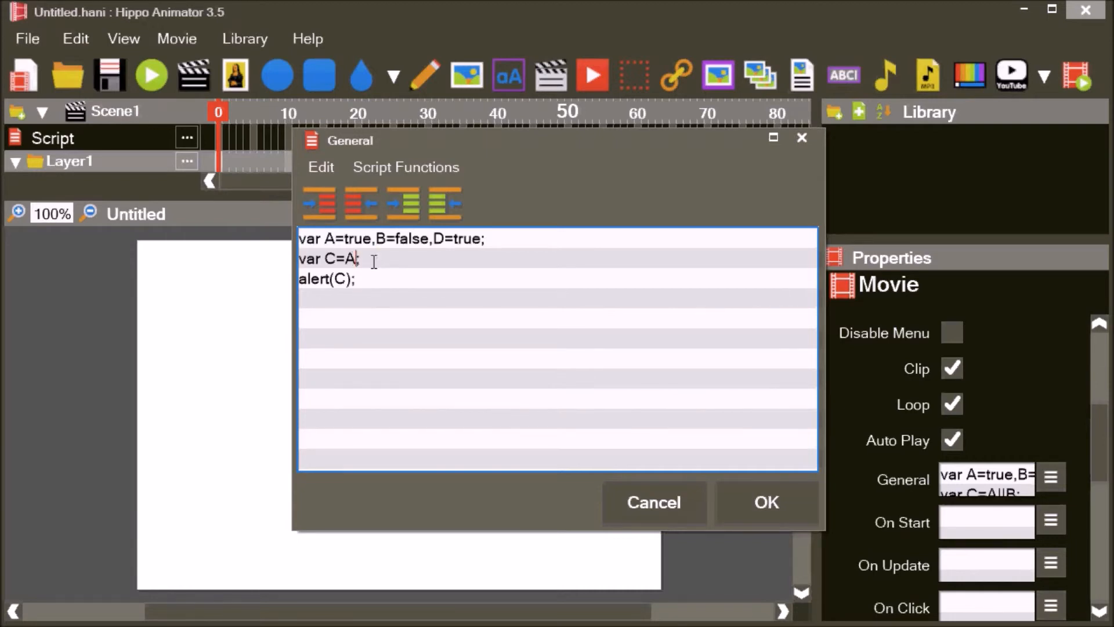
pyautogui.write('!')
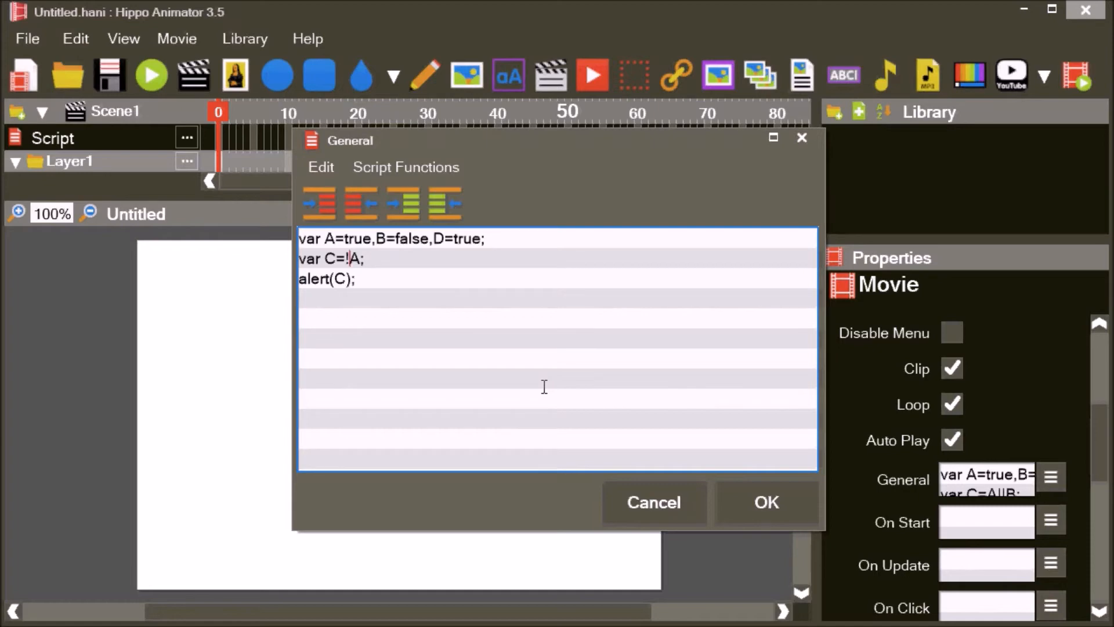
pyautogui.click(765, 501)
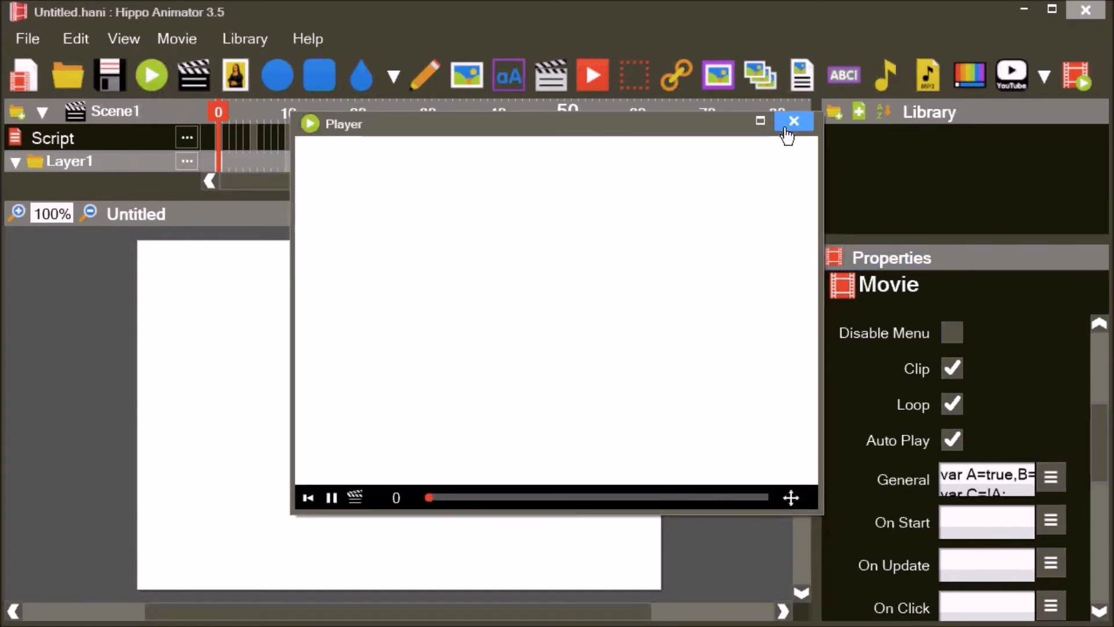
pyautogui.click(793, 120)
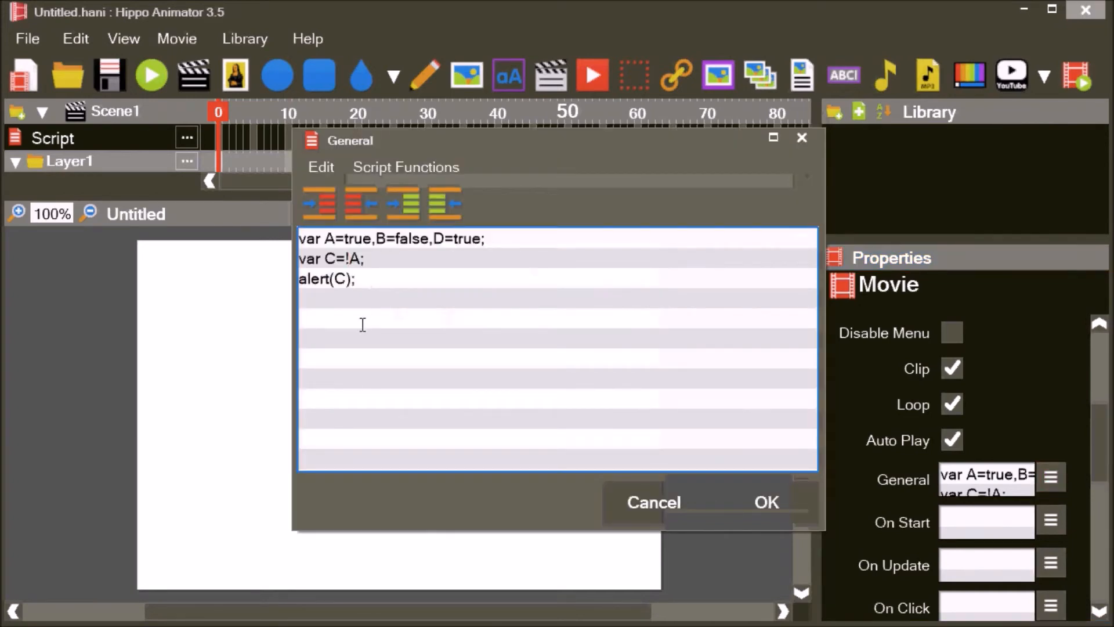
# - Set C = A==B, confirm and play to see the alert report false
pyautogui.write('A==')
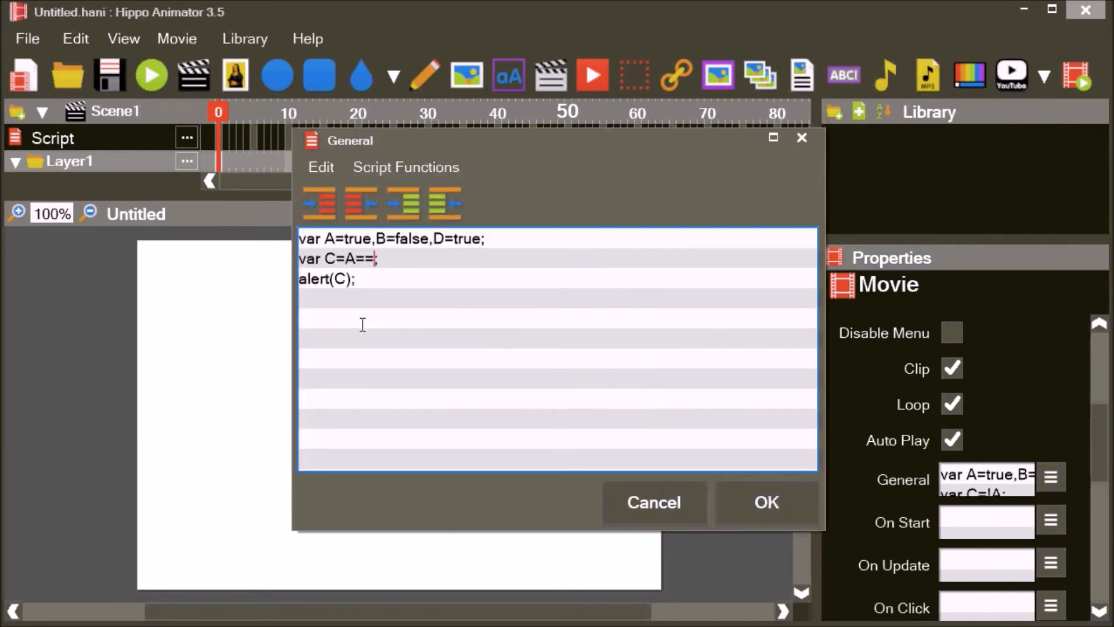
pyautogui.write('B;')
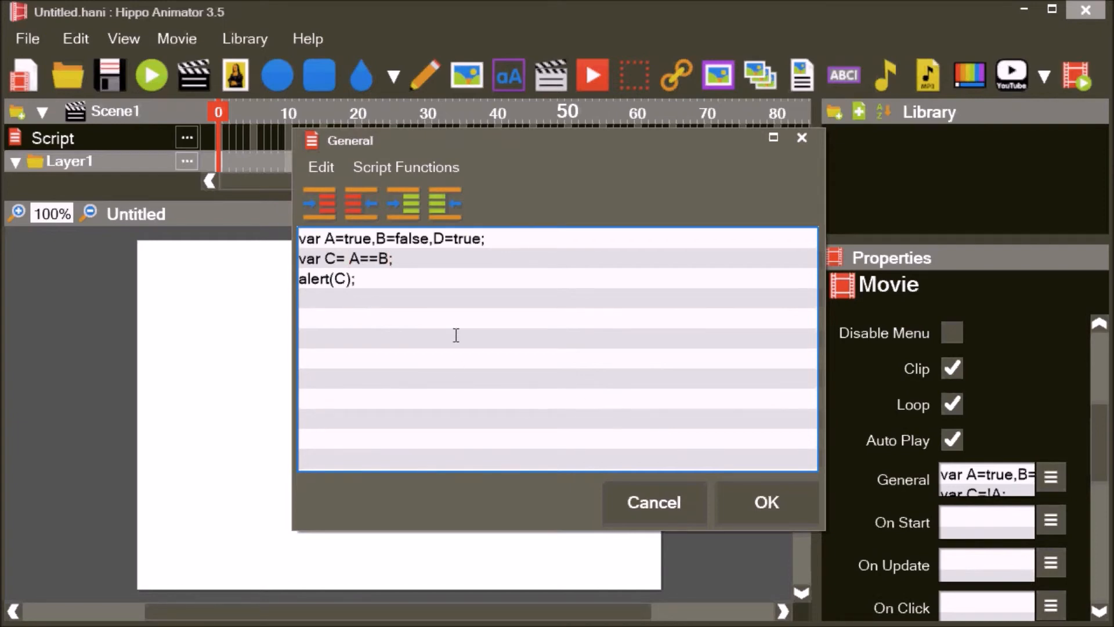
pyautogui.moveTo(547, 361)
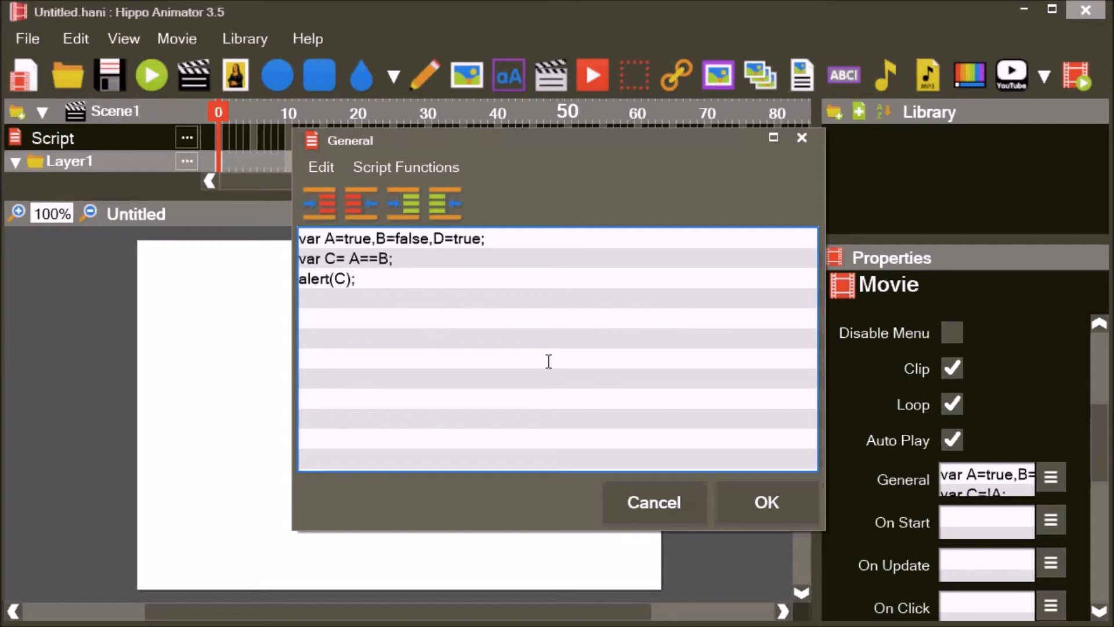
pyautogui.click(764, 502)
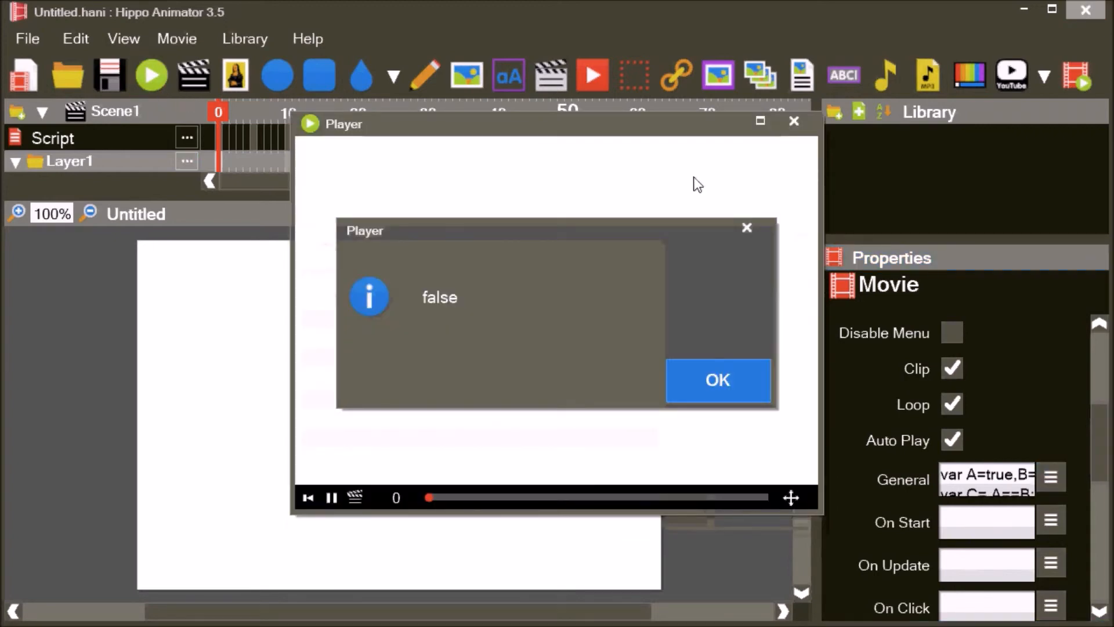
pyautogui.click(717, 381)
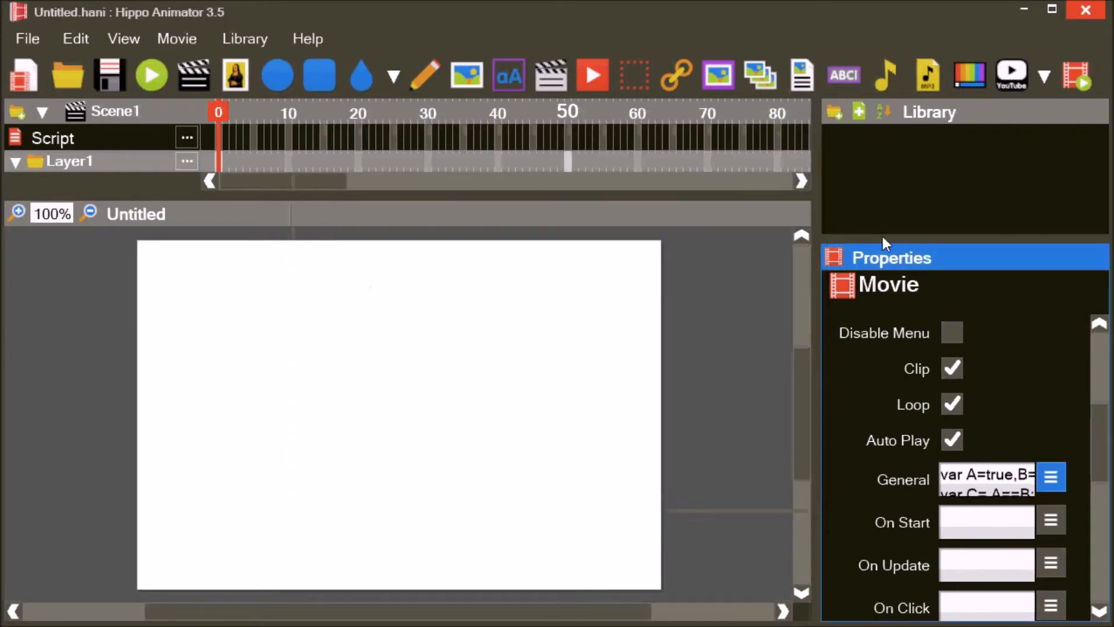
pyautogui.click(1052, 477)
pyautogui.write('!')
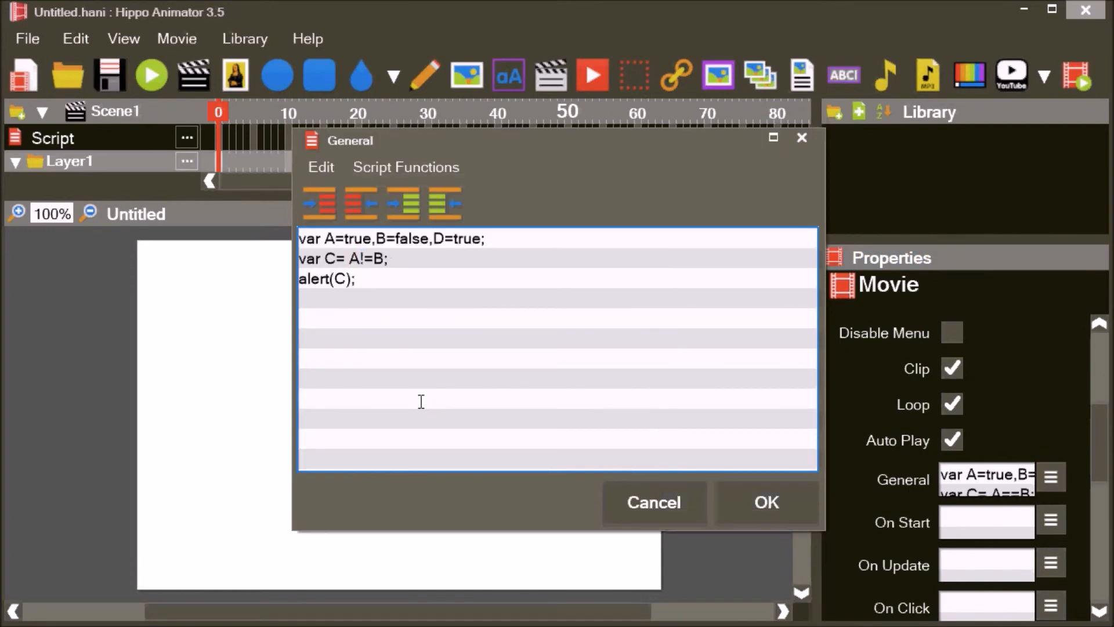
# - Change it to C = A!=B, confirm and play to see the alert report true
pyautogui.click(765, 503)
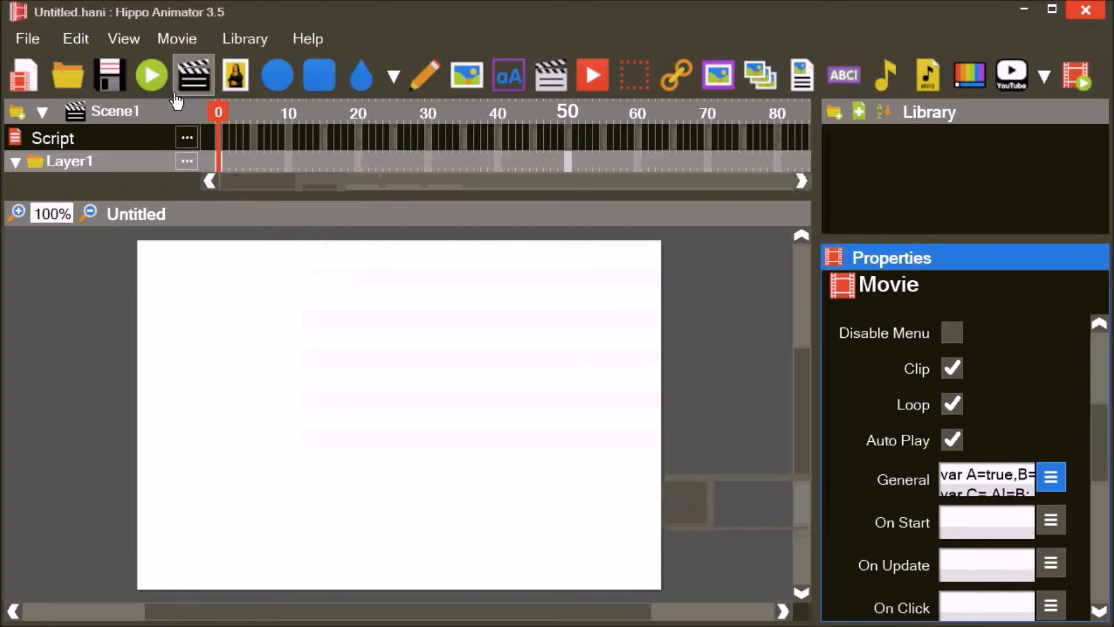
pyautogui.click(150, 74)
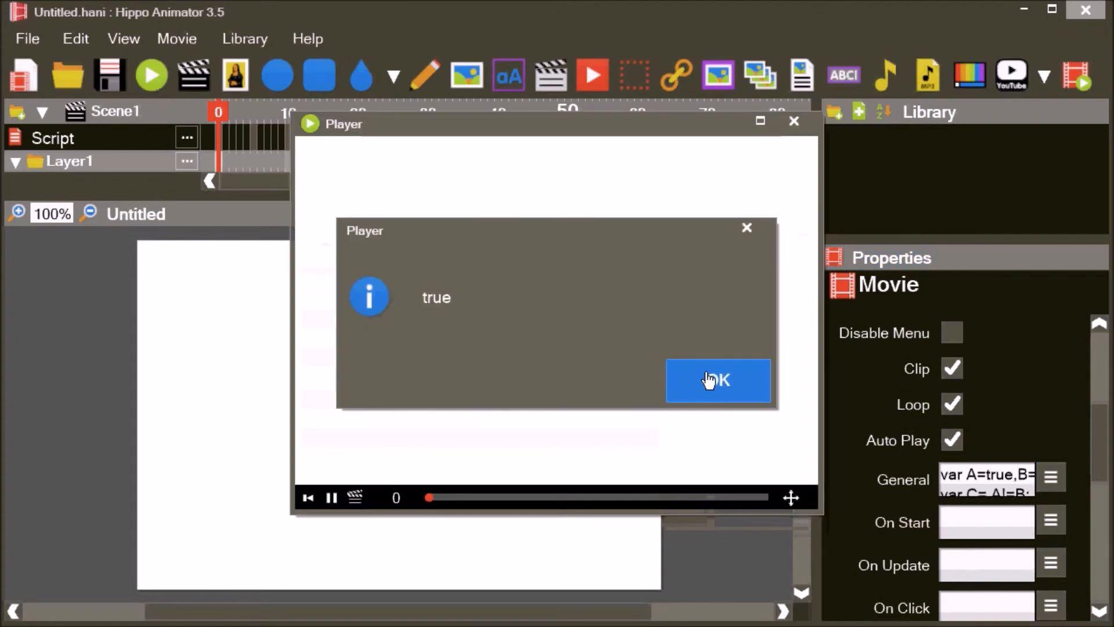
pyautogui.click(718, 381)
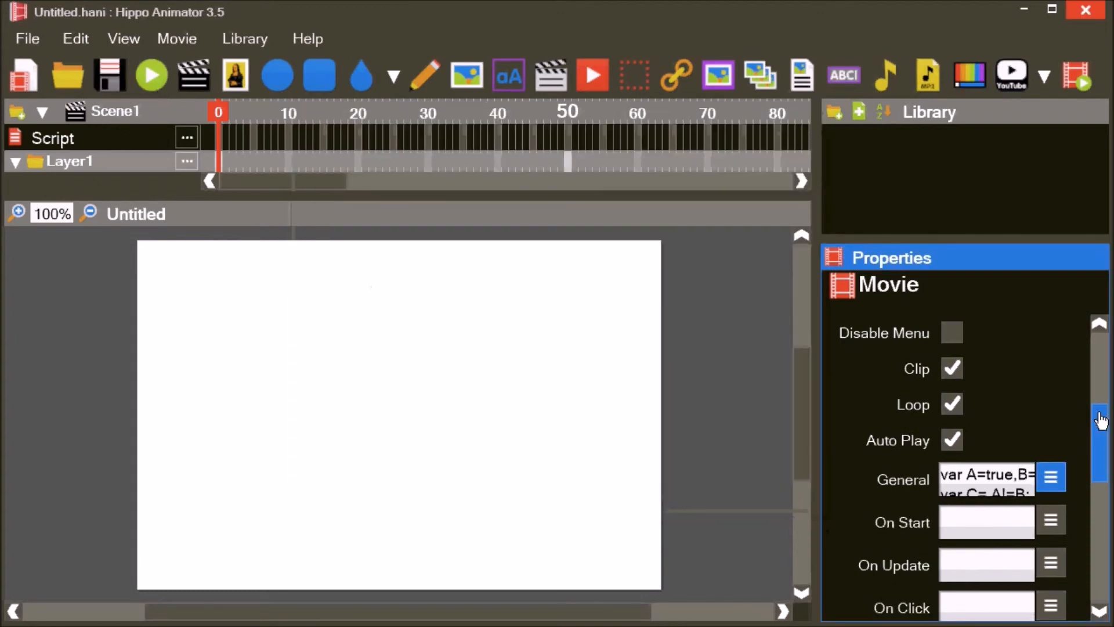
pyautogui.click(1051, 477)
pyautogui.write('var A=2;')
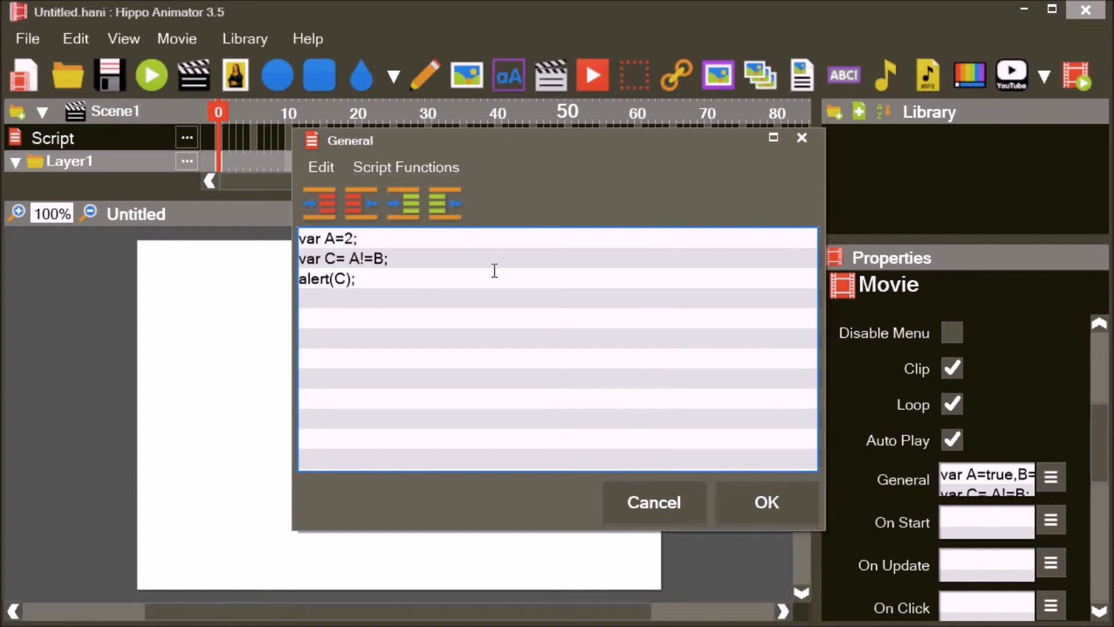
# - Make the variables numeric (A=2, B=3), set C = A>B and preview the false alert
pyautogui.write(',B=3,D=2')
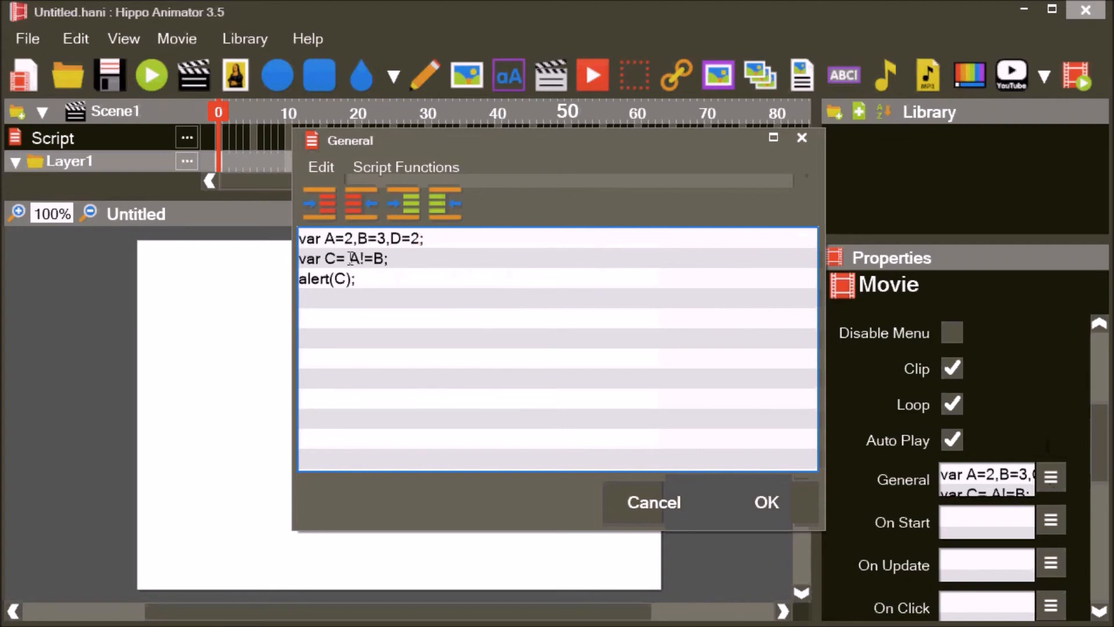
pyautogui.click(151, 75)
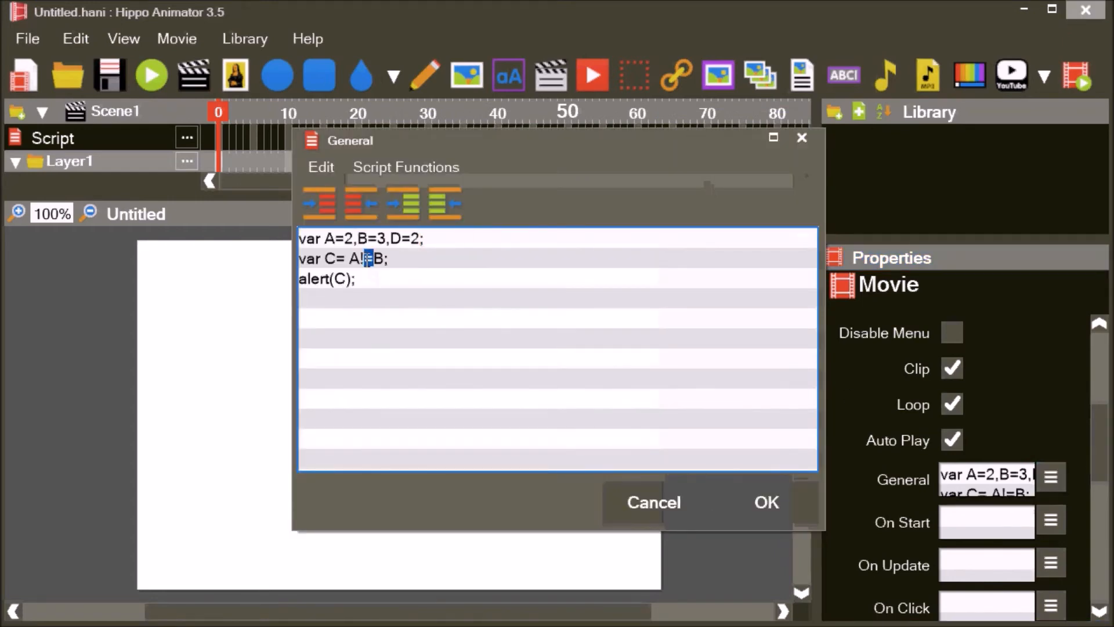
pyautogui.write('>')
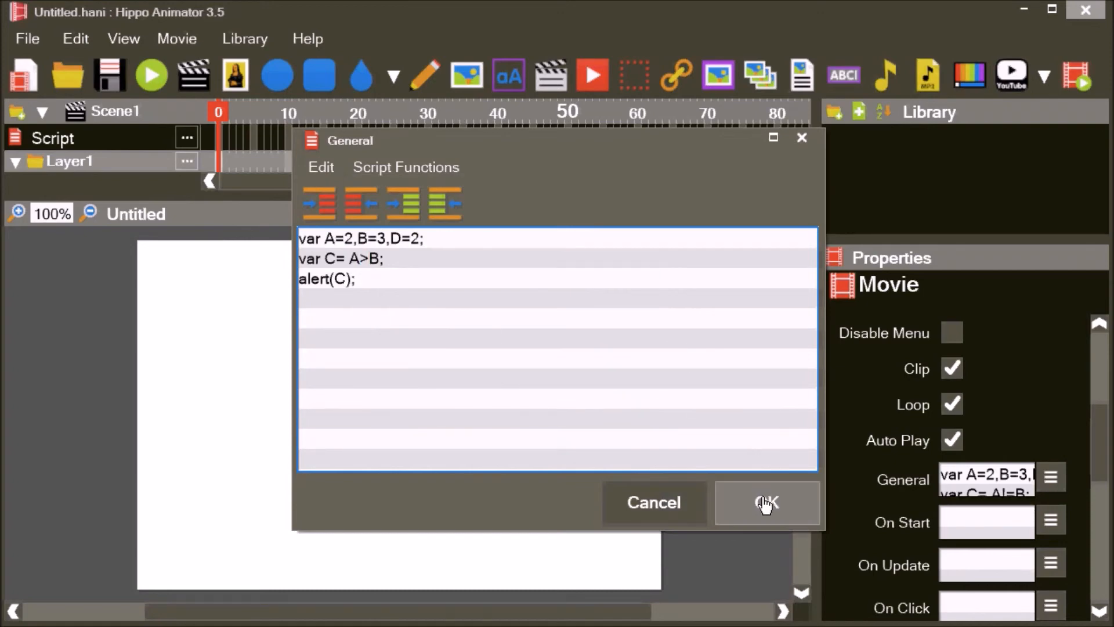
pyautogui.click(766, 502)
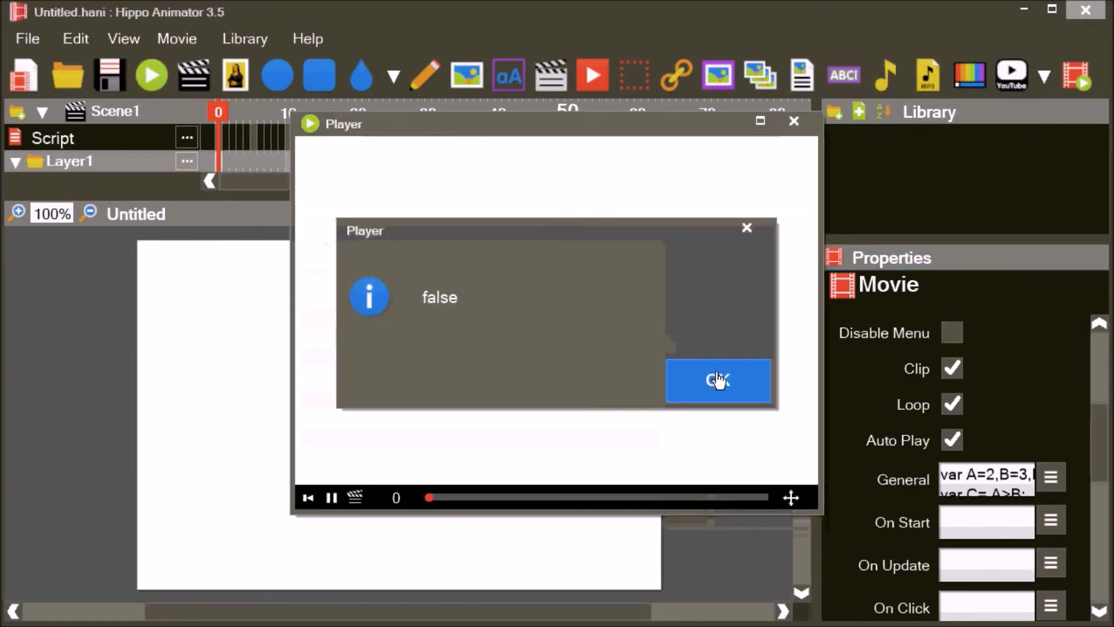
pyautogui.click(717, 380)
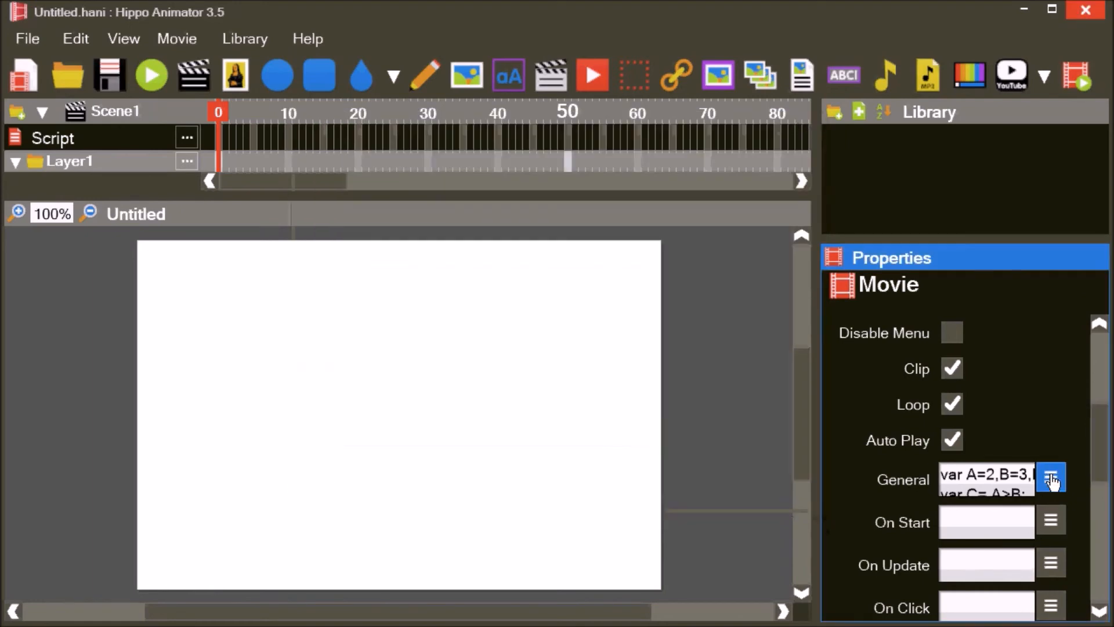
pyautogui.click(1051, 477)
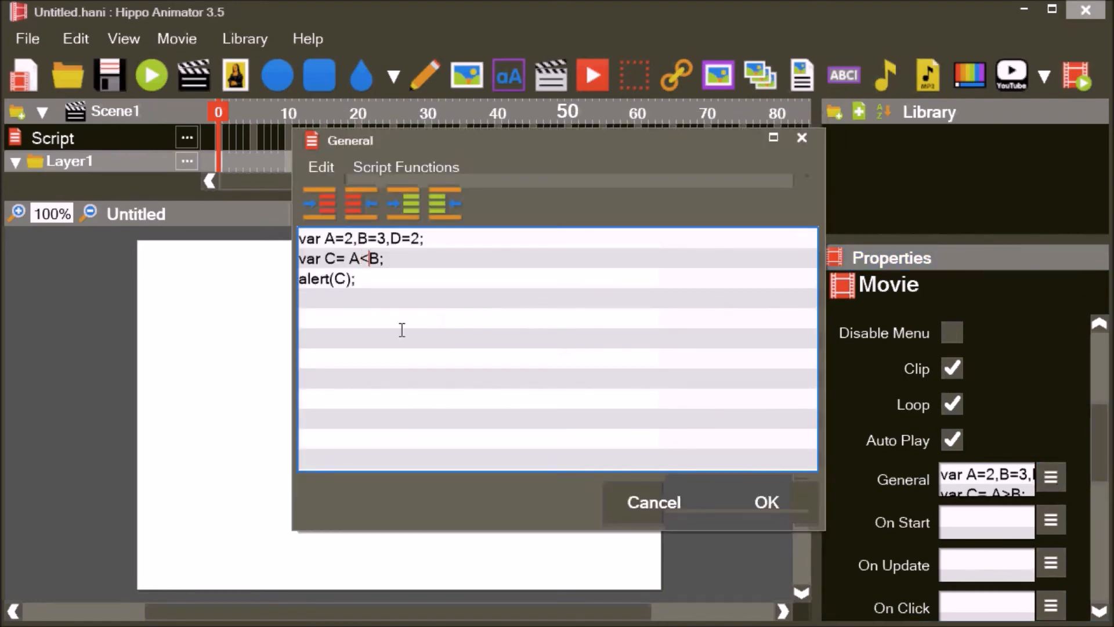
# - Change the comparison to C = A<=B, confirm it and preview the result
pyautogui.write('=')
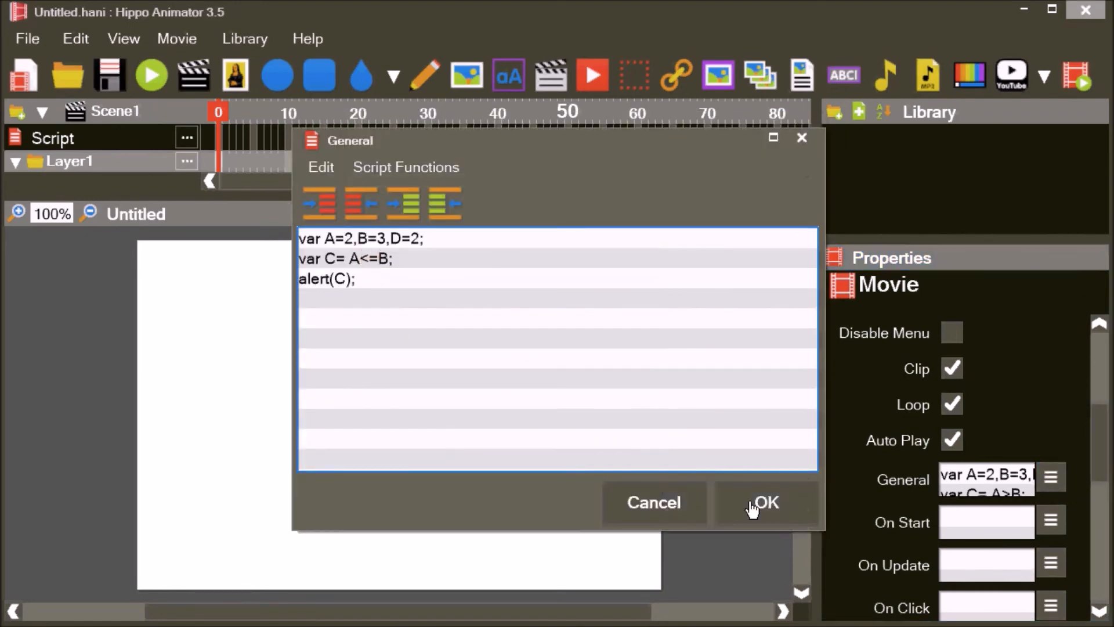
pyautogui.click(766, 502)
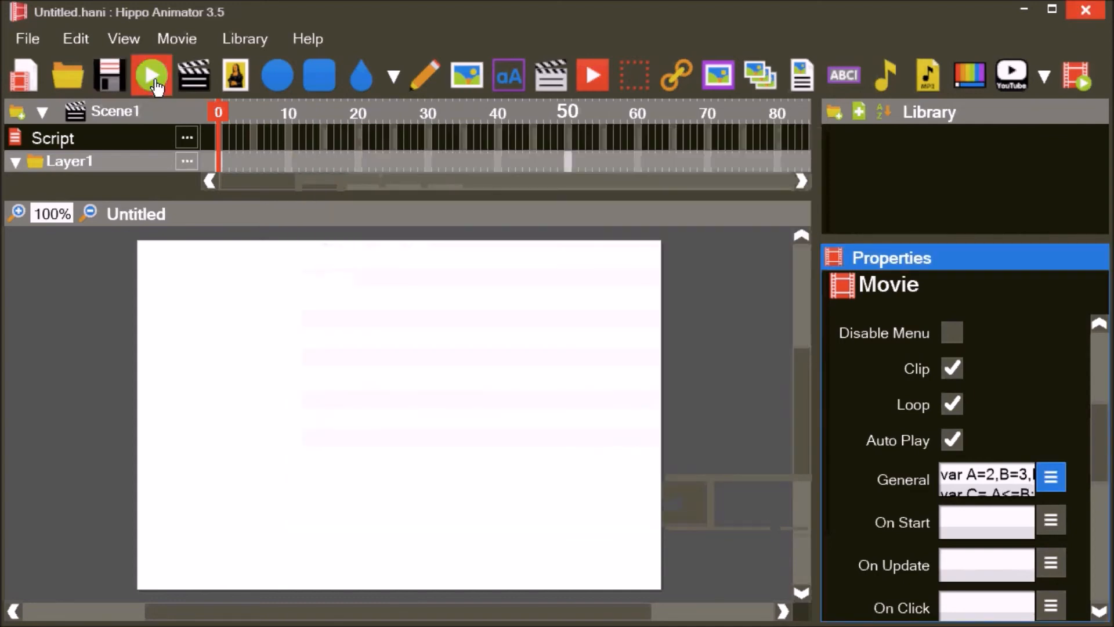
pyautogui.click(150, 74)
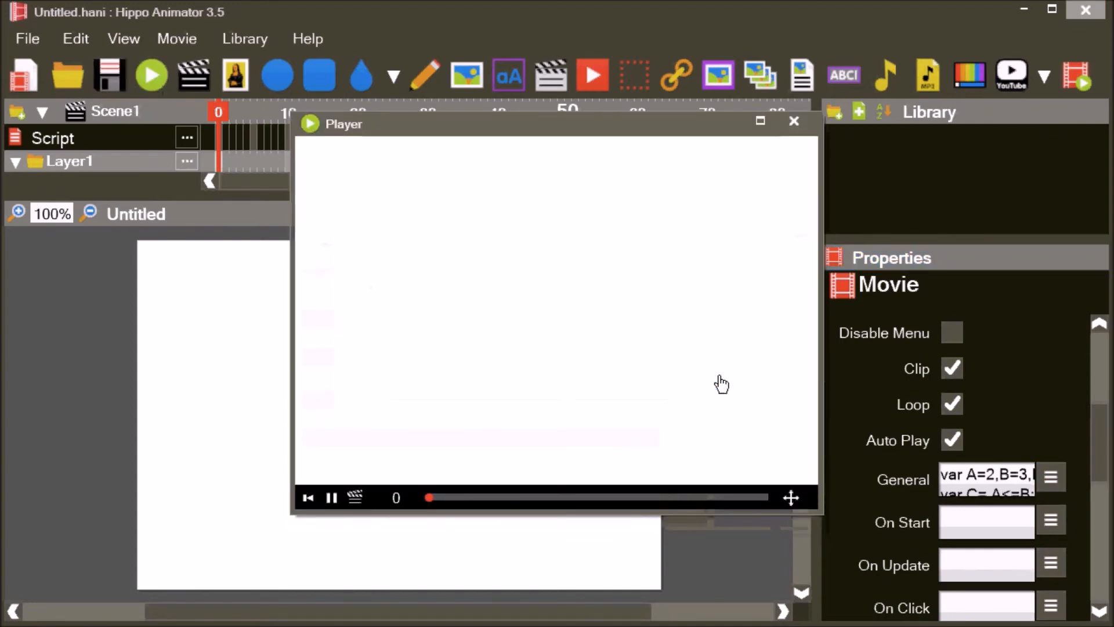
pyautogui.click(794, 121)
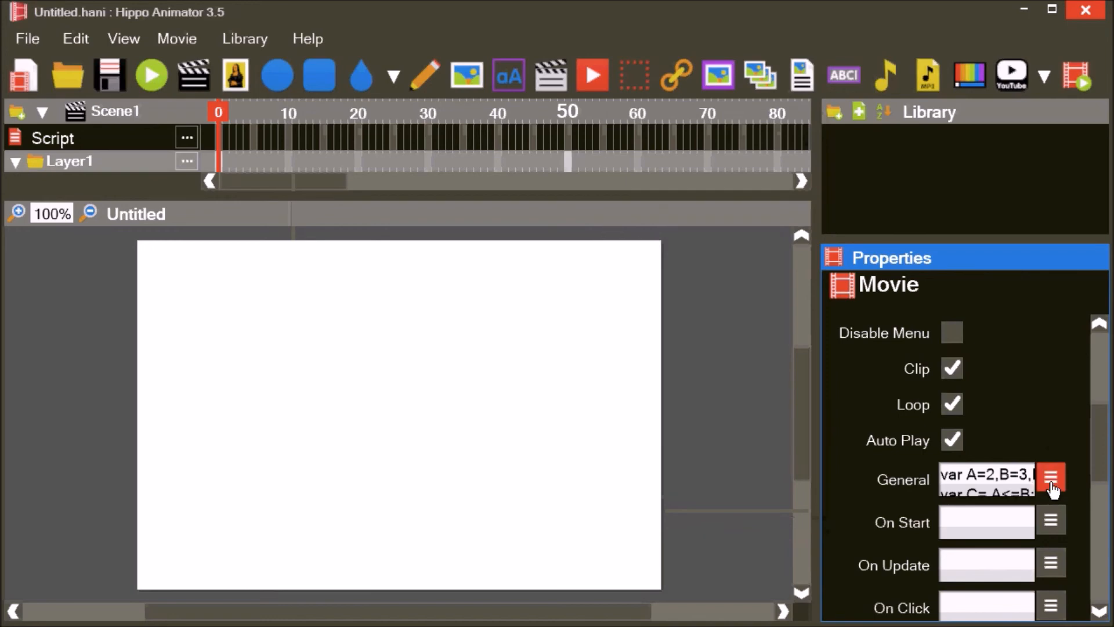
pyautogui.click(1051, 477)
pyautogui.write('*2')
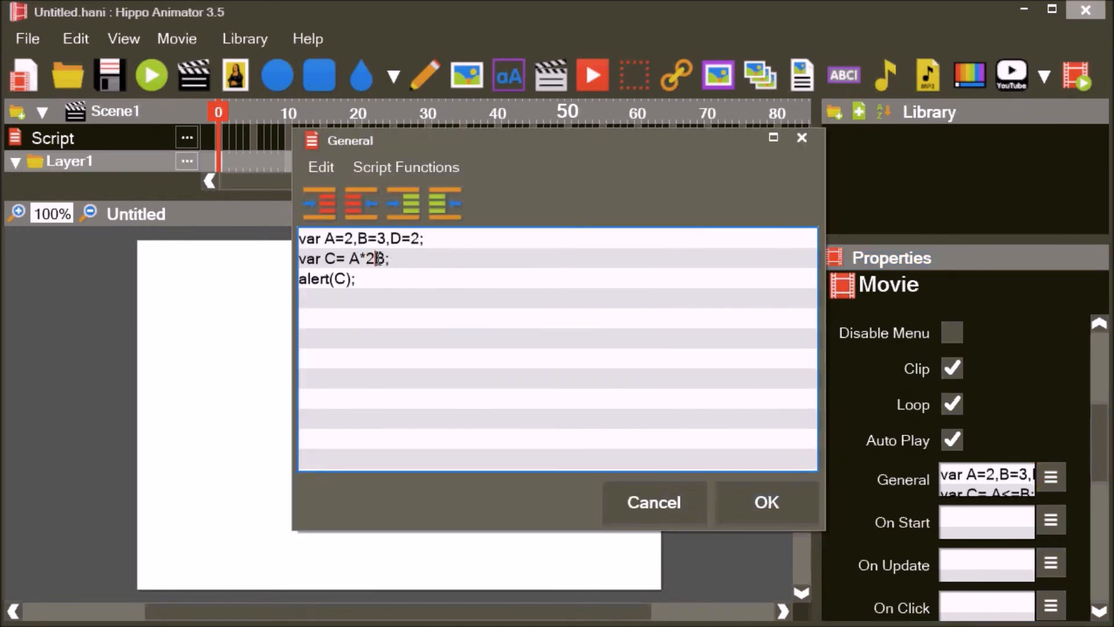
# - Set C = (A*2)>B, confirm the script and preview the comparison
pyautogui.write('>')
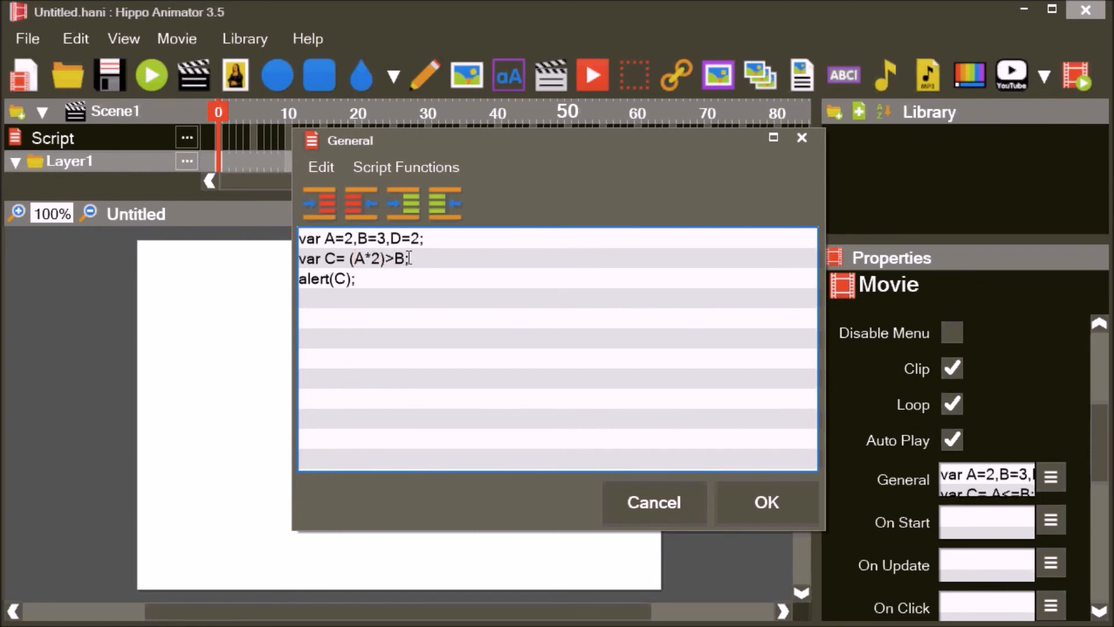
pyautogui.click(765, 503)
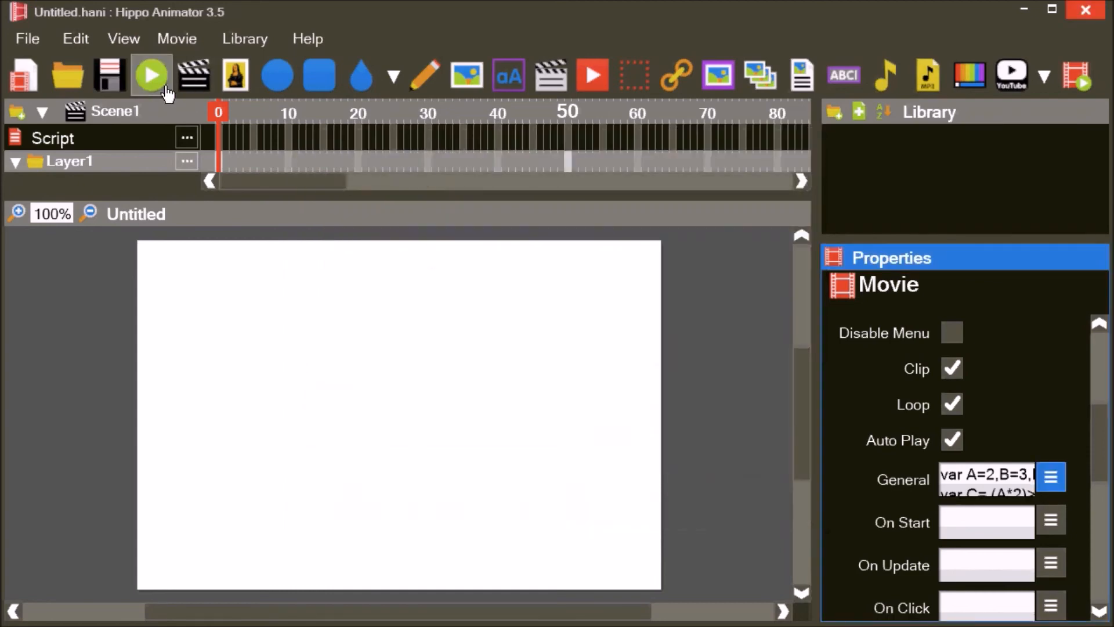
pyautogui.click(150, 74)
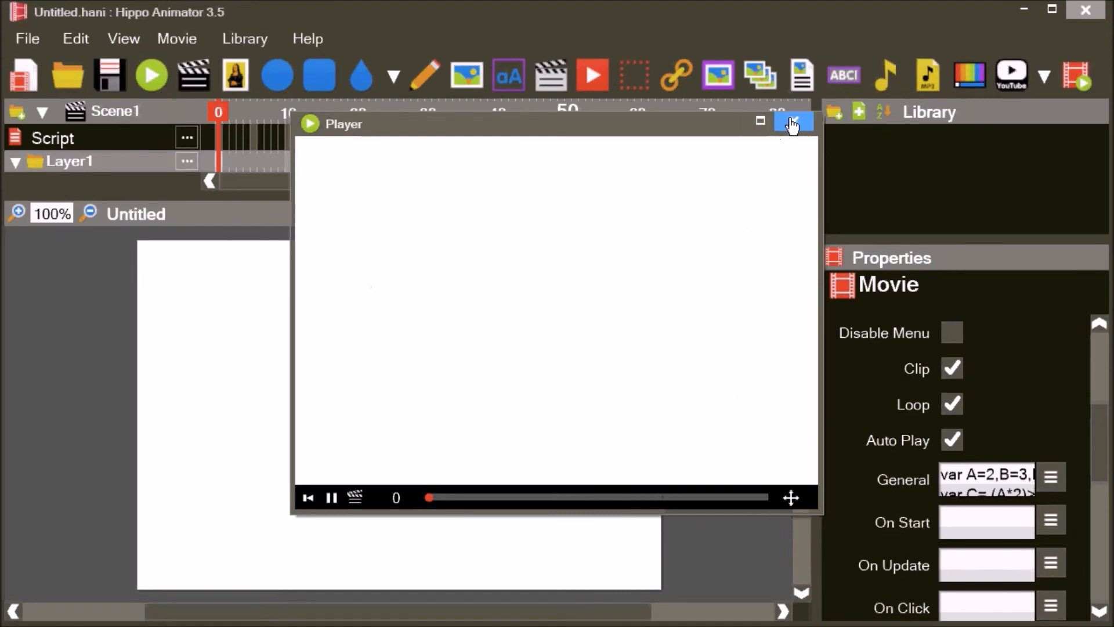
pyautogui.click(793, 121)
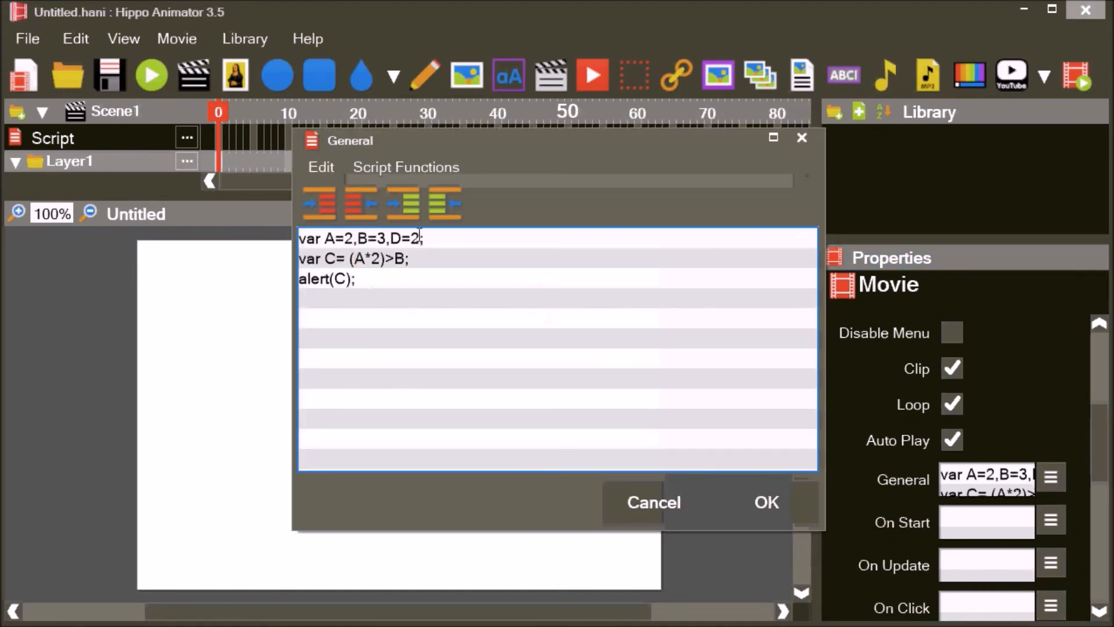
# - Retype the first line with string values A="Hello" and B="Smil…"
pyautogui.write('"Hell;')
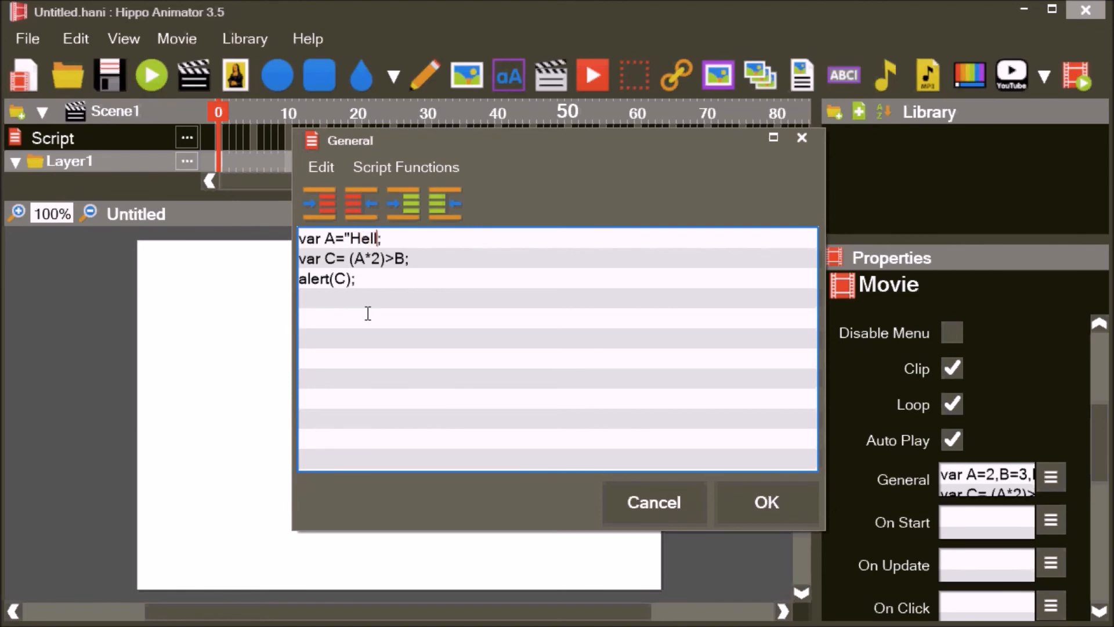
pyautogui.write('o",B="Smil')
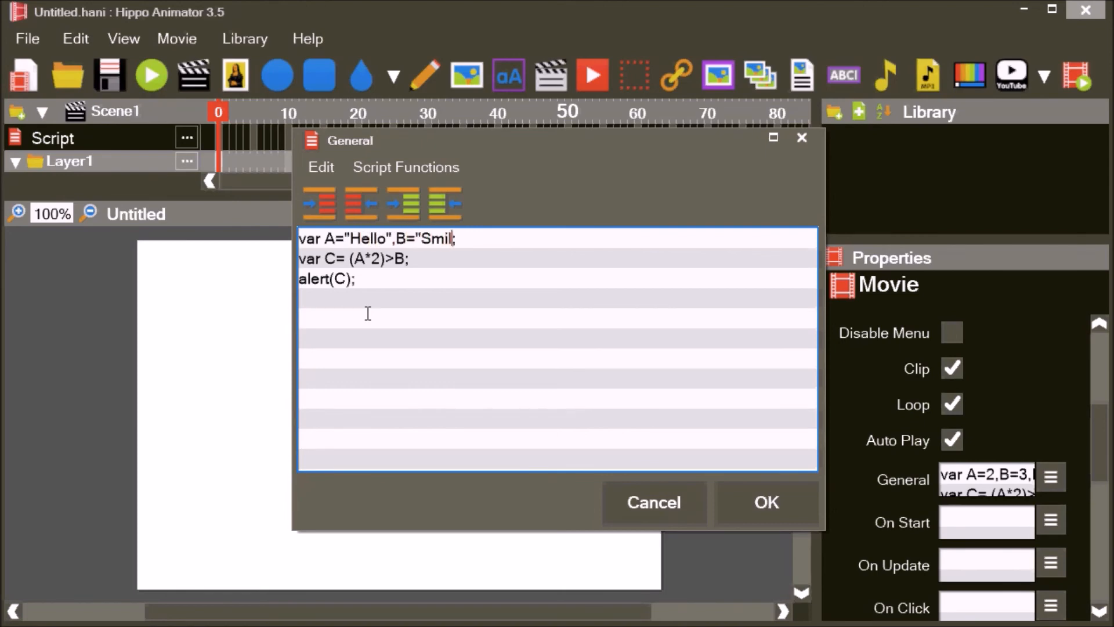